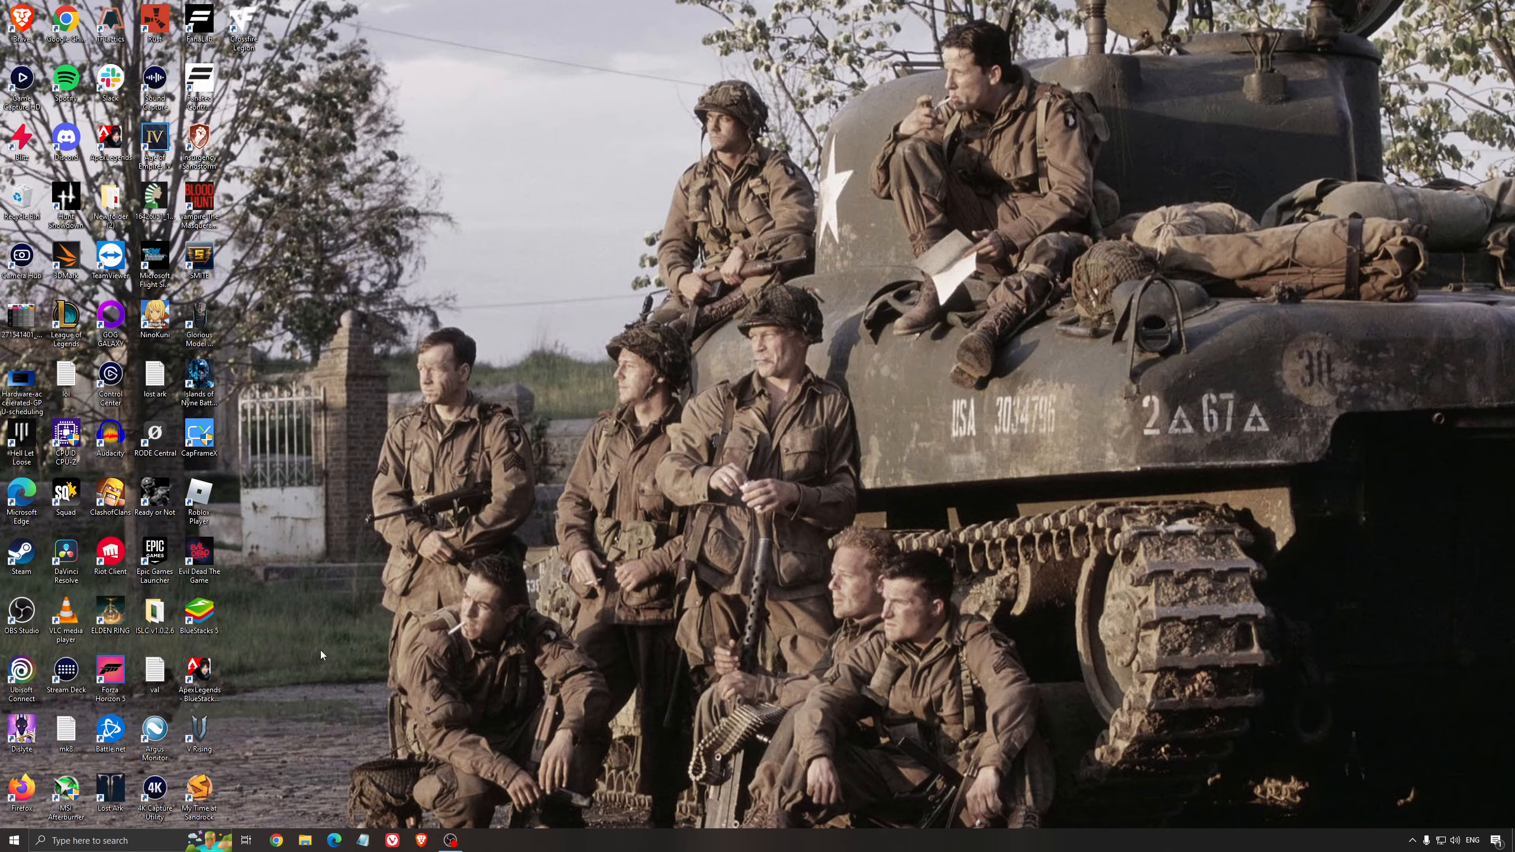
Search Windows for 'game mode' and bring up the Game Mode settings page
text(game m)
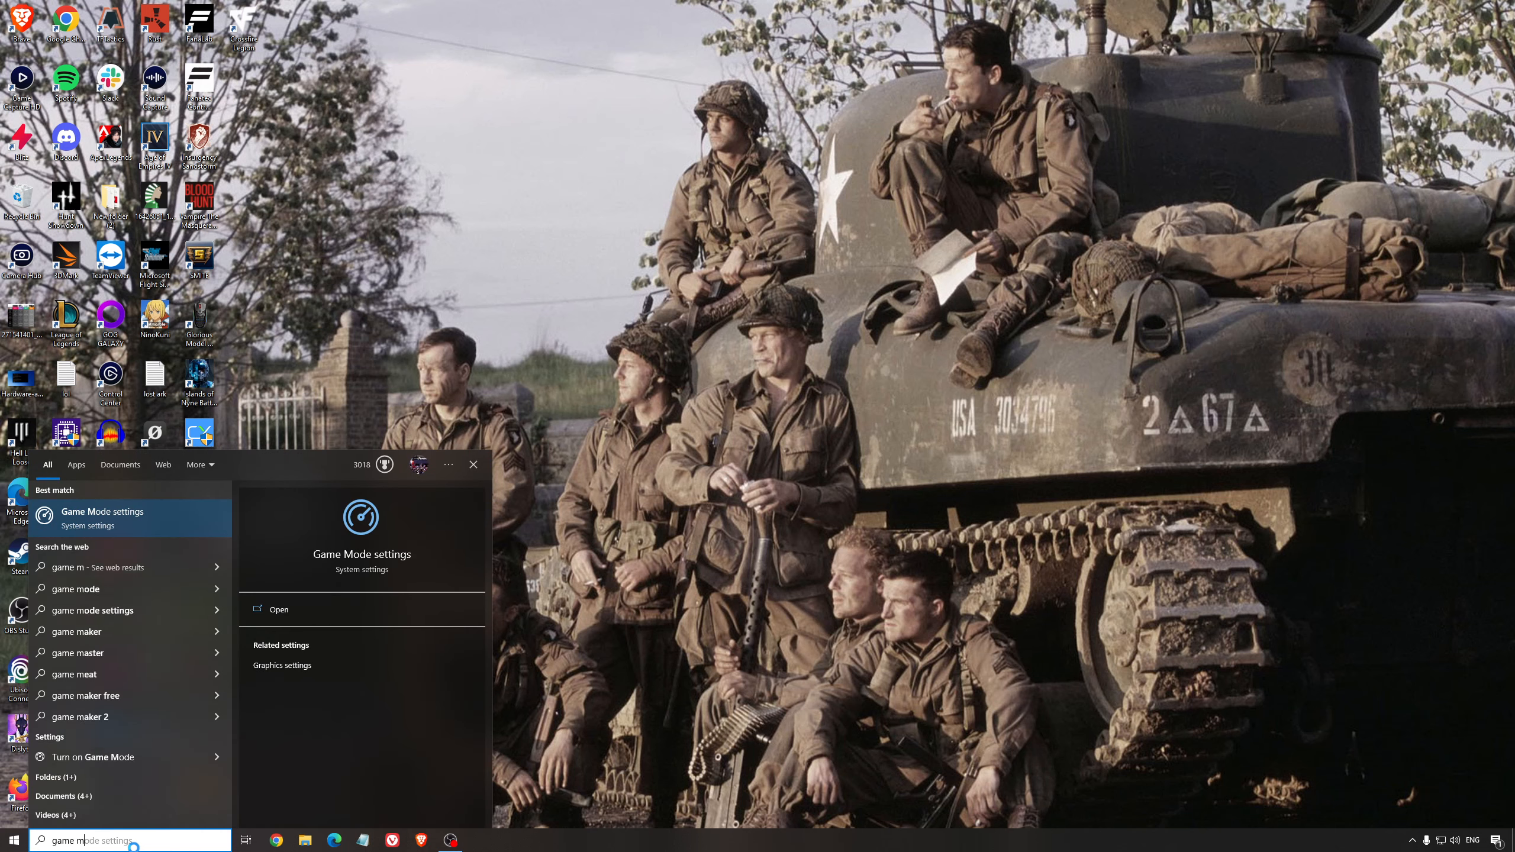
click(277, 609)
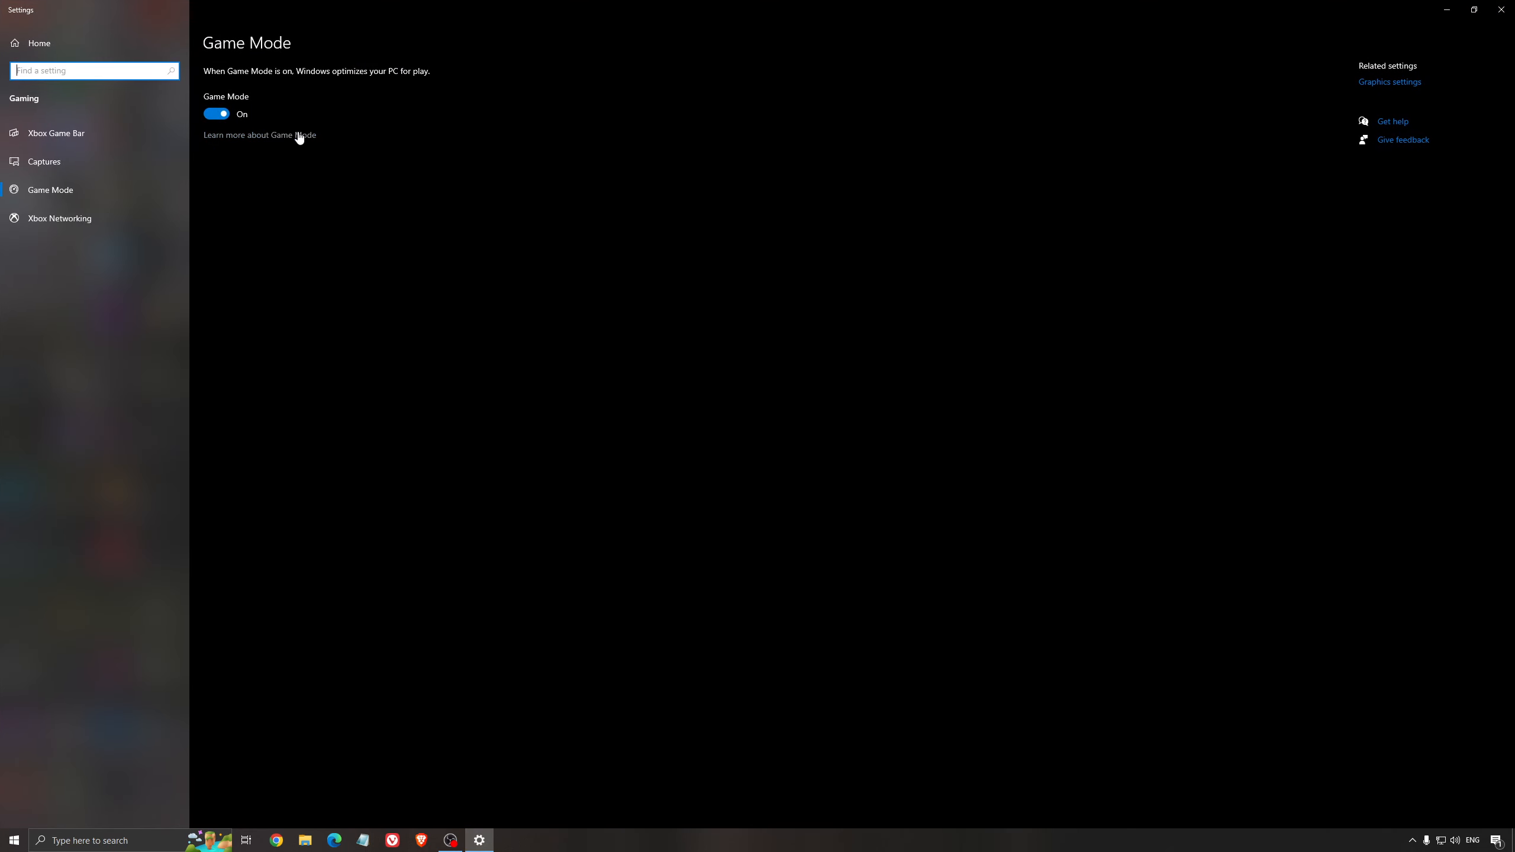
mouse_move(560, 201)
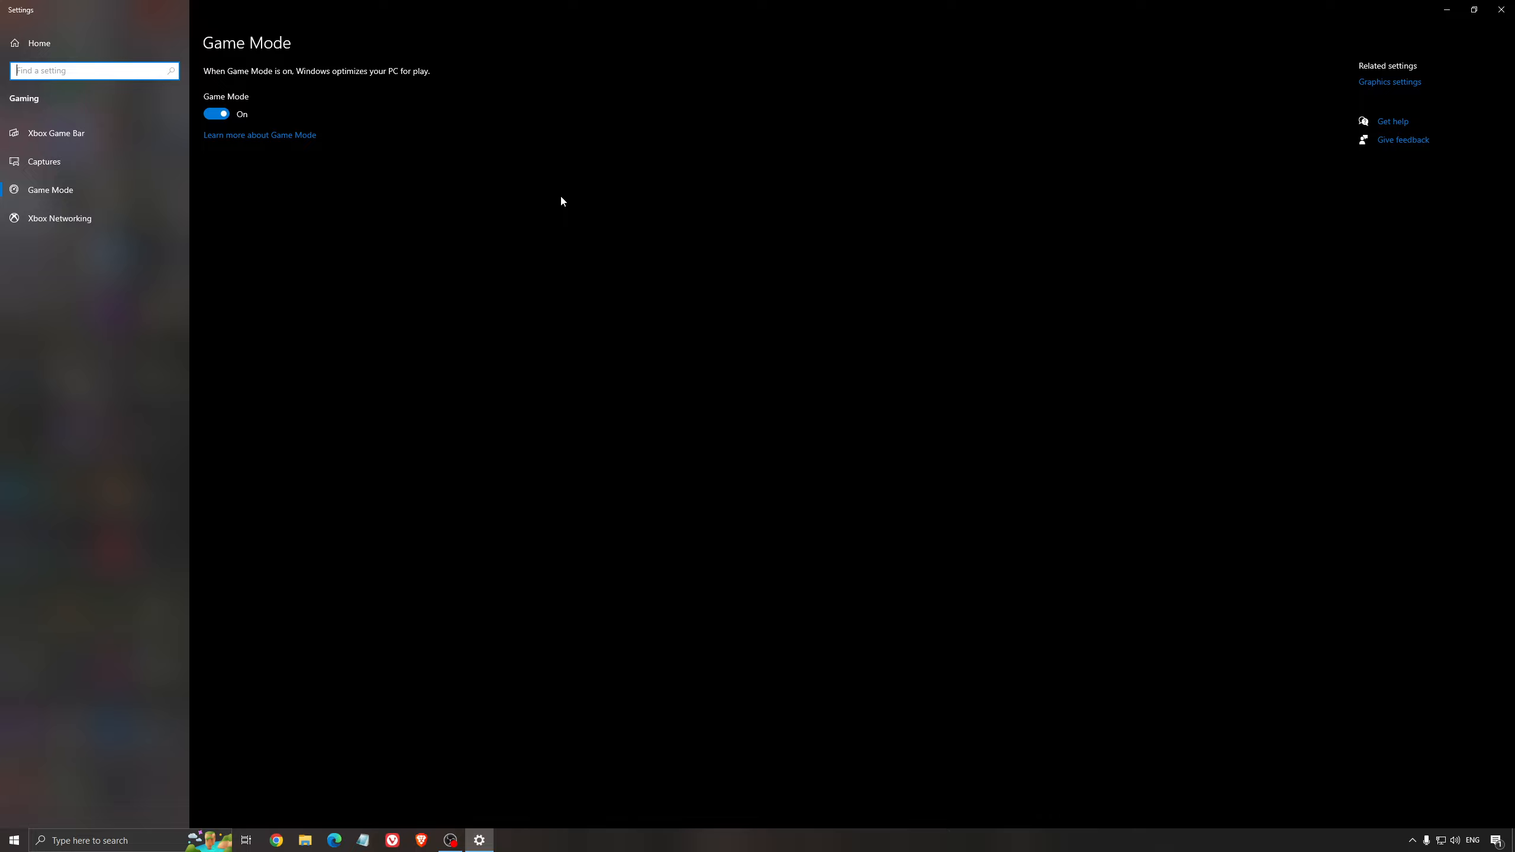
mouse_move(584, 274)
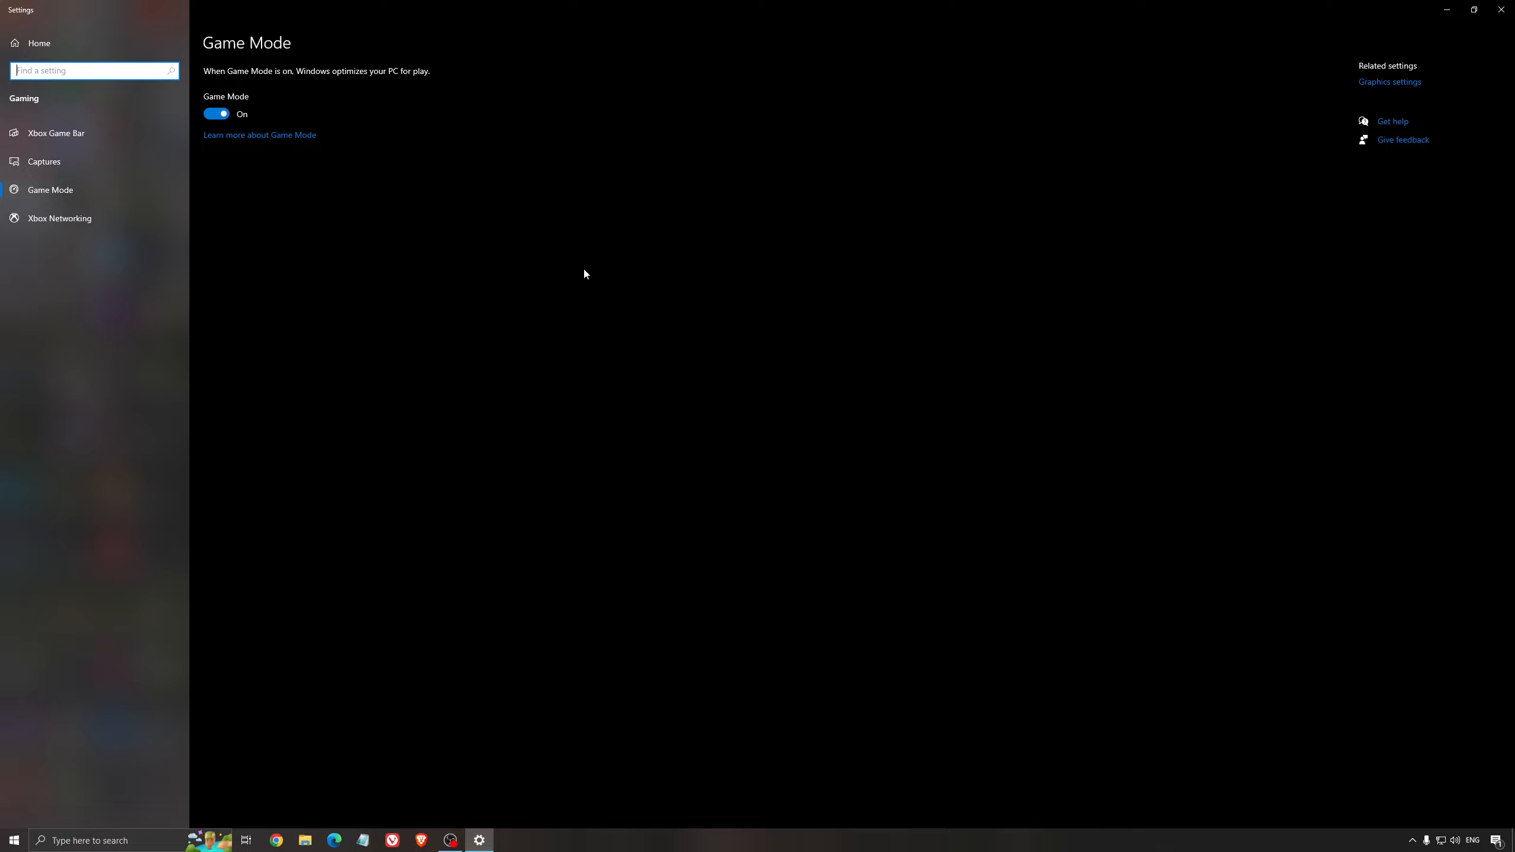
mouse_move(391, 61)
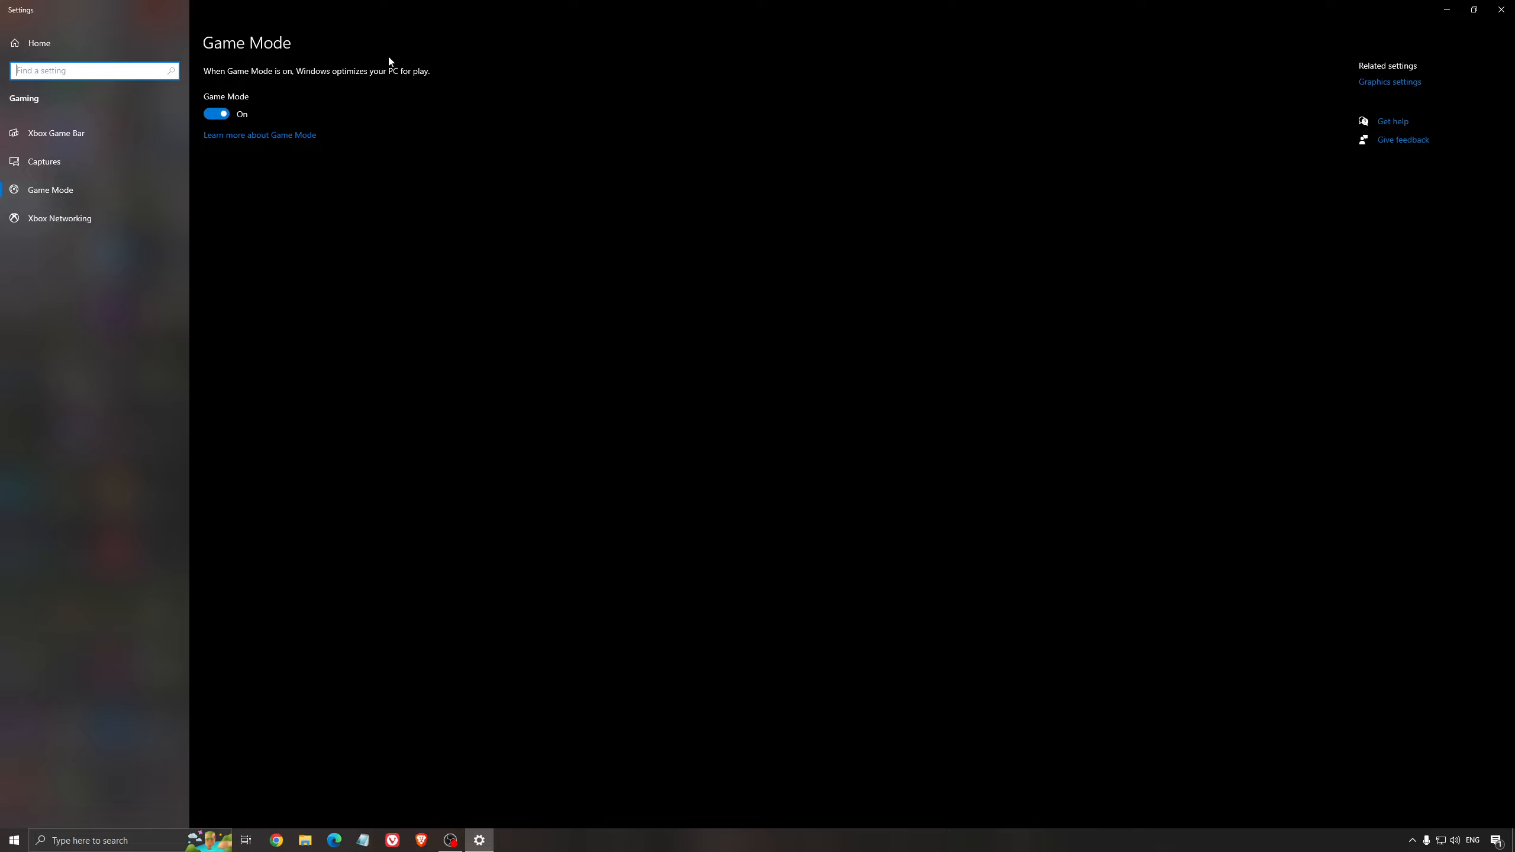
mouse_move(444, 248)
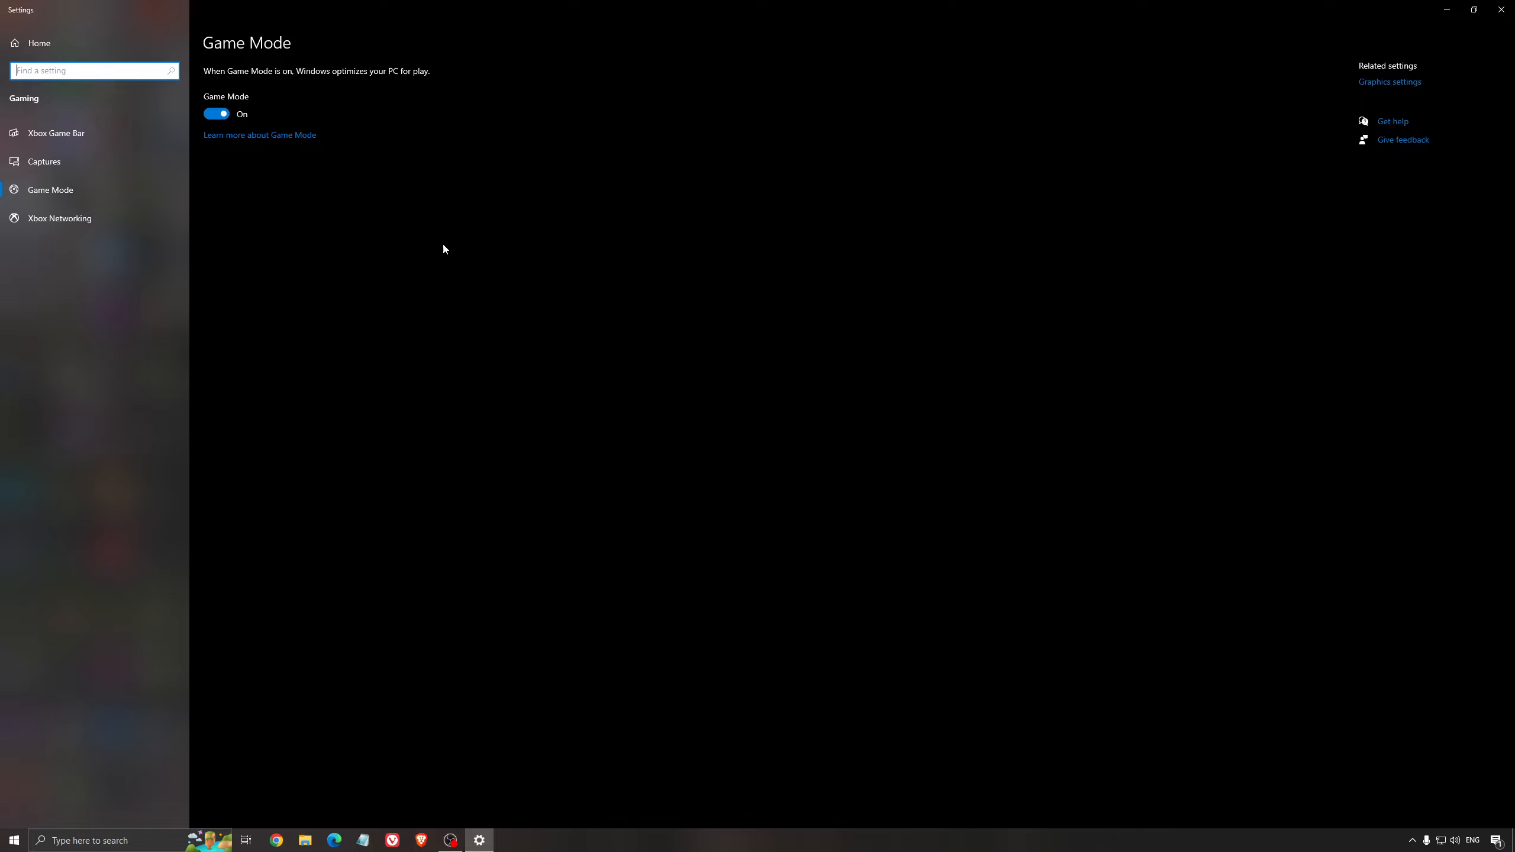
mouse_move(395, 233)
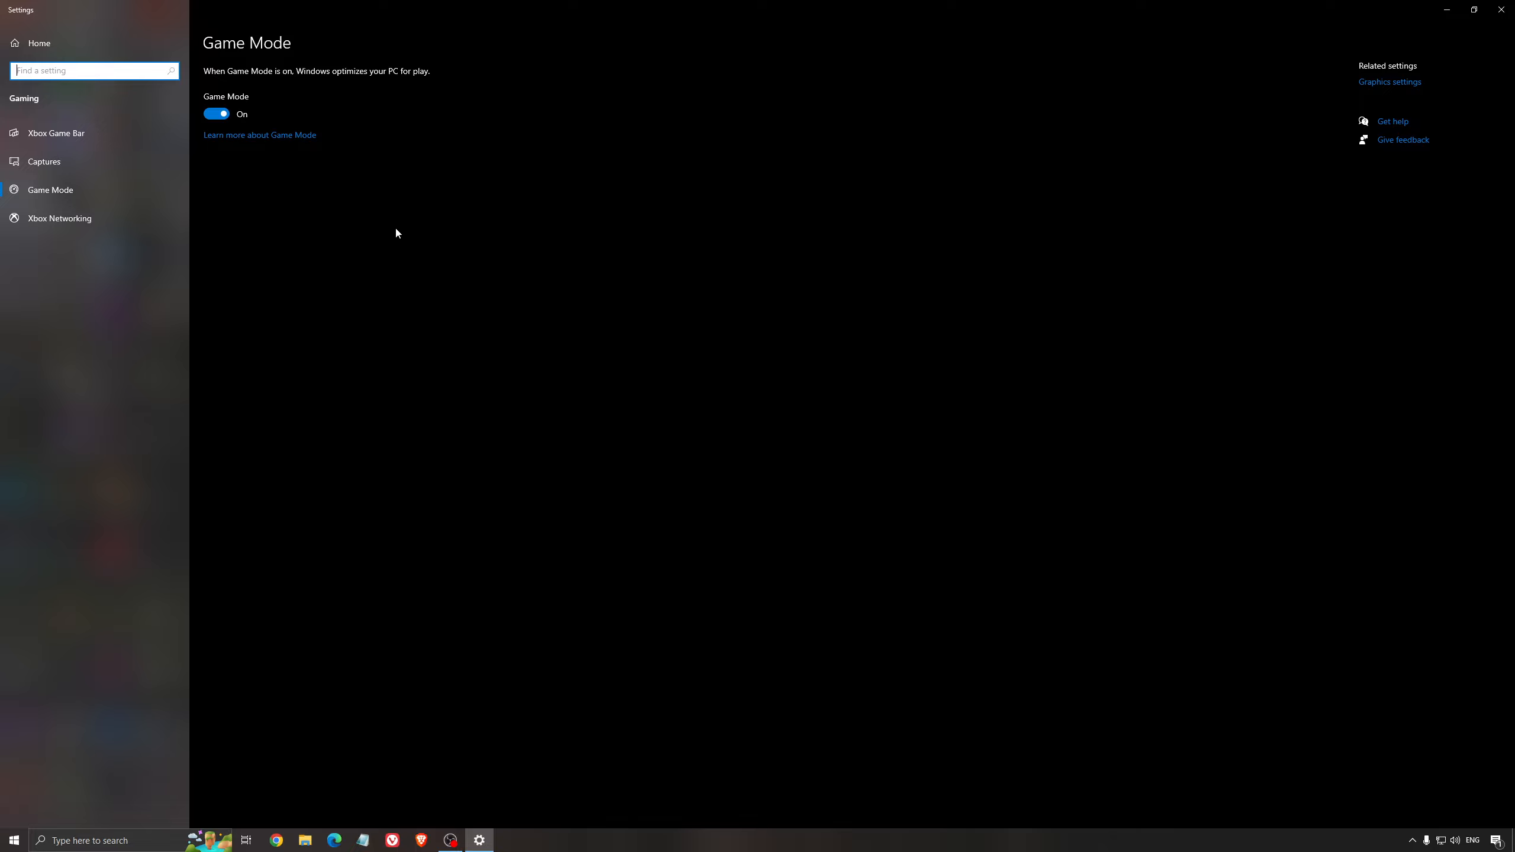
Check the Xbox Game Bar page, then view the Captures page with background recording off
click(56, 134)
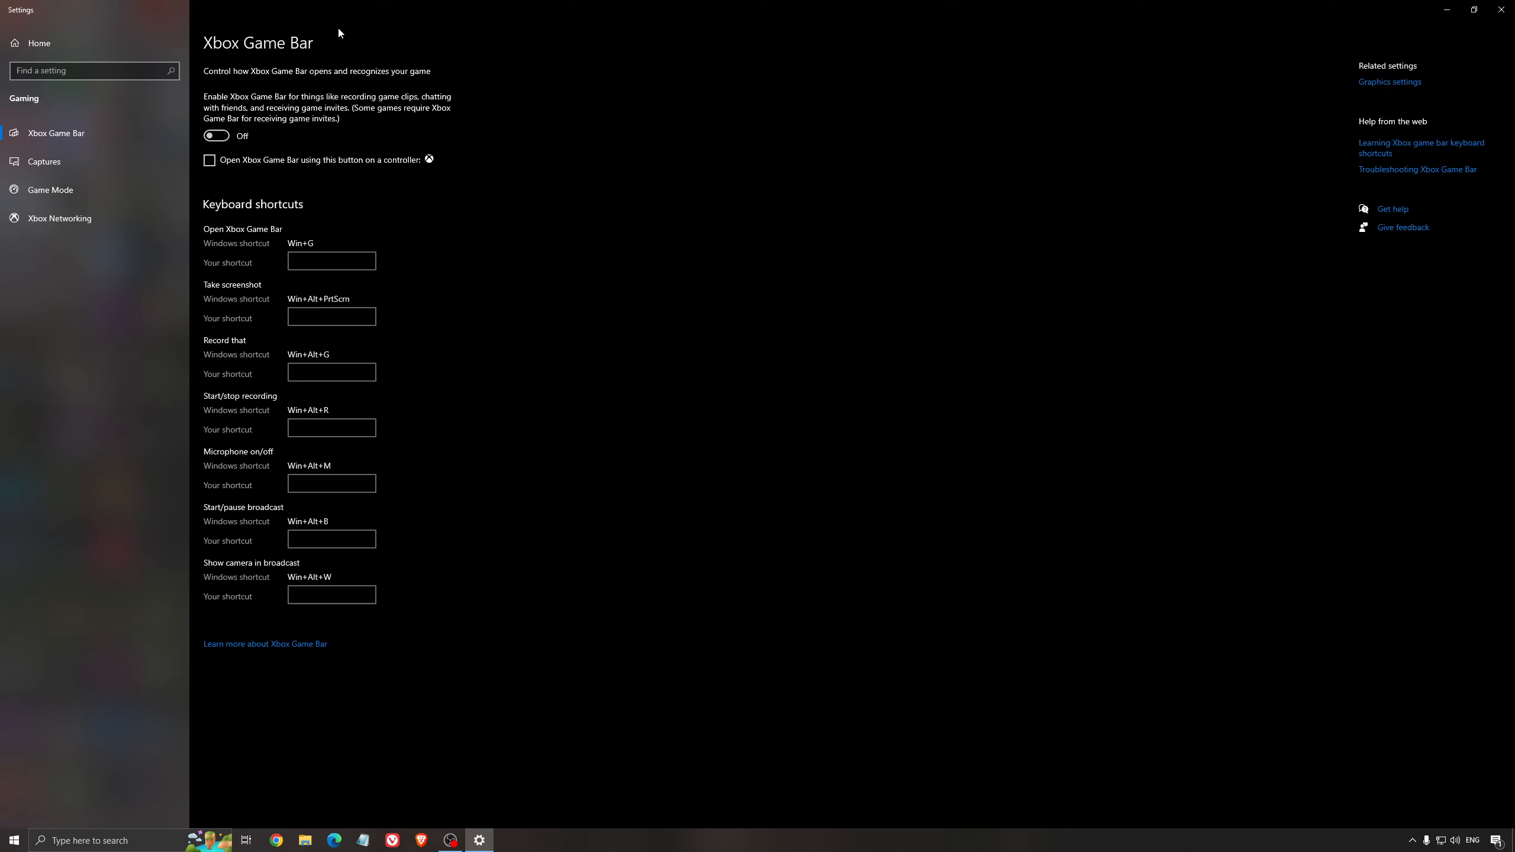
mouse_move(682, 212)
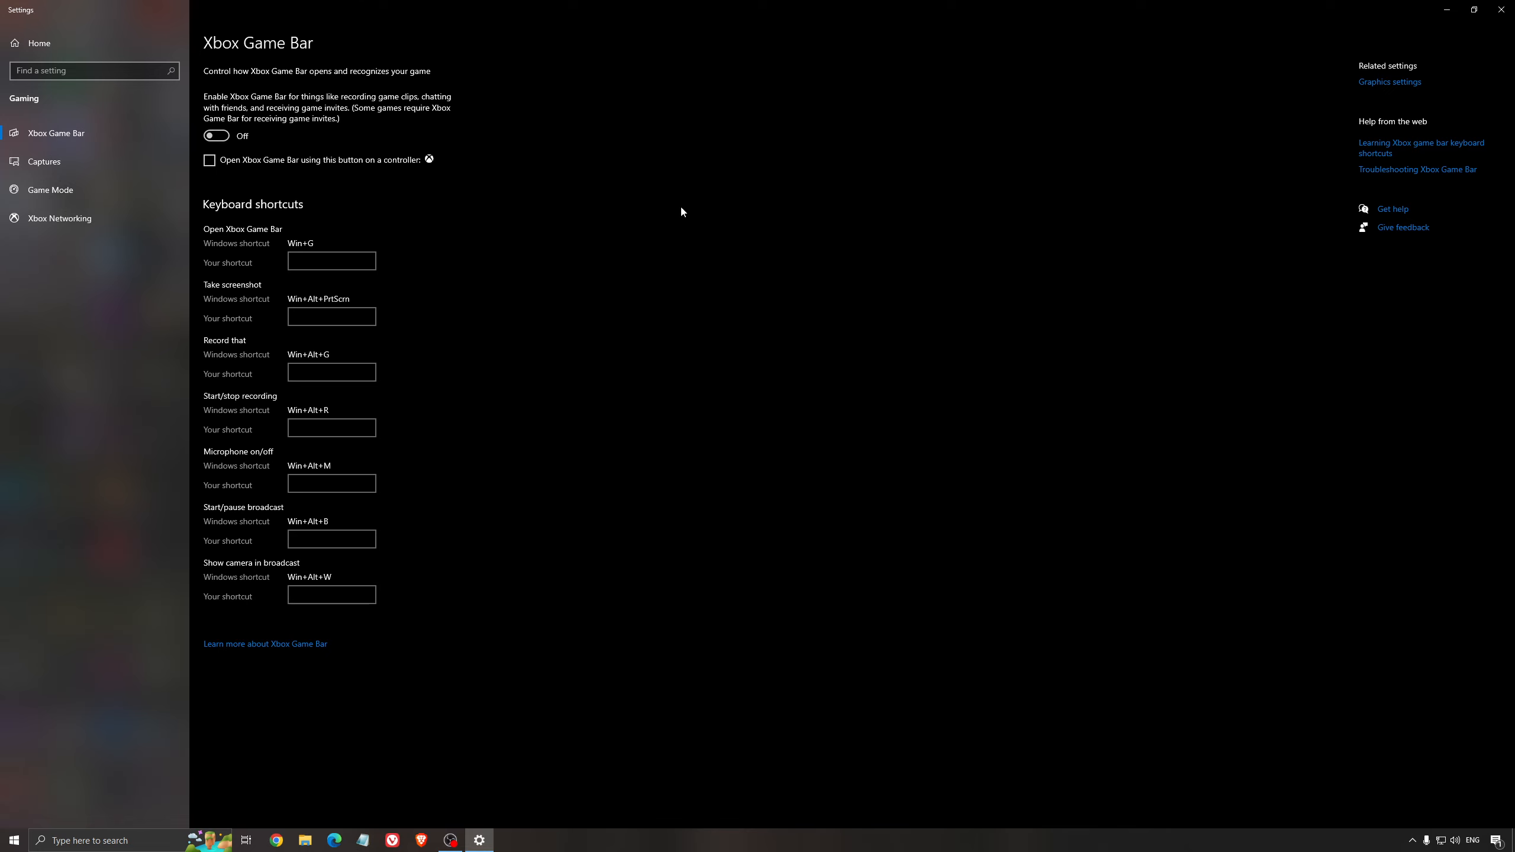
mouse_move(663, 215)
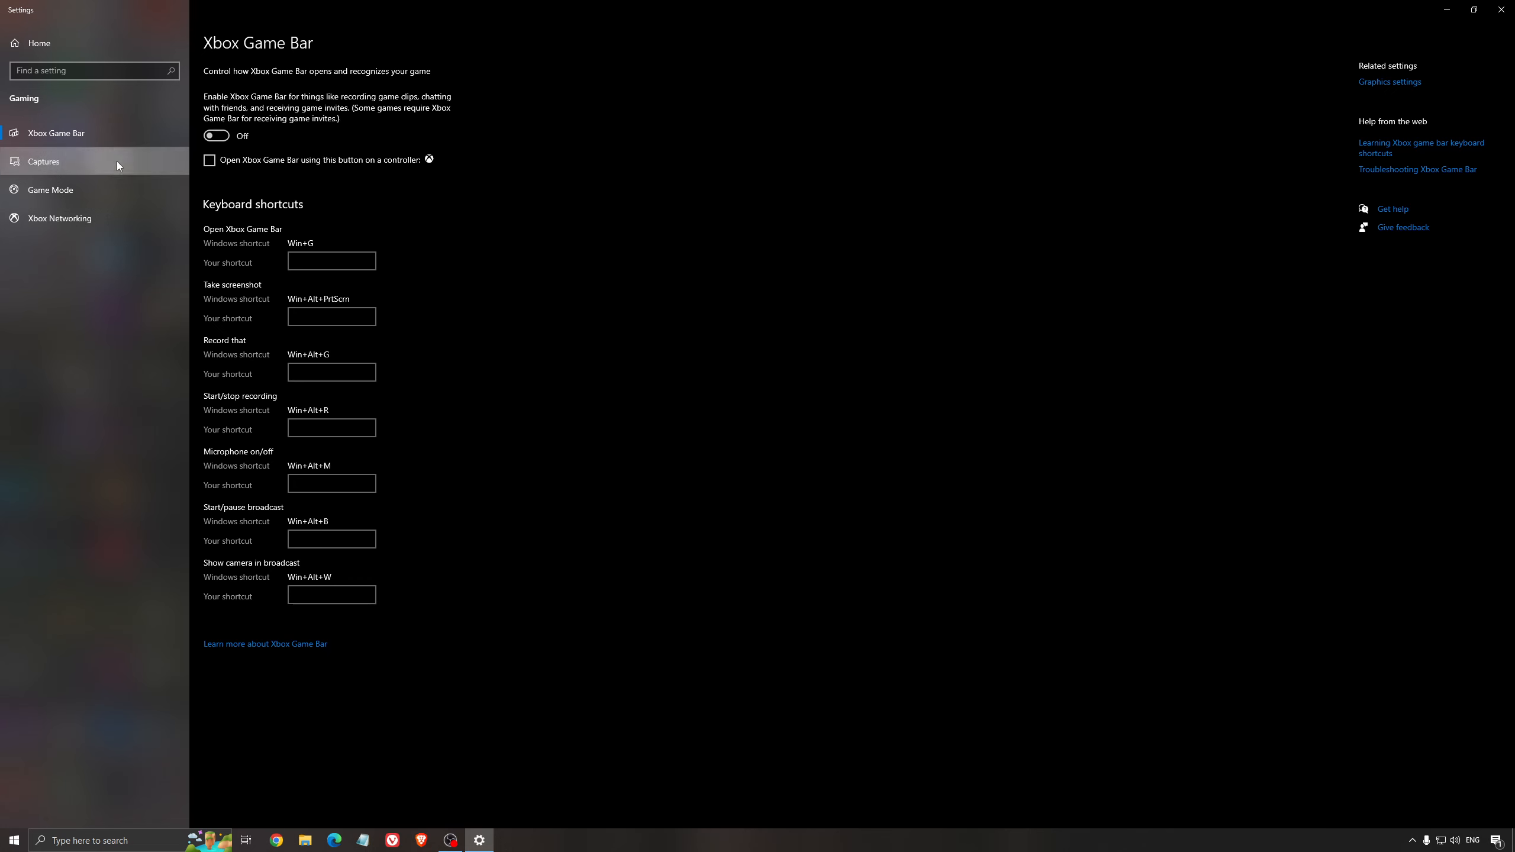
click(44, 161)
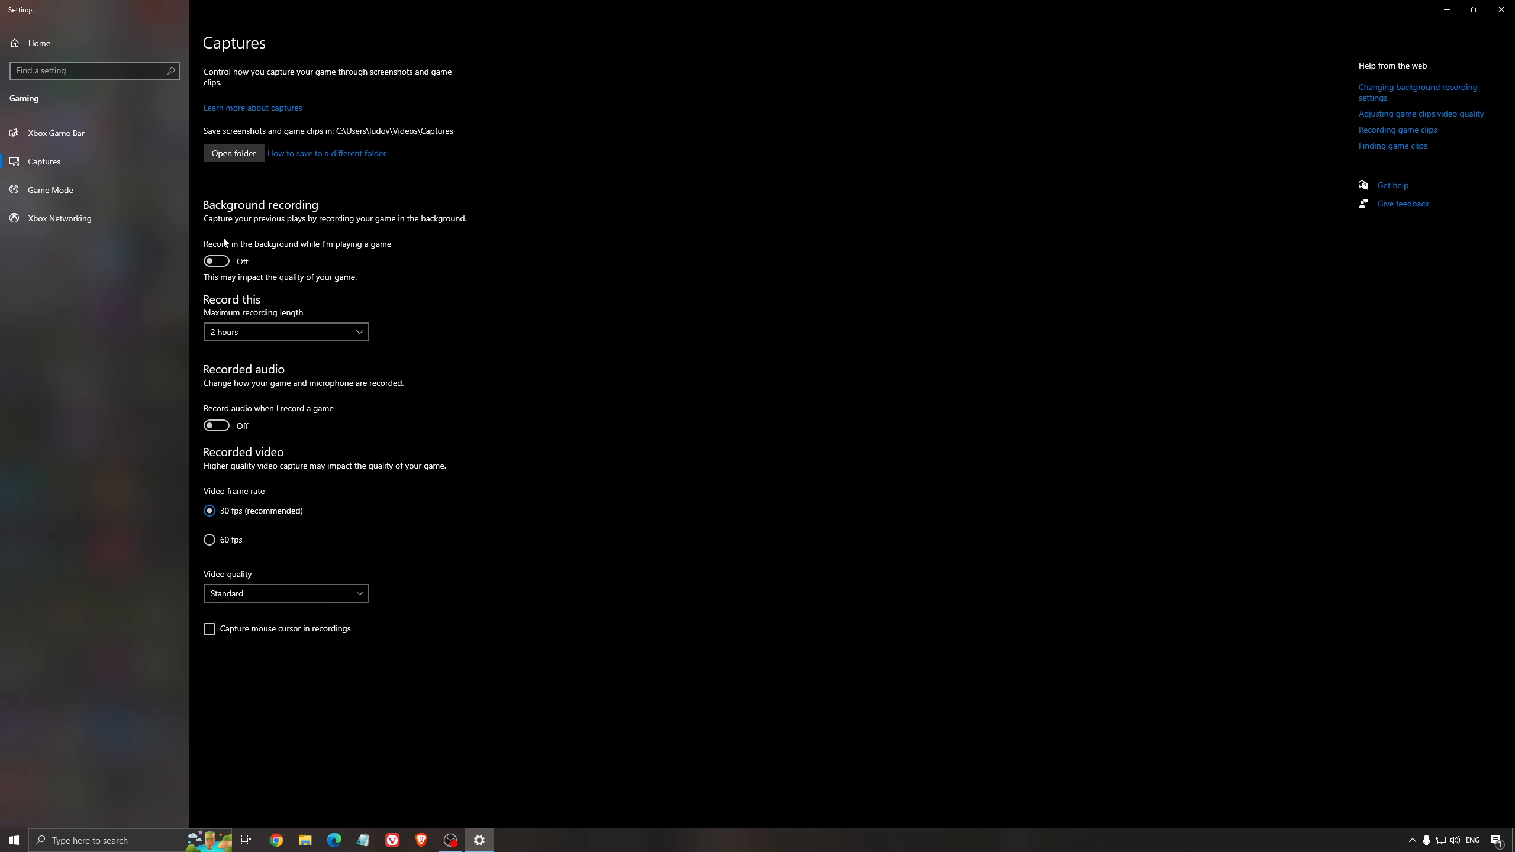
mouse_move(256, 392)
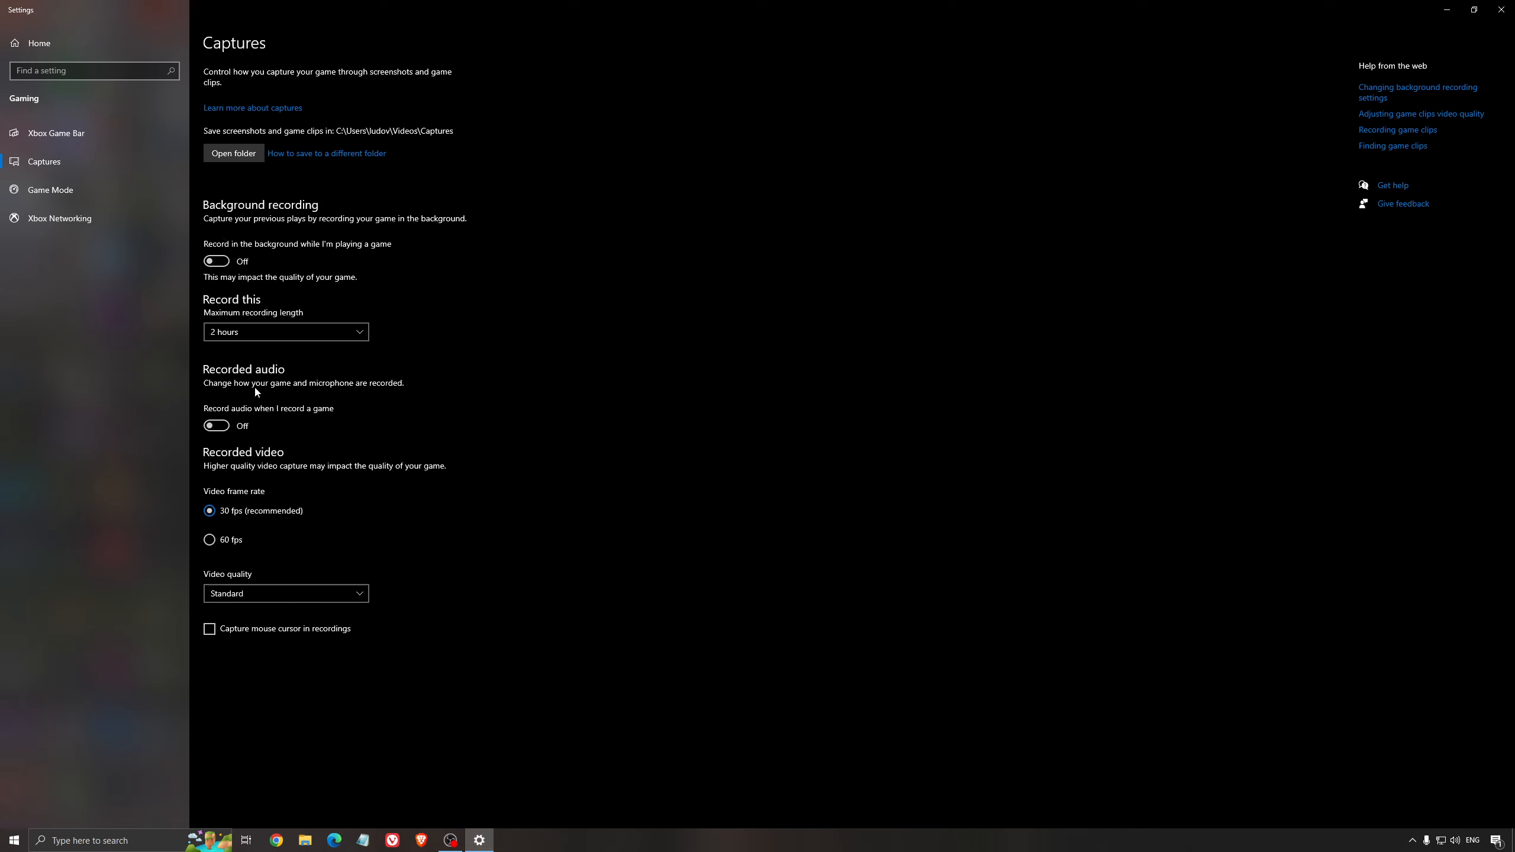
mouse_move(909, 303)
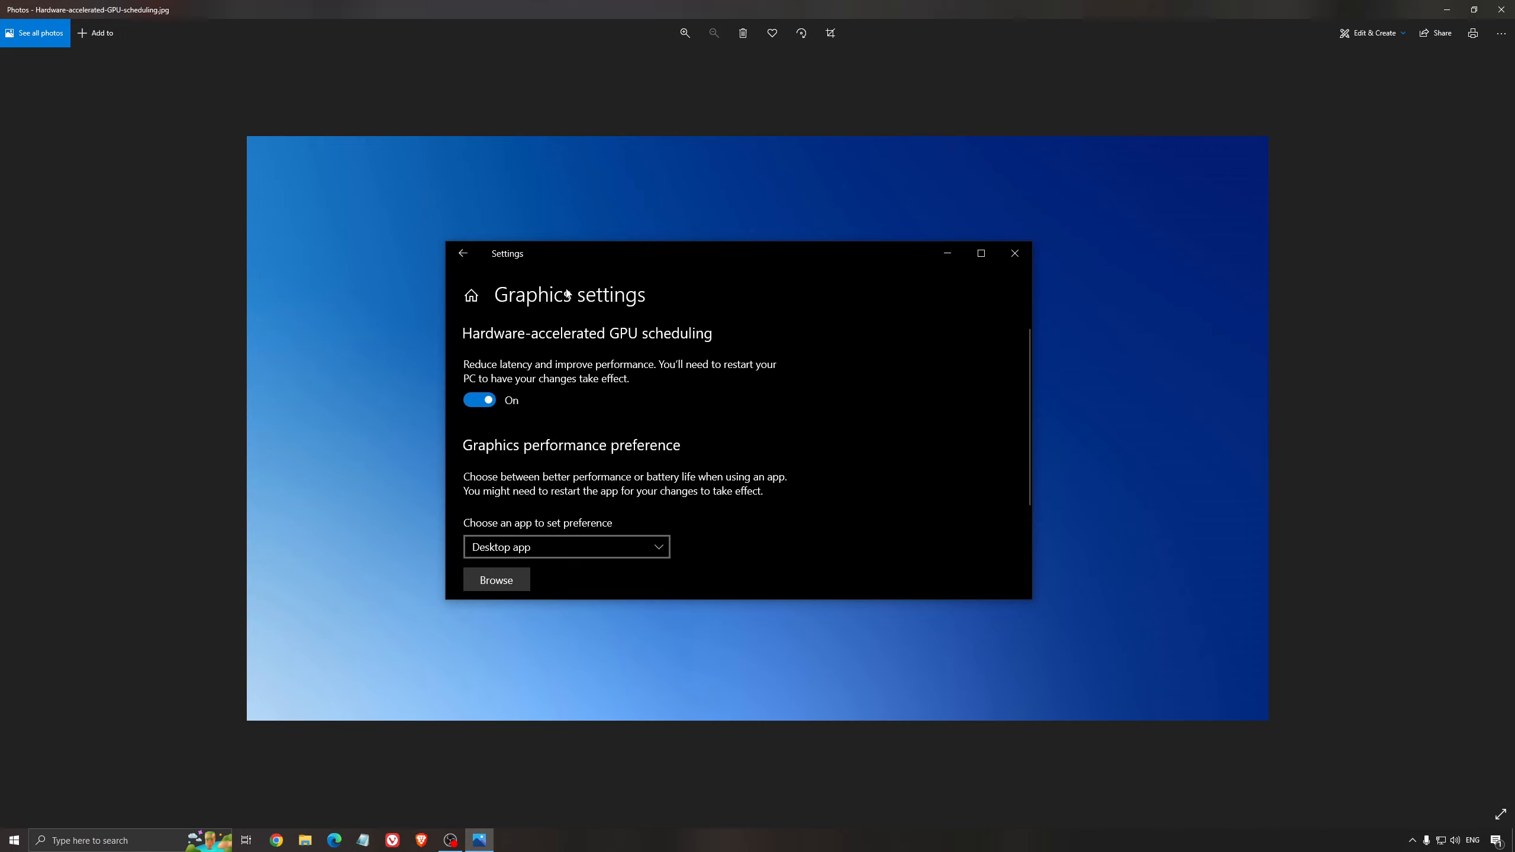
mouse_move(820, 412)
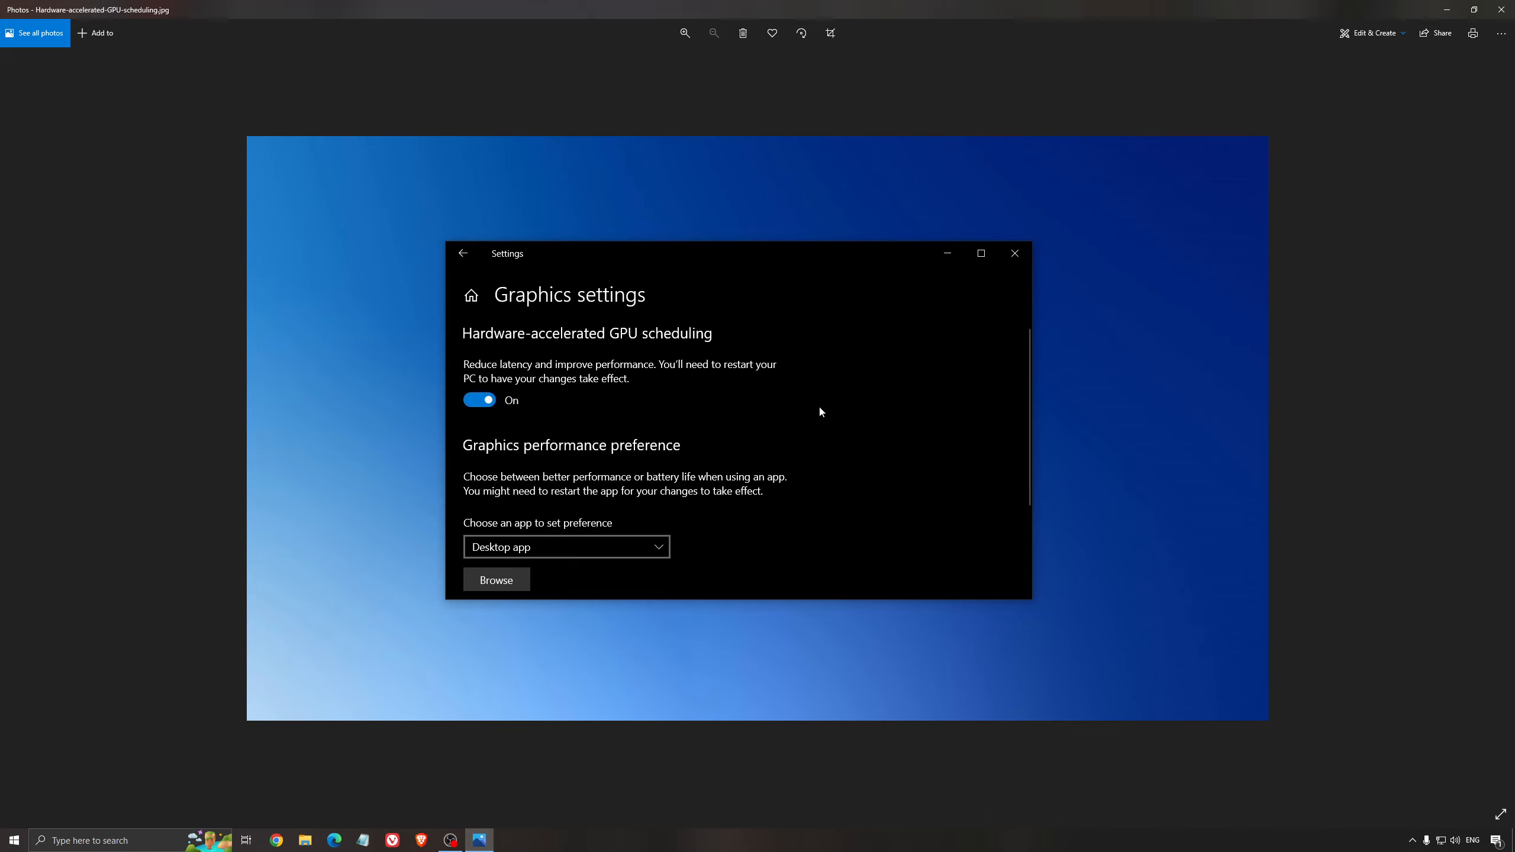
mouse_move(761, 440)
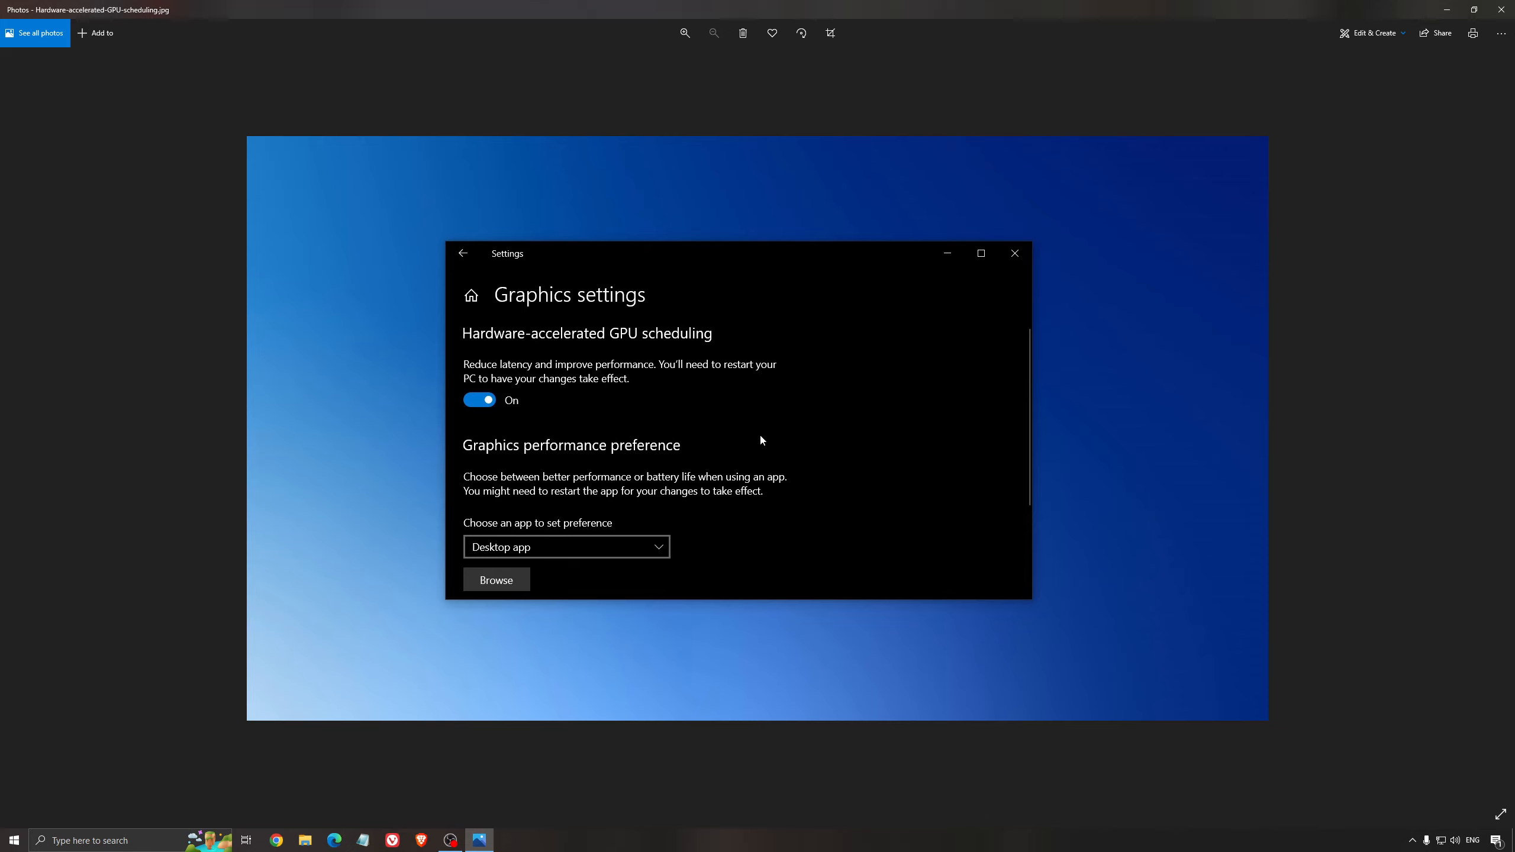
mouse_move(833, 471)
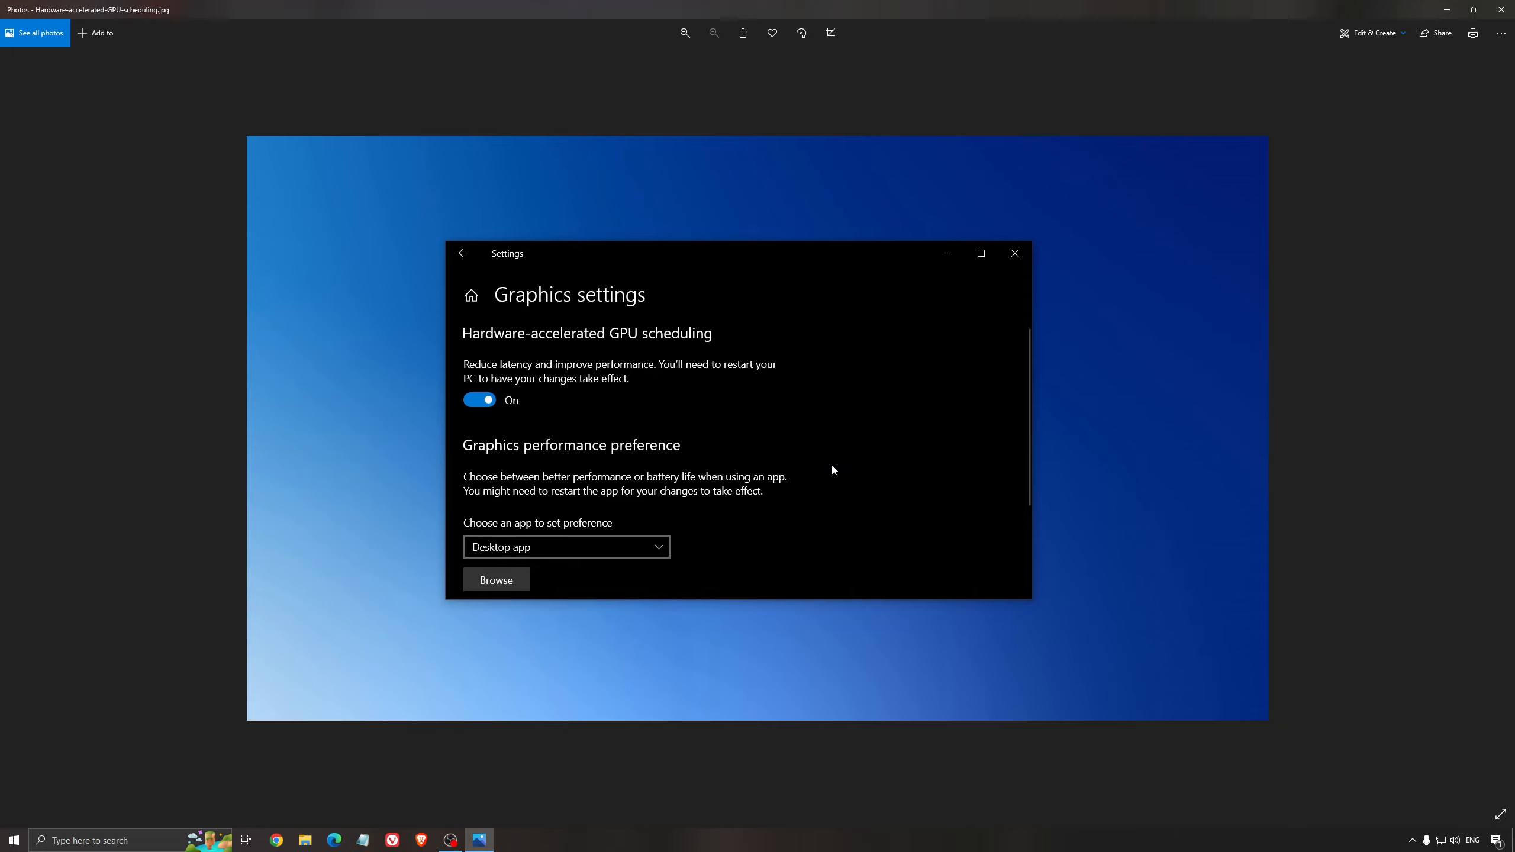
mouse_move(822, 469)
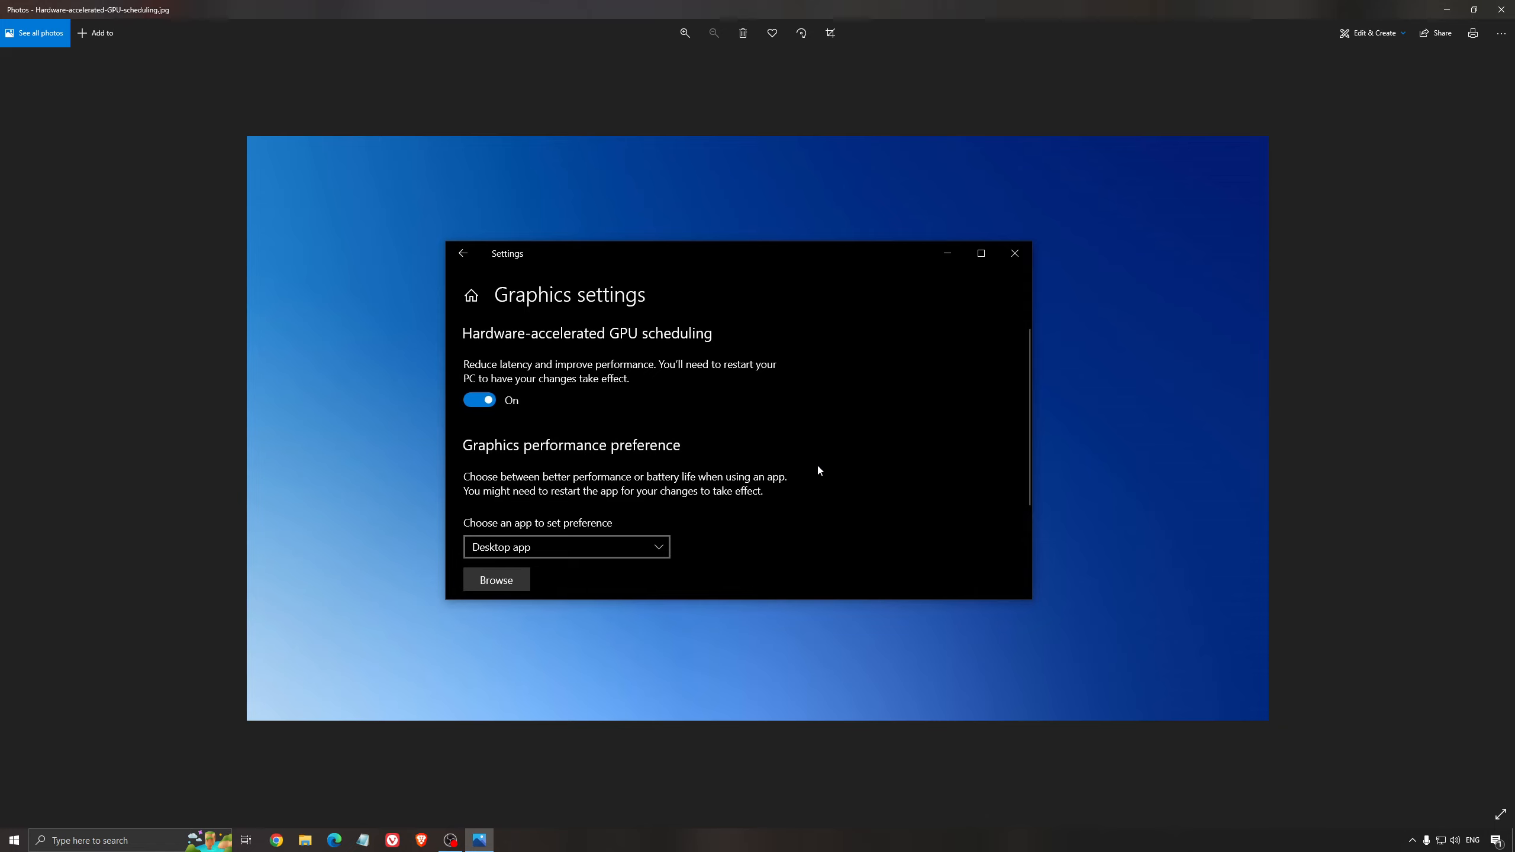
mouse_move(816, 477)
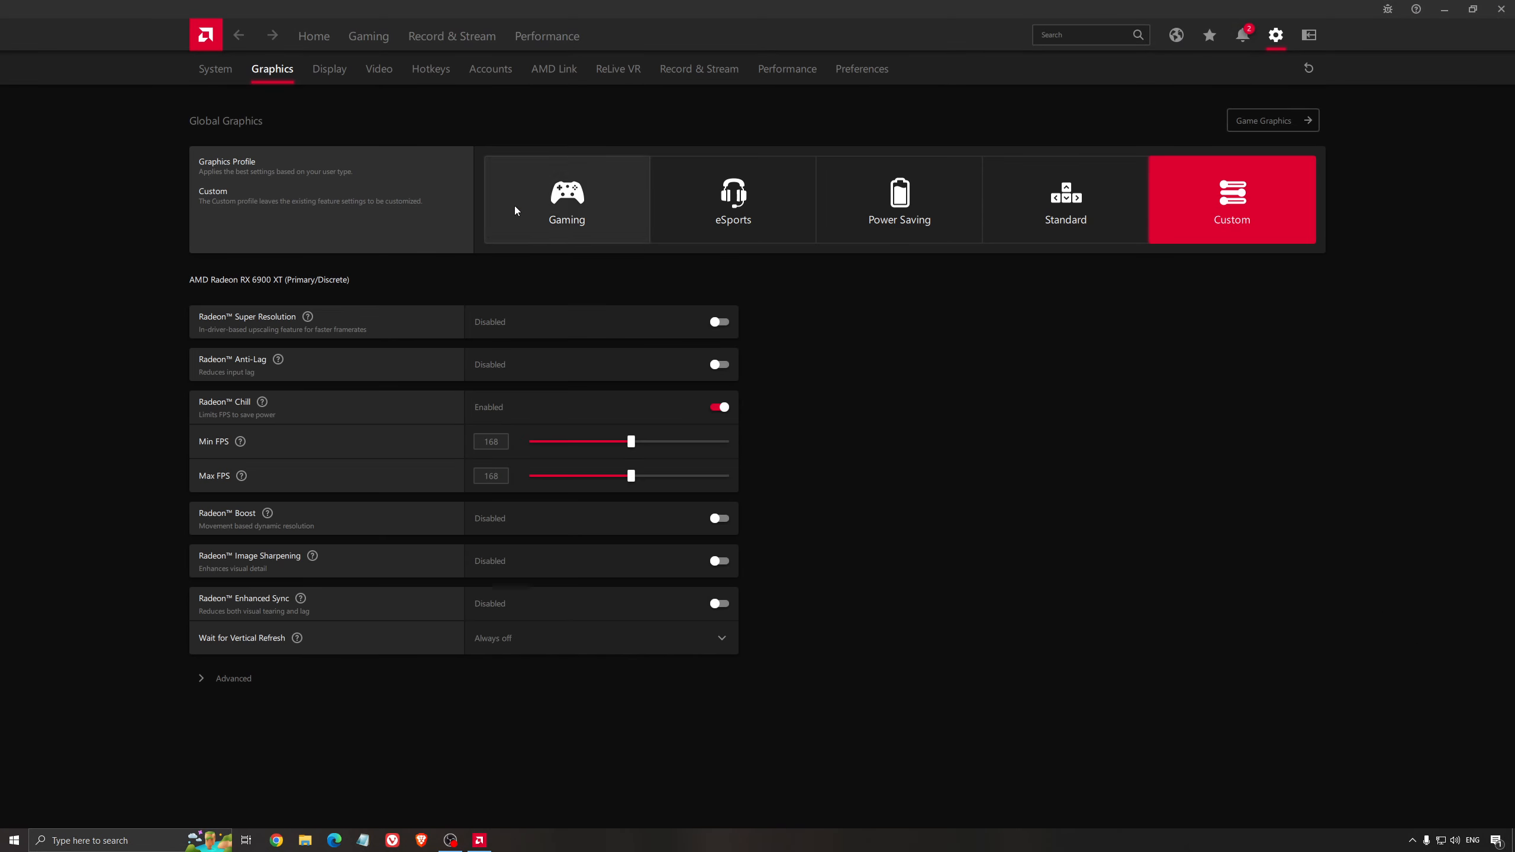
Go to the AMD Home dashboard, then show the Gaming library of 23 installed games
click(313, 35)
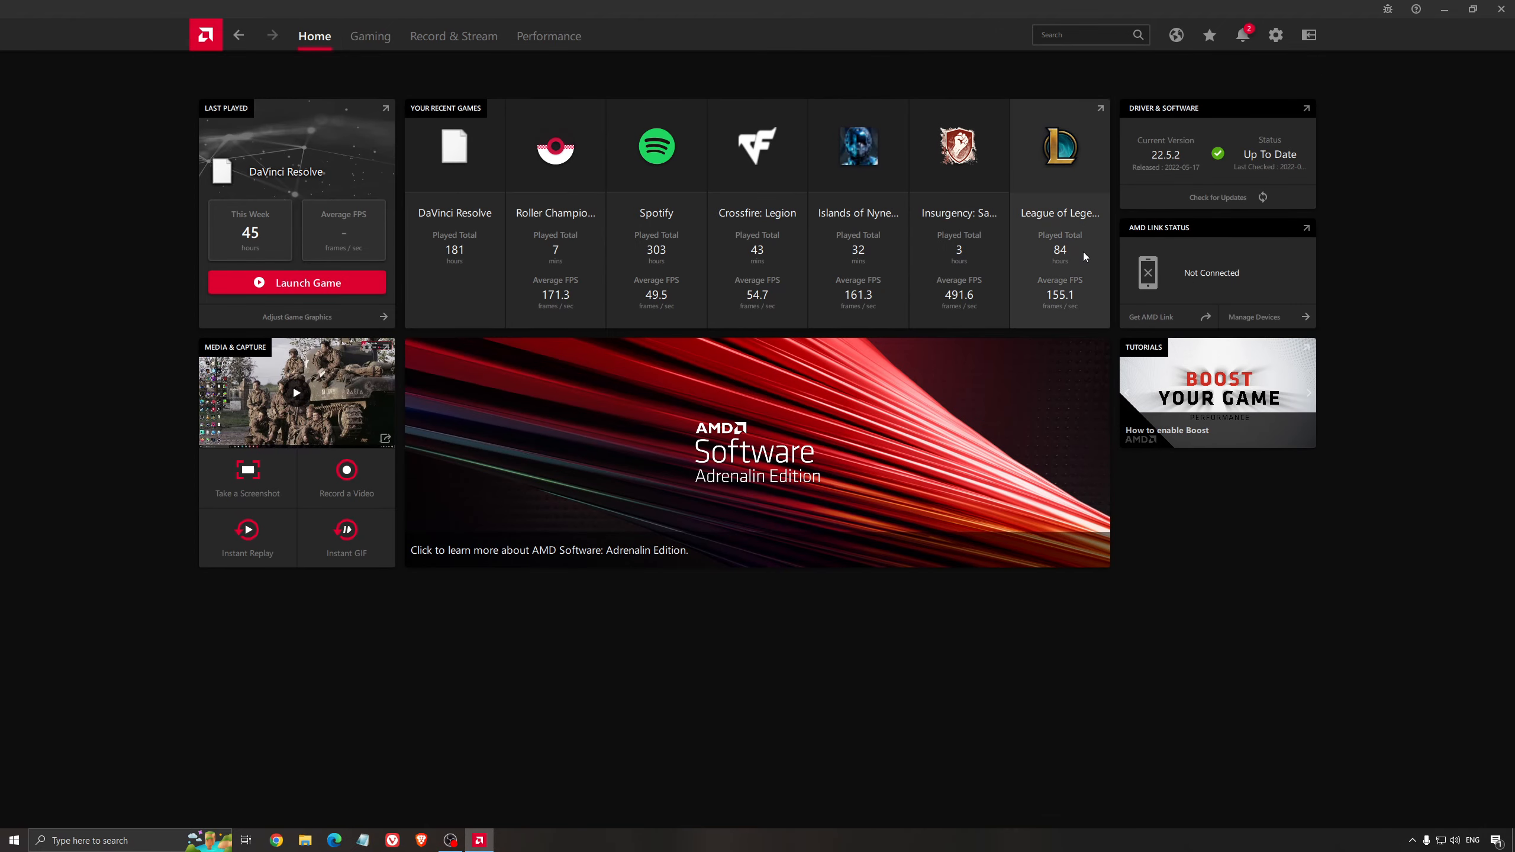
mouse_move(1056, 211)
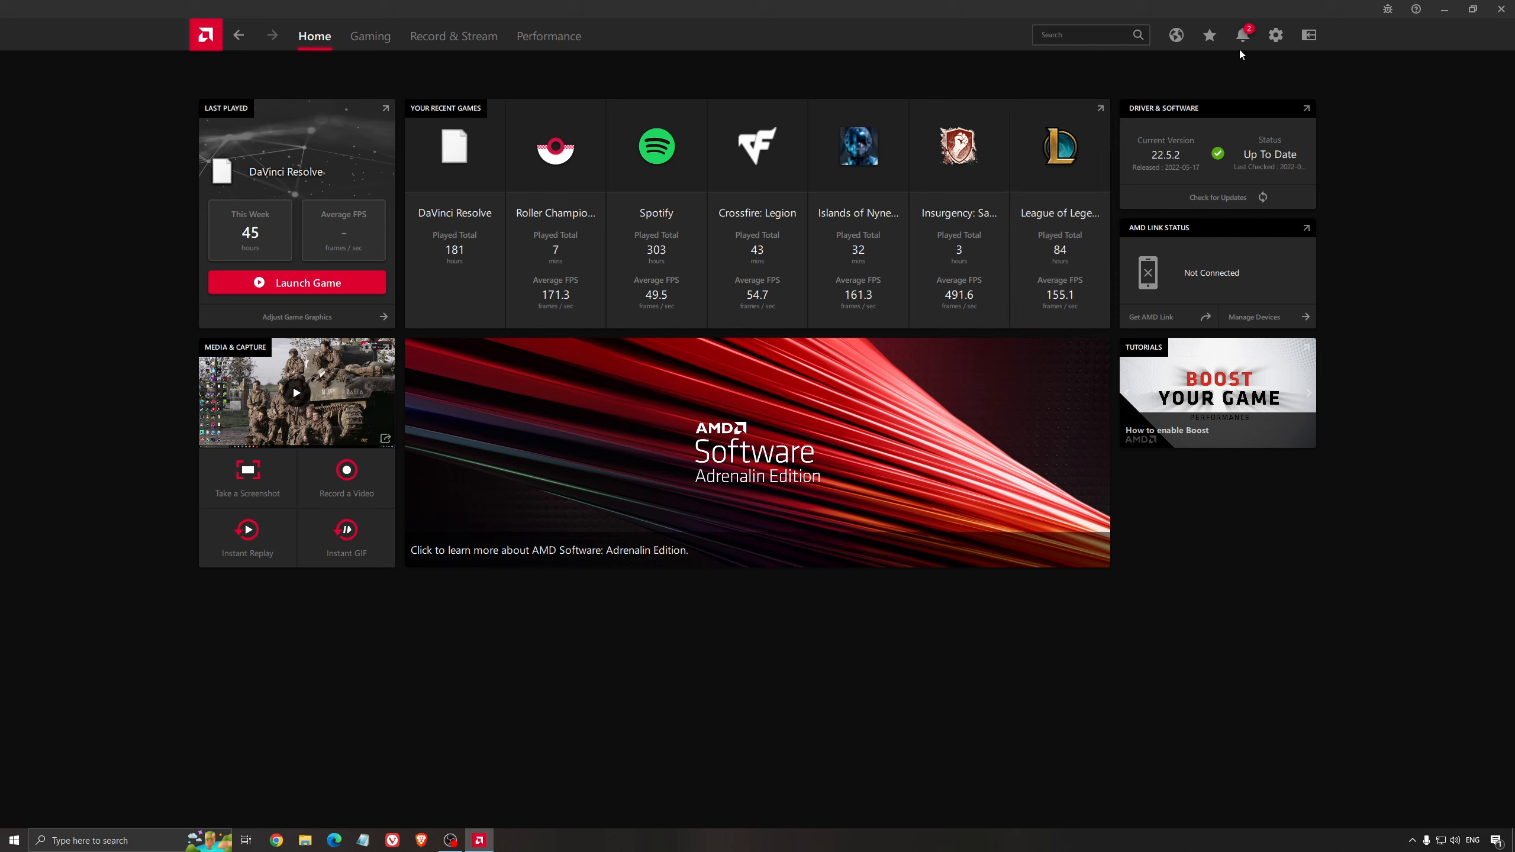
click(1217, 198)
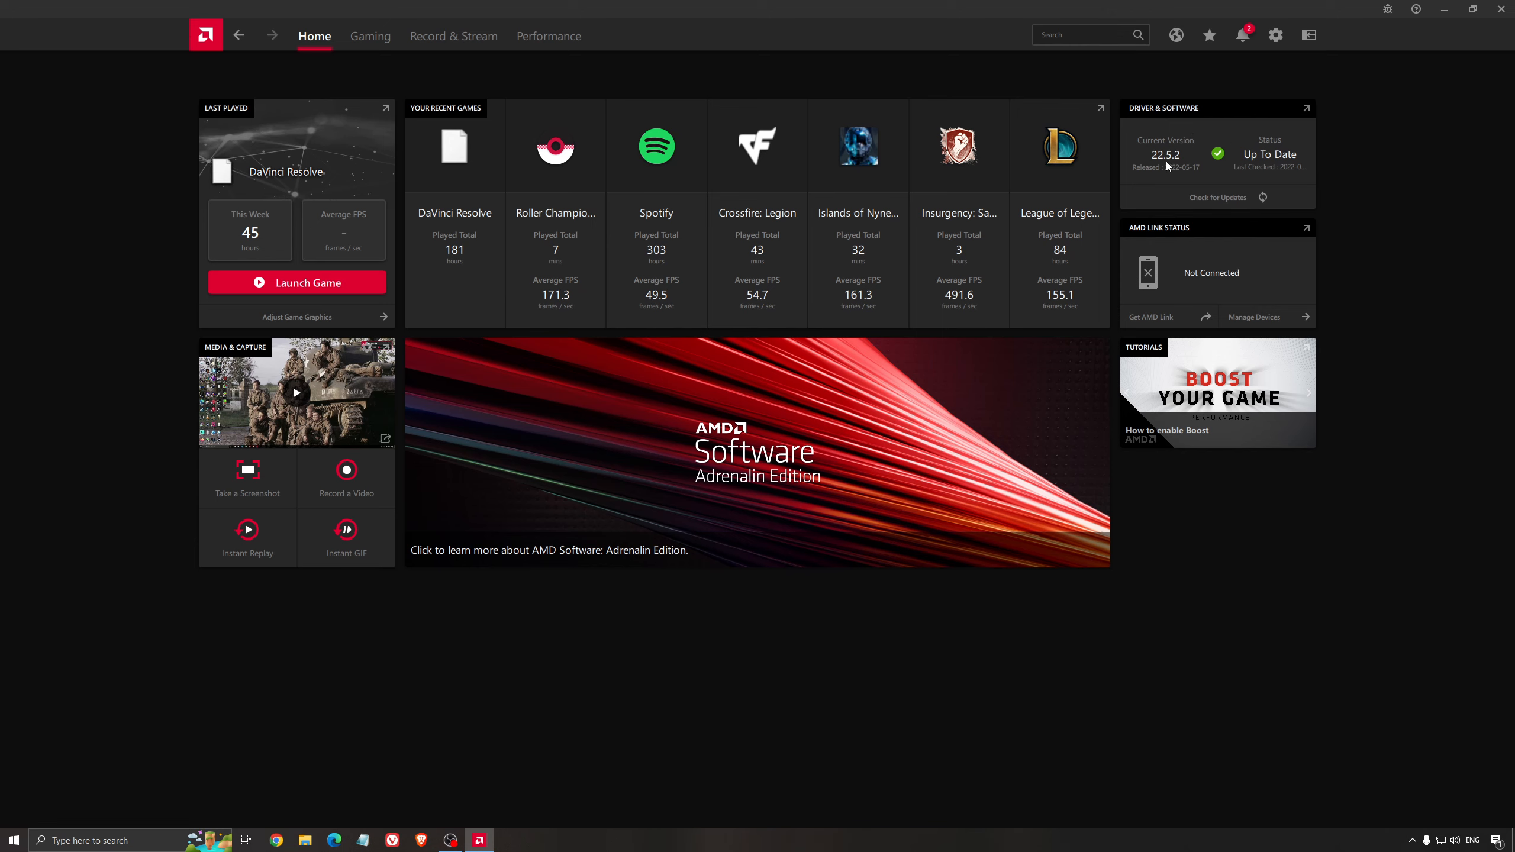
mouse_move(1059, 175)
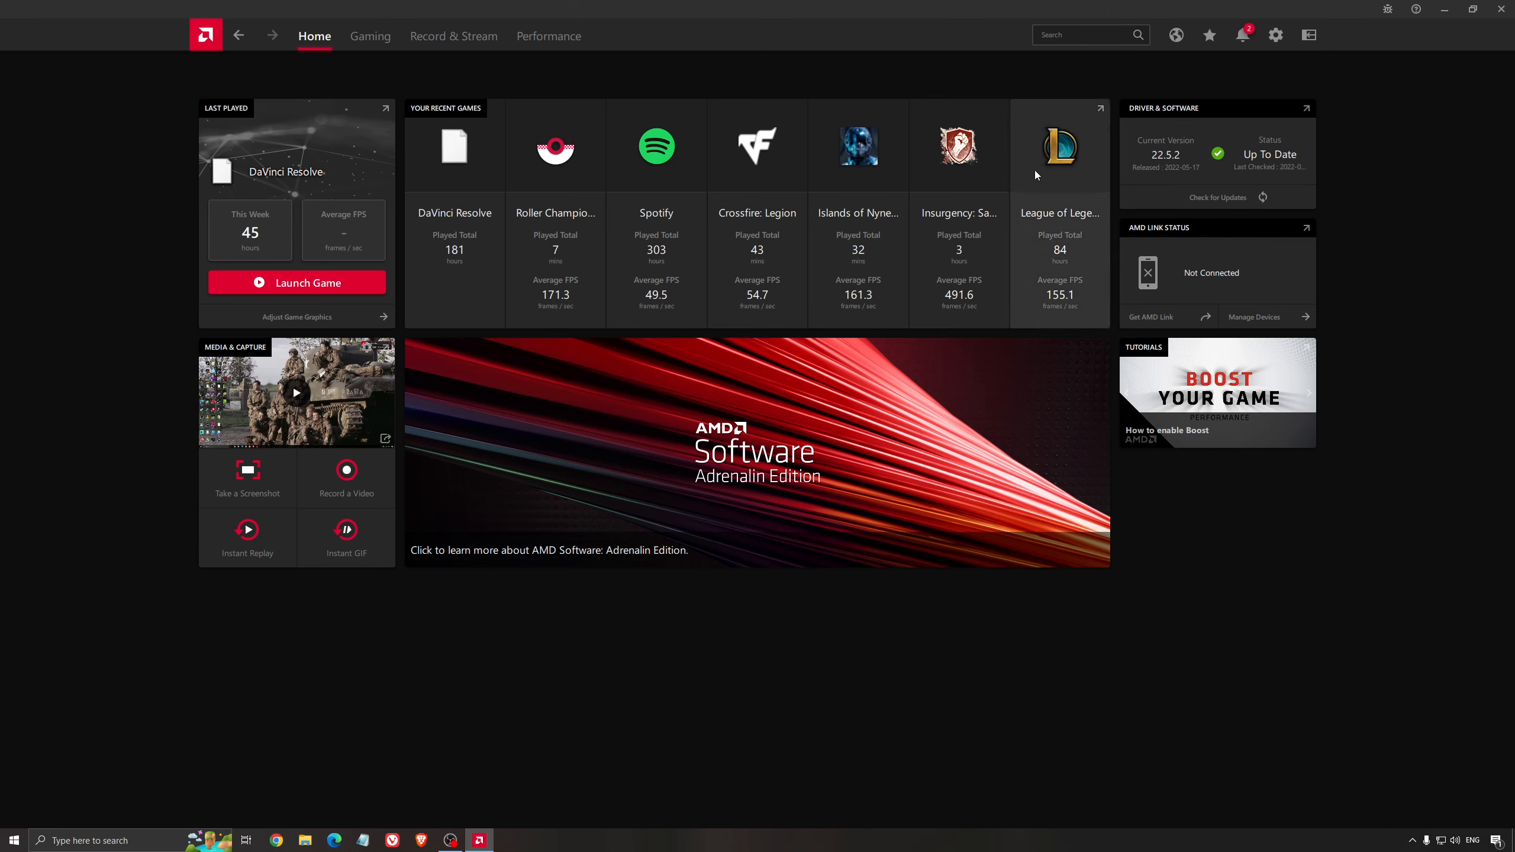
click(368, 36)
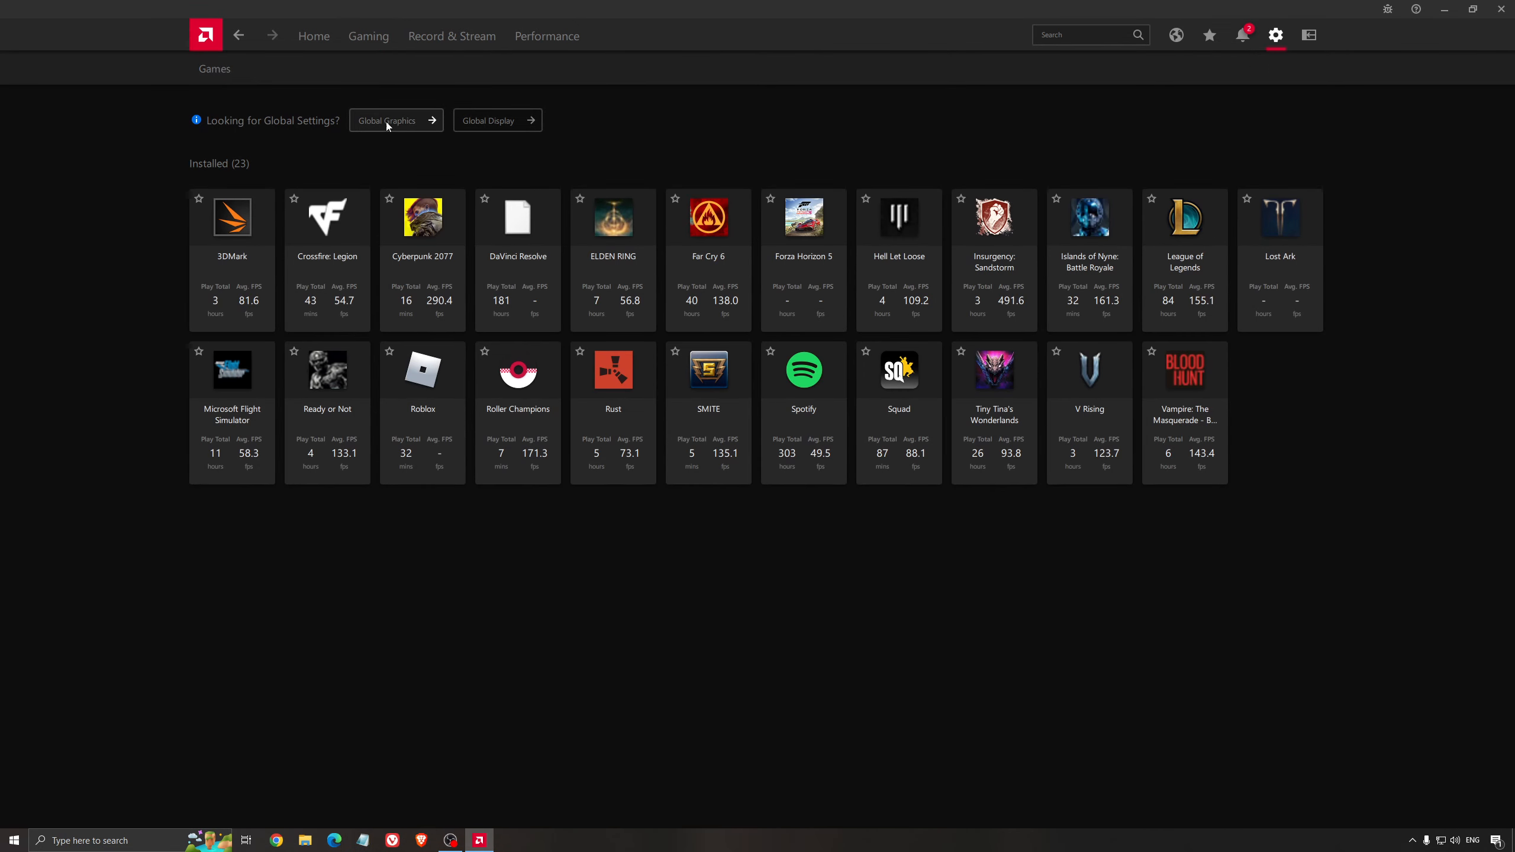
click(391, 120)
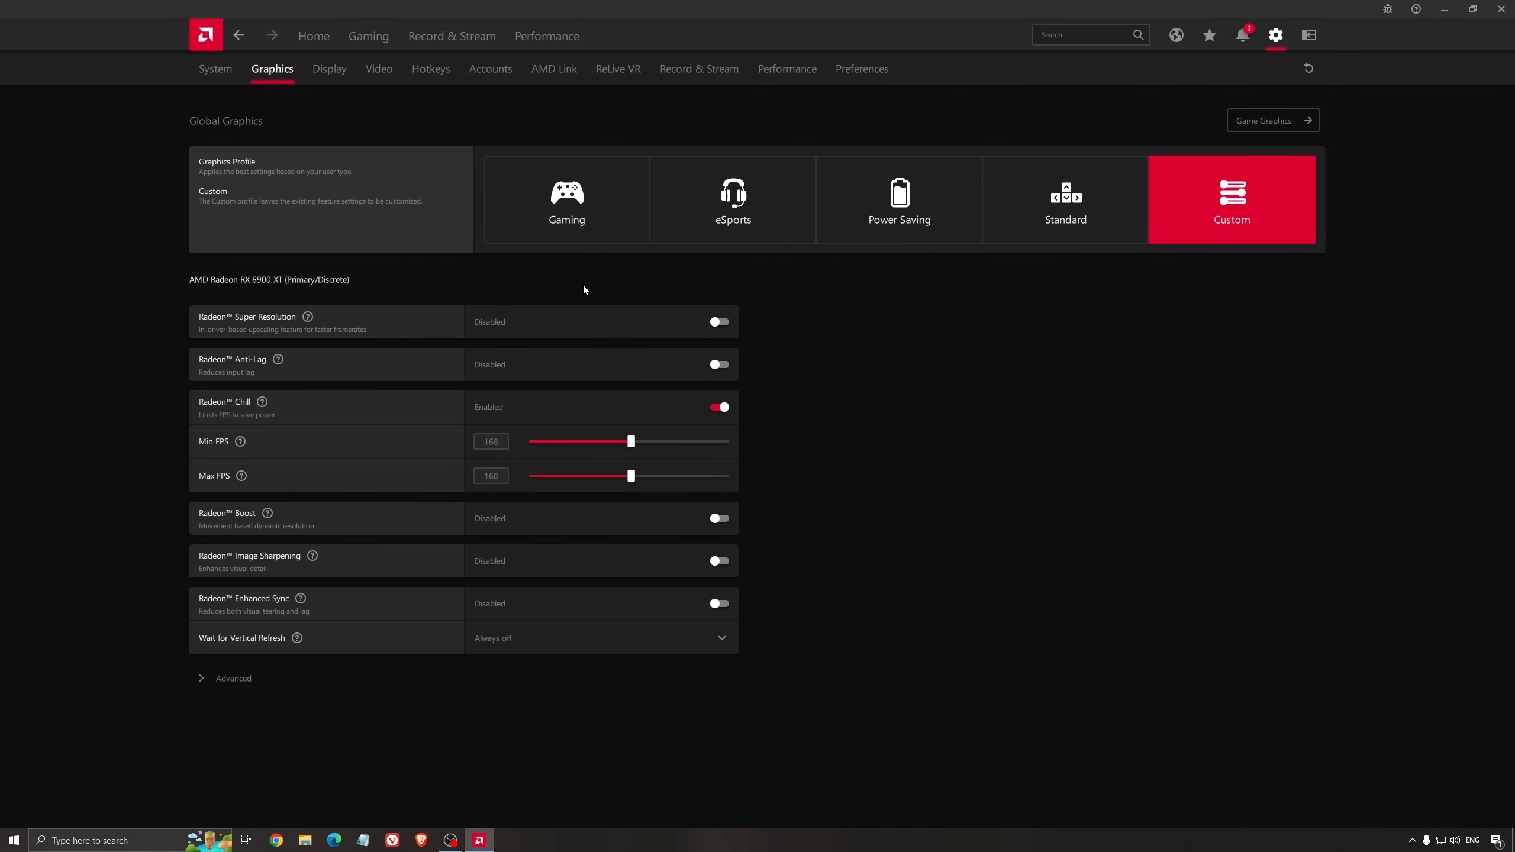
mouse_move(239, 299)
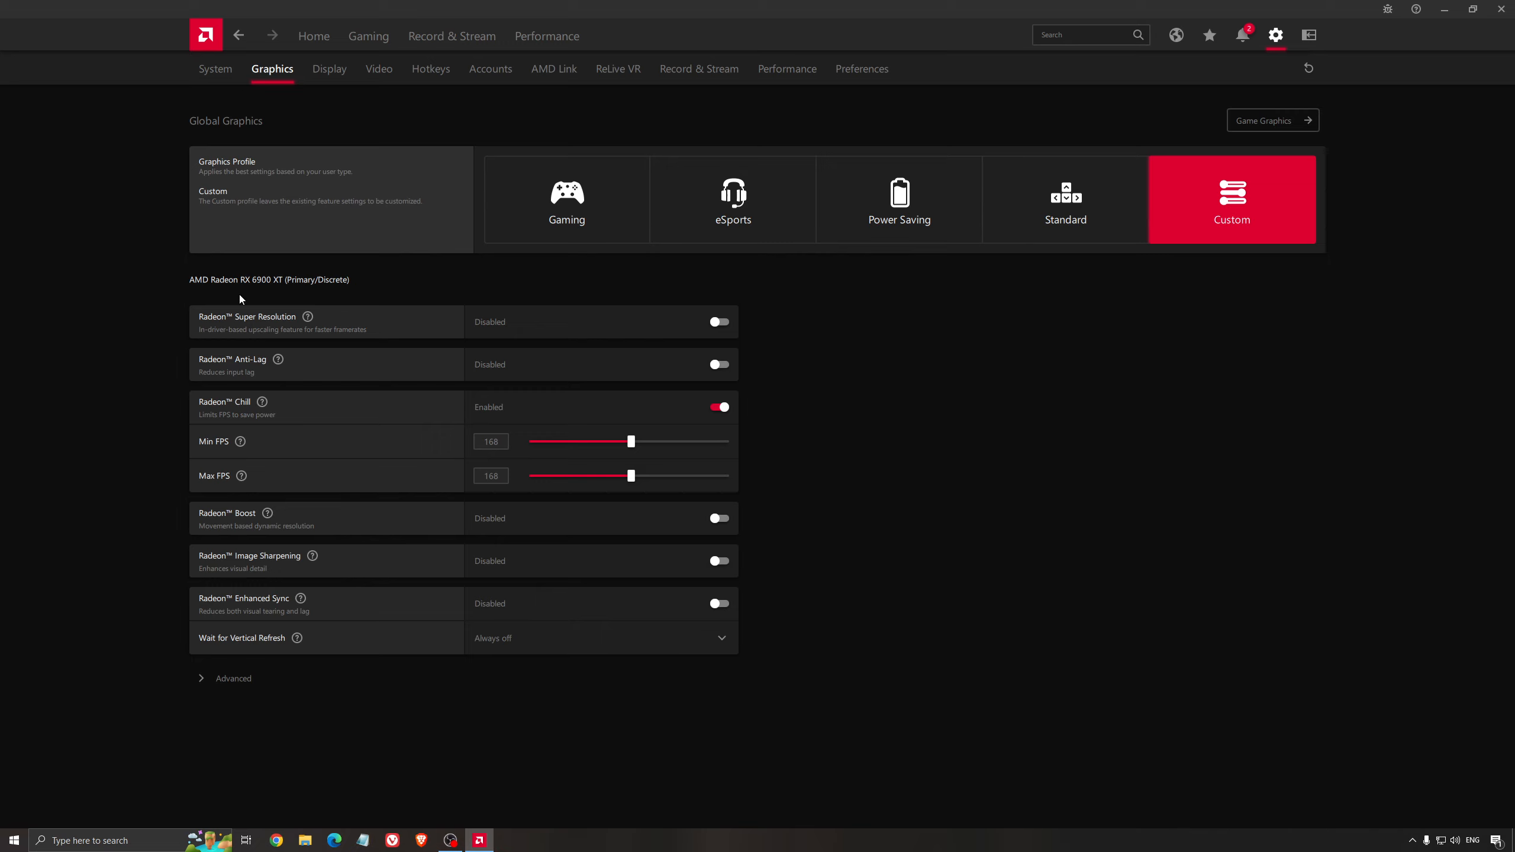
mouse_move(233, 266)
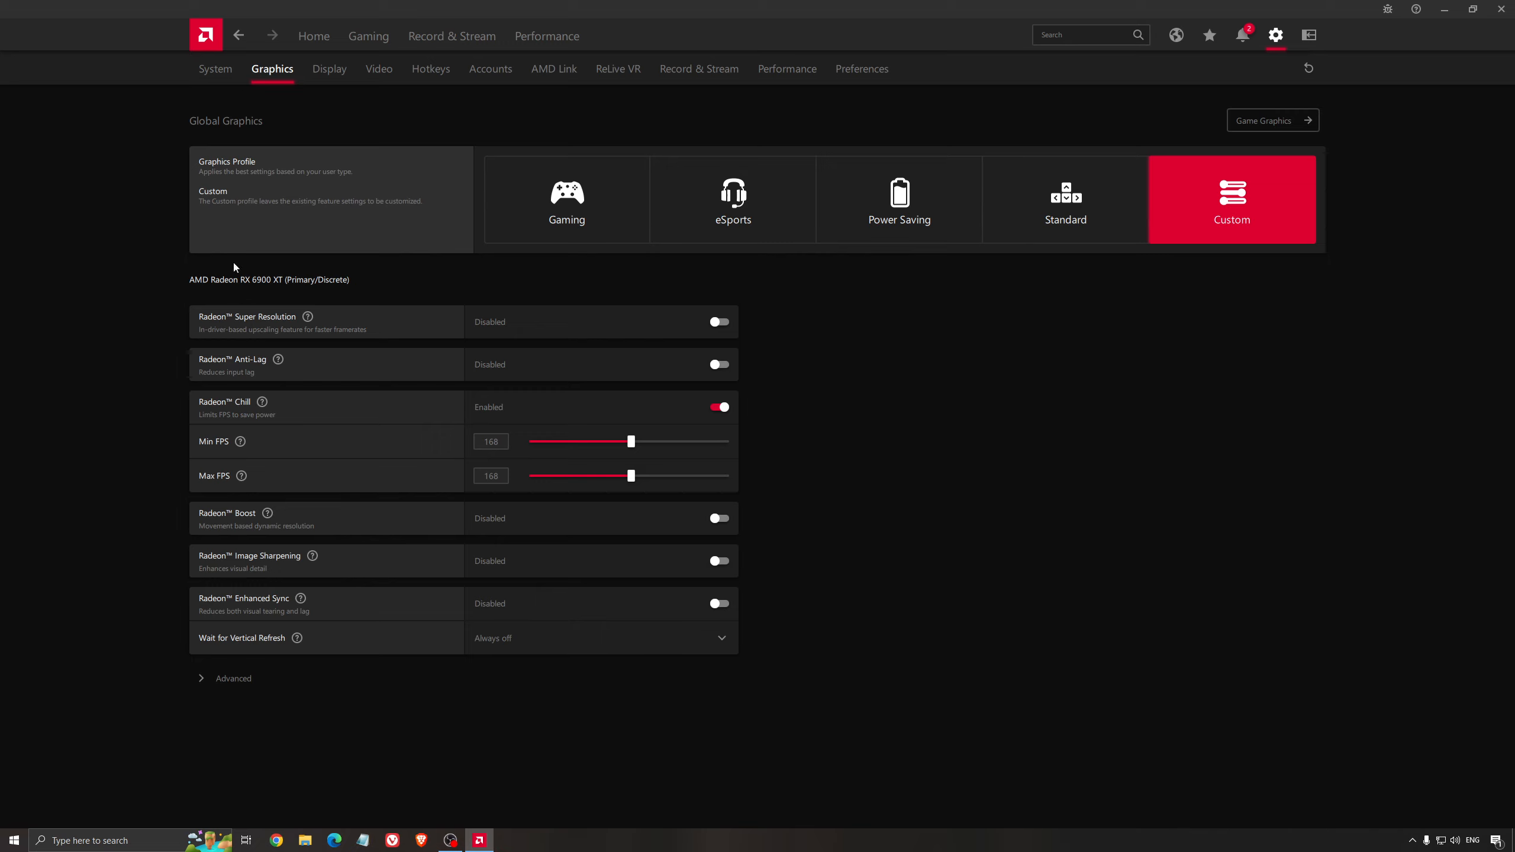
mouse_move(272, 324)
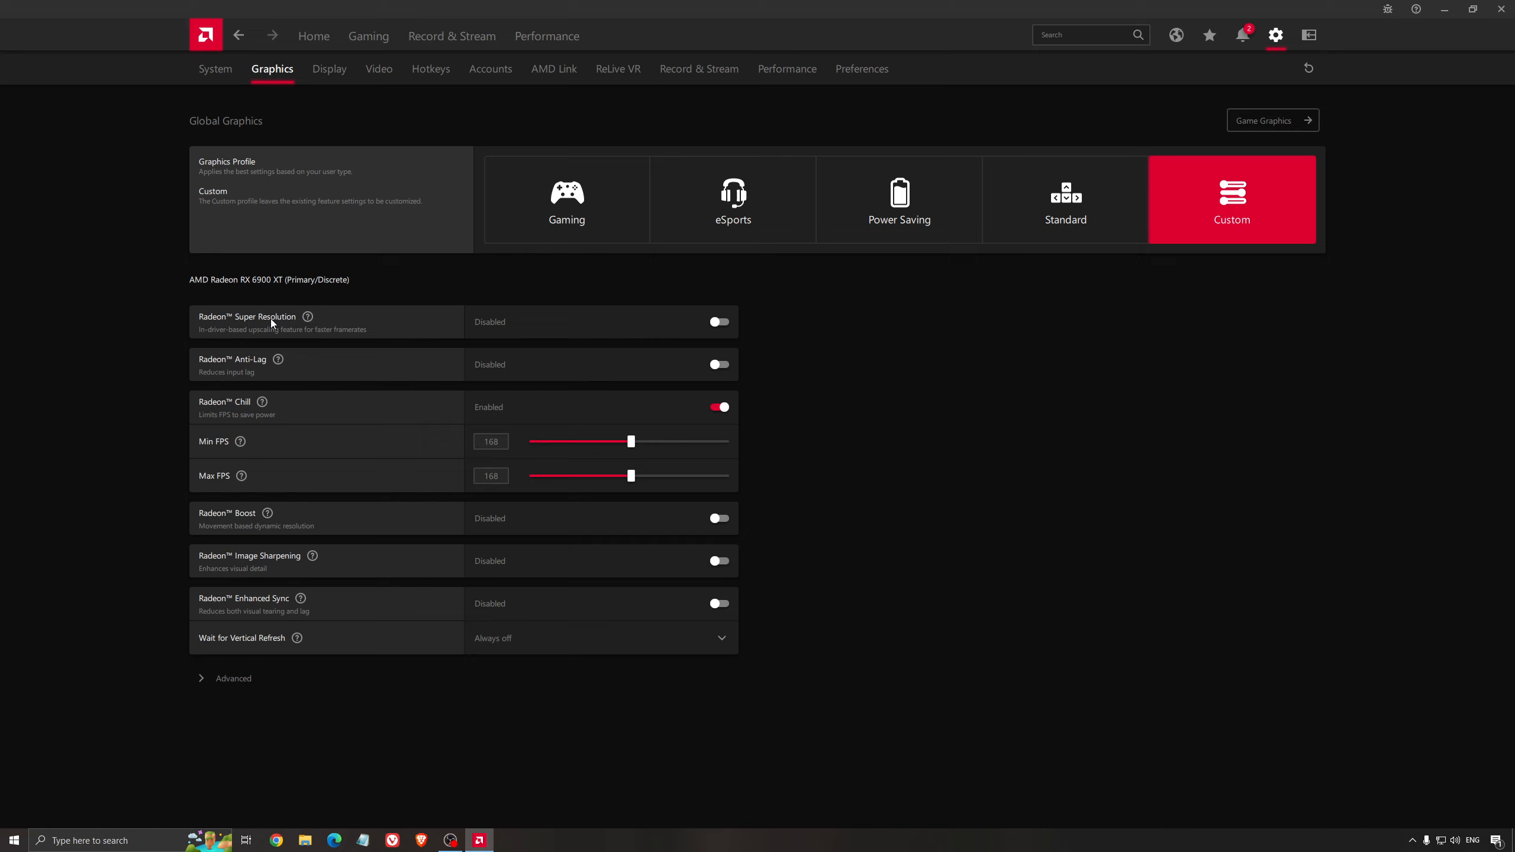
mouse_move(430, 297)
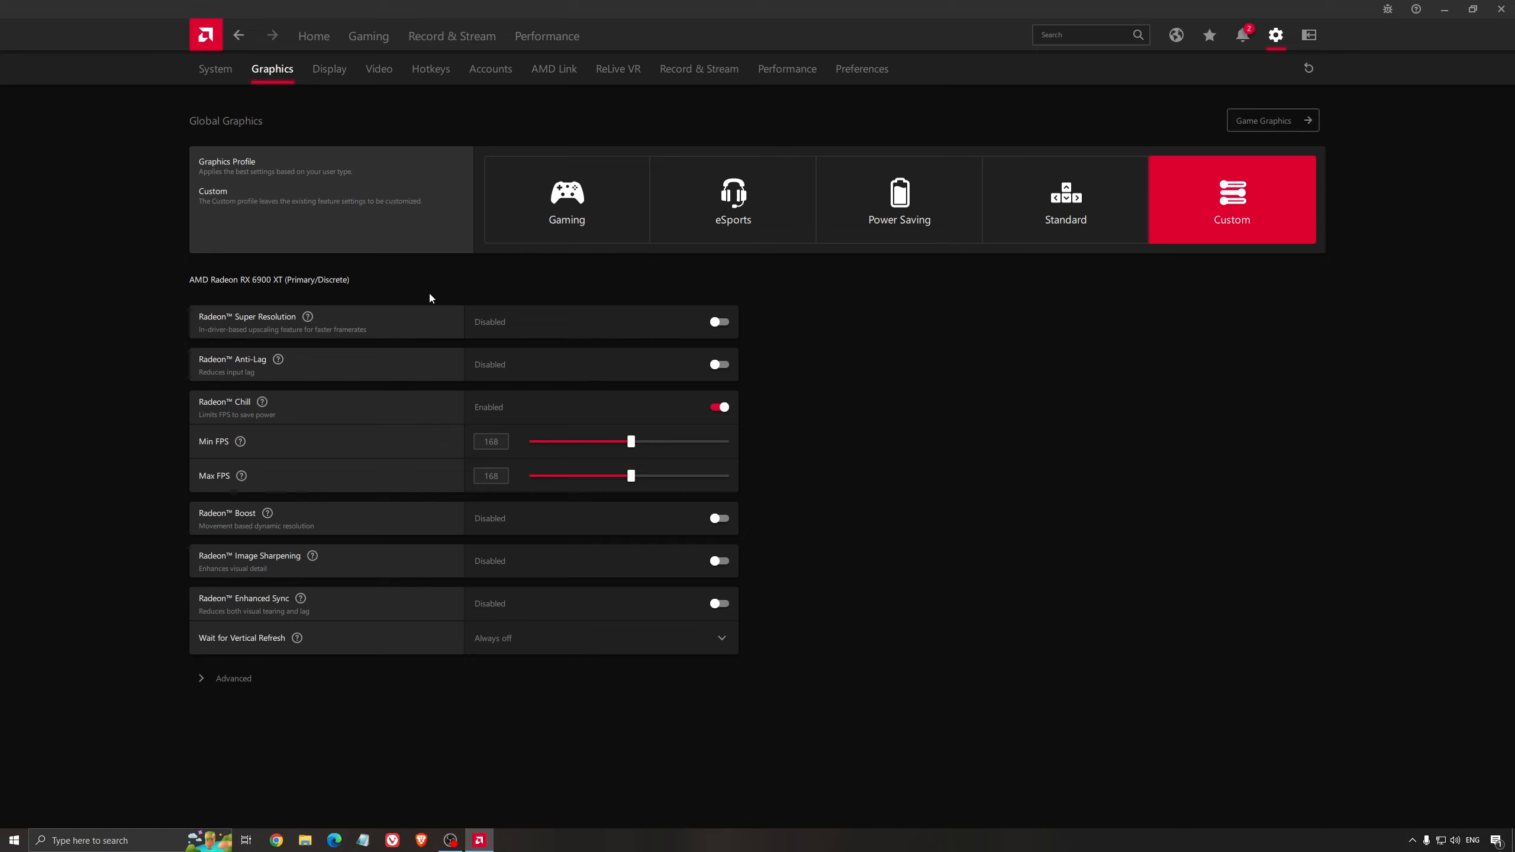
mouse_move(416, 302)
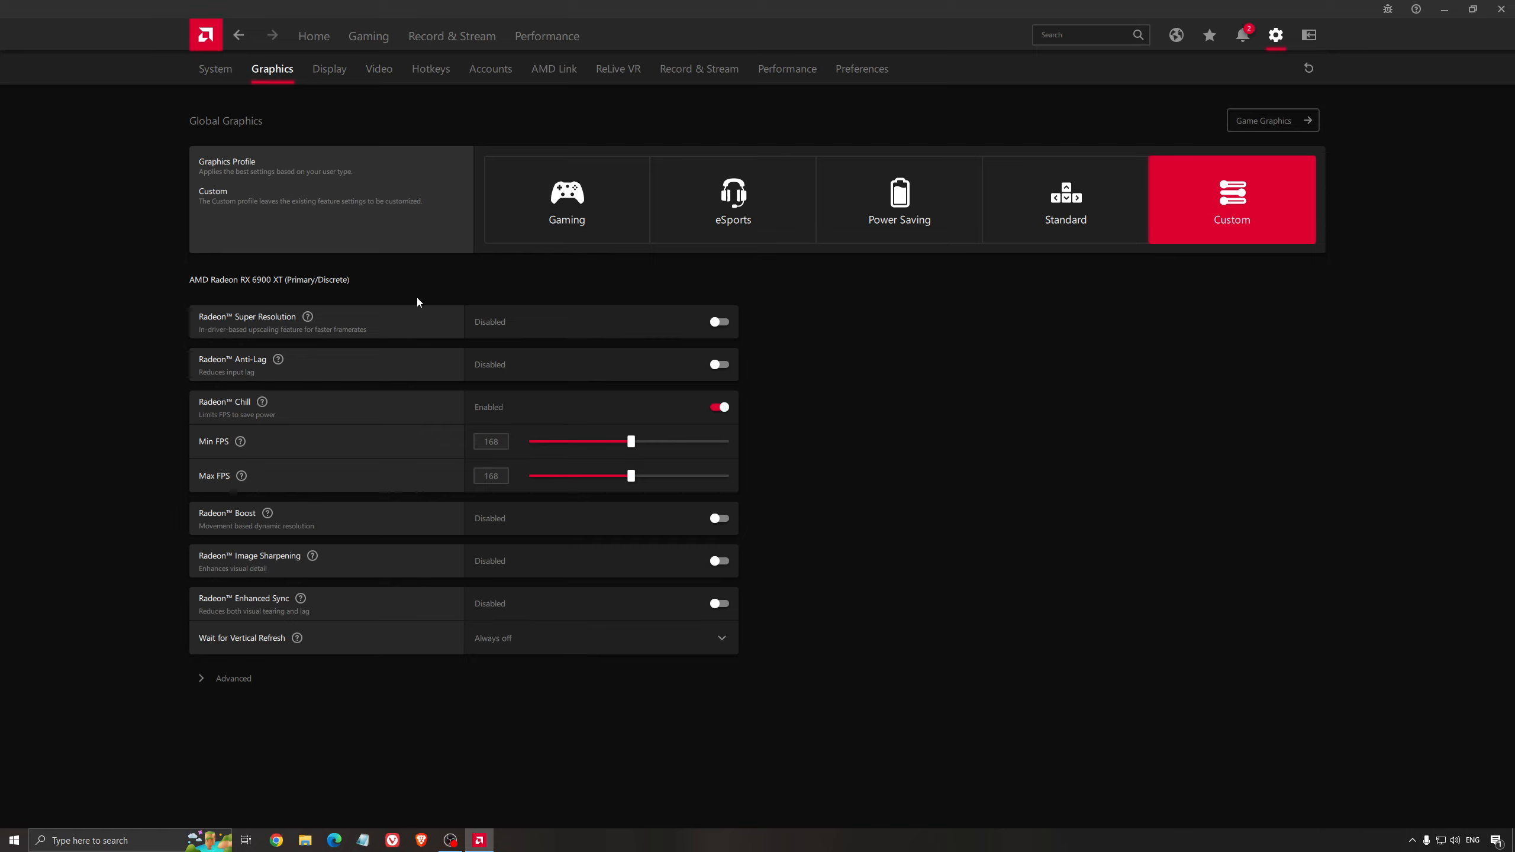
mouse_move(426, 355)
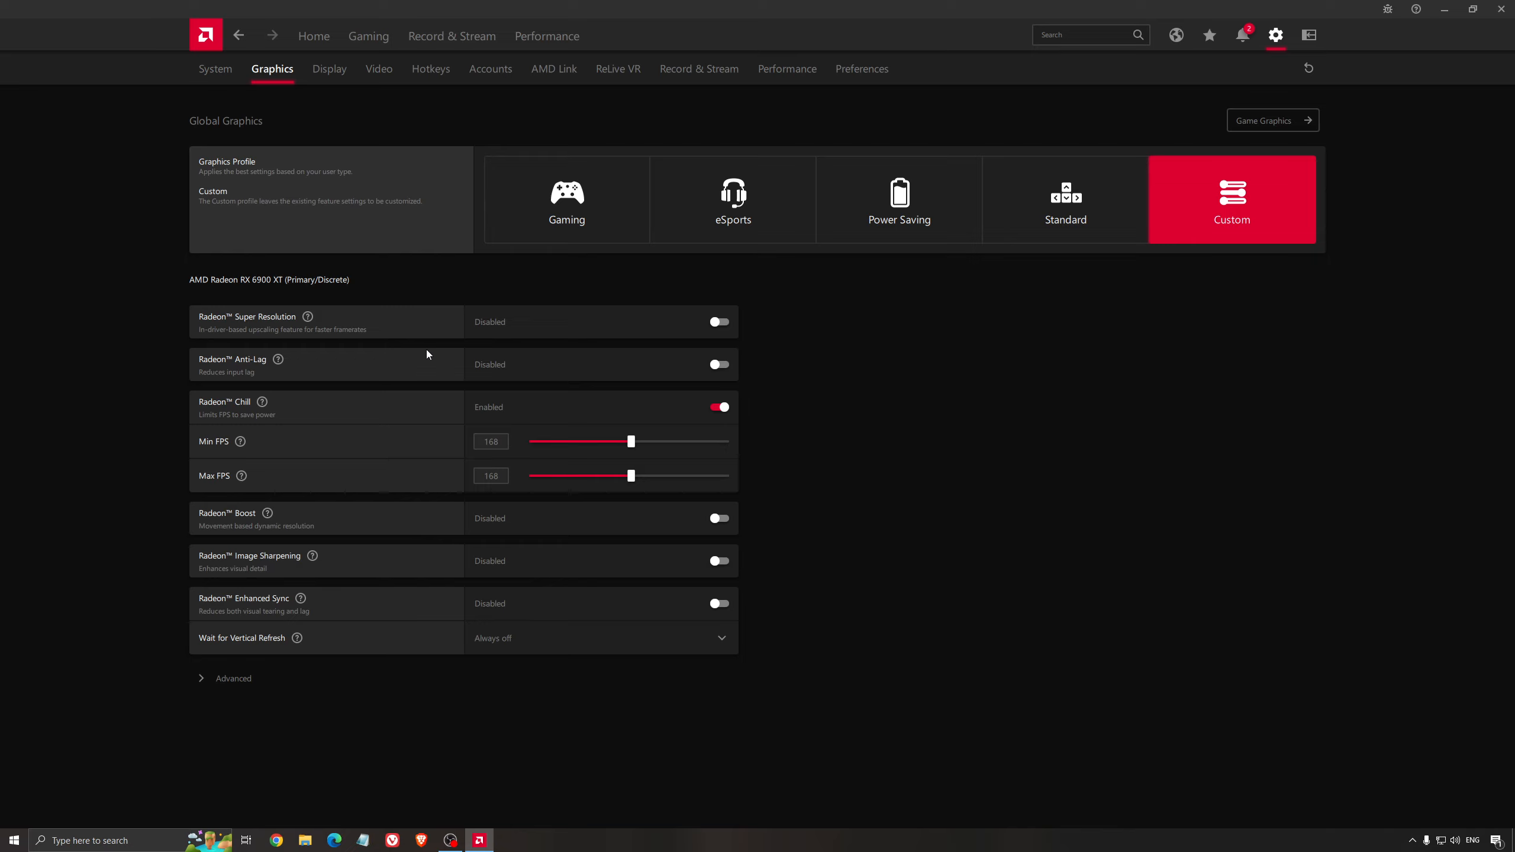
mouse_move(389, 316)
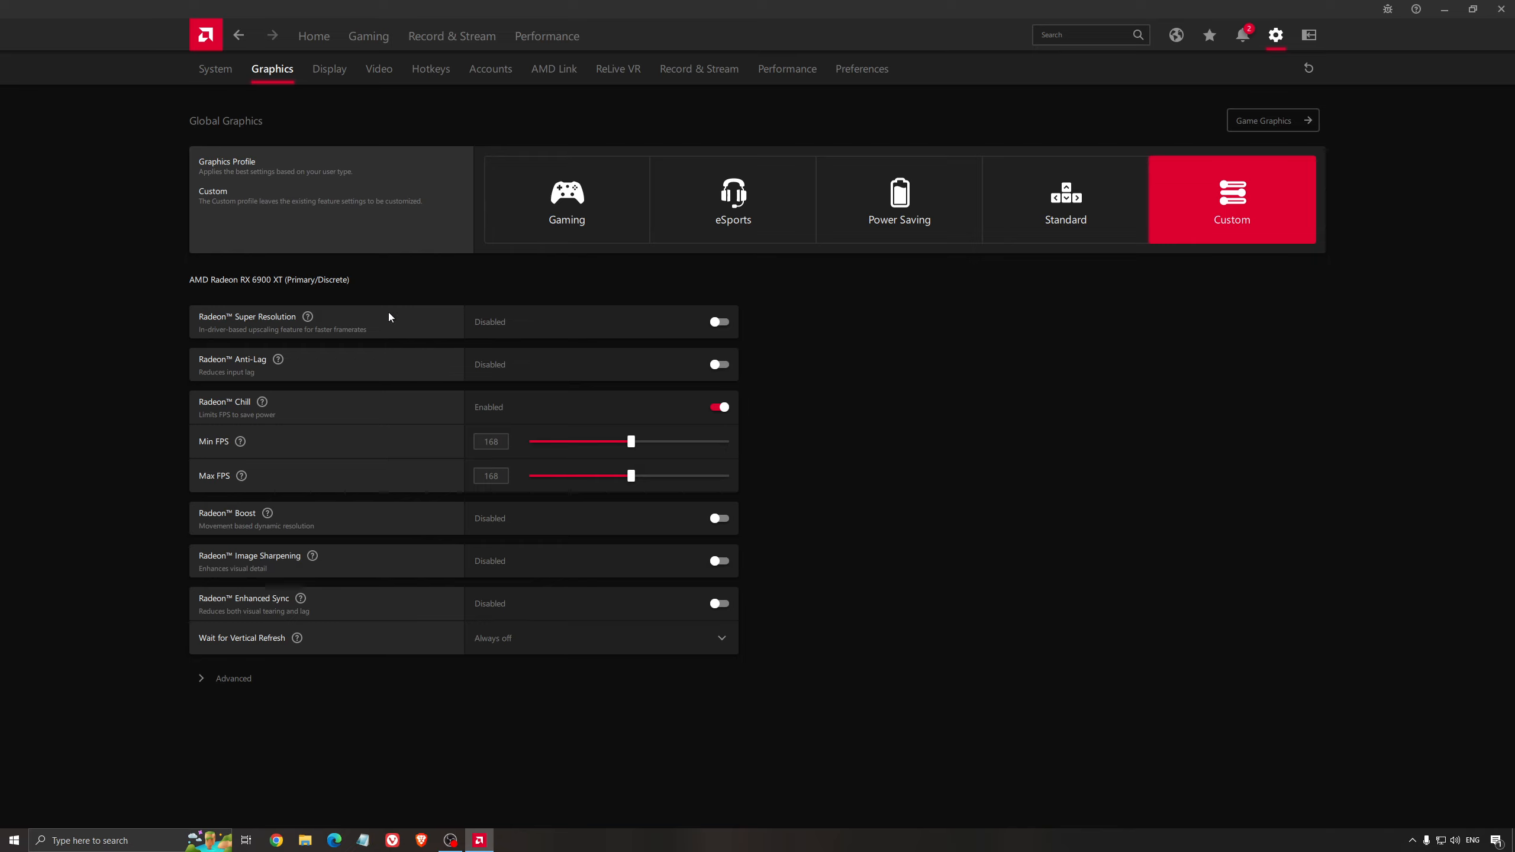
mouse_move(222, 341)
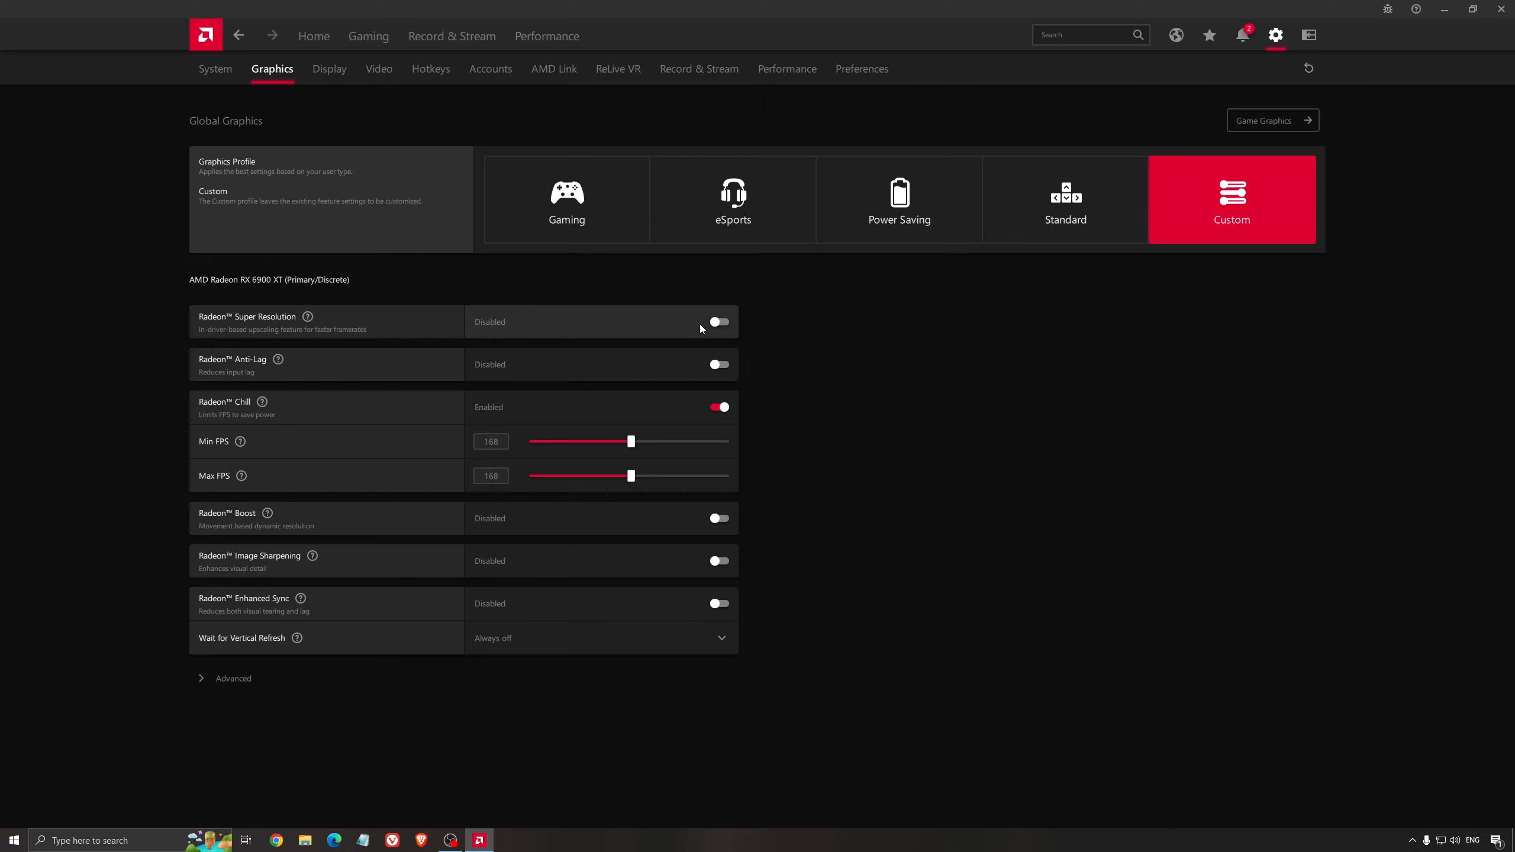
mouse_move(689, 331)
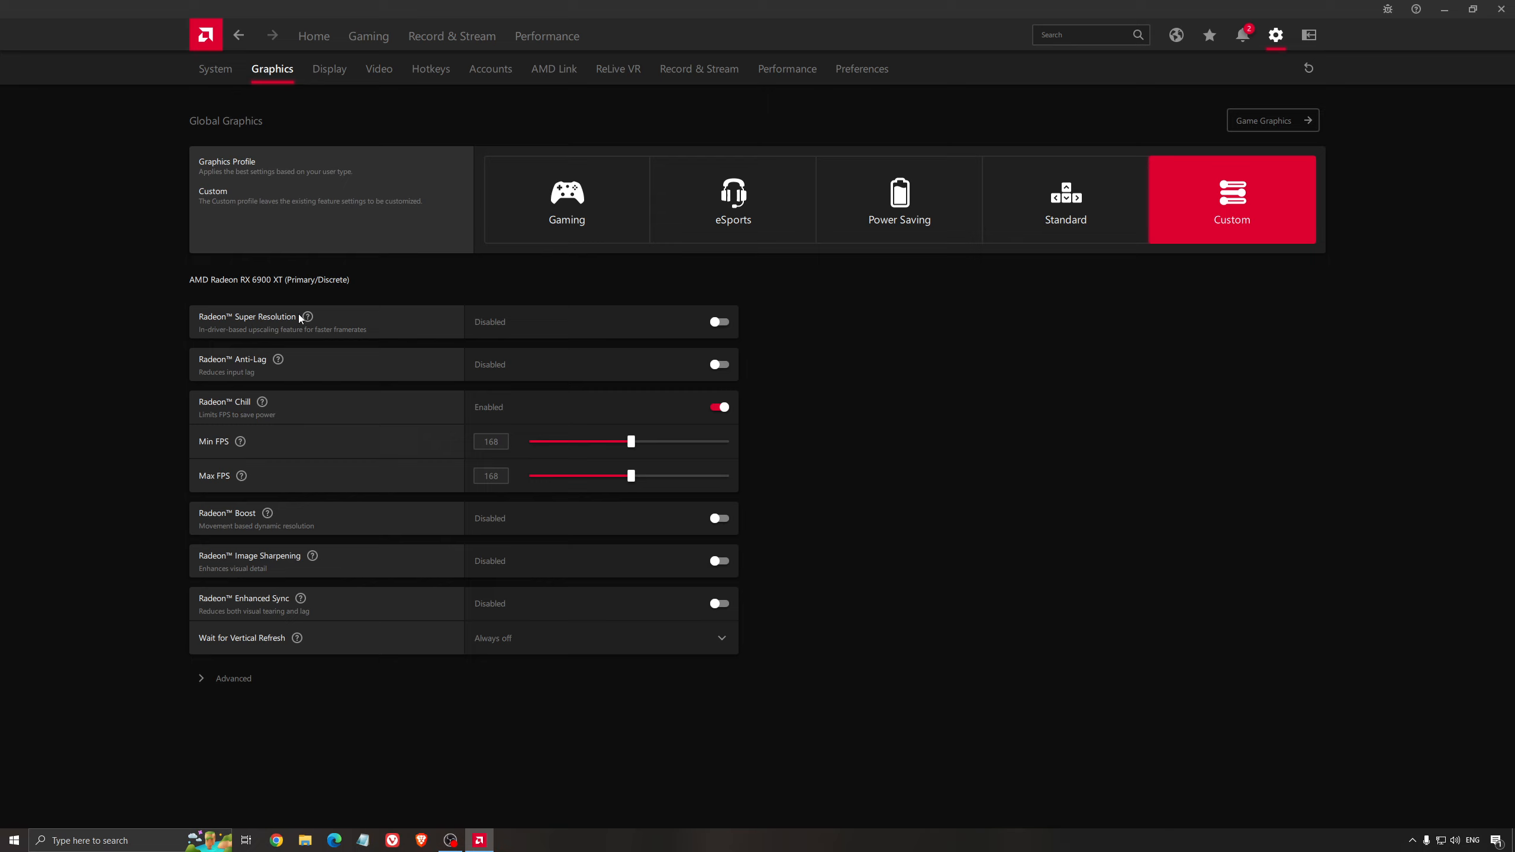
mouse_move(297, 335)
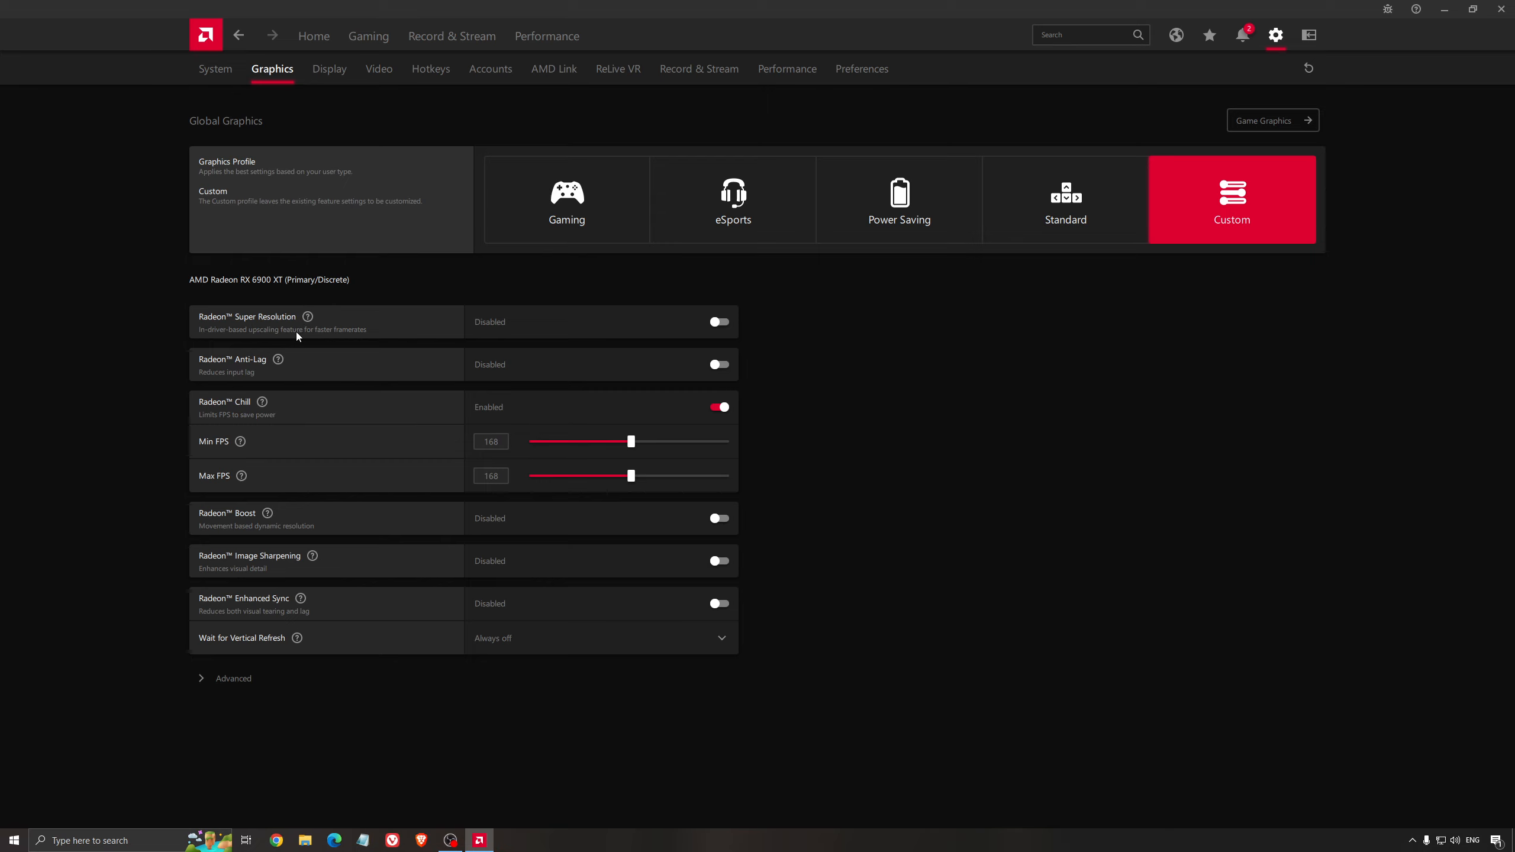
mouse_move(366, 329)
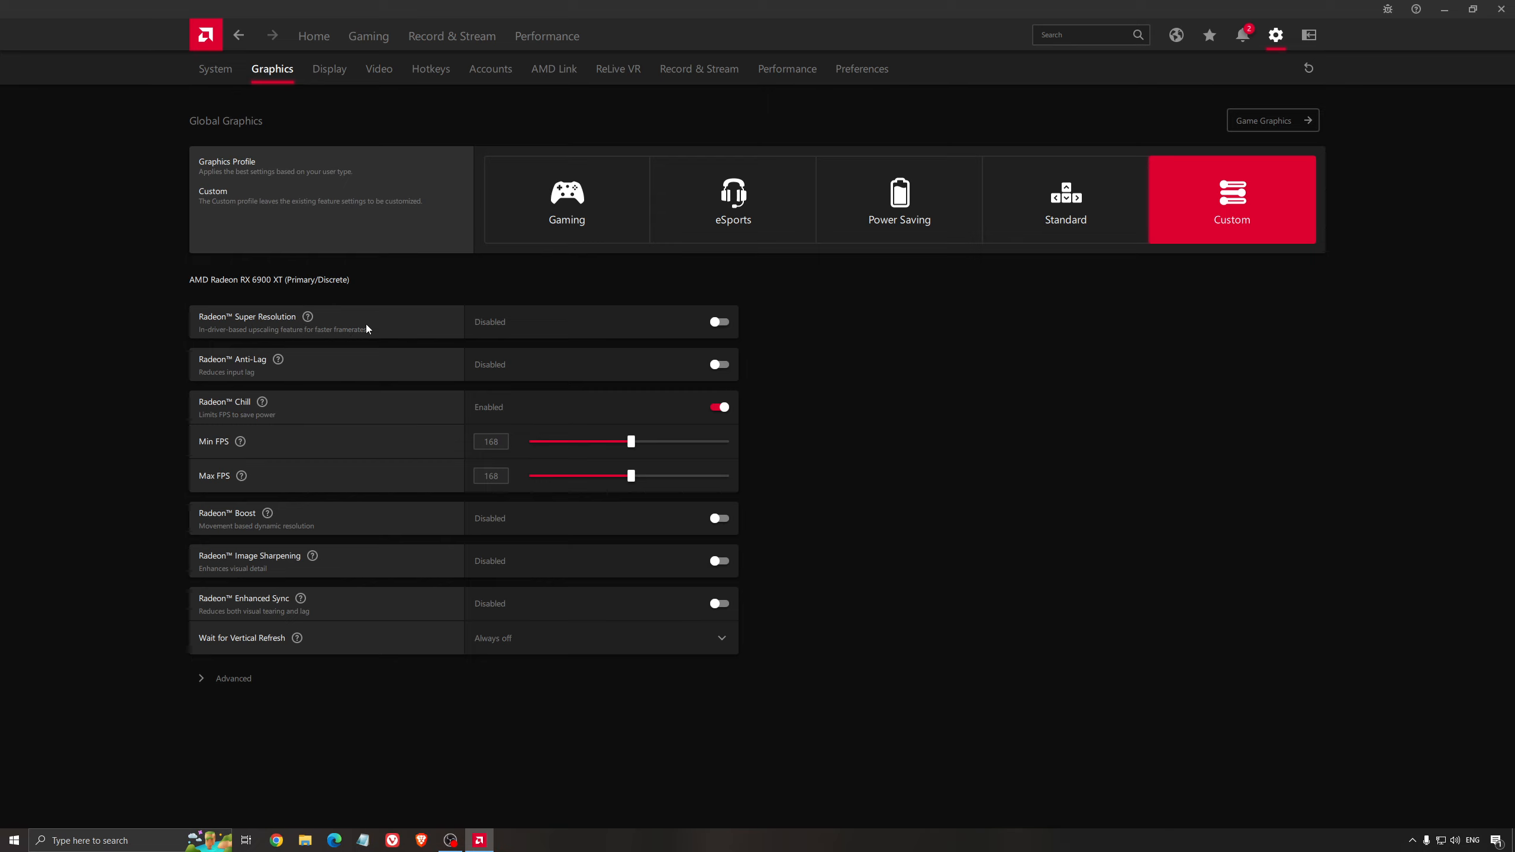
mouse_move(872, 372)
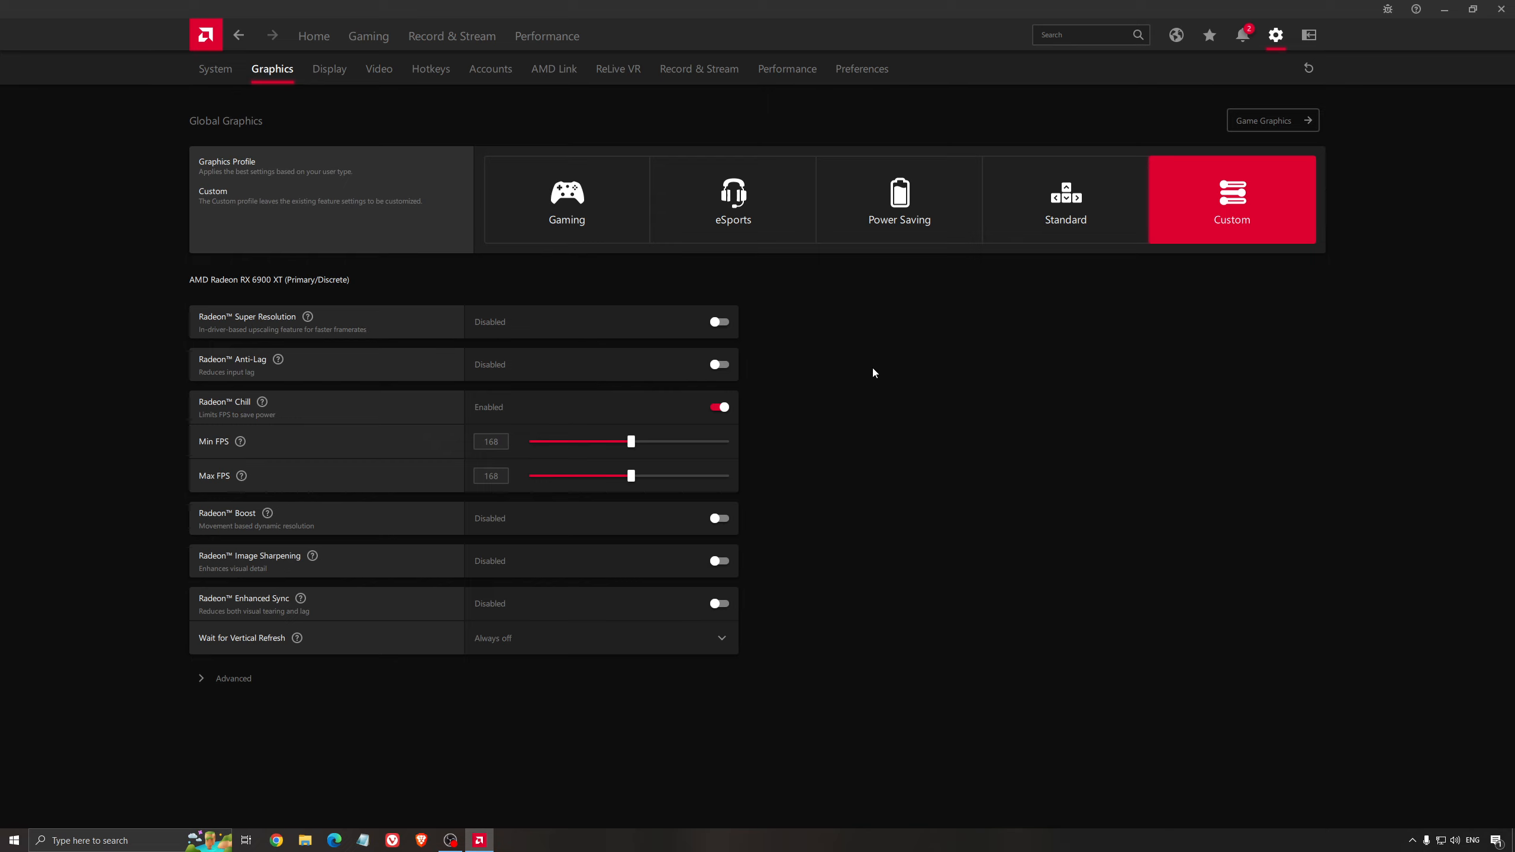
mouse_move(844, 371)
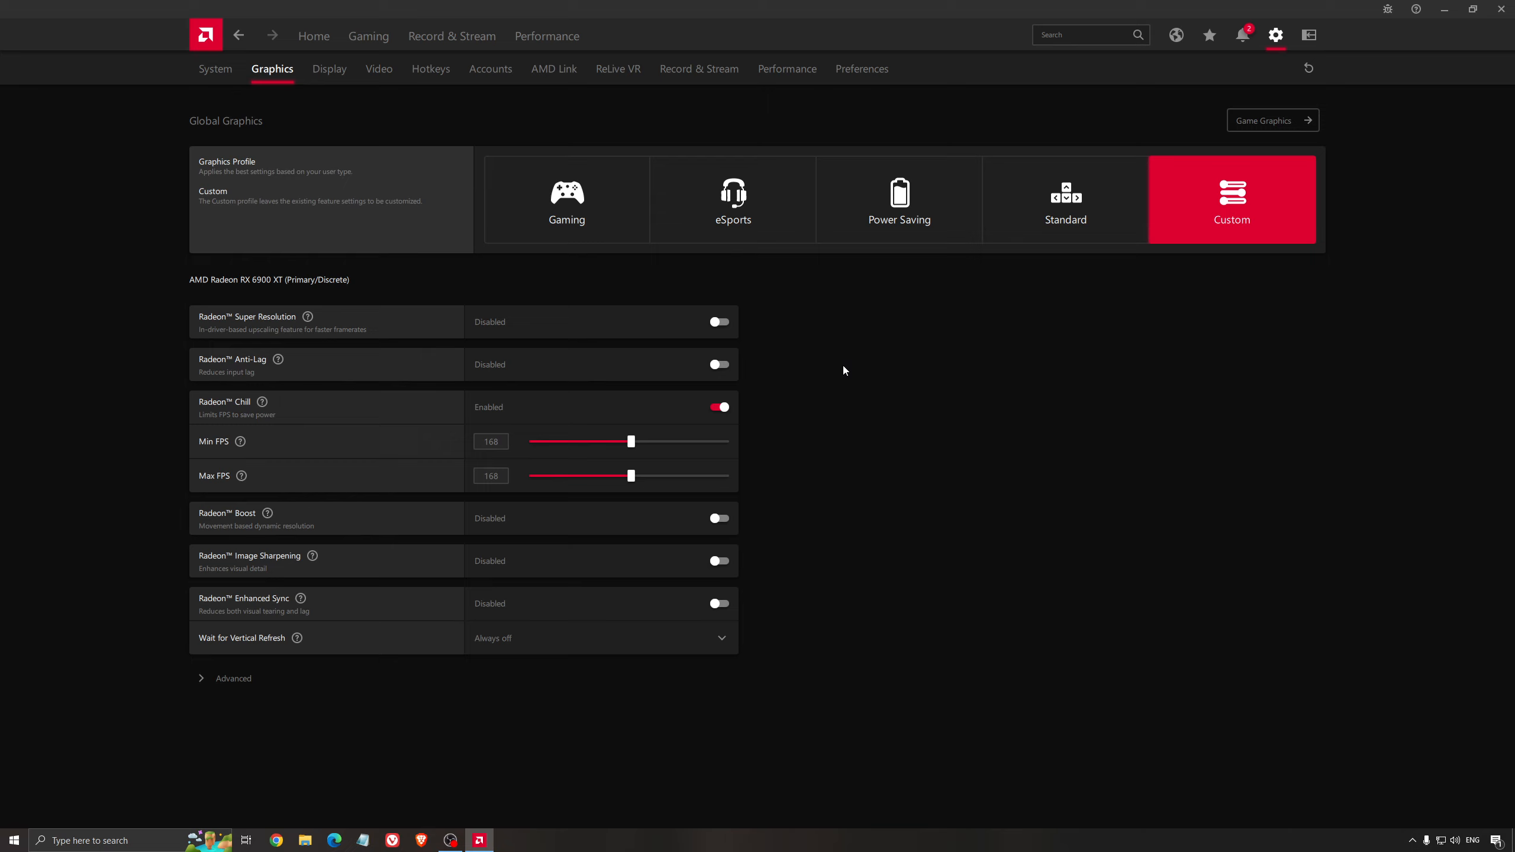
mouse_move(835, 373)
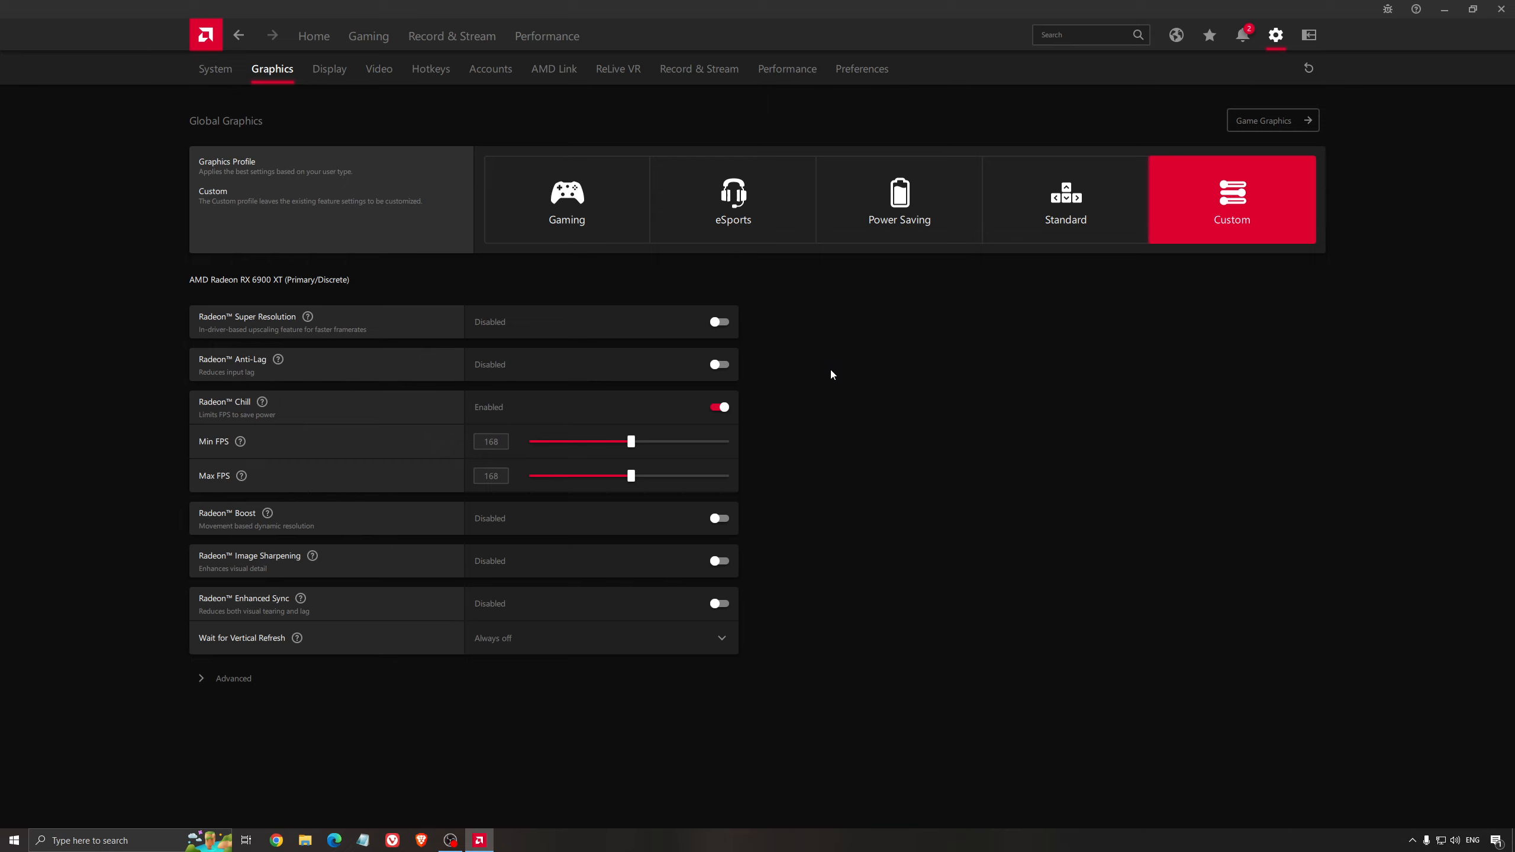
mouse_move(843, 392)
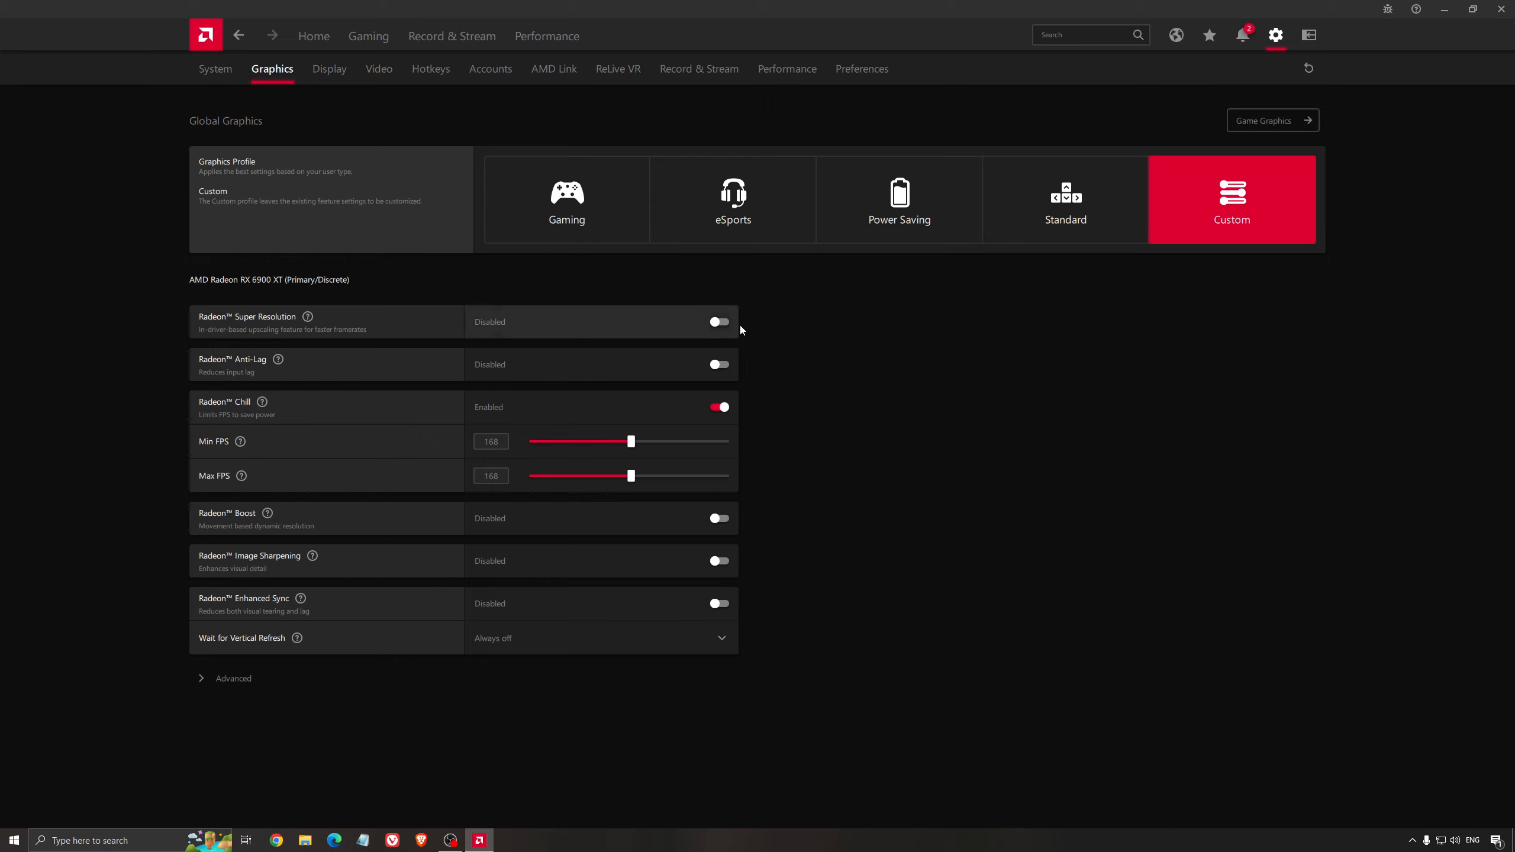
mouse_move(872, 372)
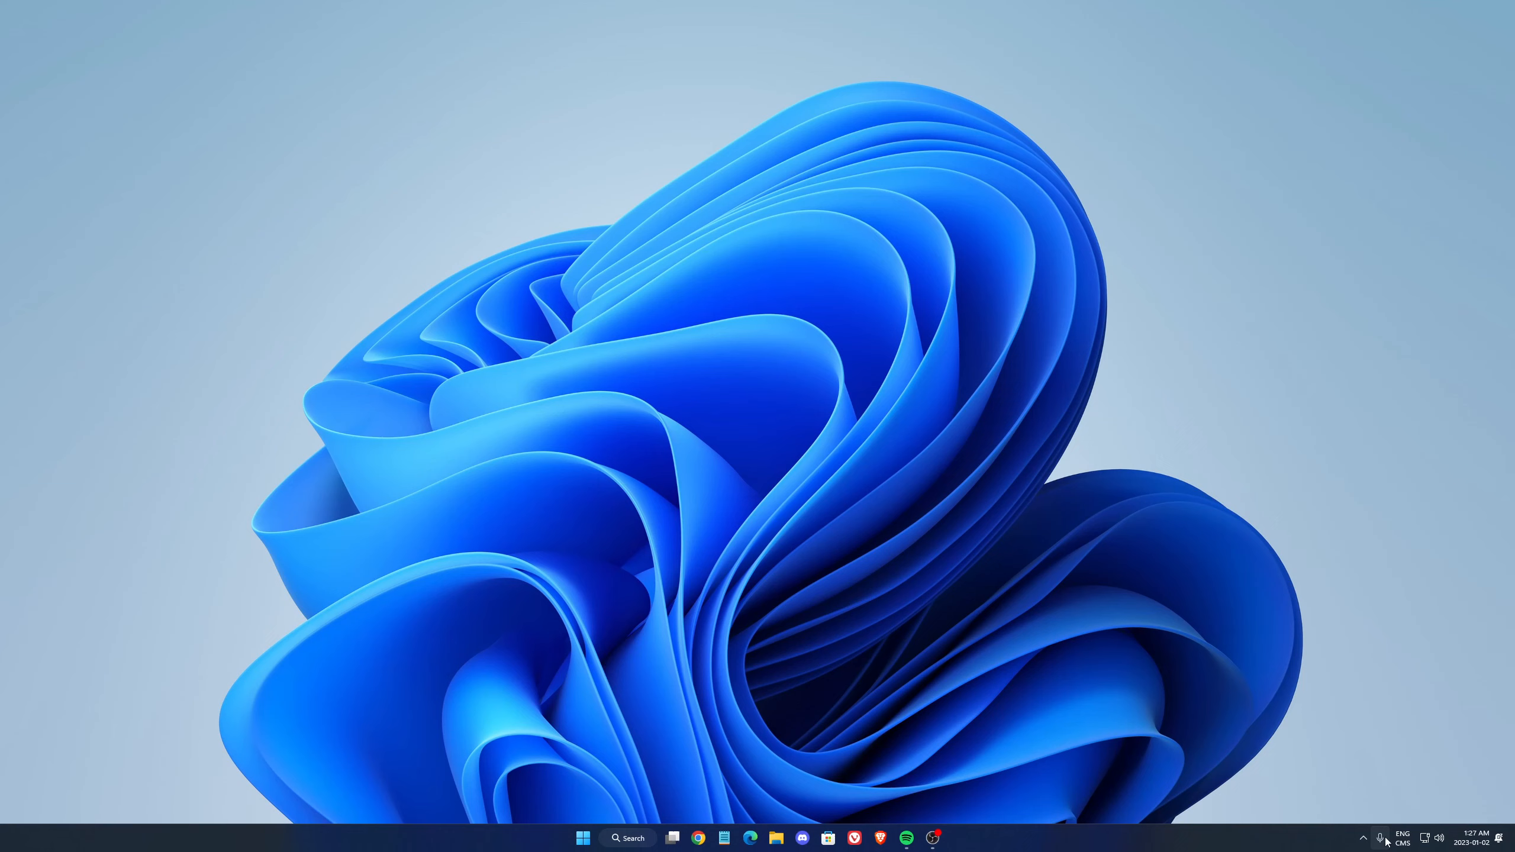
Expand the hidden system tray icons on the Windows desktop
click(1363, 838)
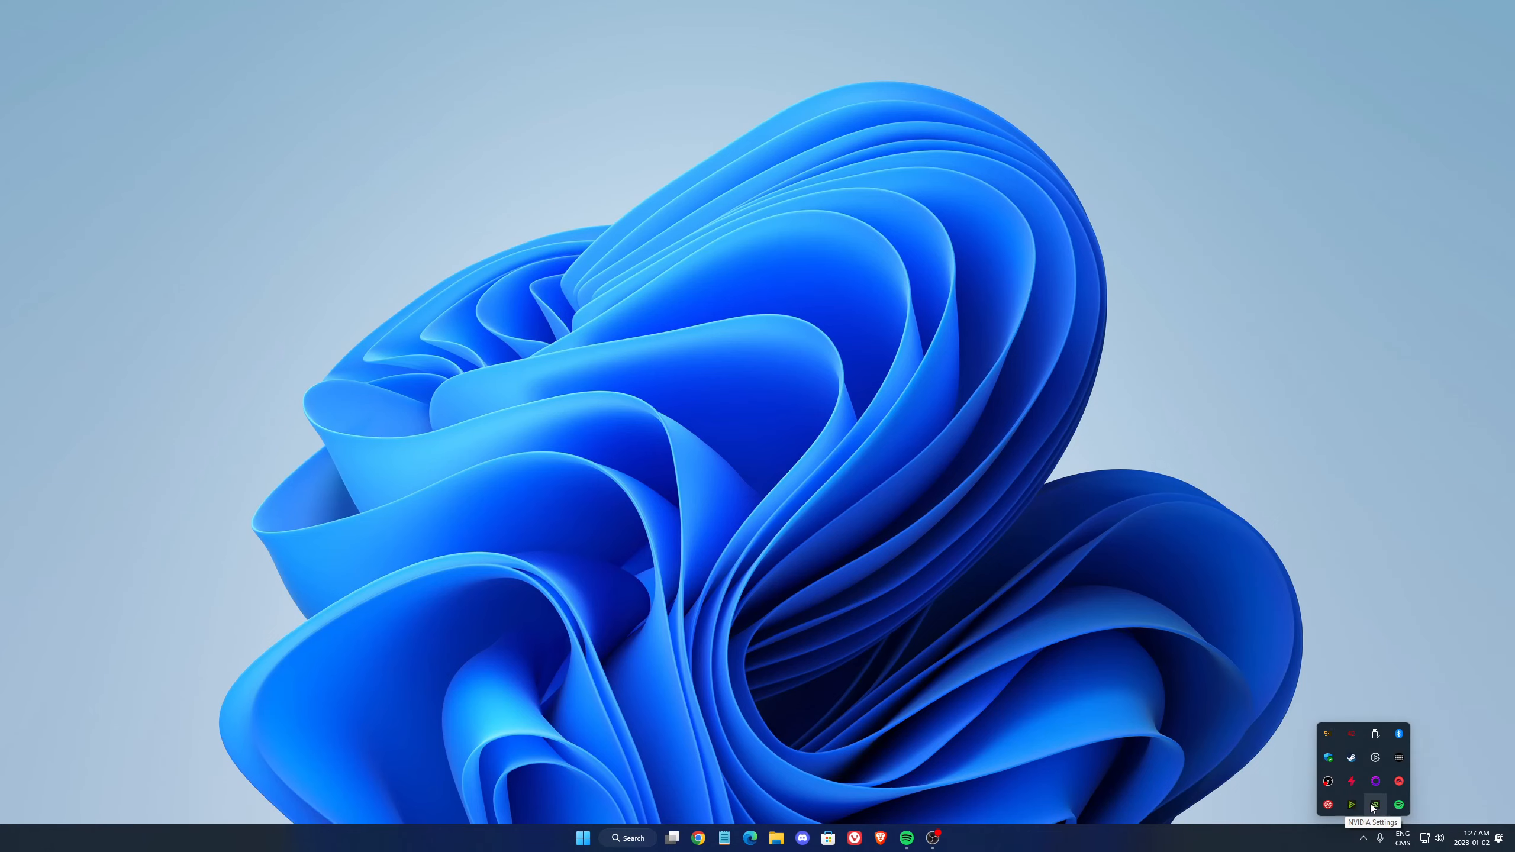
mouse_move(1364, 842)
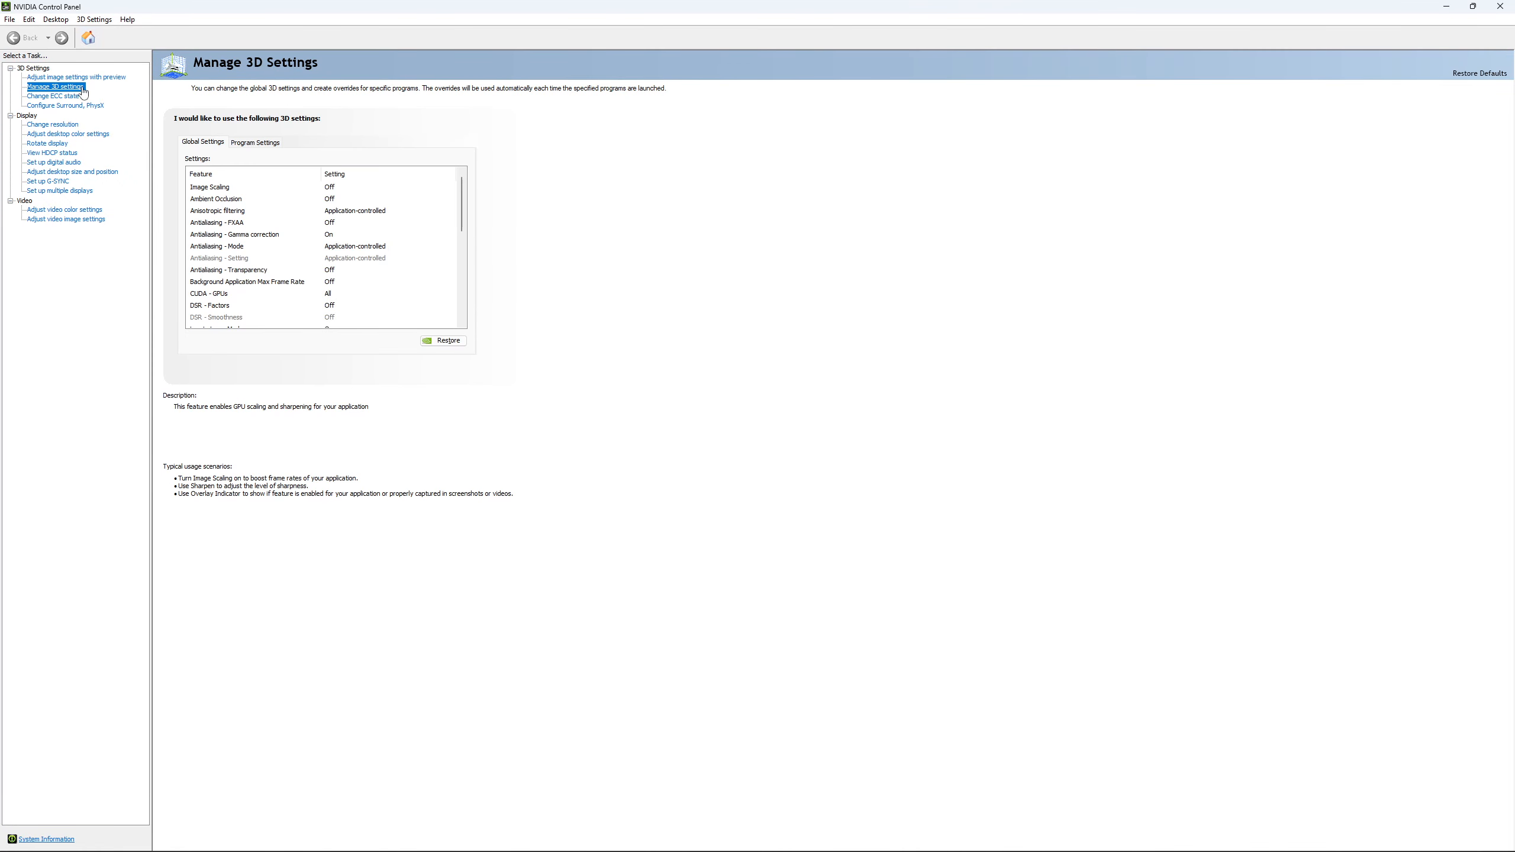
scroll(down, 3)
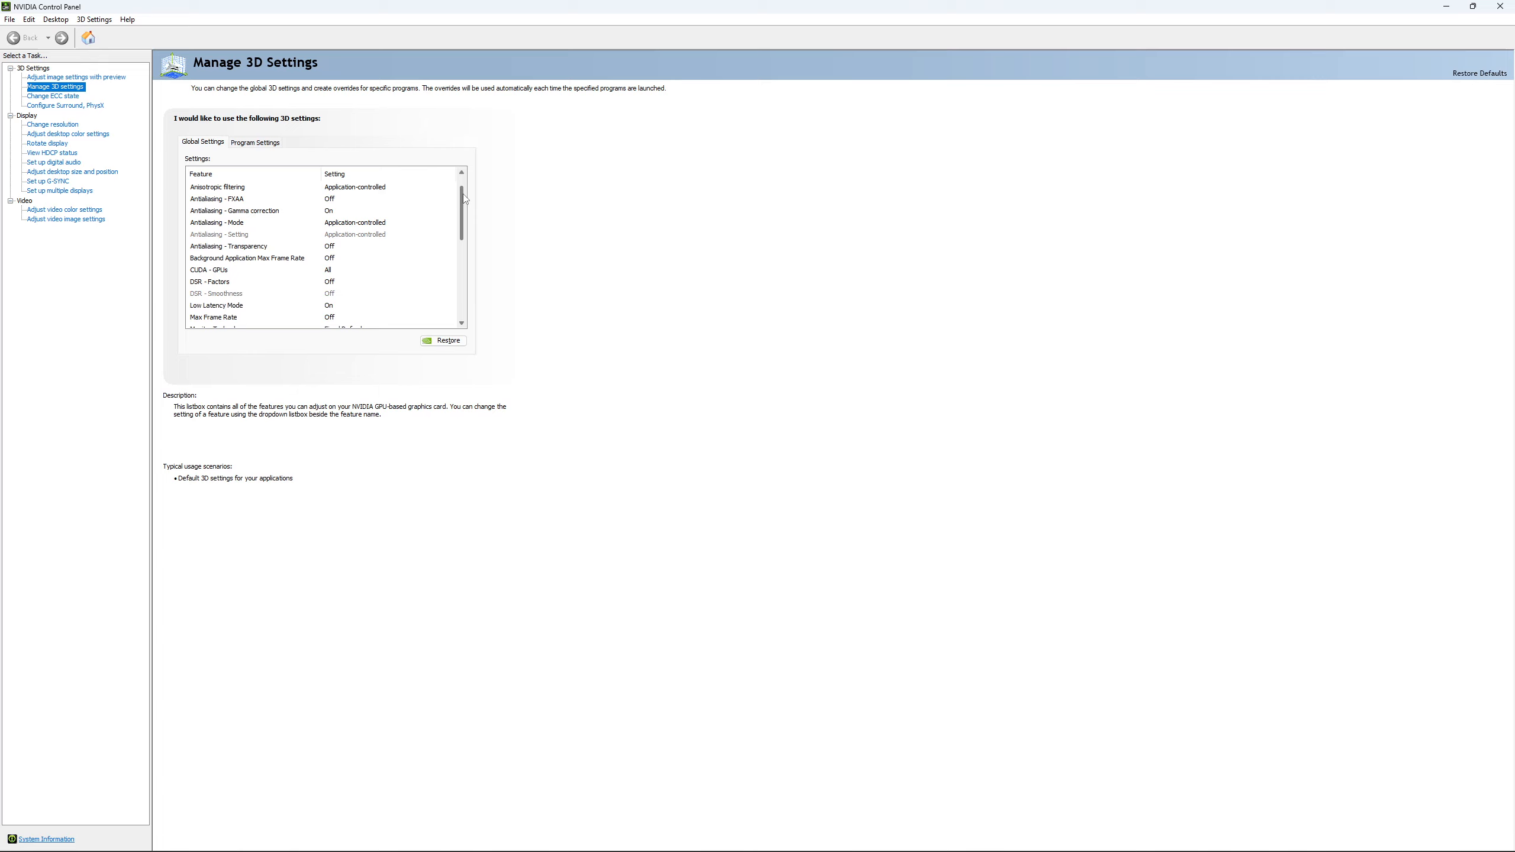
scroll(down, 3)
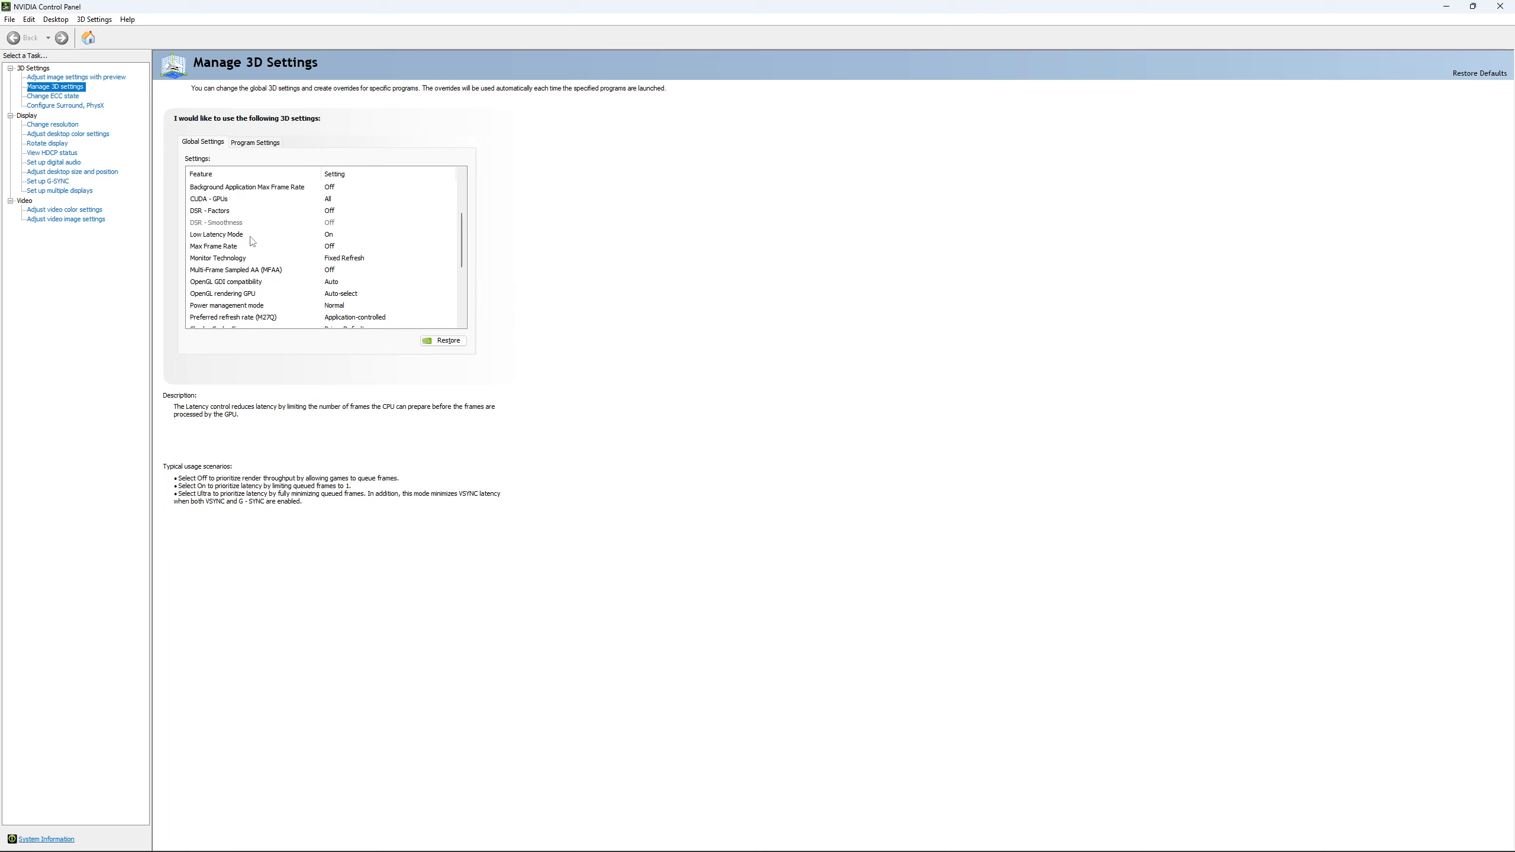
mouse_move(330, 240)
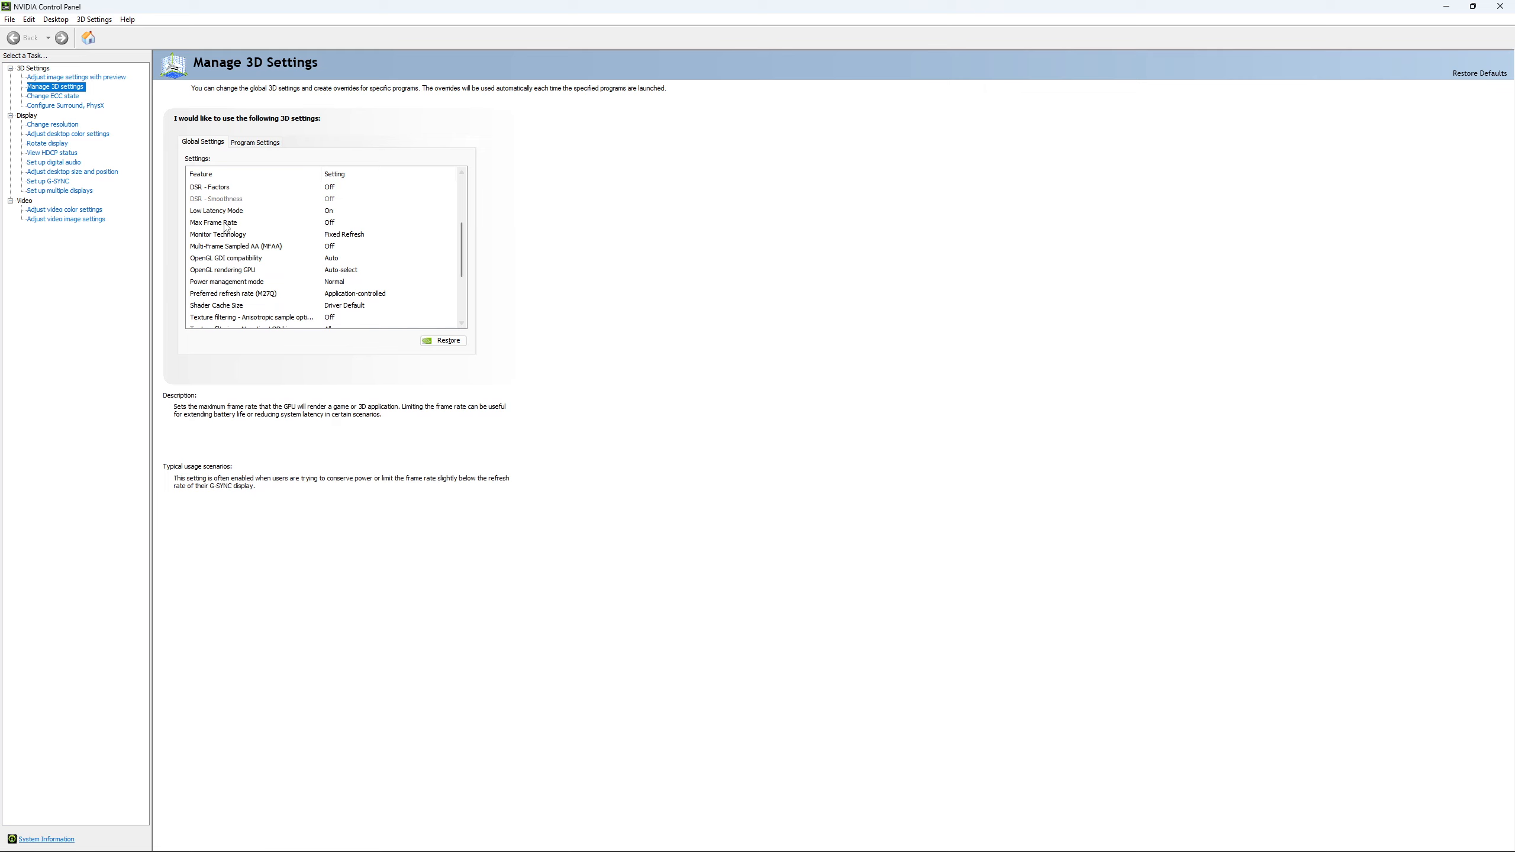
click(254, 222)
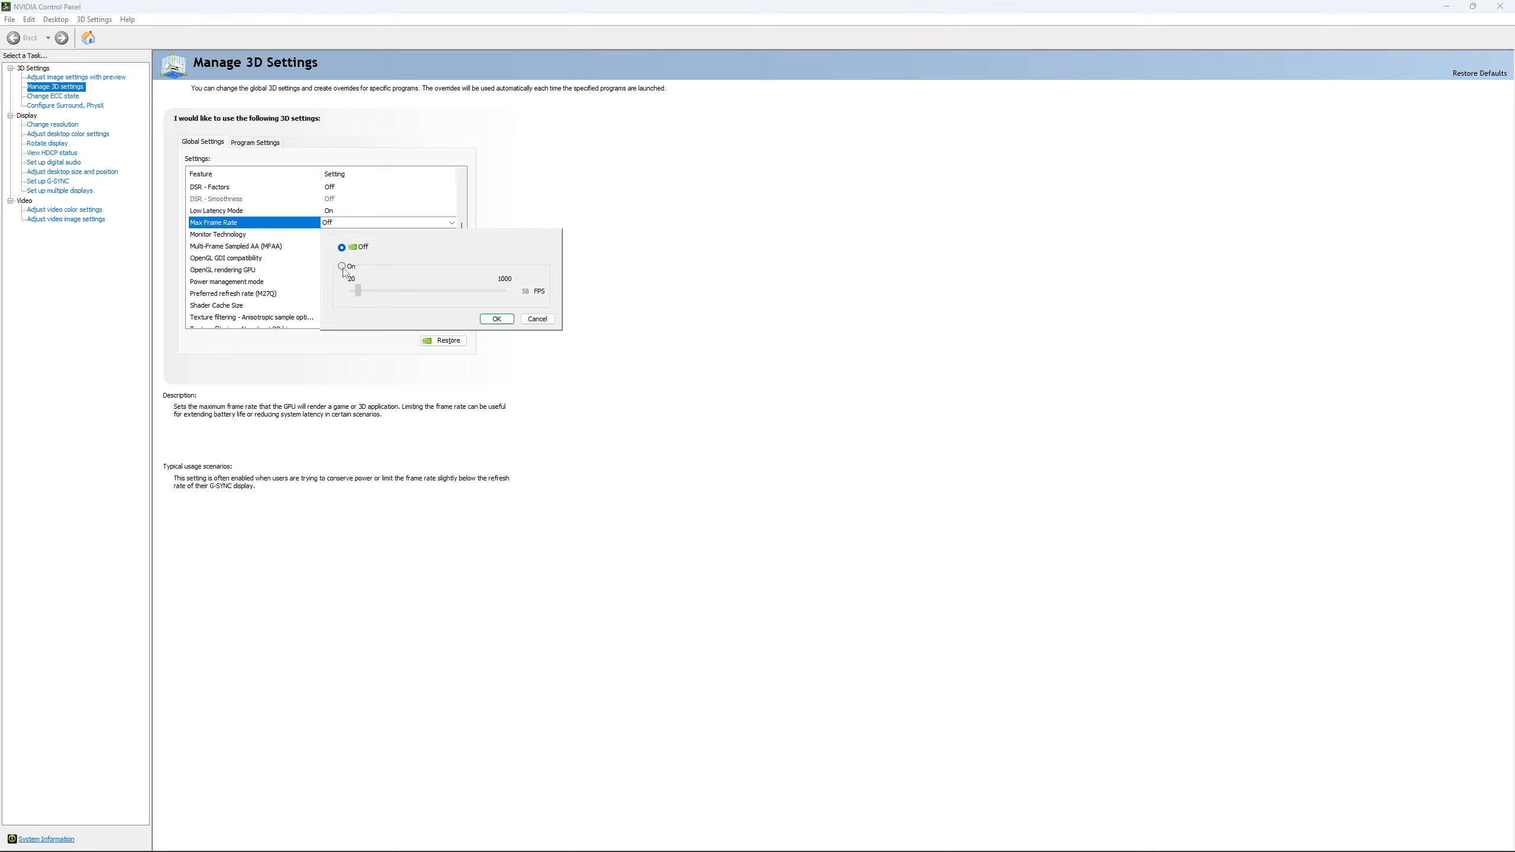
click(340, 265)
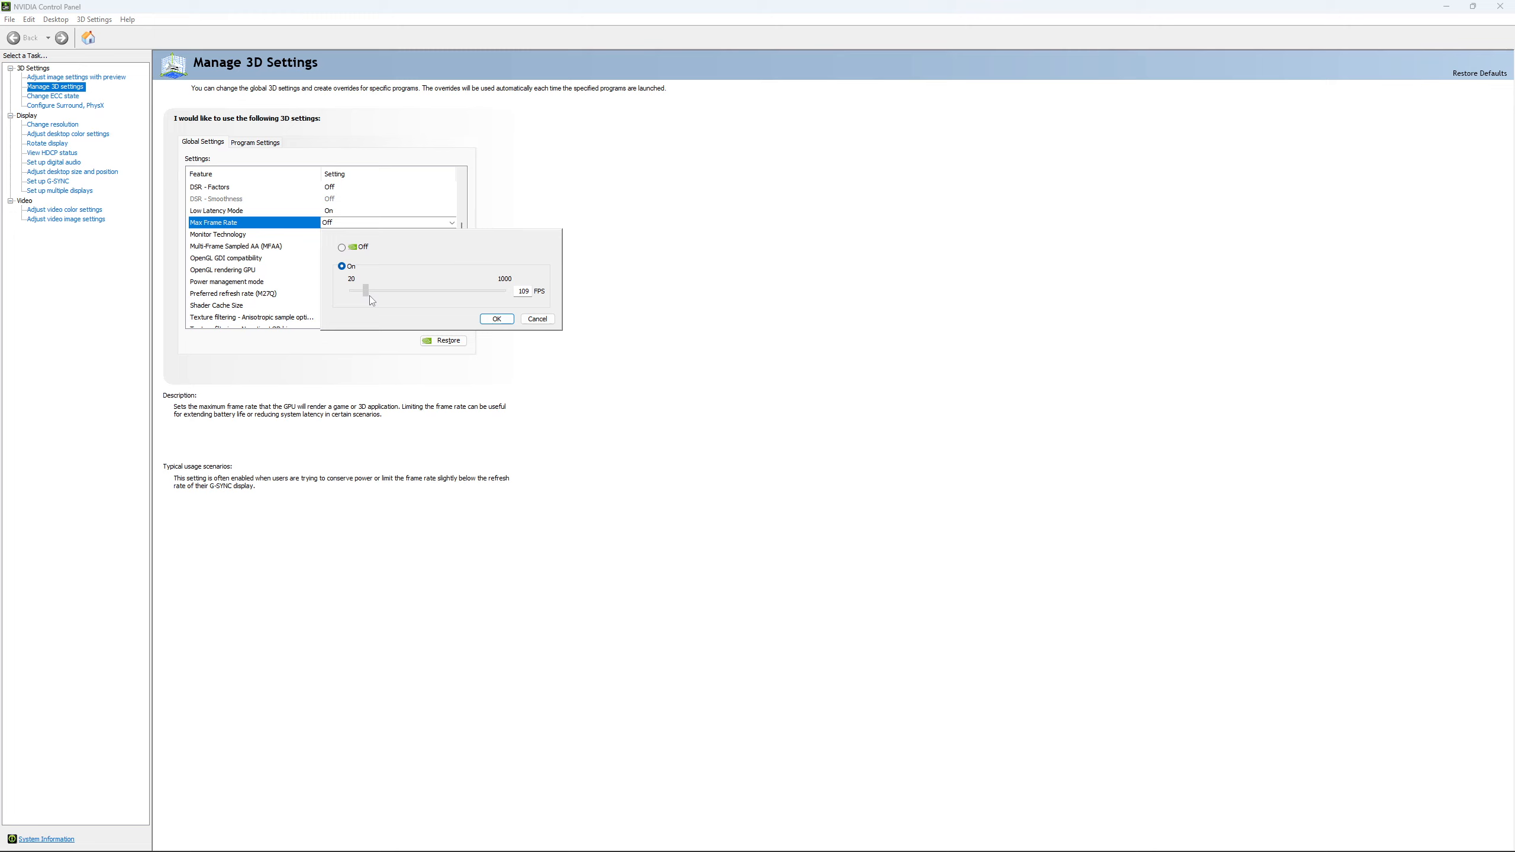
drag(366, 290, 377, 290)
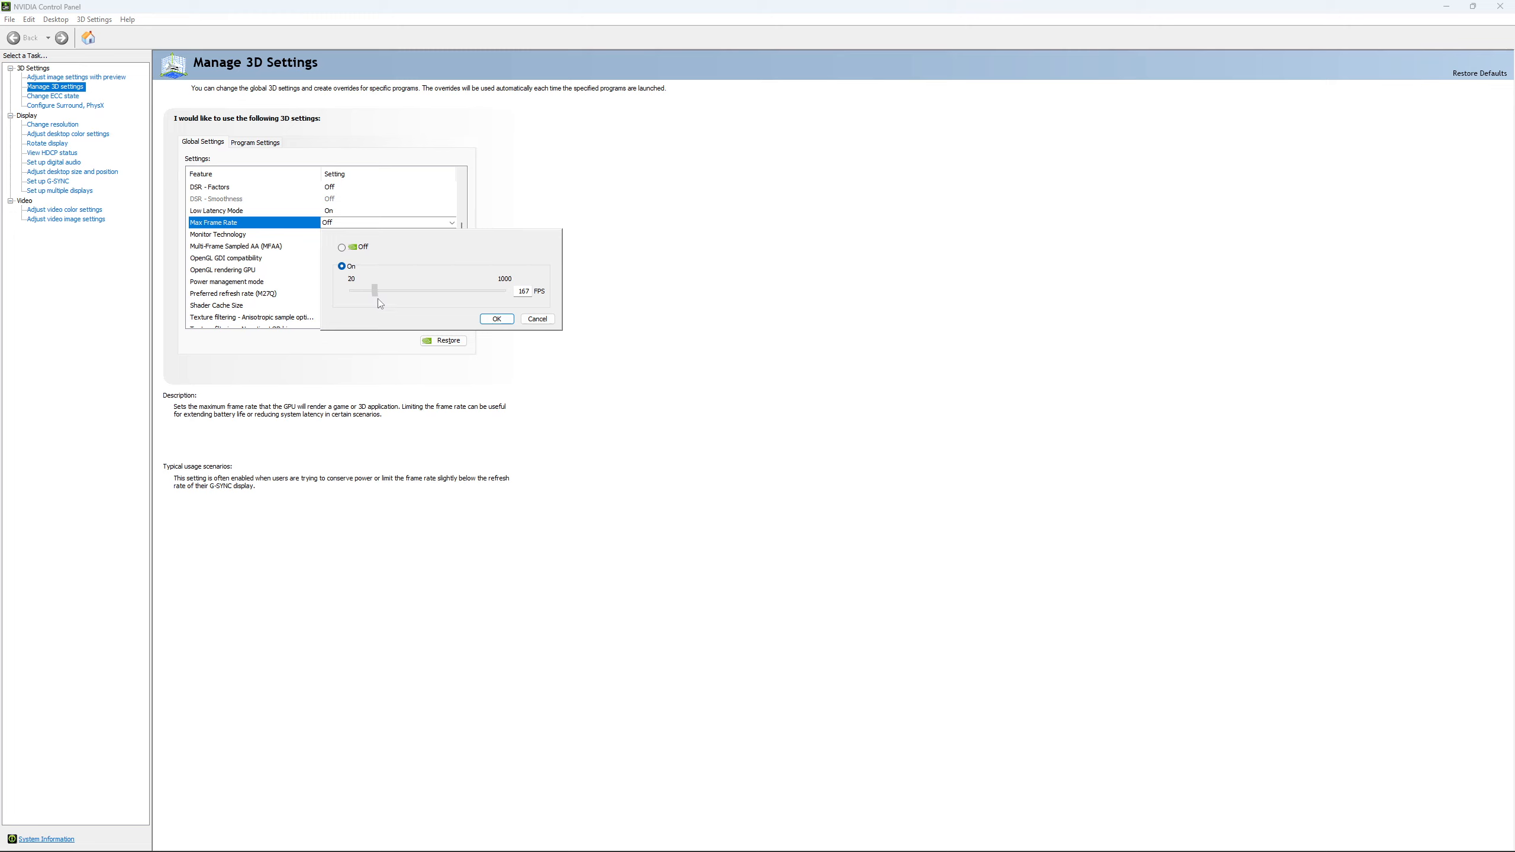
drag(376, 290, 373, 290)
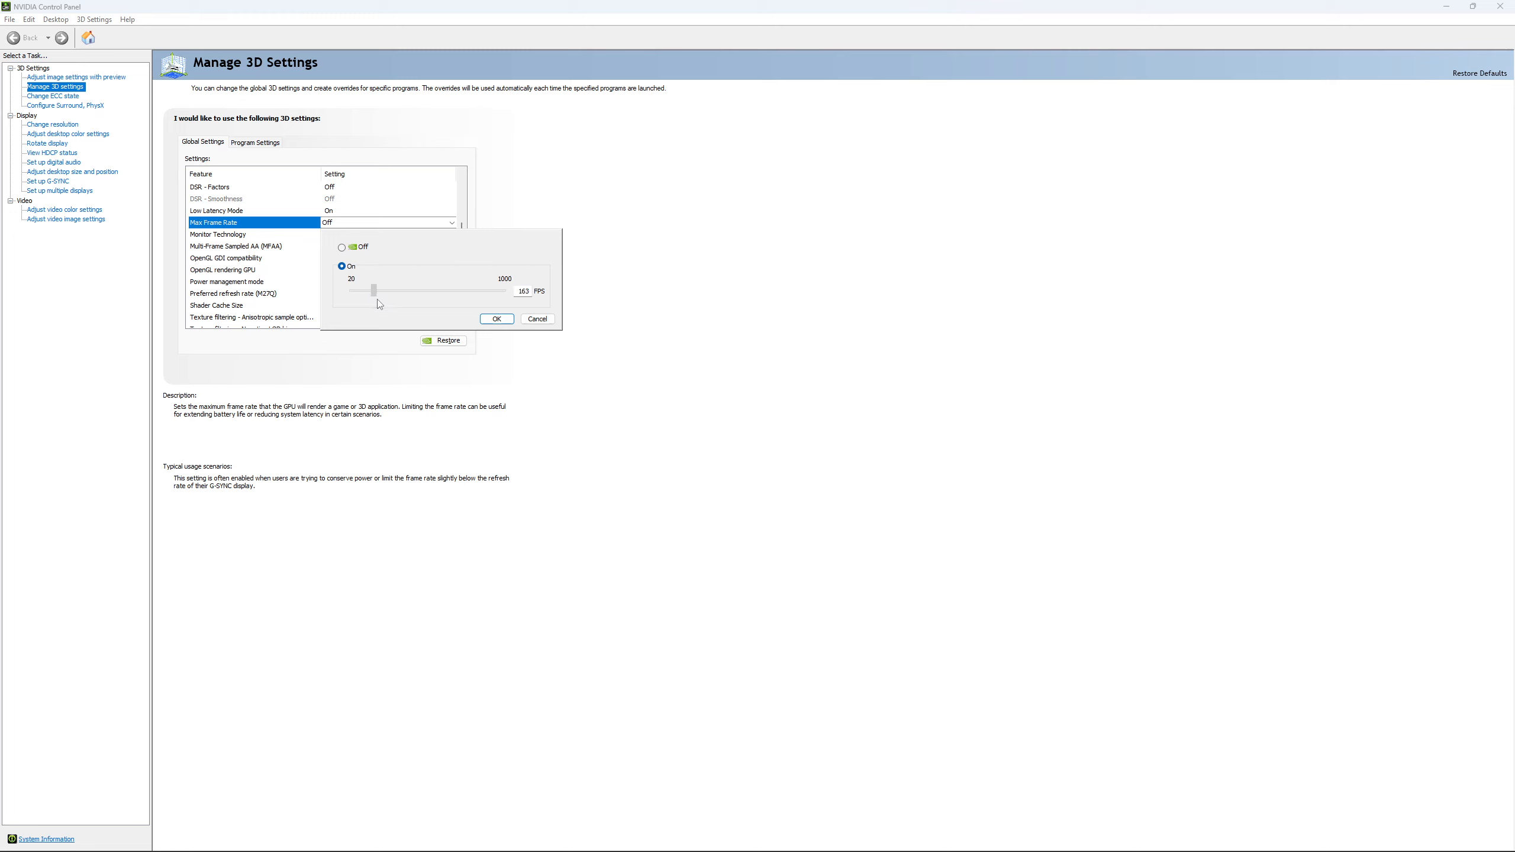
drag(376, 291, 375, 291)
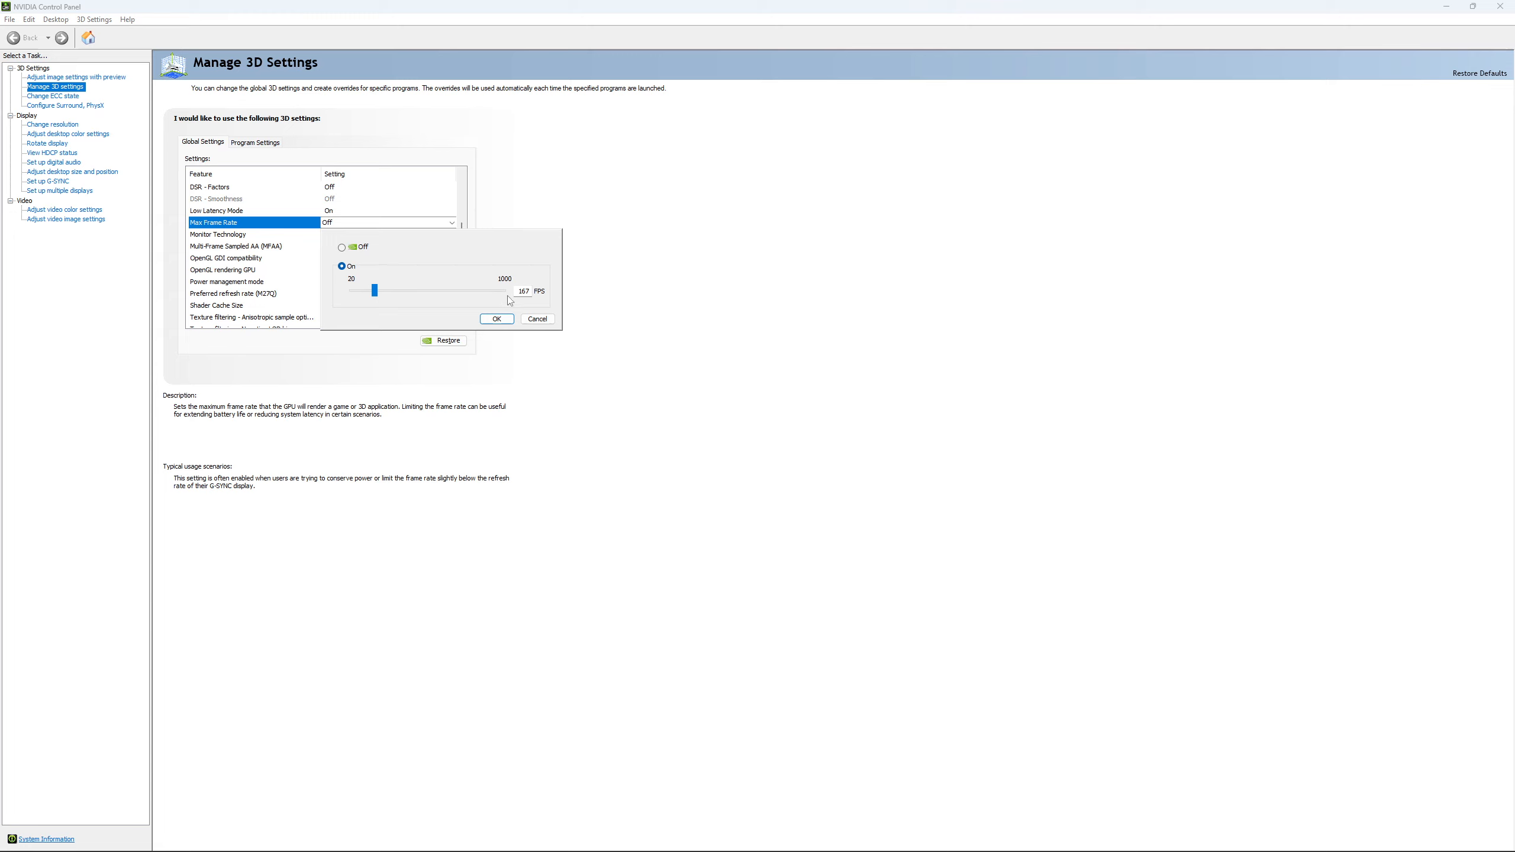
mouse_move(492, 293)
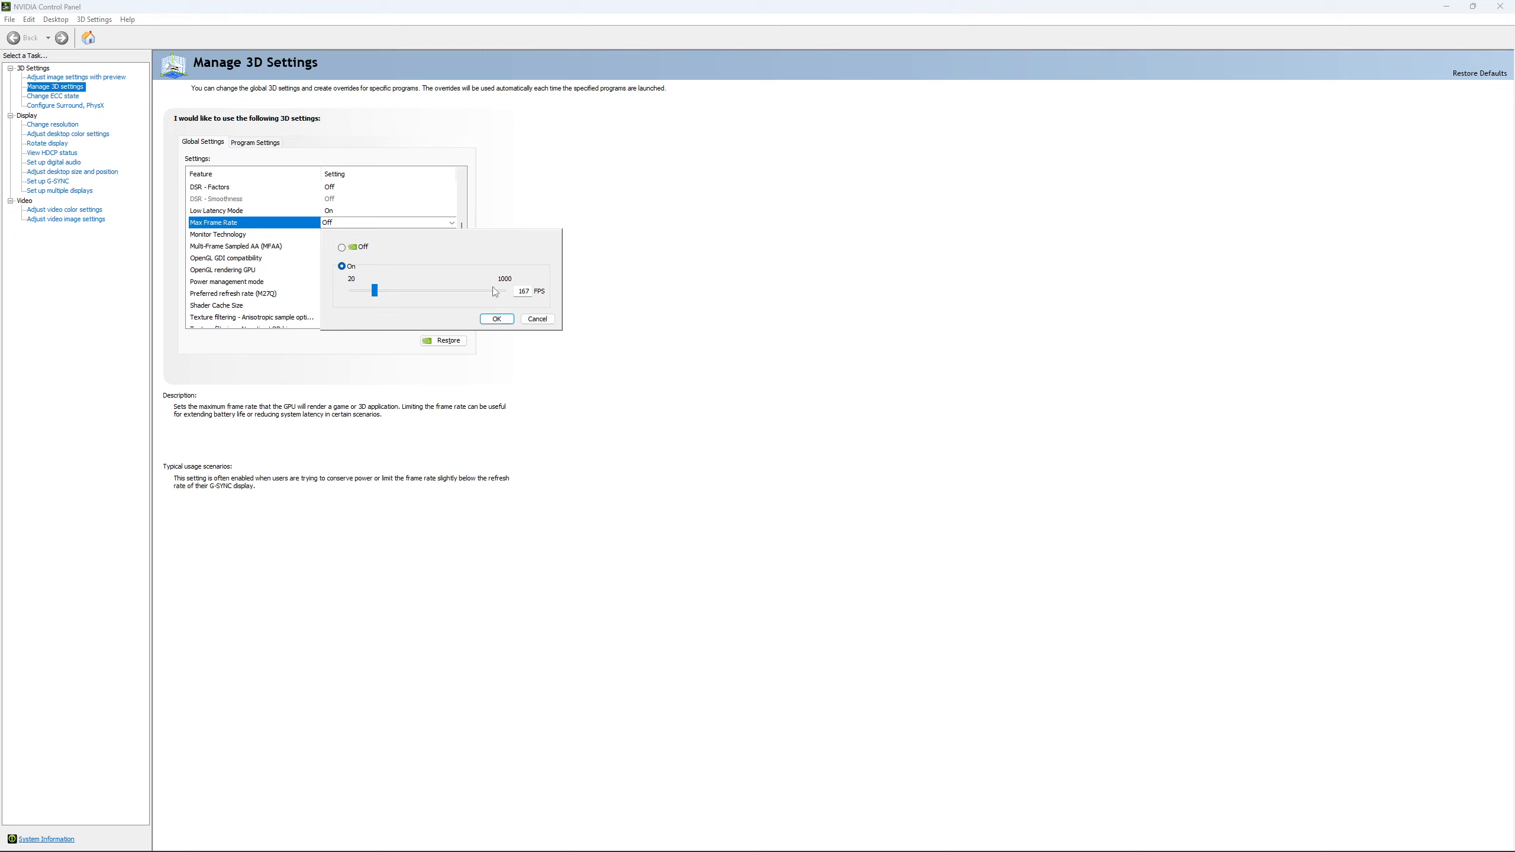
mouse_move(399, 263)
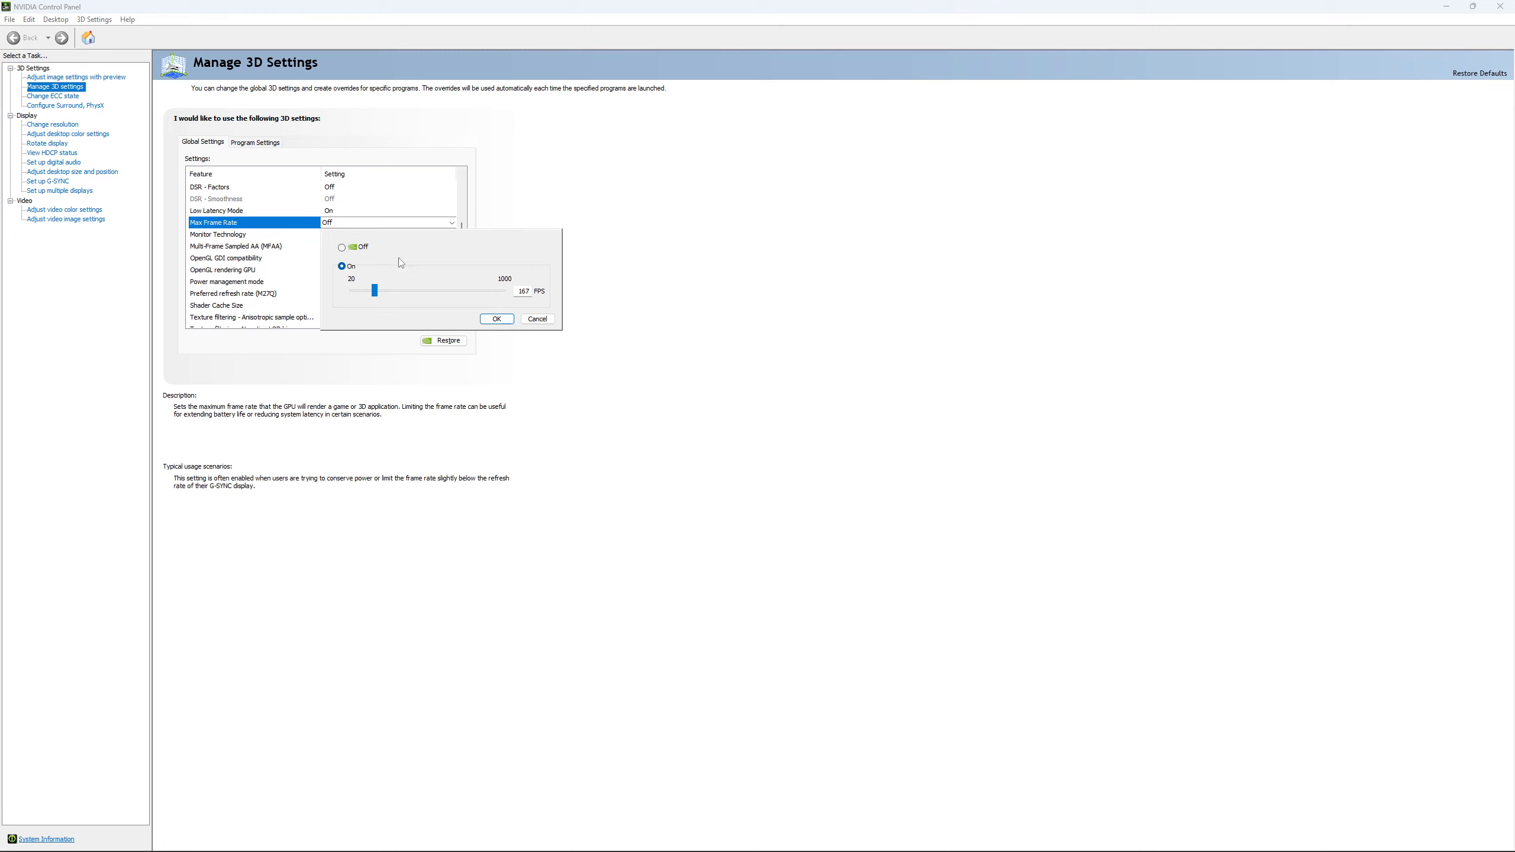
mouse_move(397, 295)
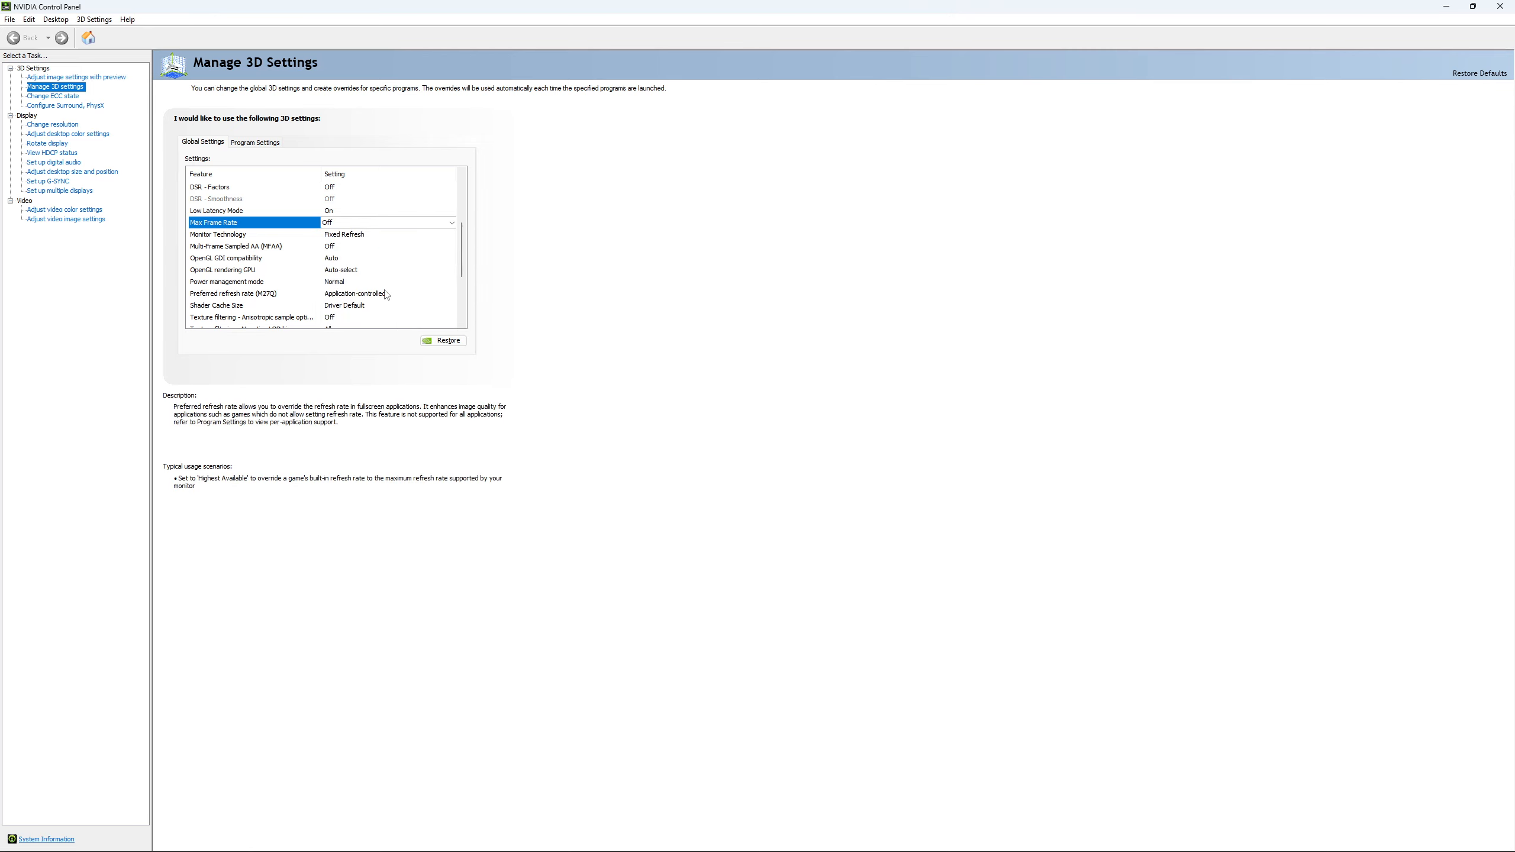
scroll(down, 3)
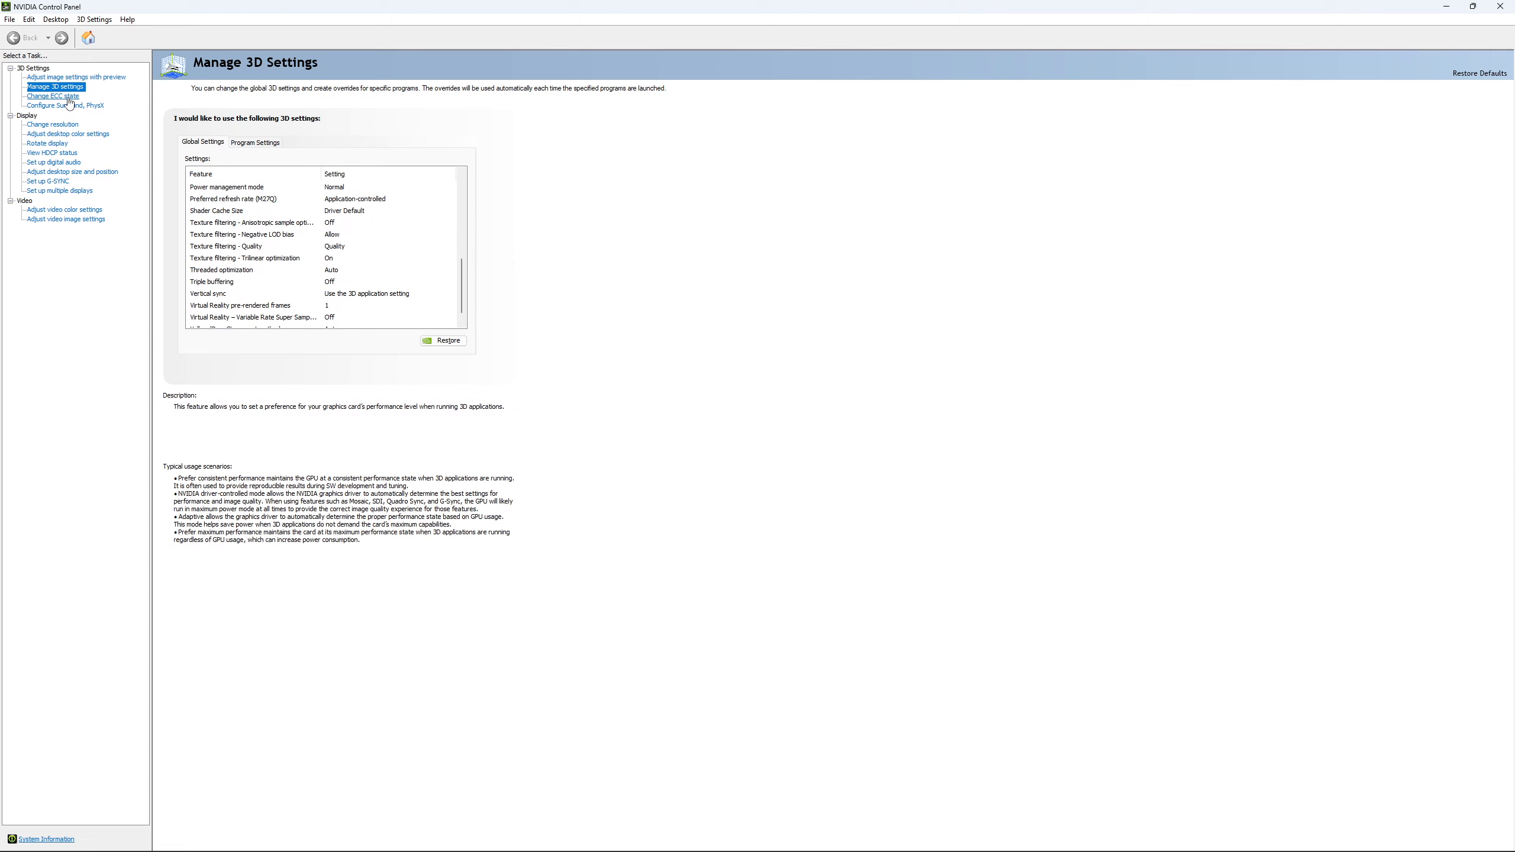
click(53, 96)
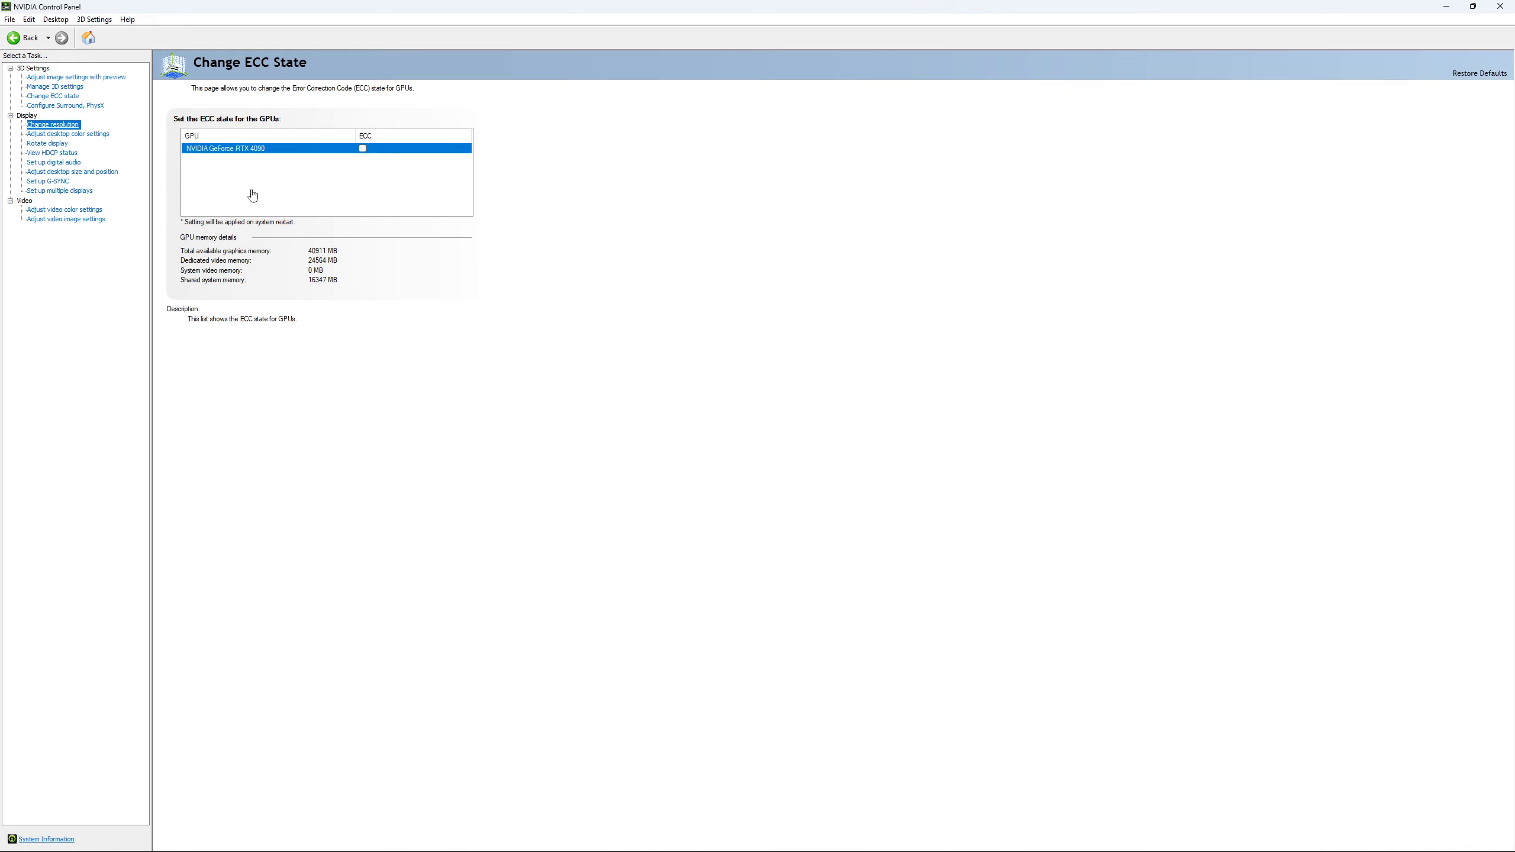
click(52, 123)
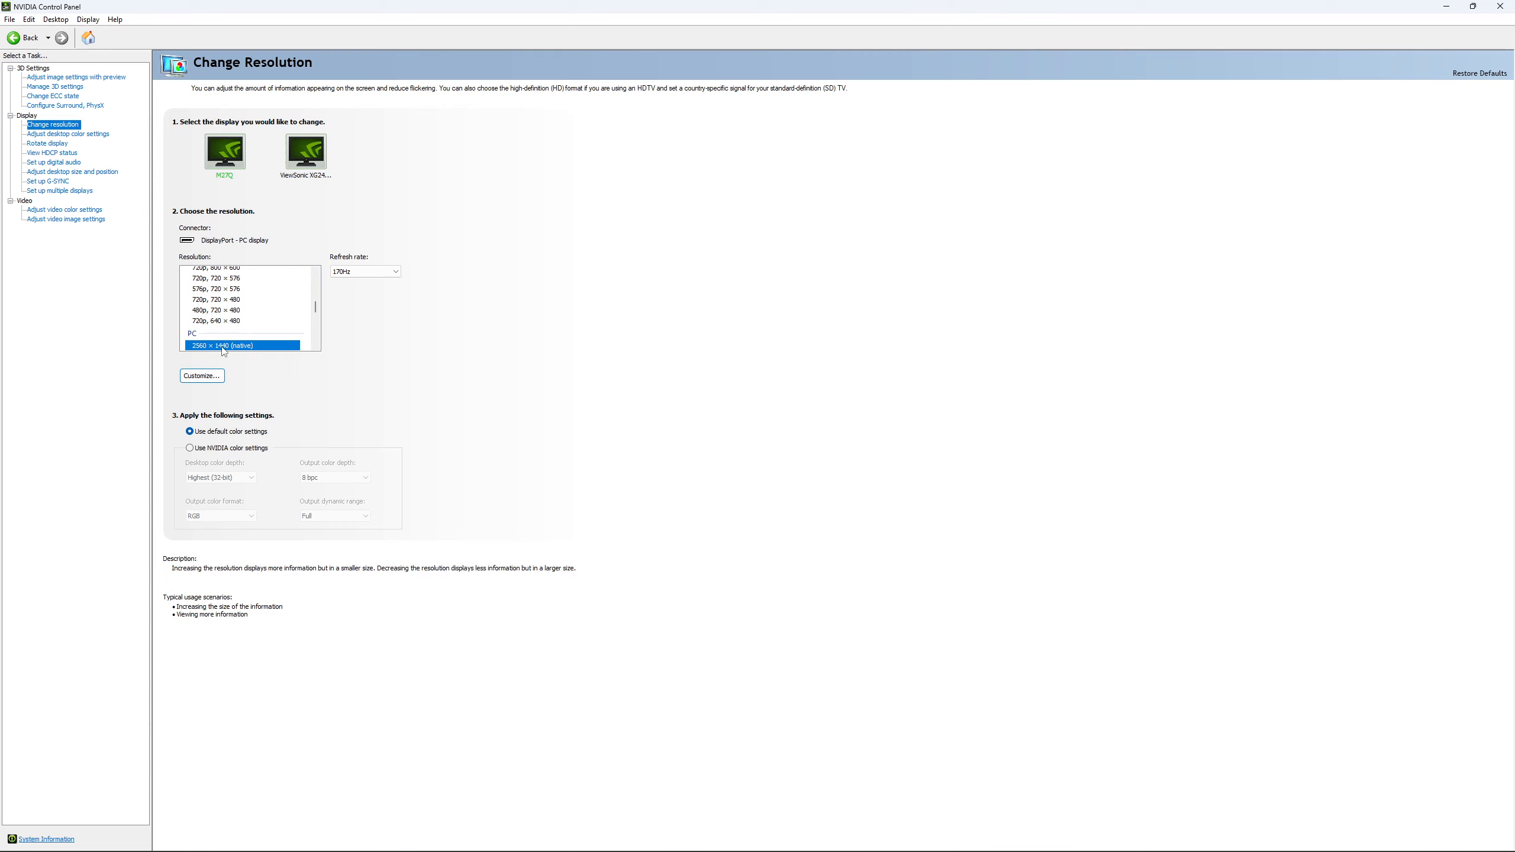
mouse_move(238, 338)
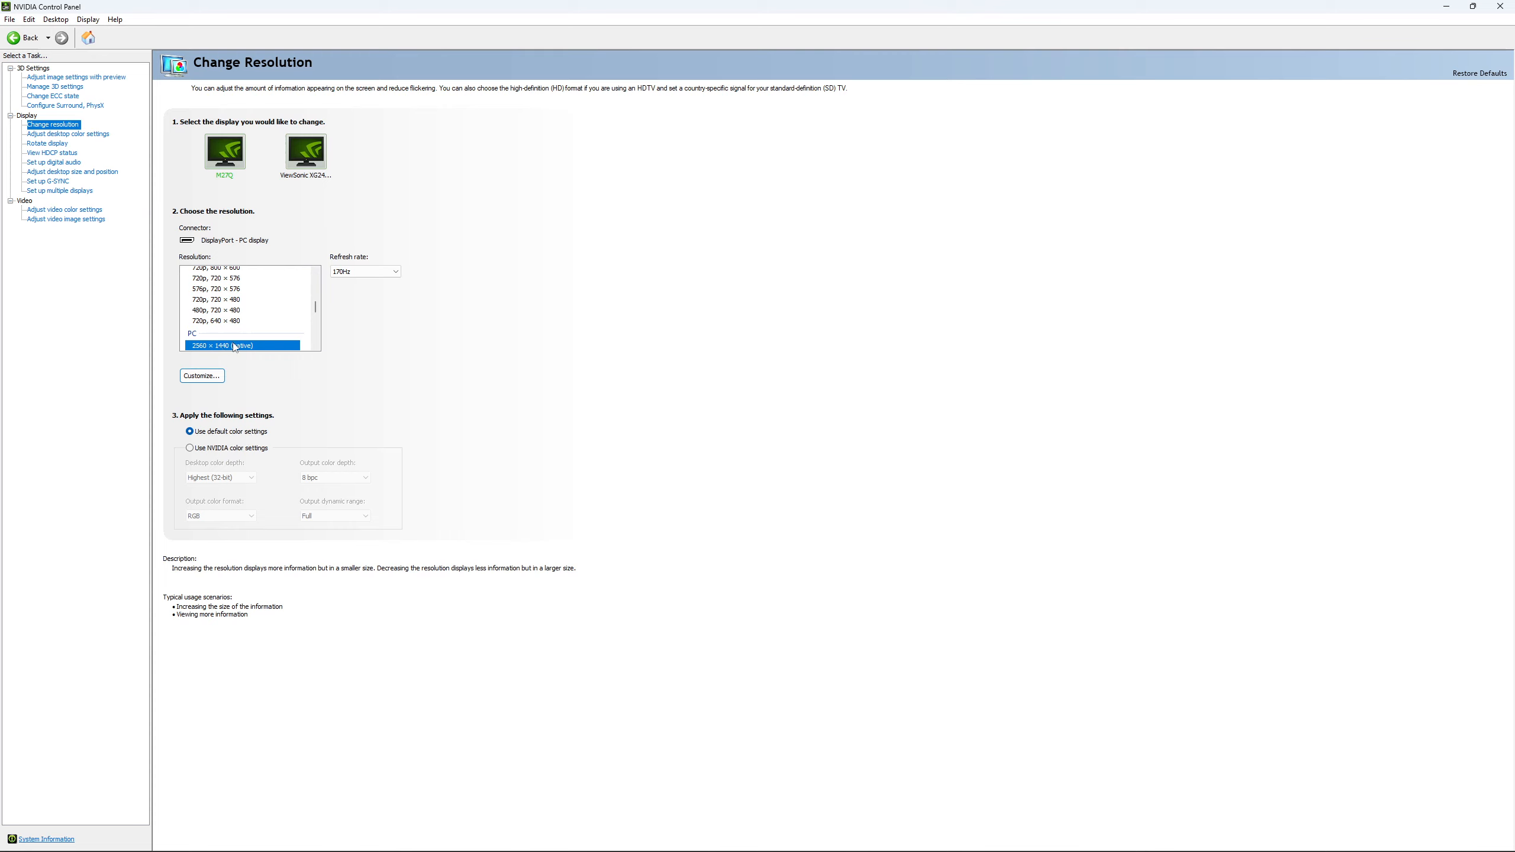
mouse_move(428, 319)
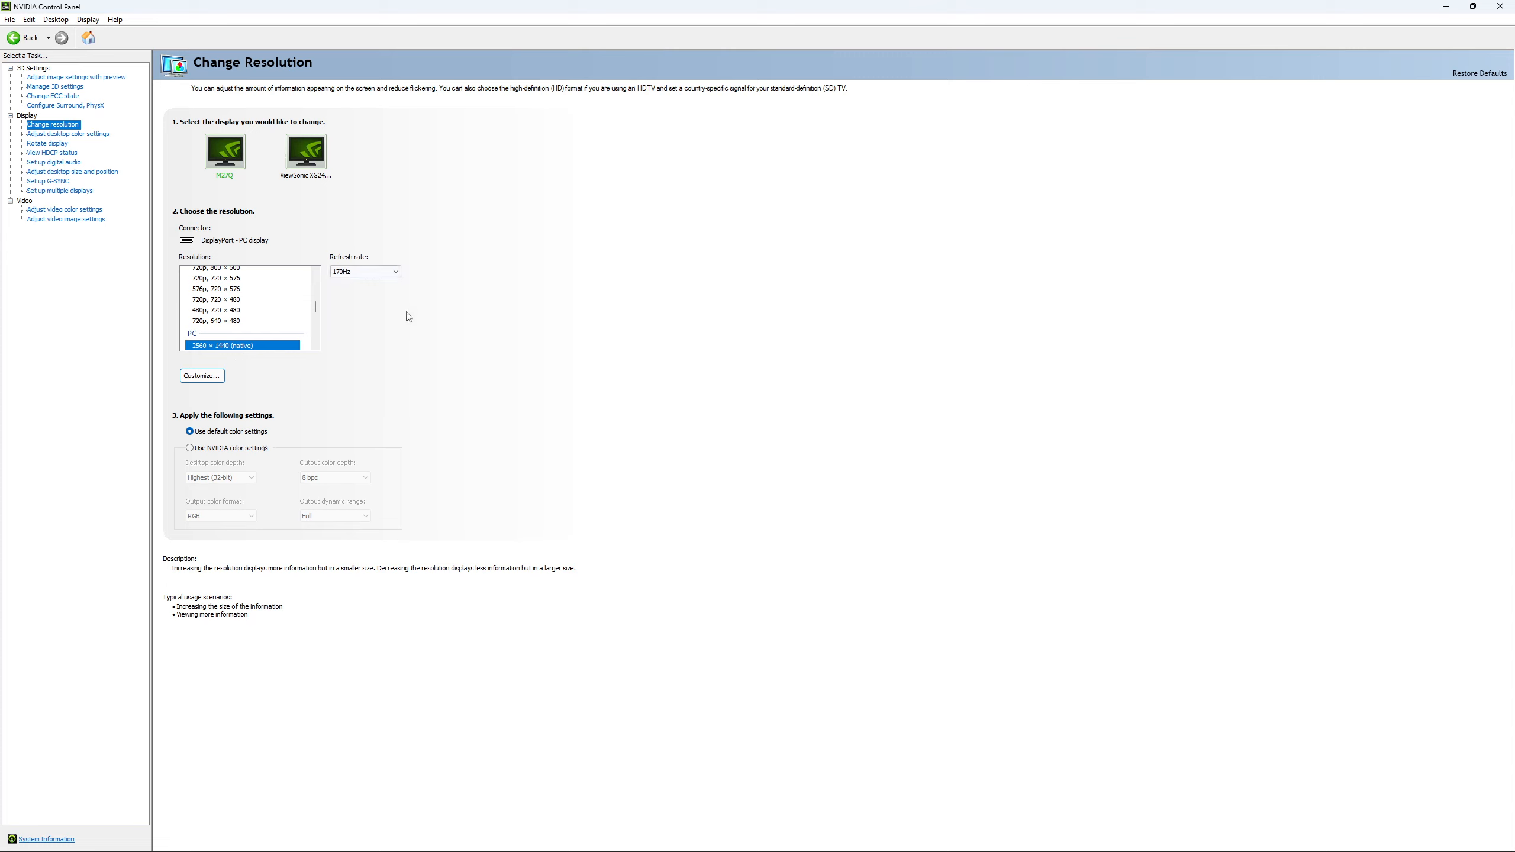
mouse_move(386, 307)
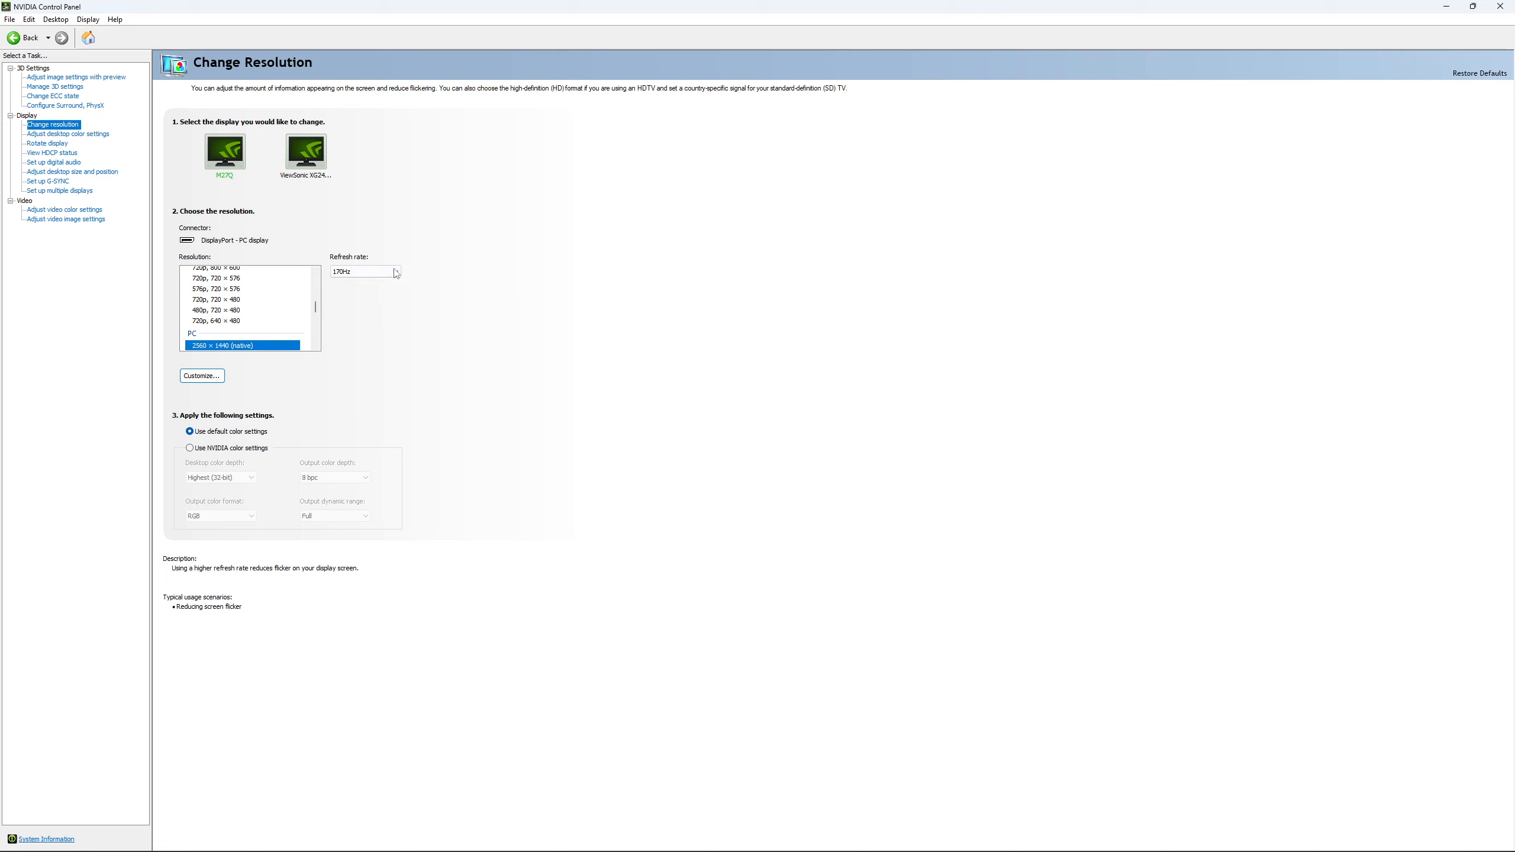
mouse_move(541, 272)
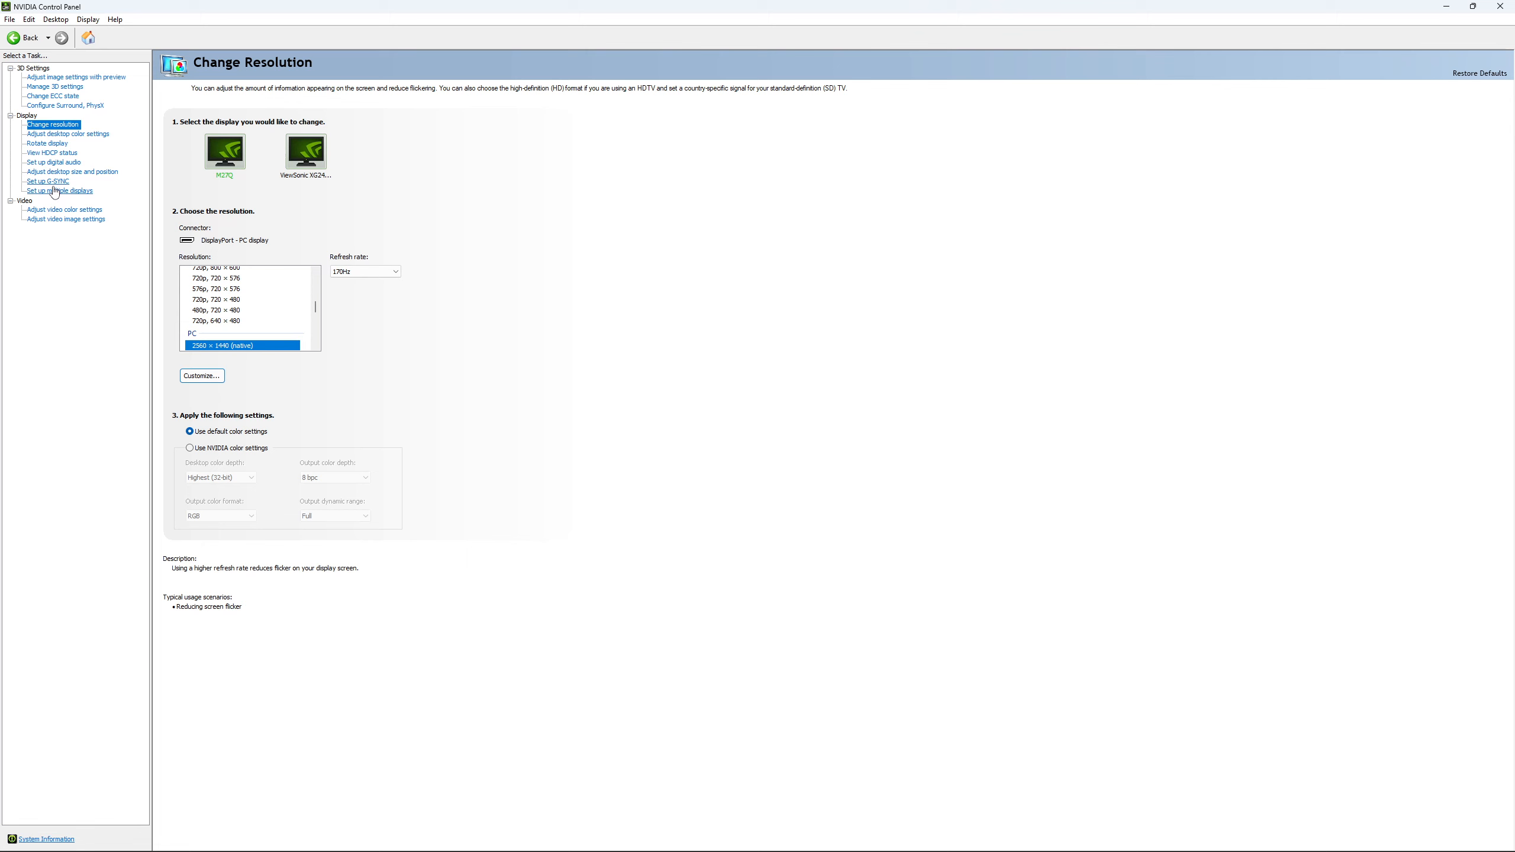
Show the 'Set up G-SYNC' page under Display in the task tree
click(48, 182)
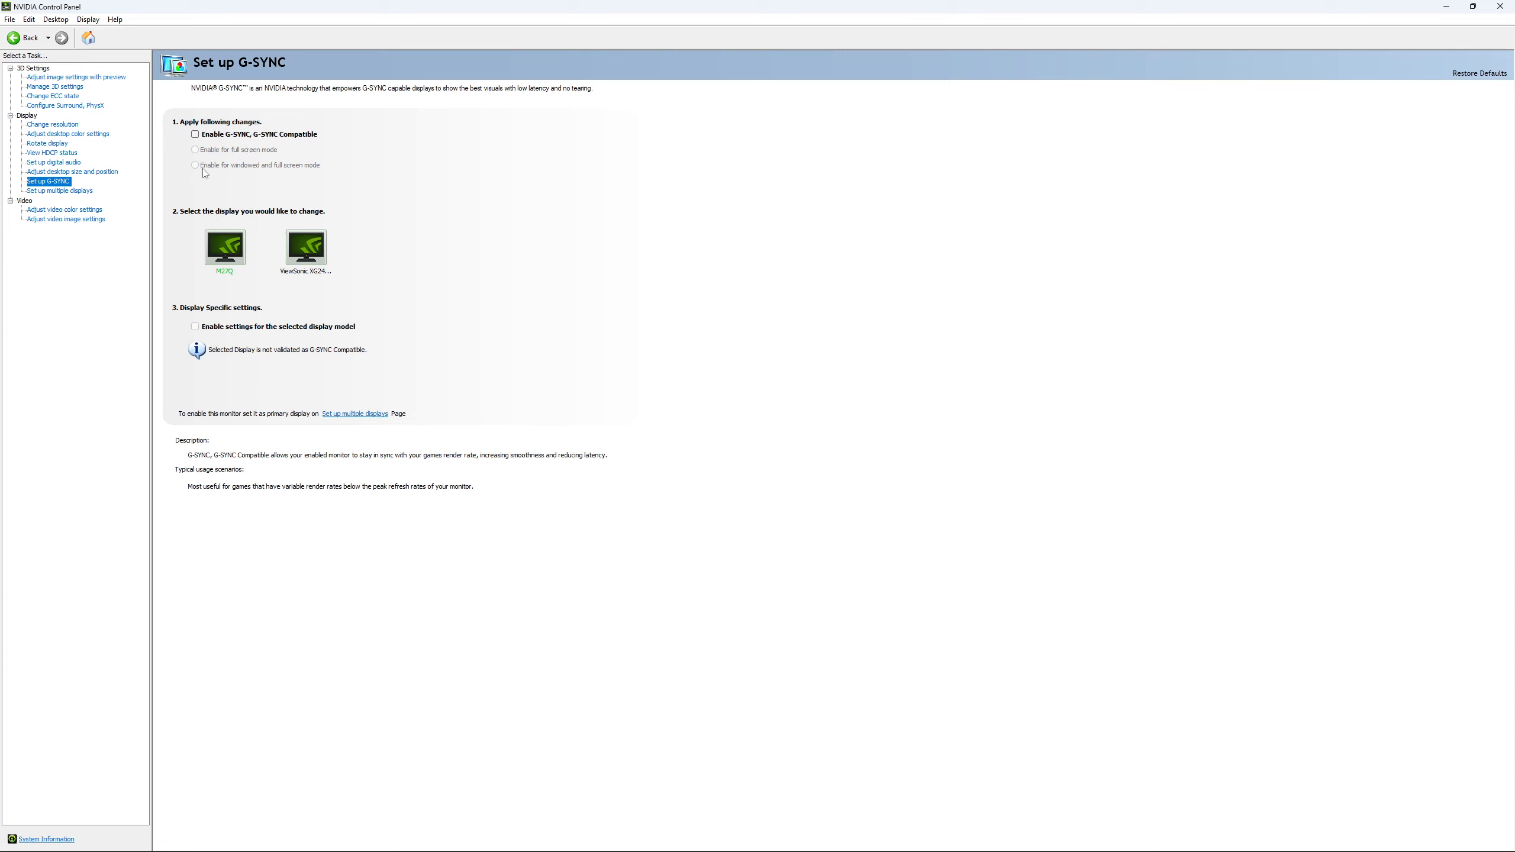
mouse_move(308, 176)
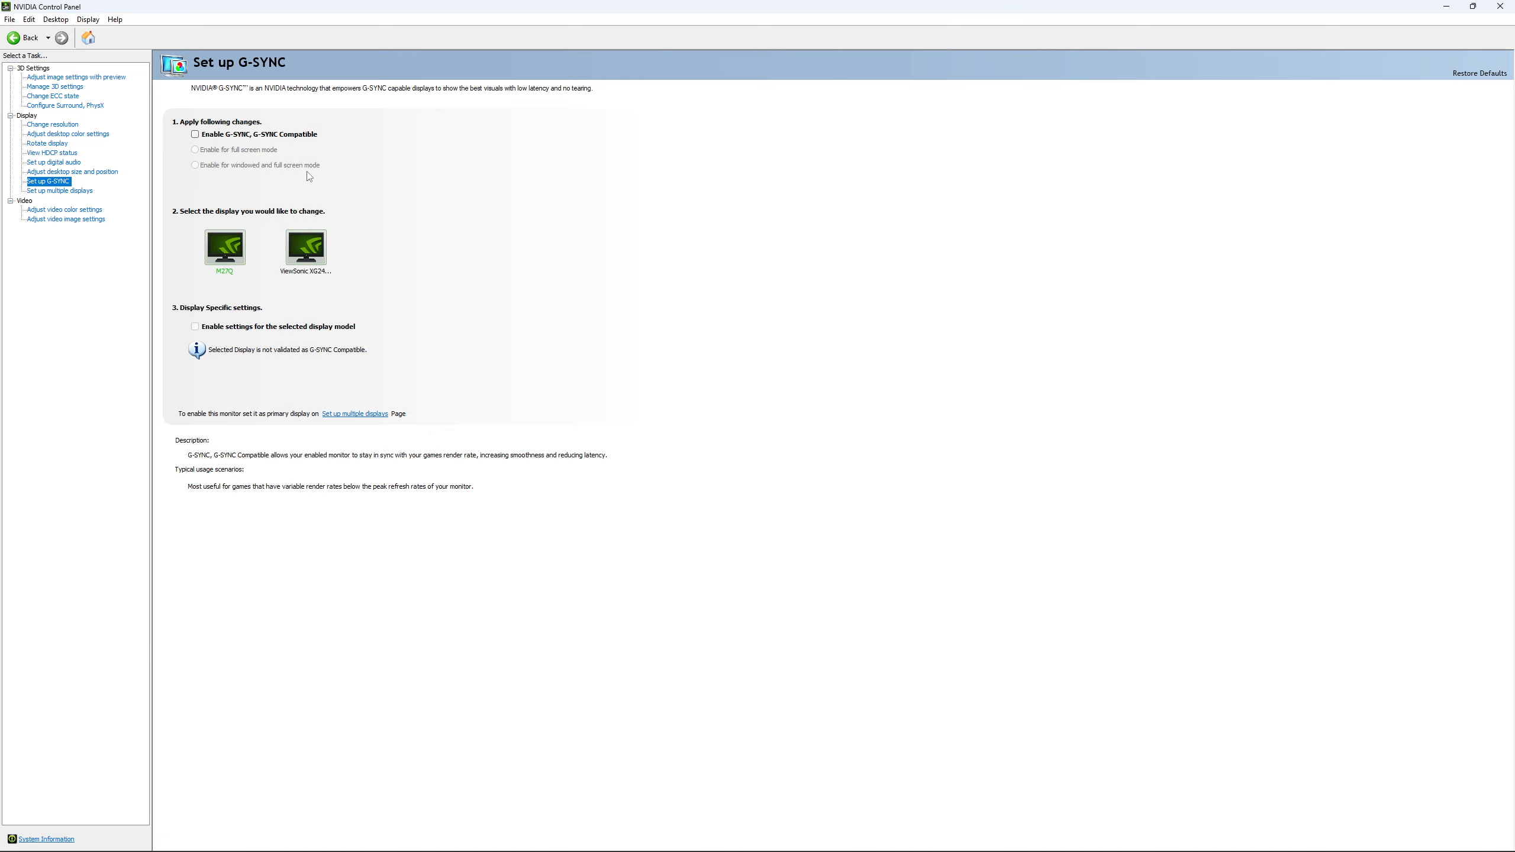
mouse_move(253, 171)
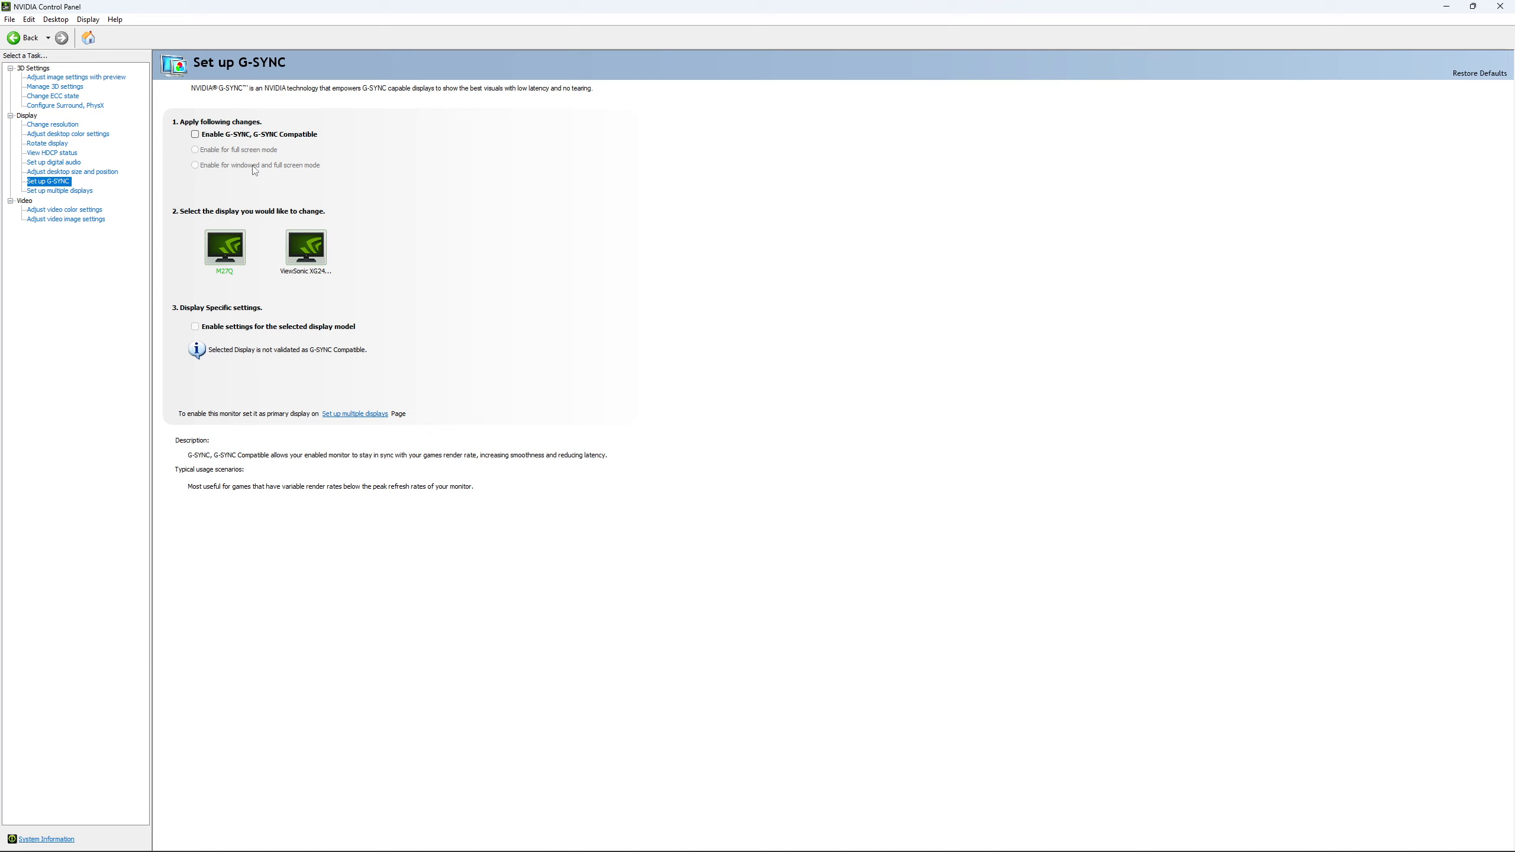
mouse_move(207, 312)
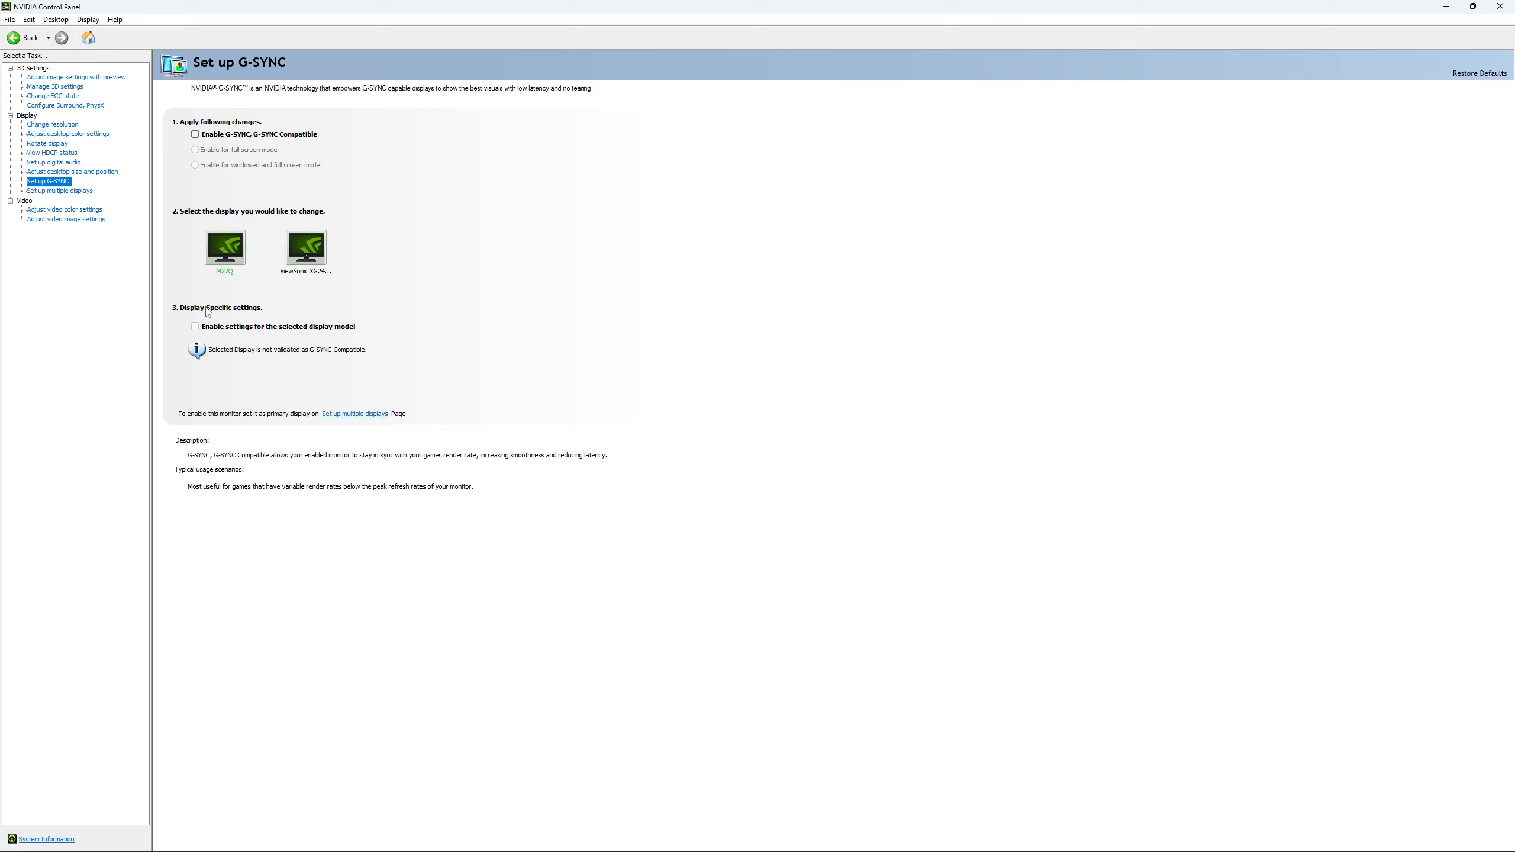
mouse_move(251, 271)
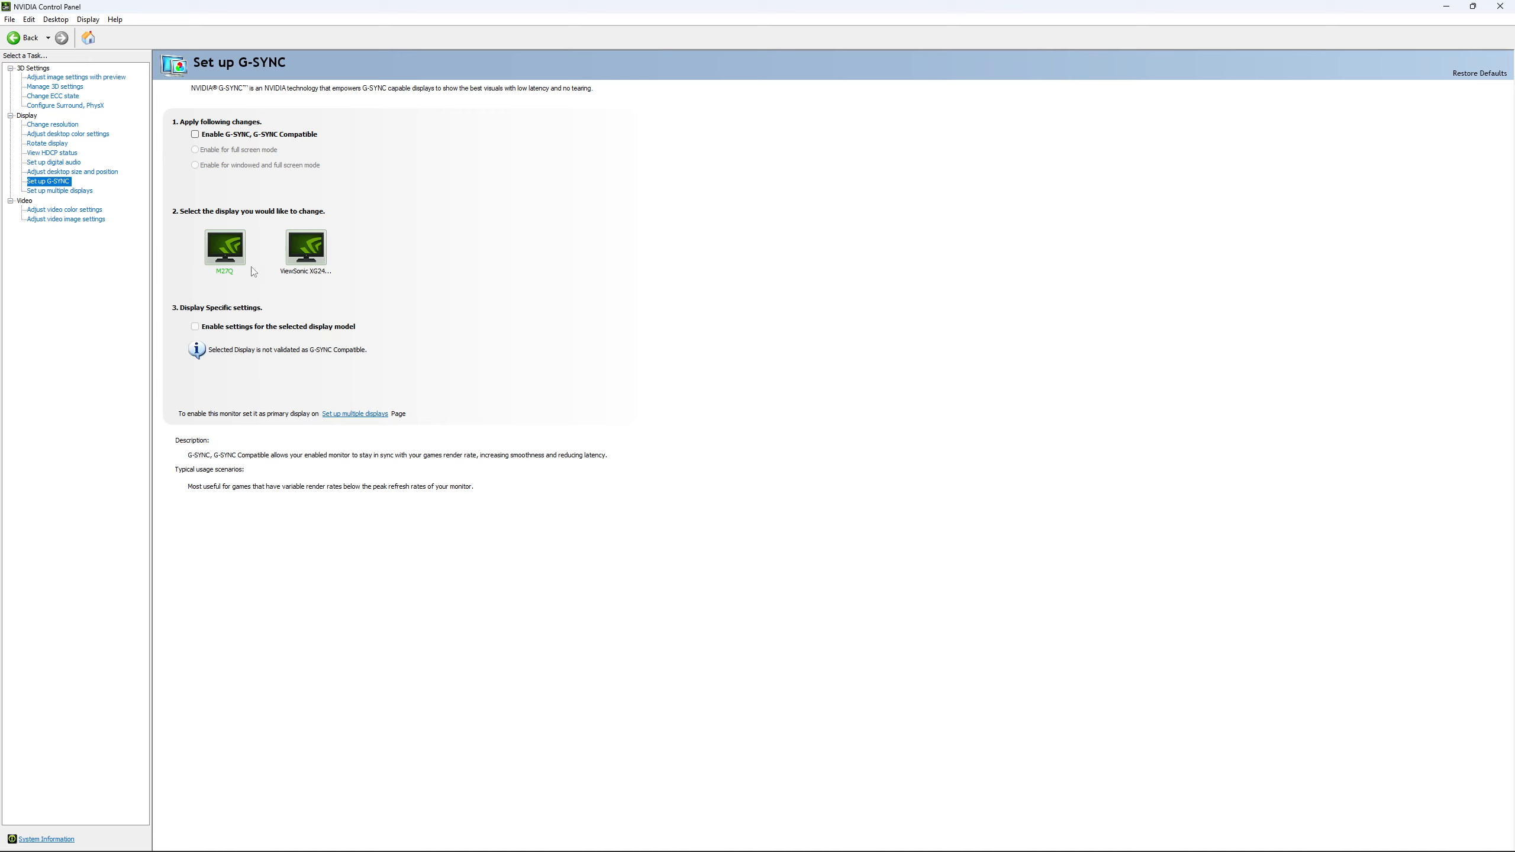
mouse_move(350, 281)
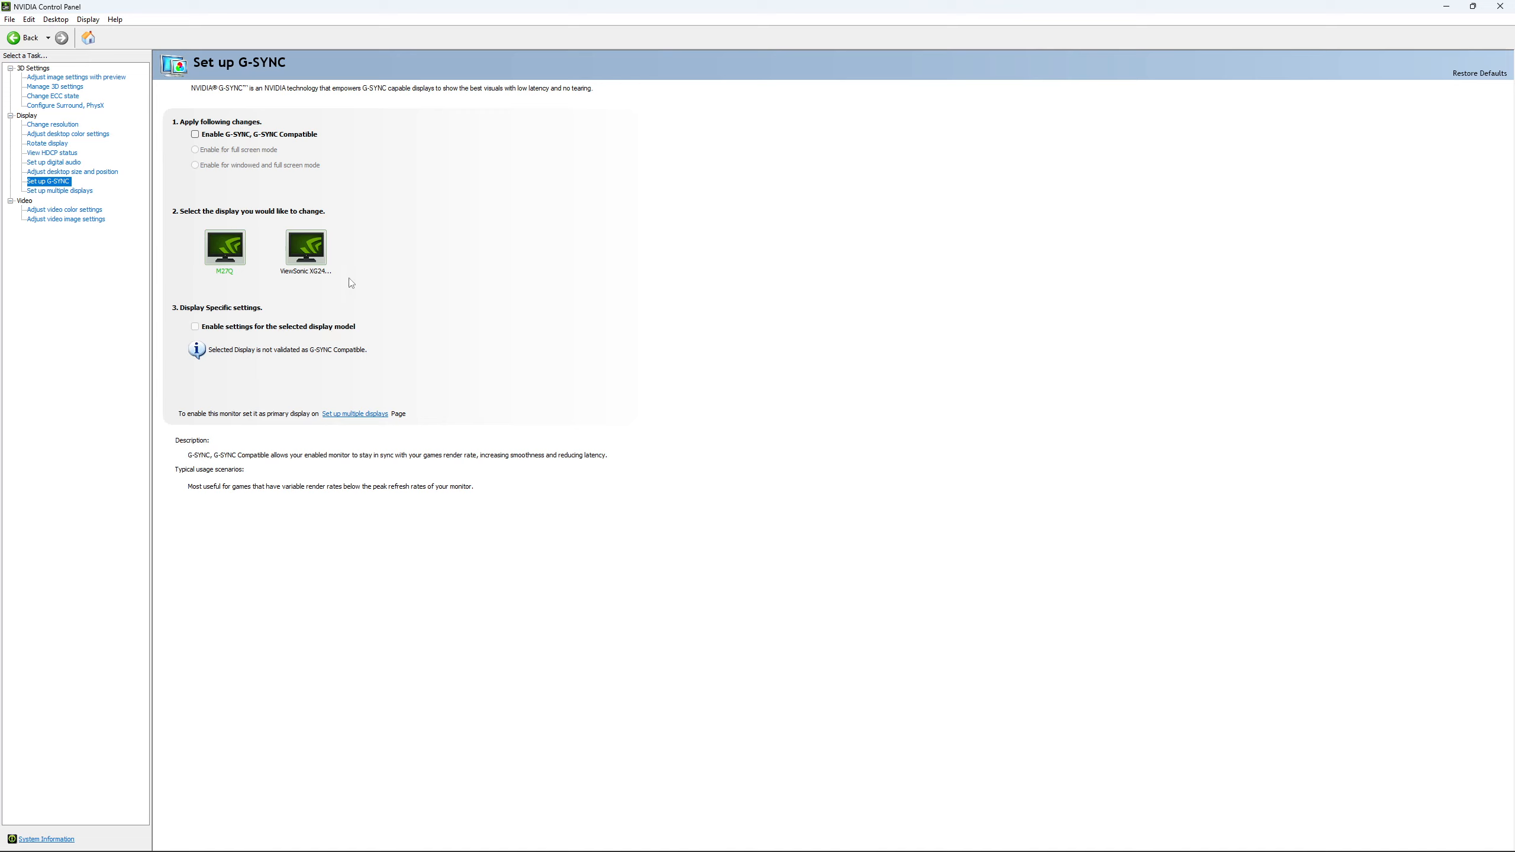
mouse_move(371, 262)
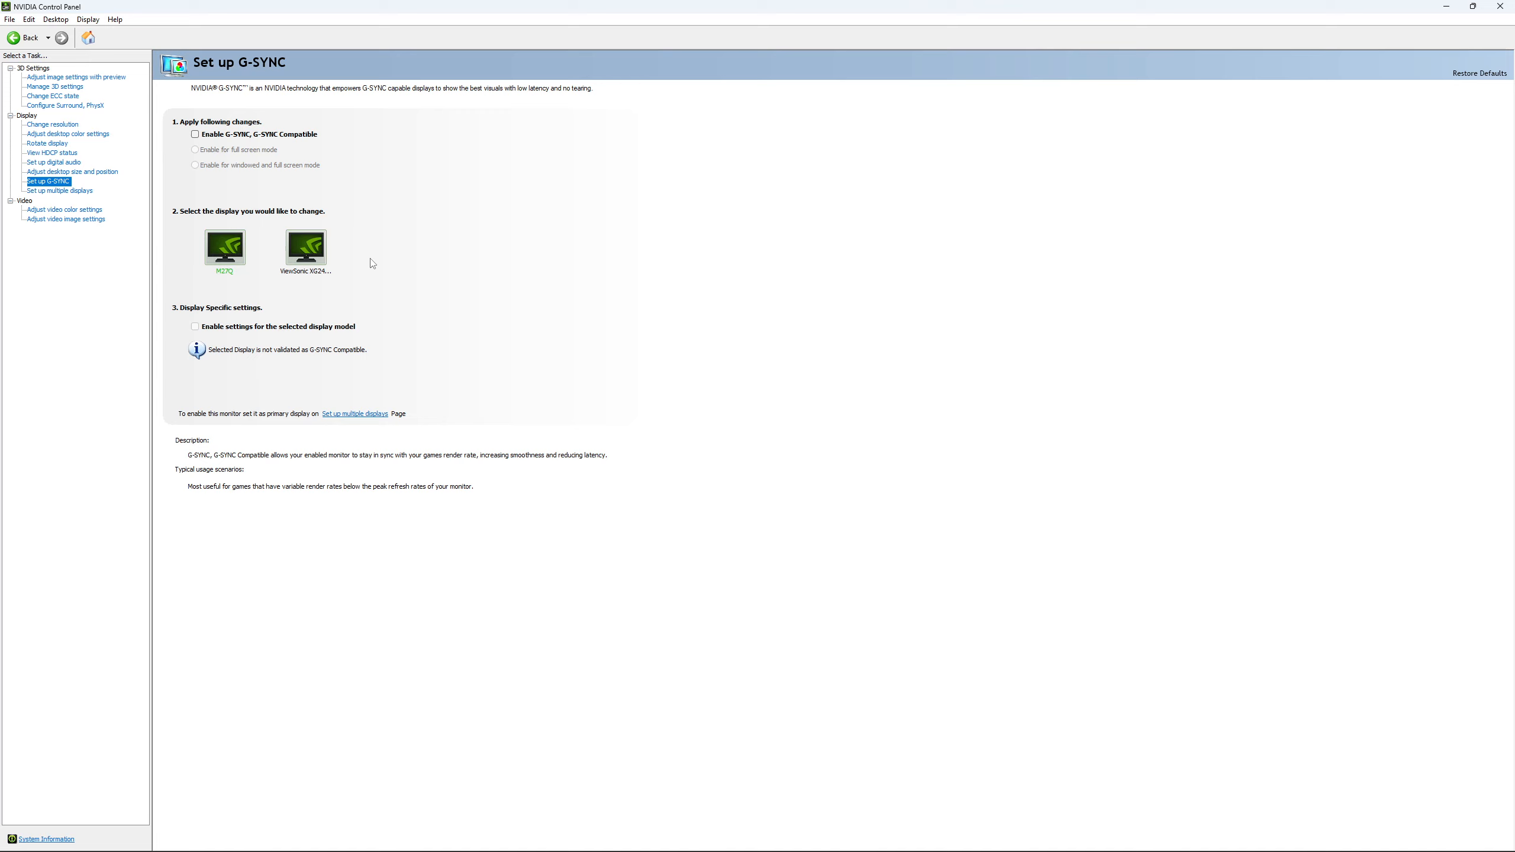
mouse_move(244, 249)
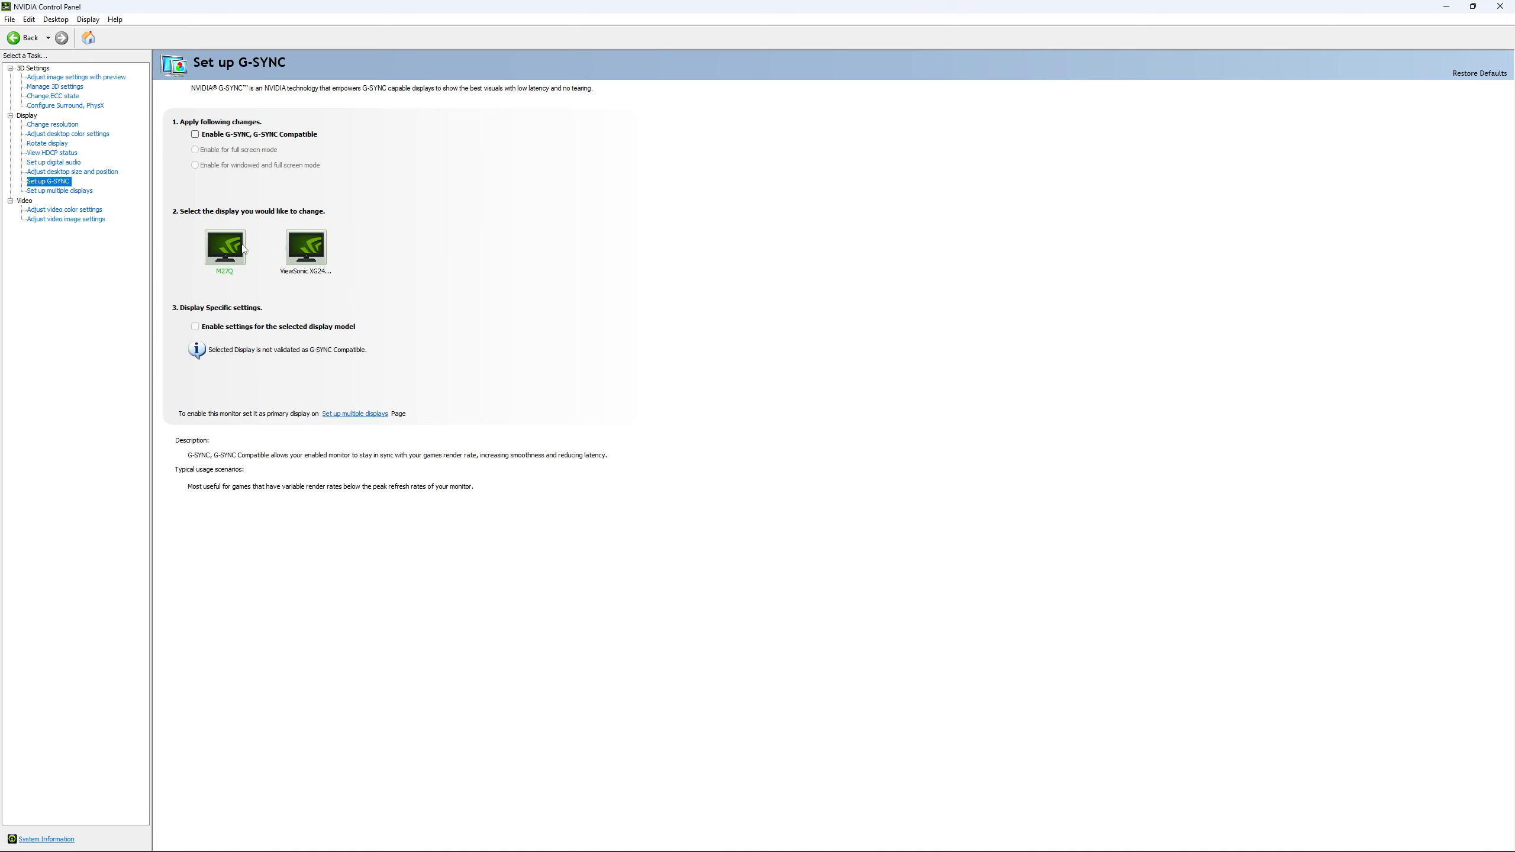
mouse_move(472, 320)
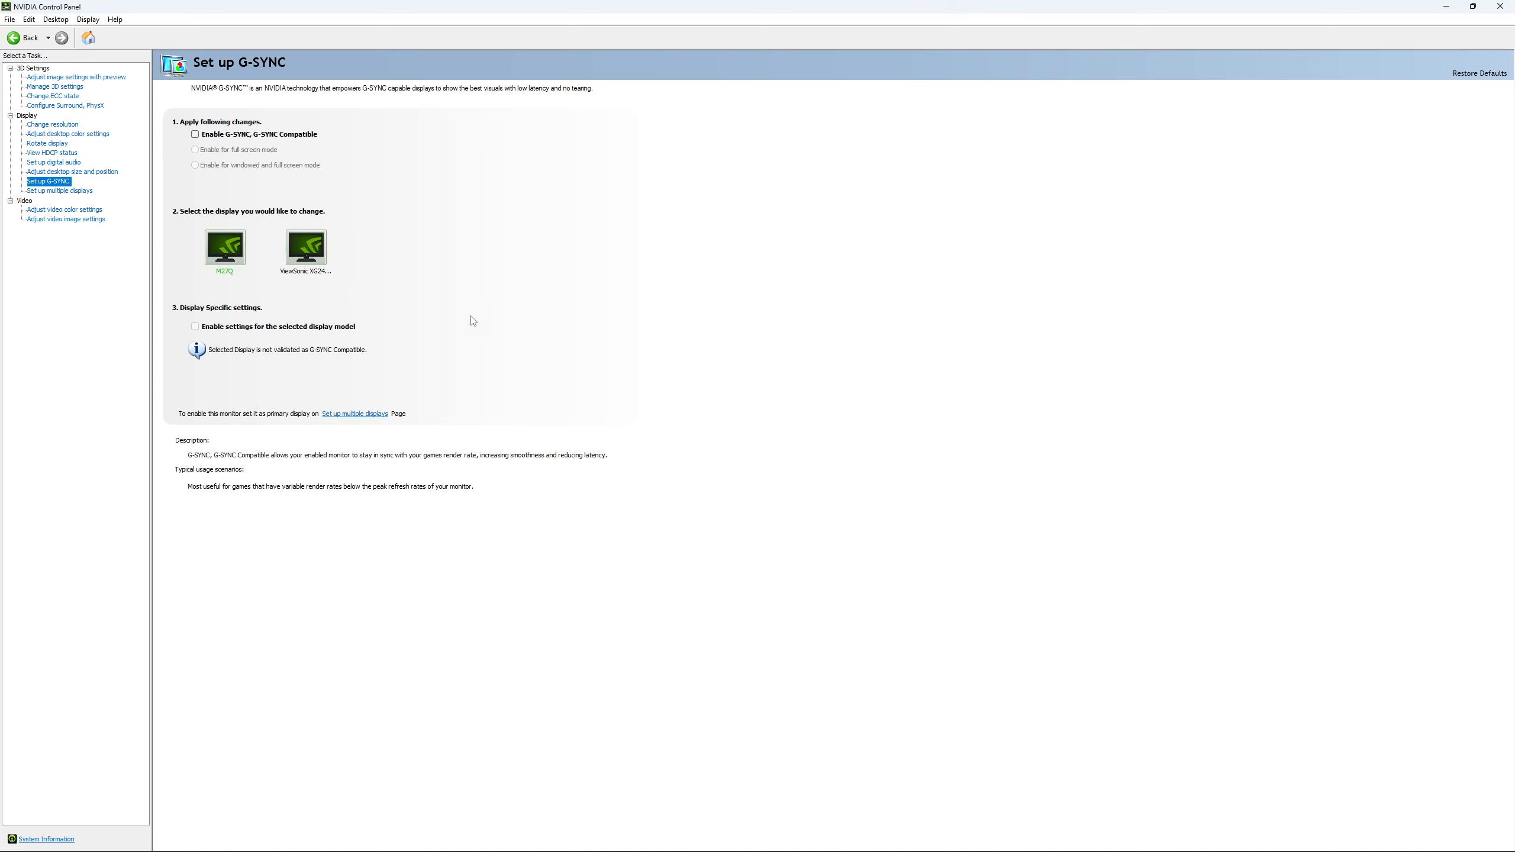
mouse_move(447, 313)
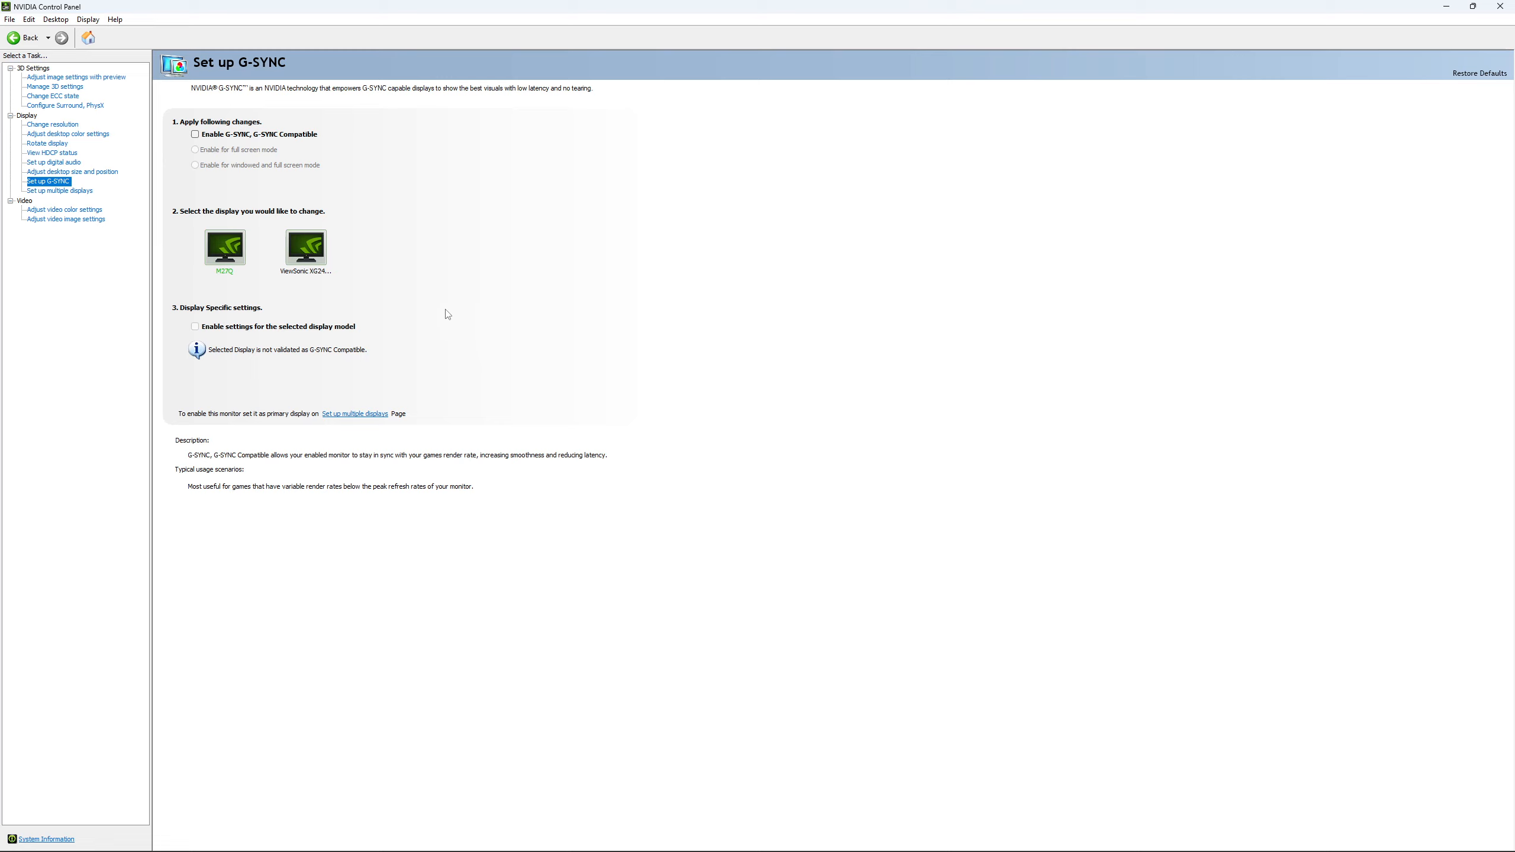
mouse_move(436, 329)
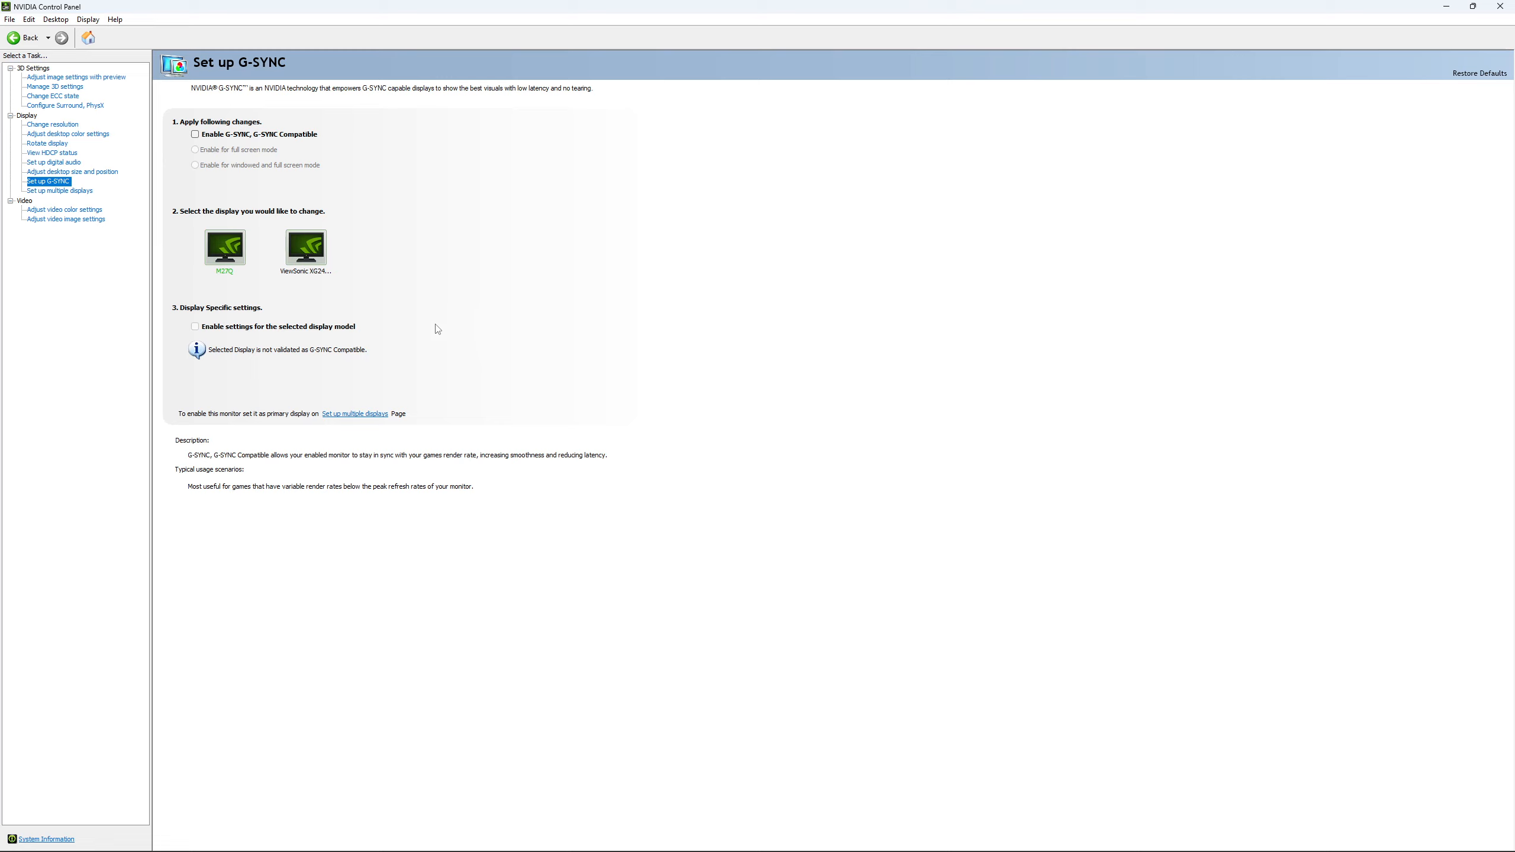
mouse_move(423, 288)
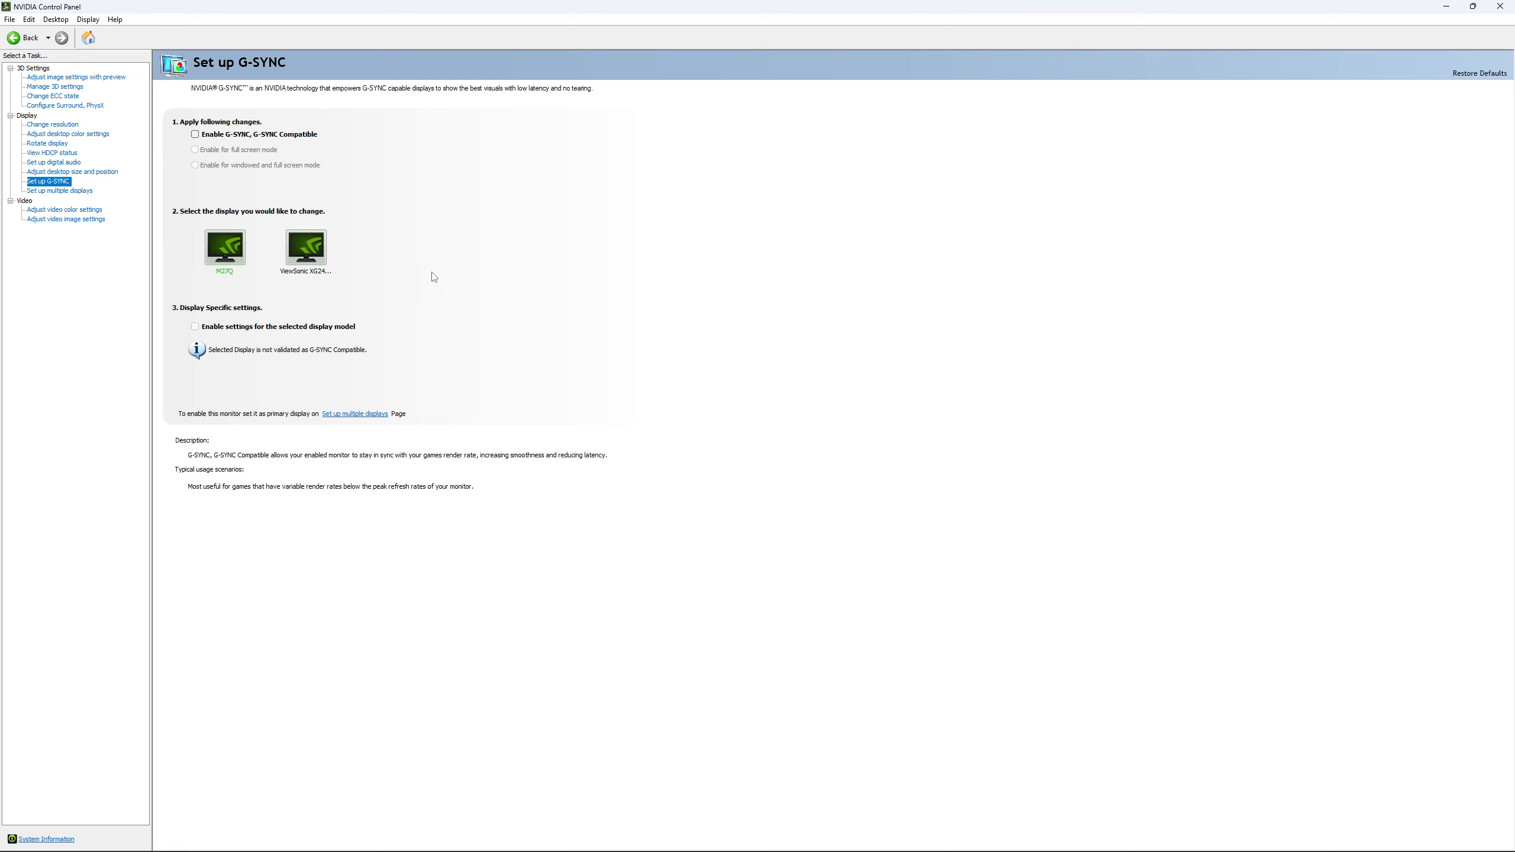
mouse_move(440, 282)
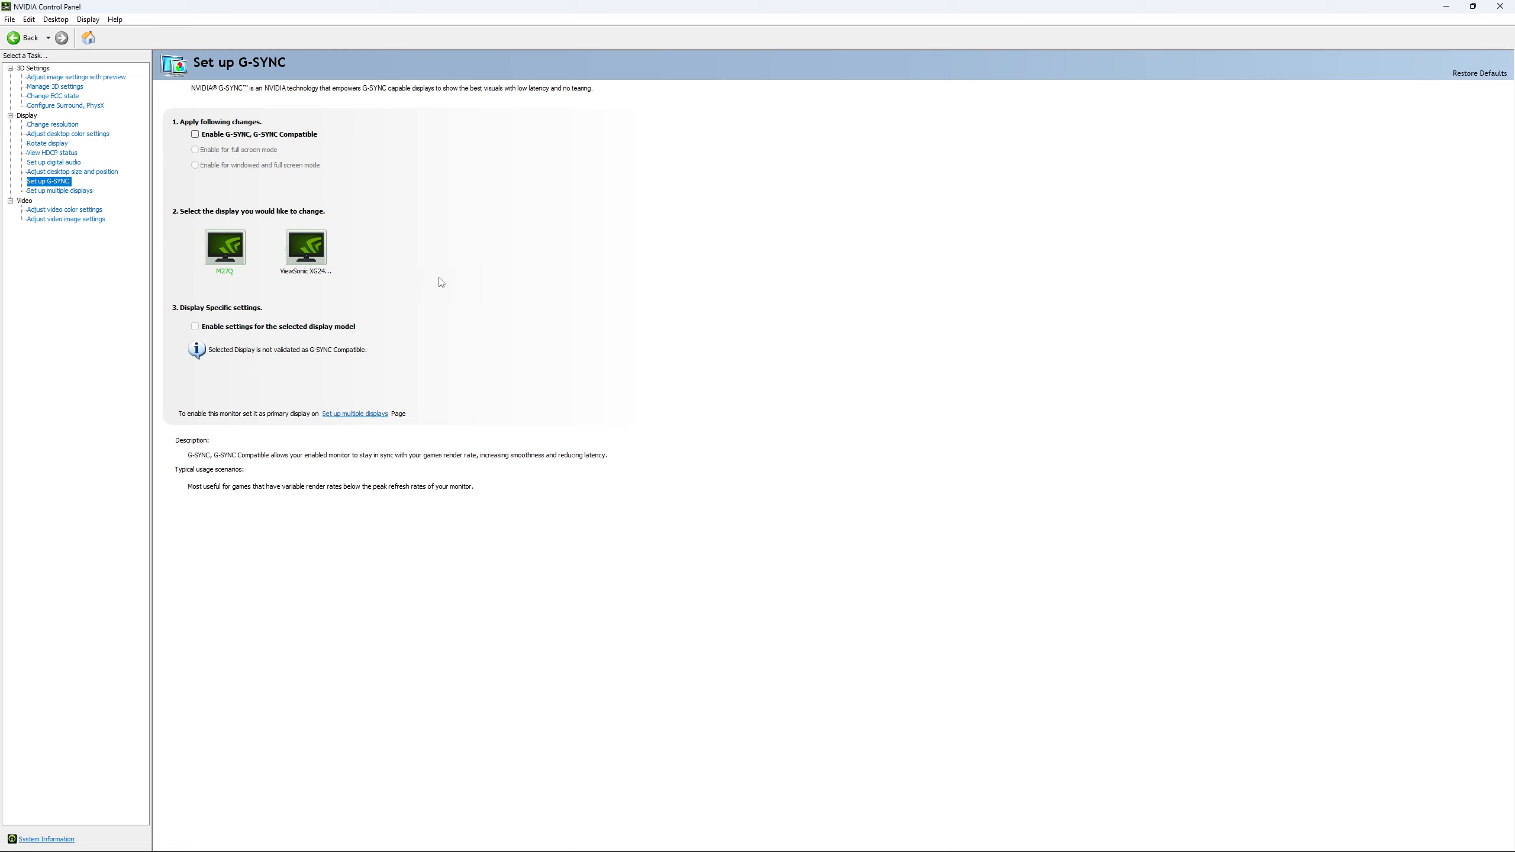
mouse_move(453, 286)
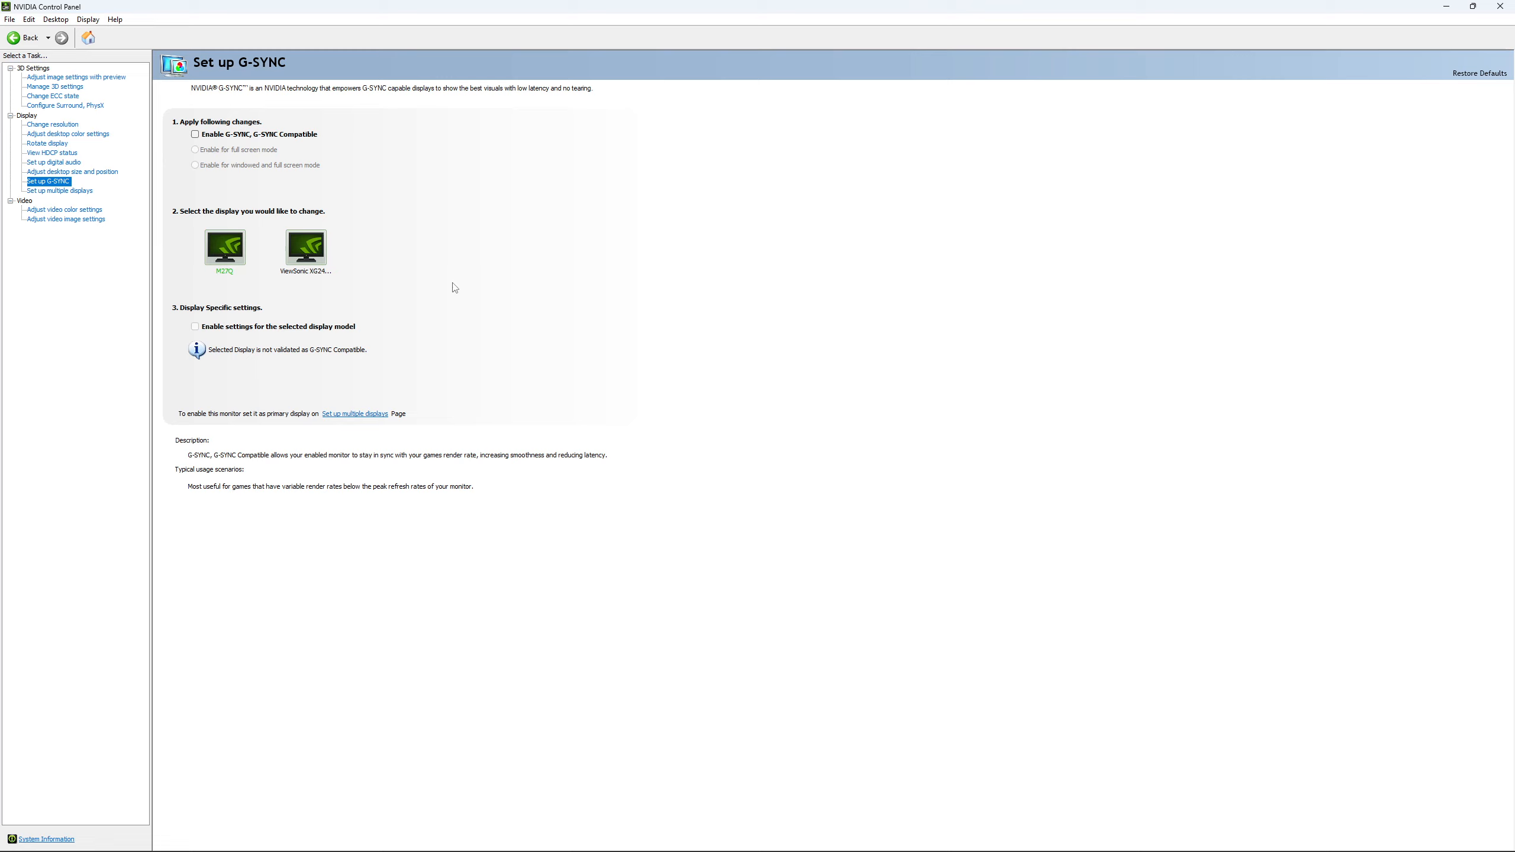
mouse_move(444, 303)
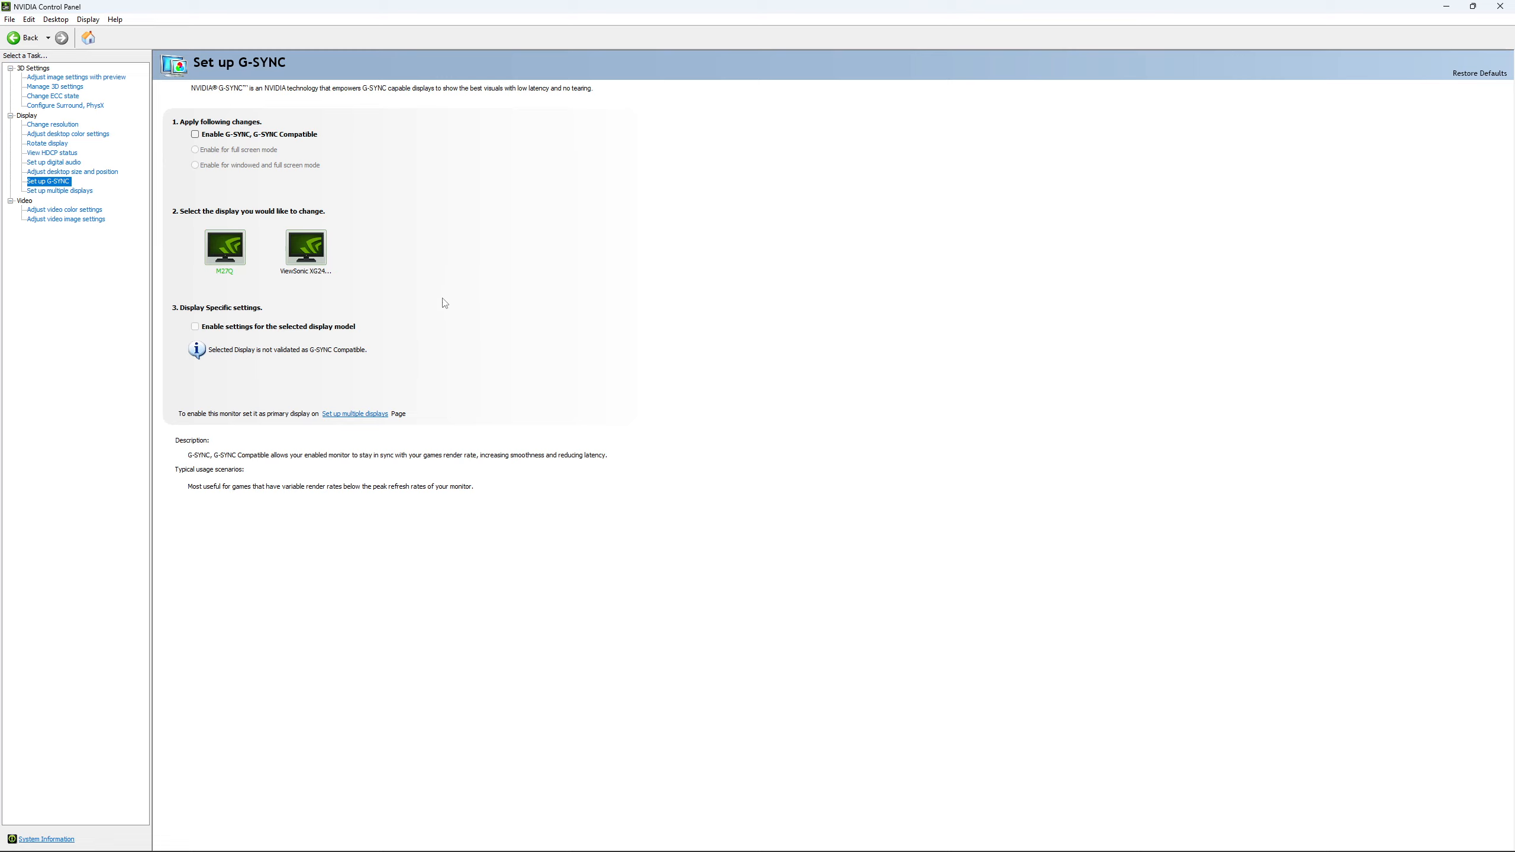
mouse_move(447, 301)
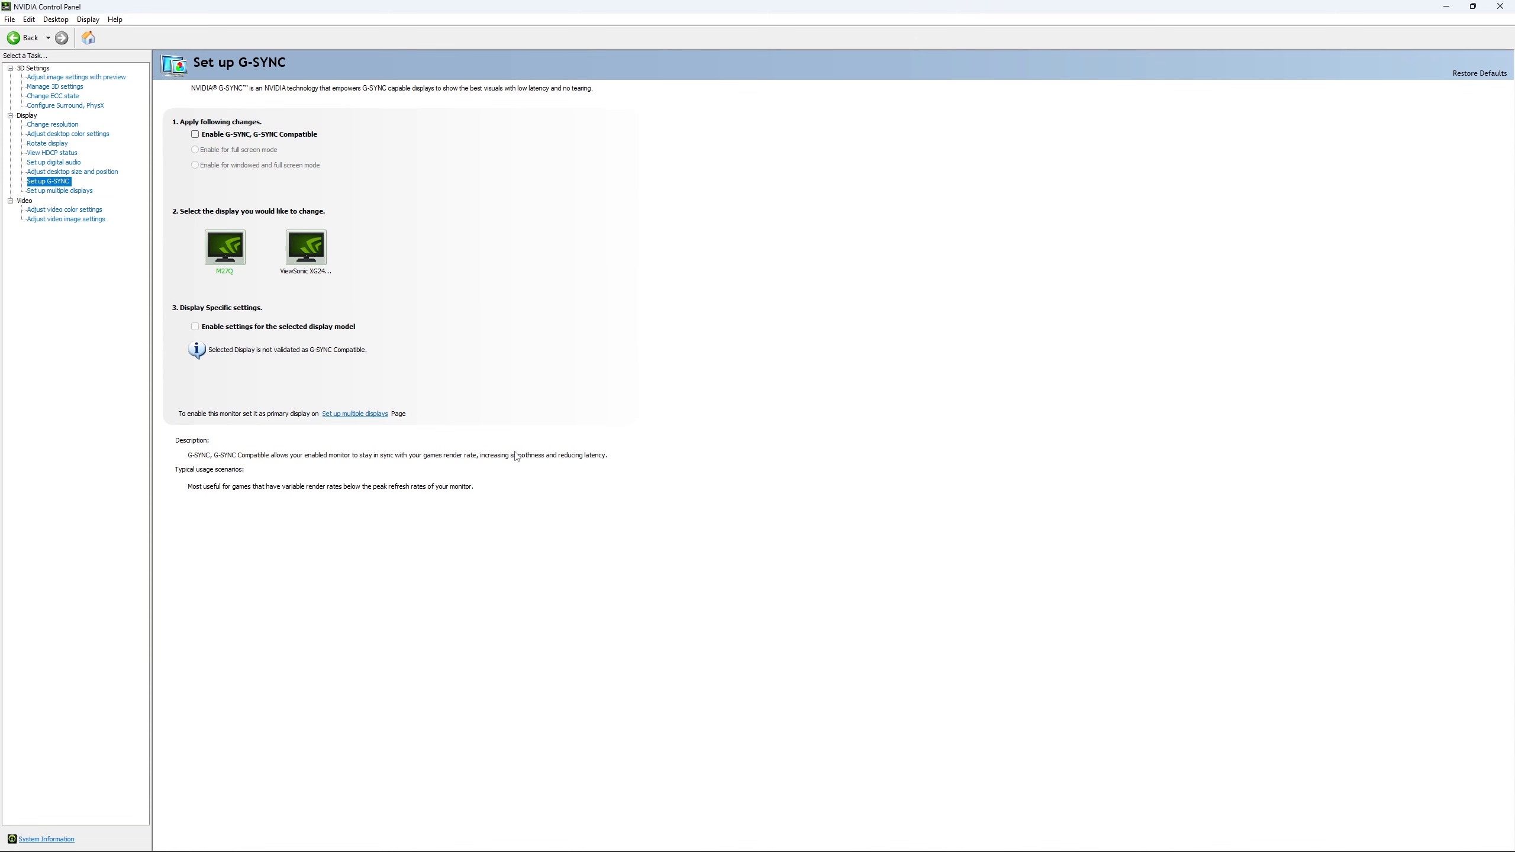
mouse_move(14, 582)
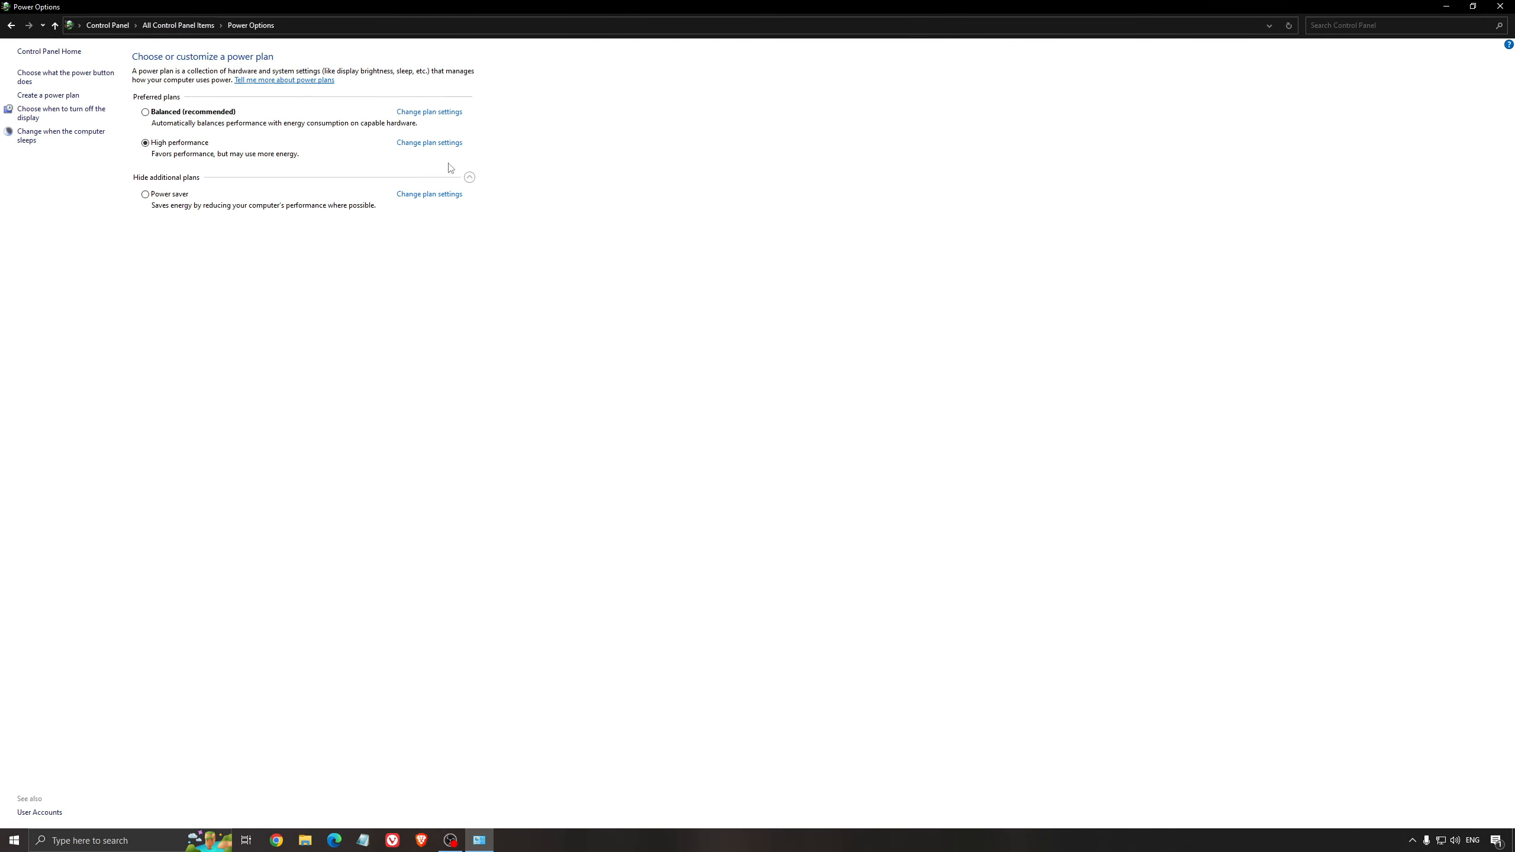
mouse_move(145, 121)
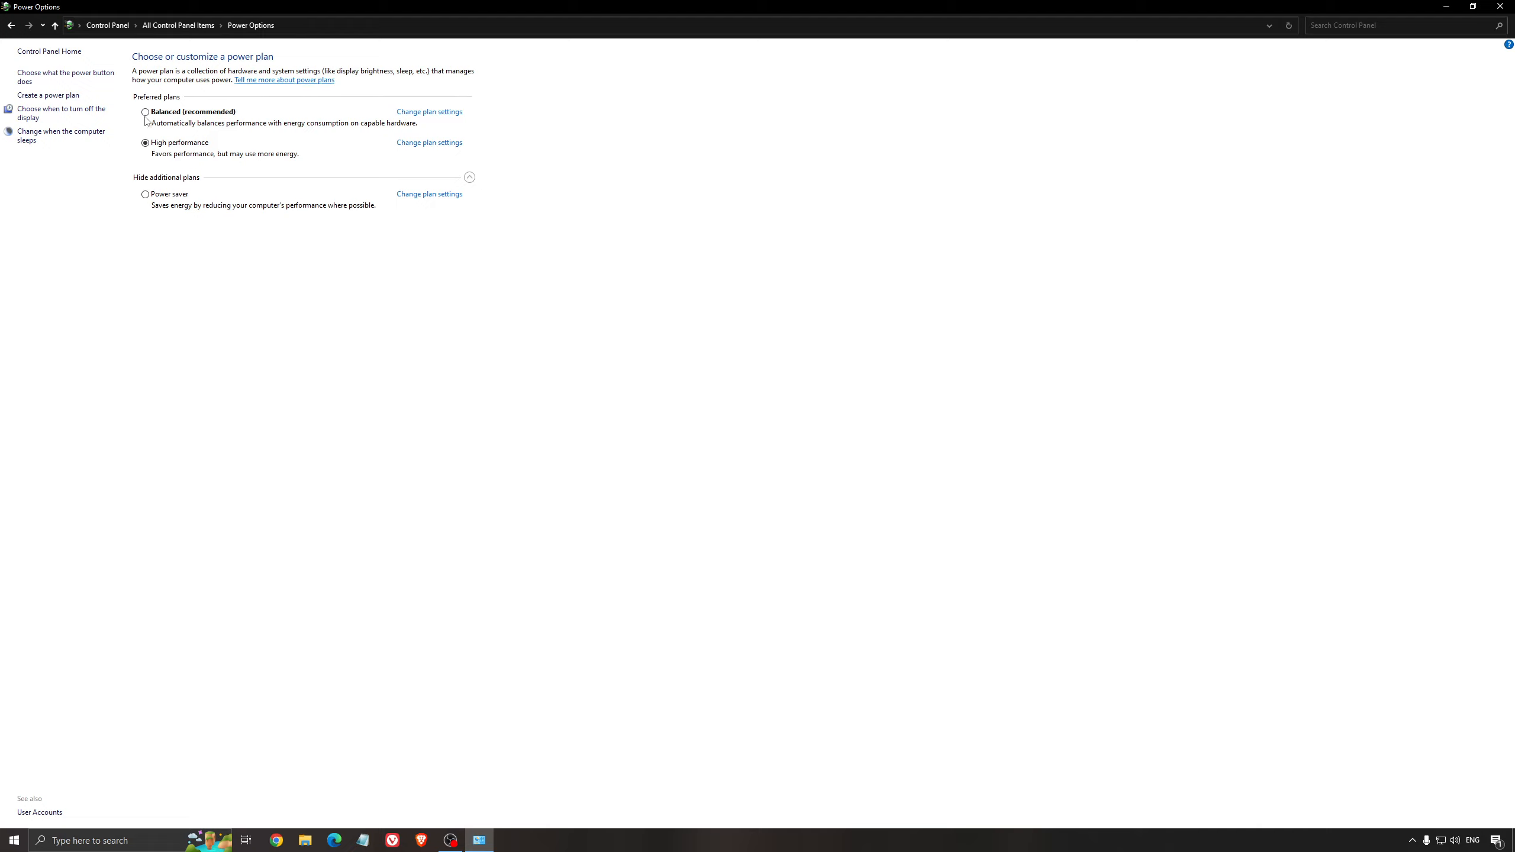
mouse_move(162, 122)
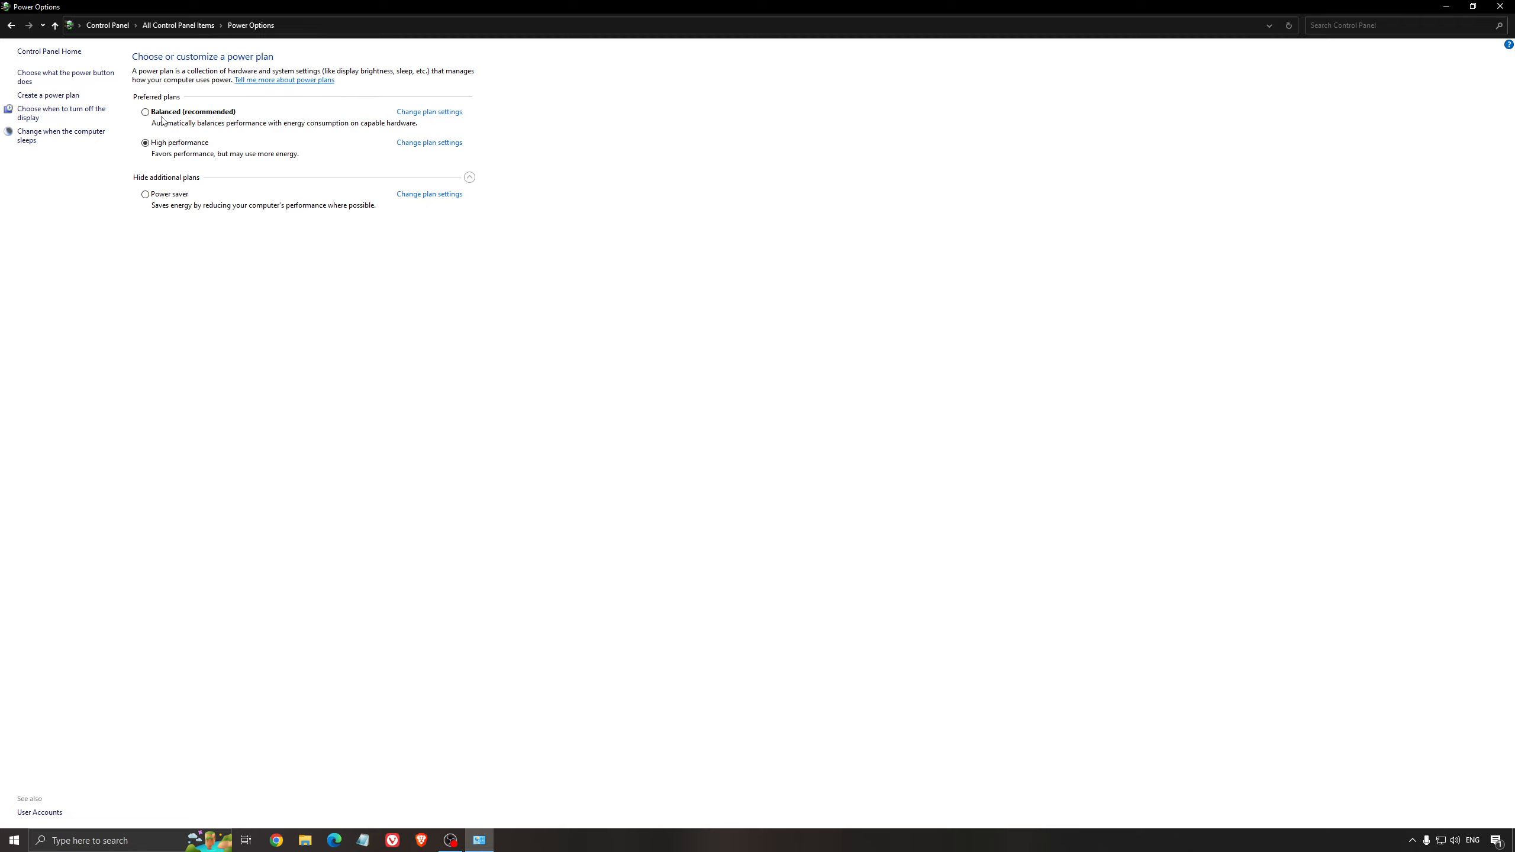
mouse_move(487, 349)
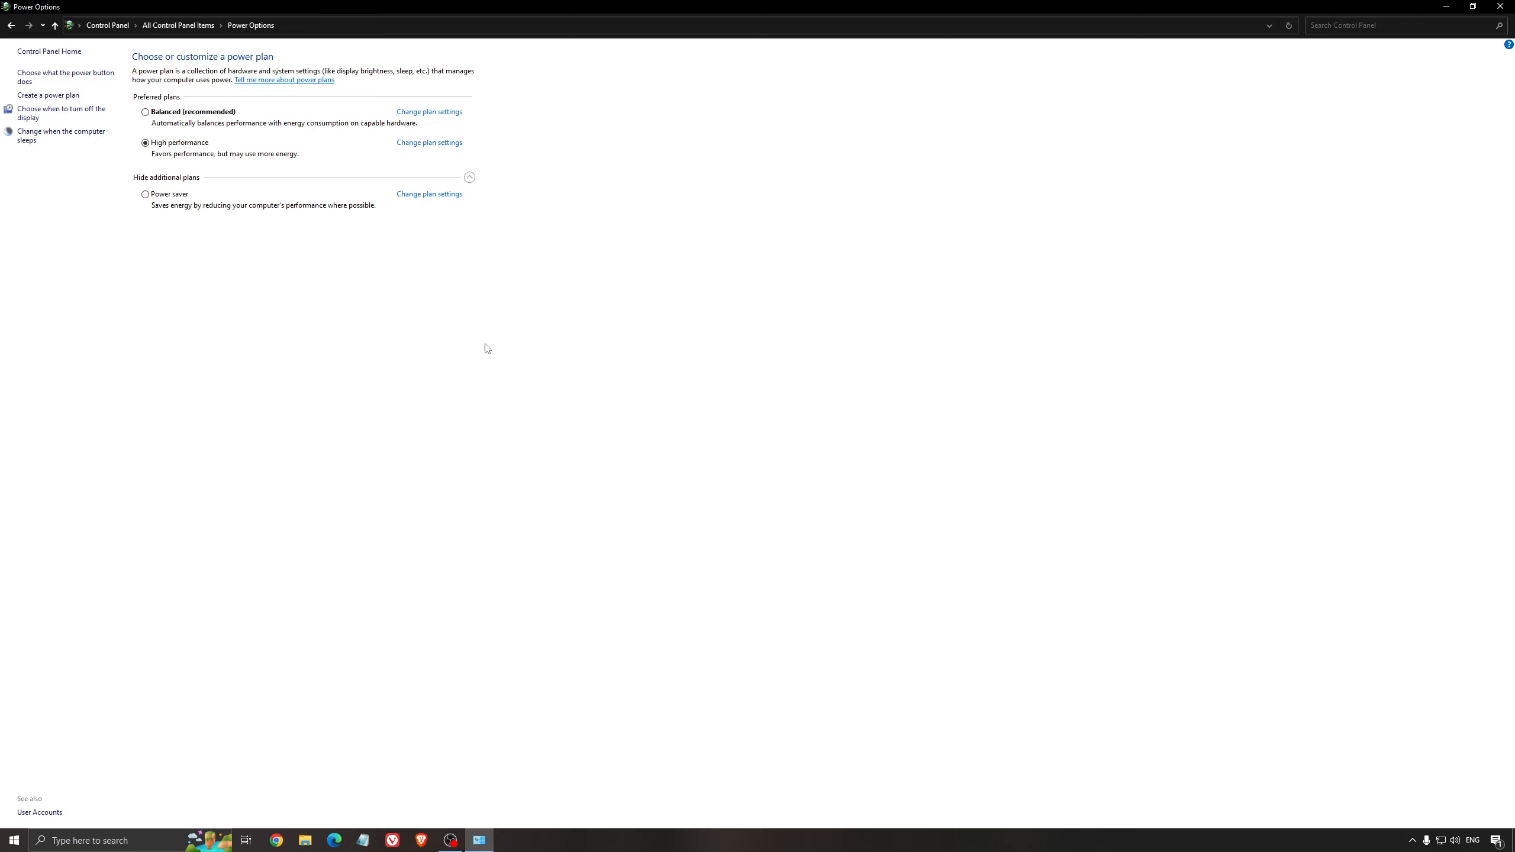
mouse_move(433, 347)
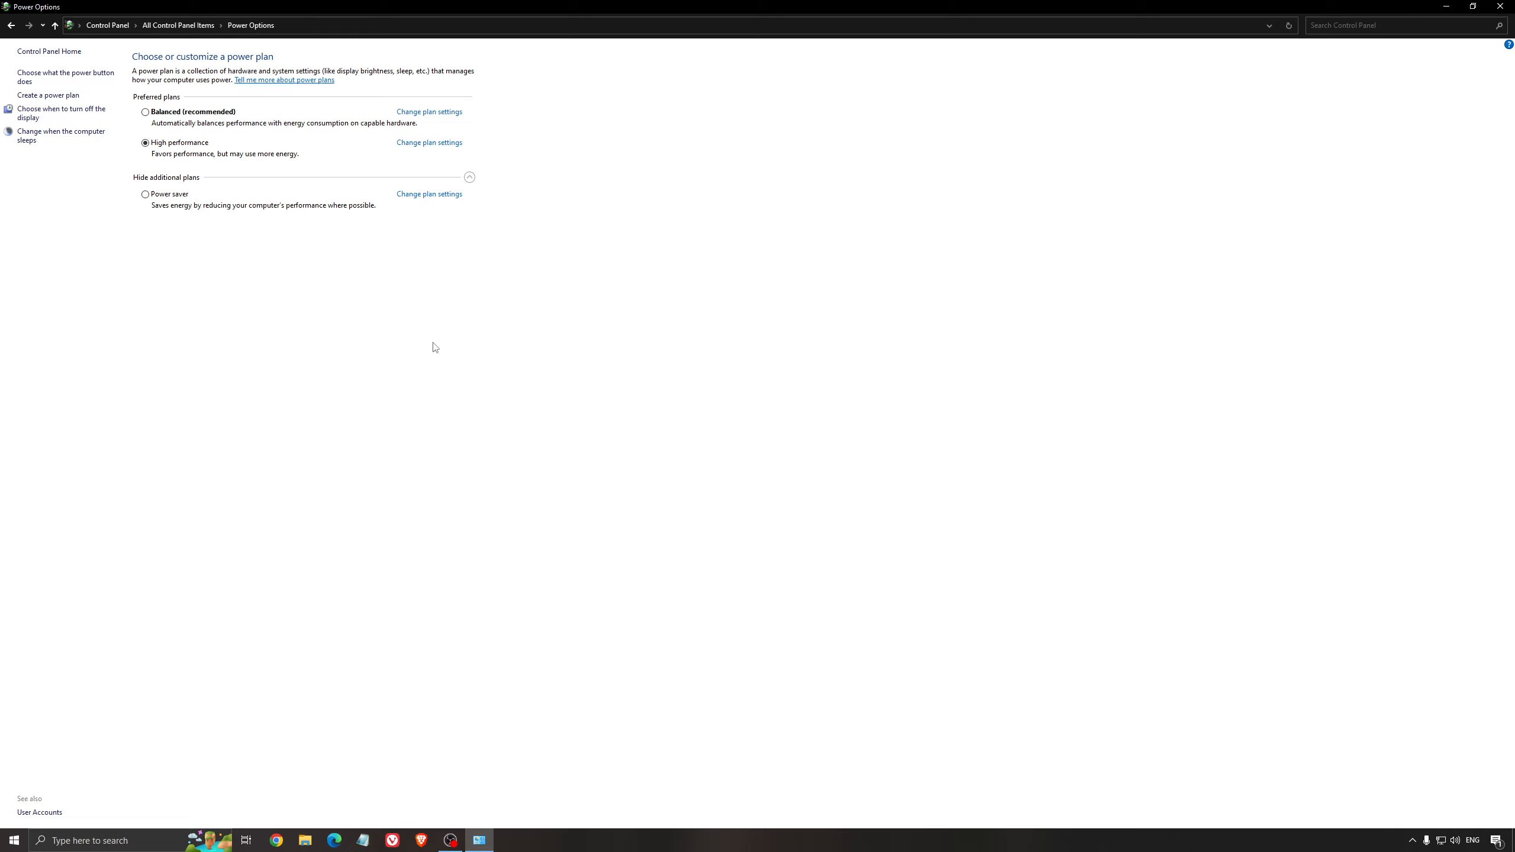
mouse_move(127, 127)
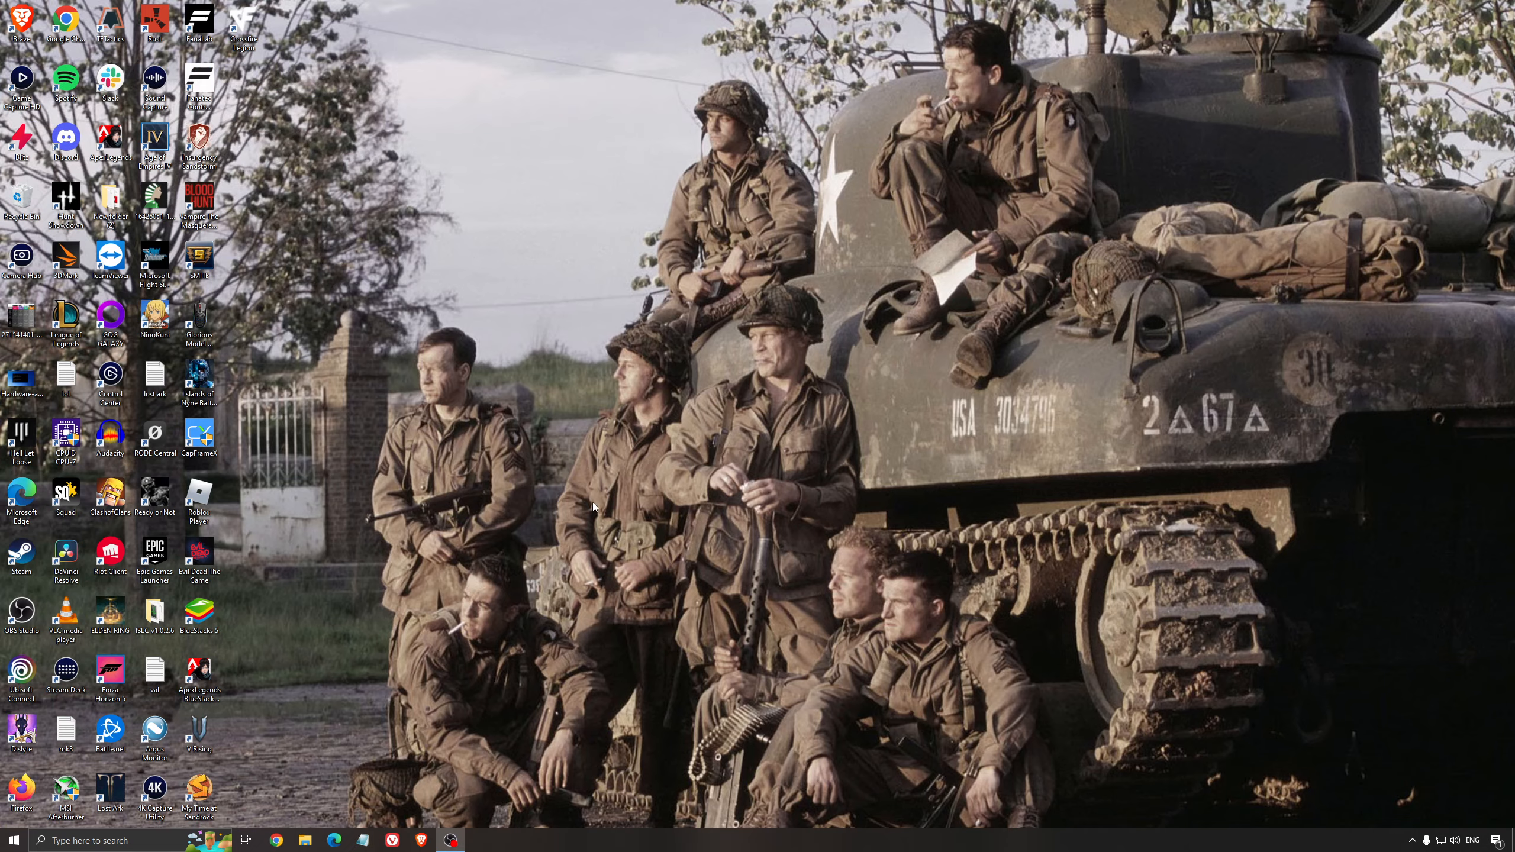
Launch ISLC, review the 1024 MB list size and 16000 MB free memory thresholds, then put it away
double_click(155, 613)
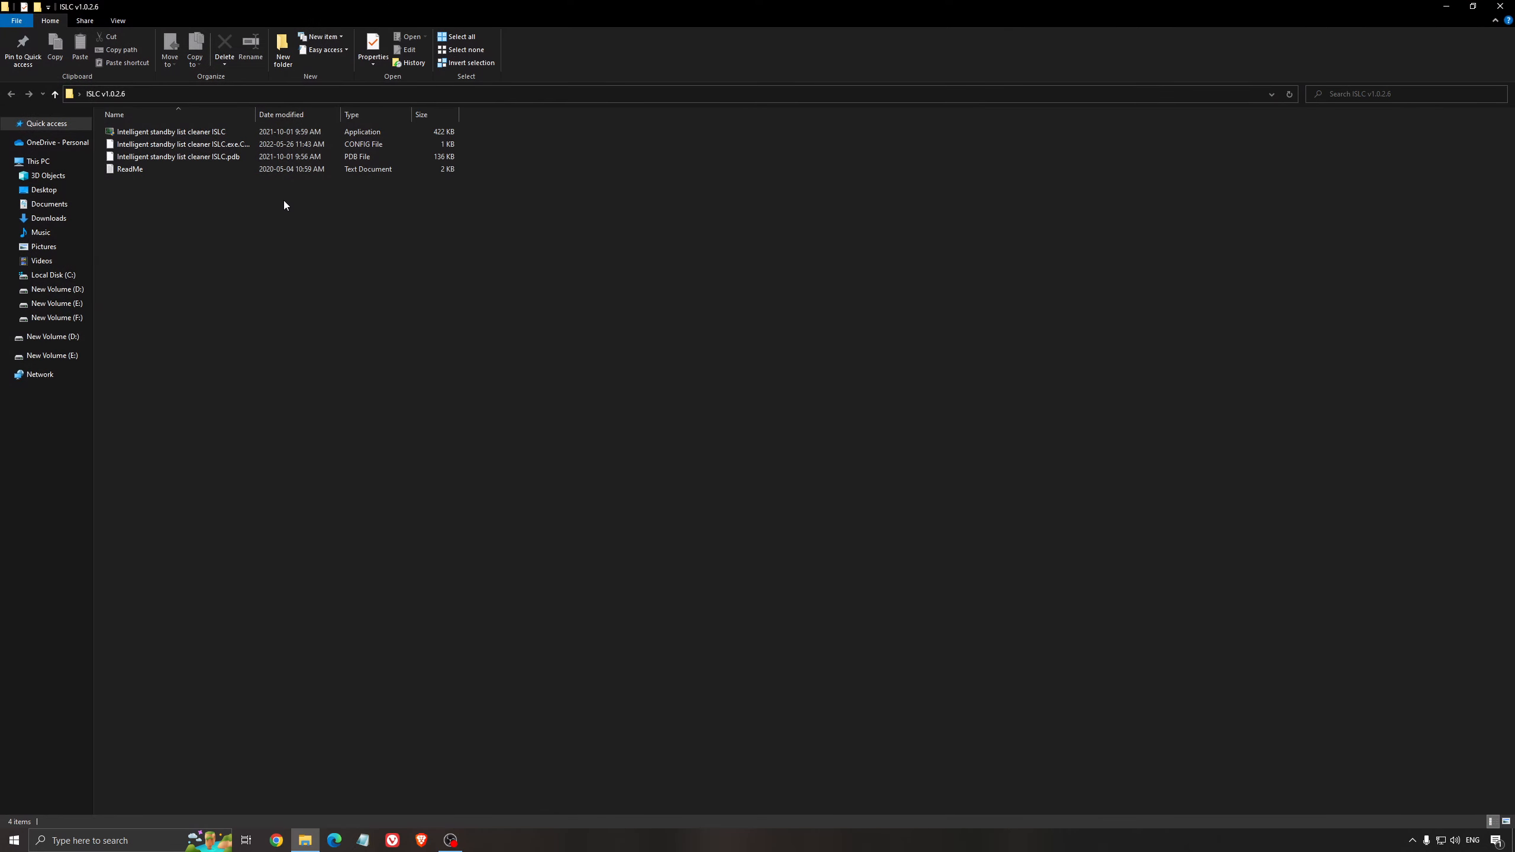
double_click(170, 131)
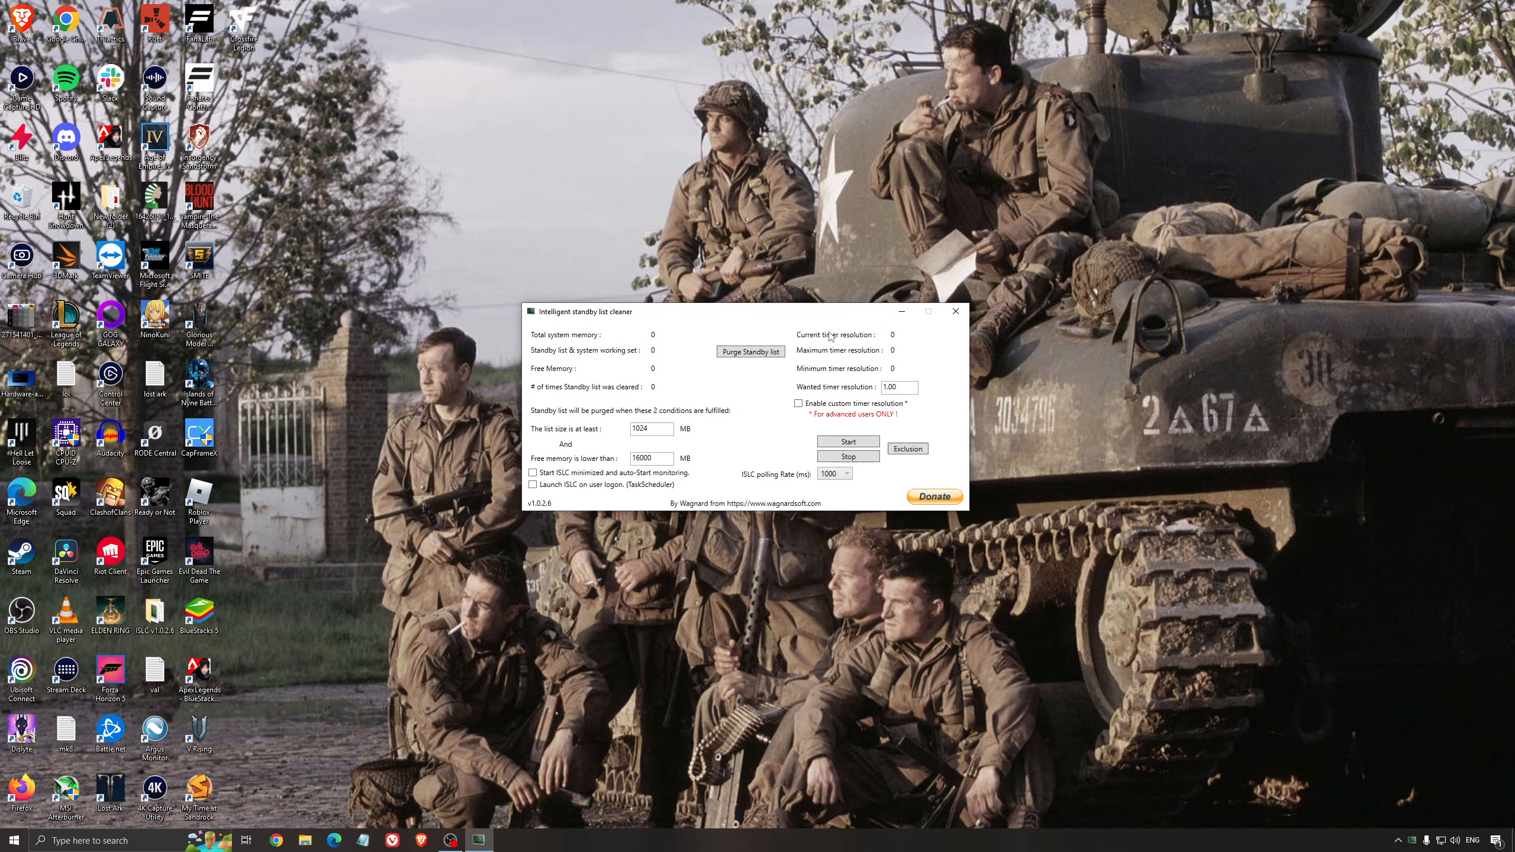
mouse_move(661, 292)
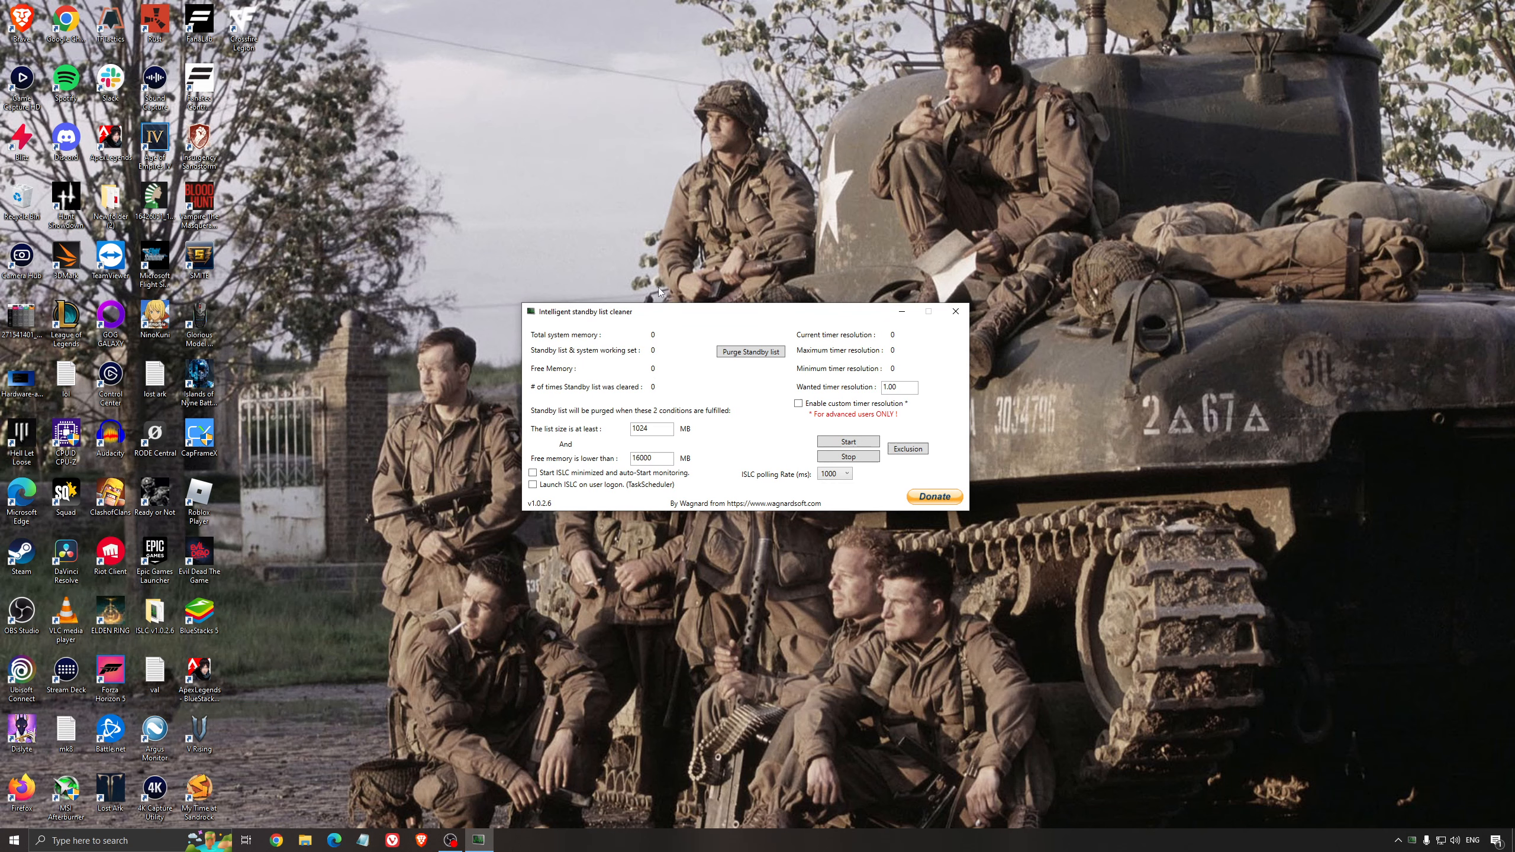
click(847, 441)
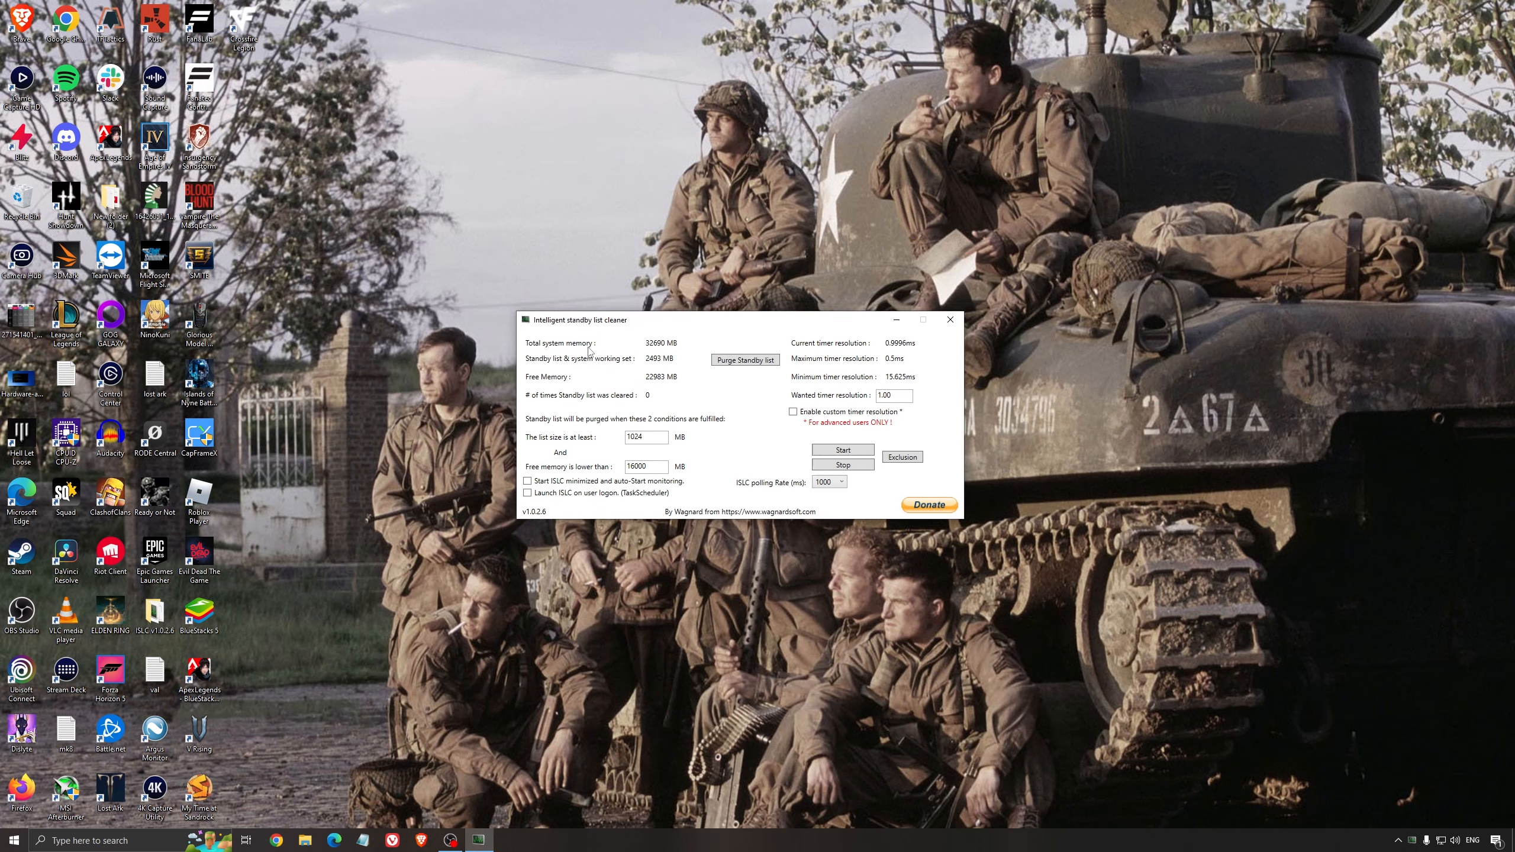
triple_click(644, 465)
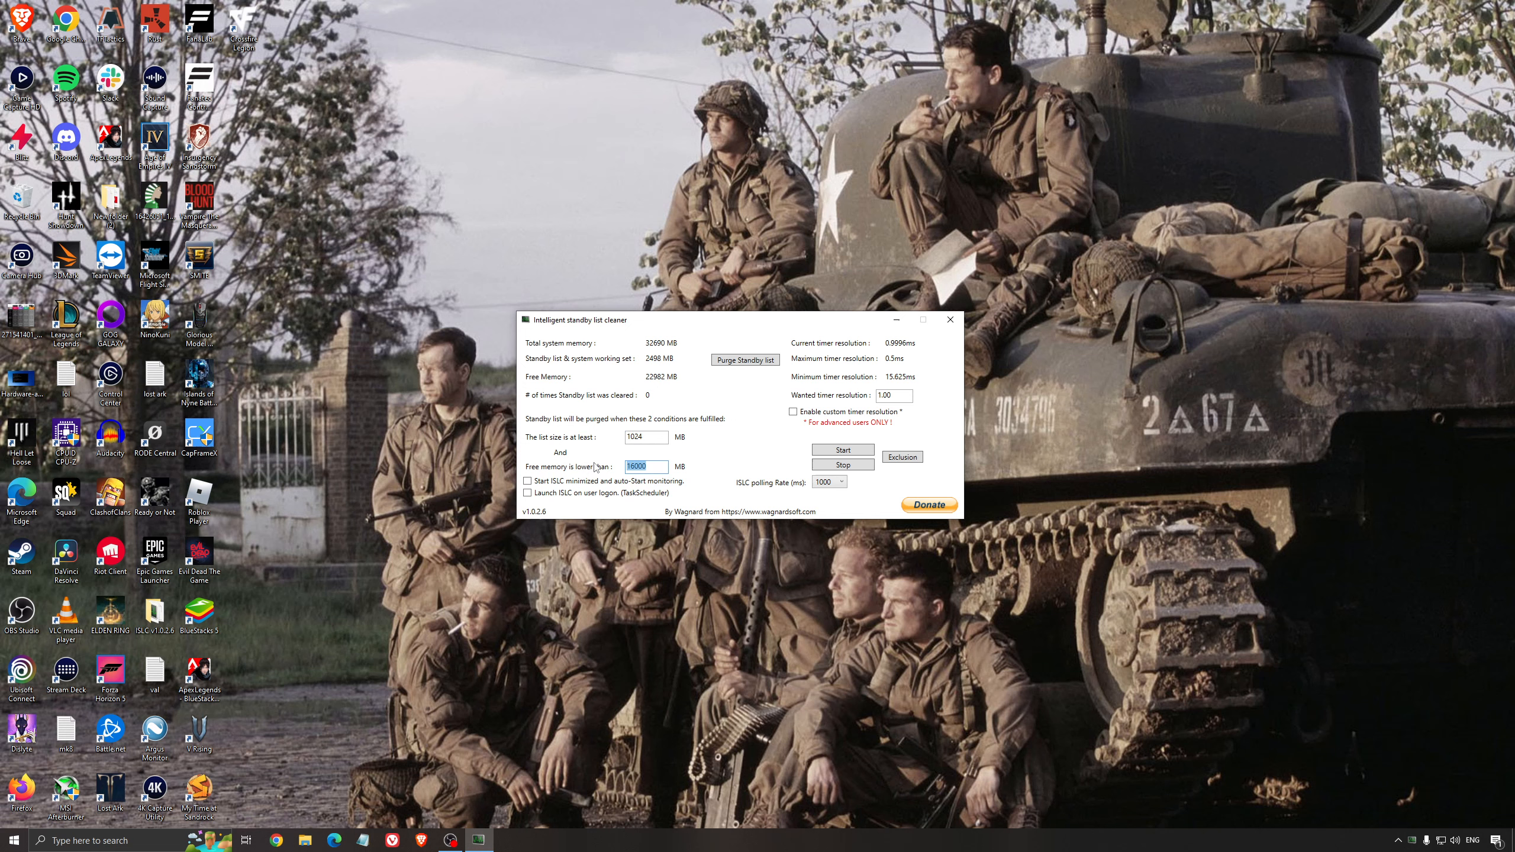
click(842, 450)
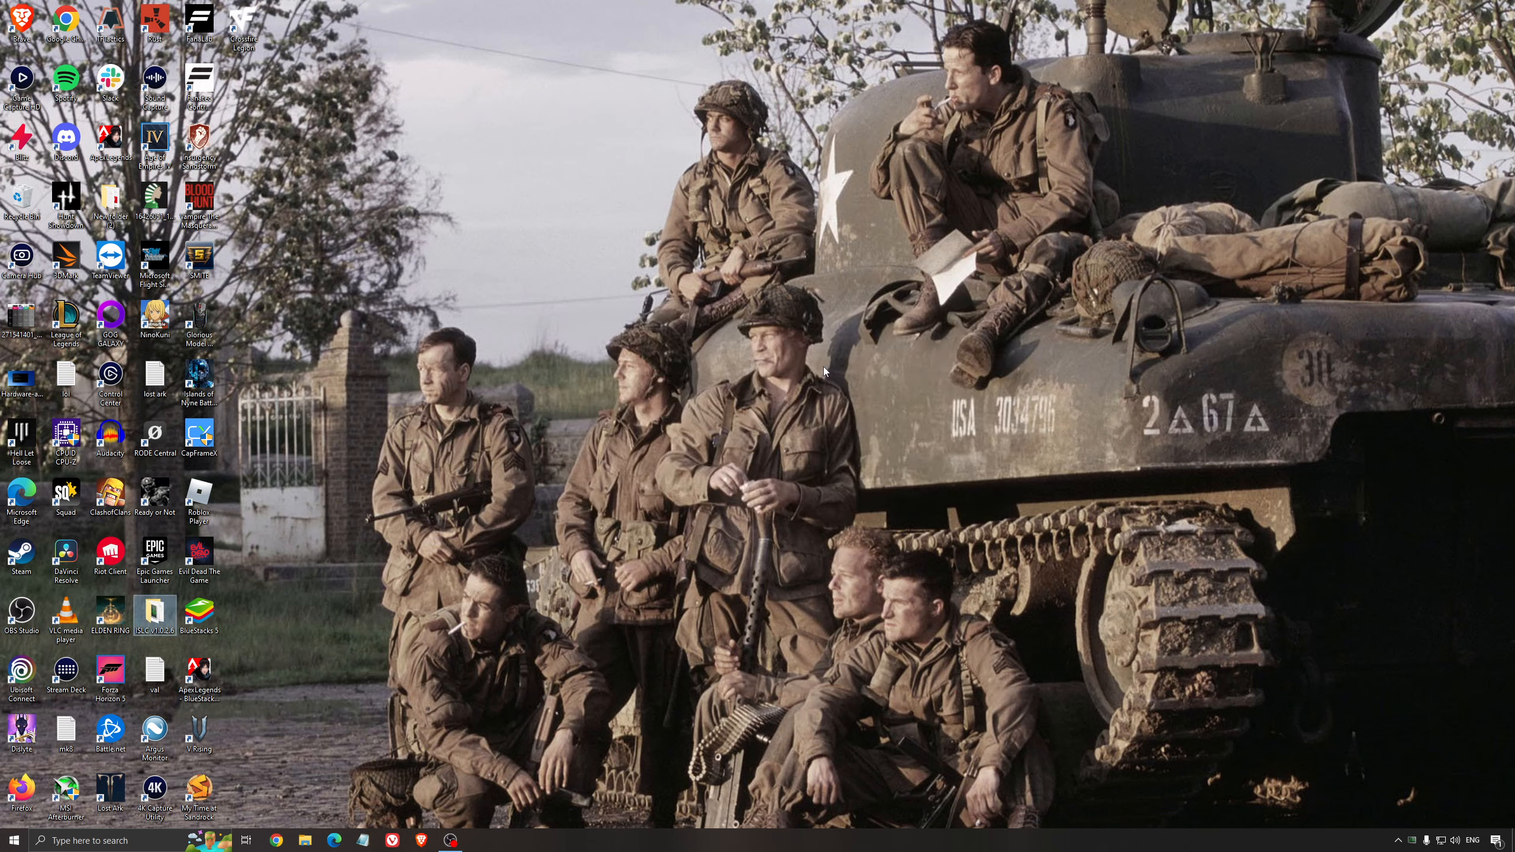
mouse_move(867, 572)
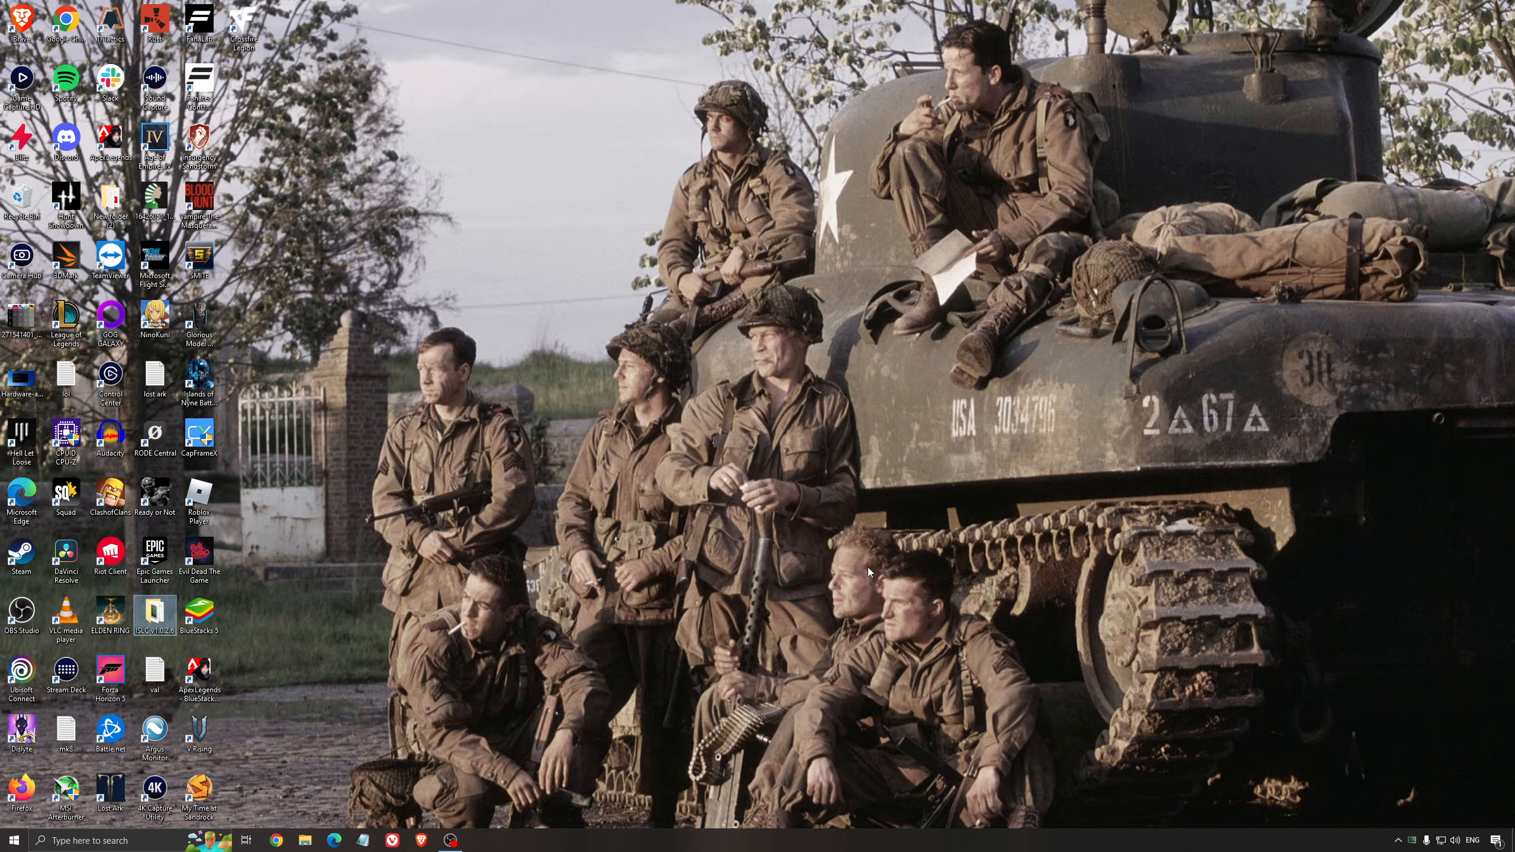
mouse_move(771, 582)
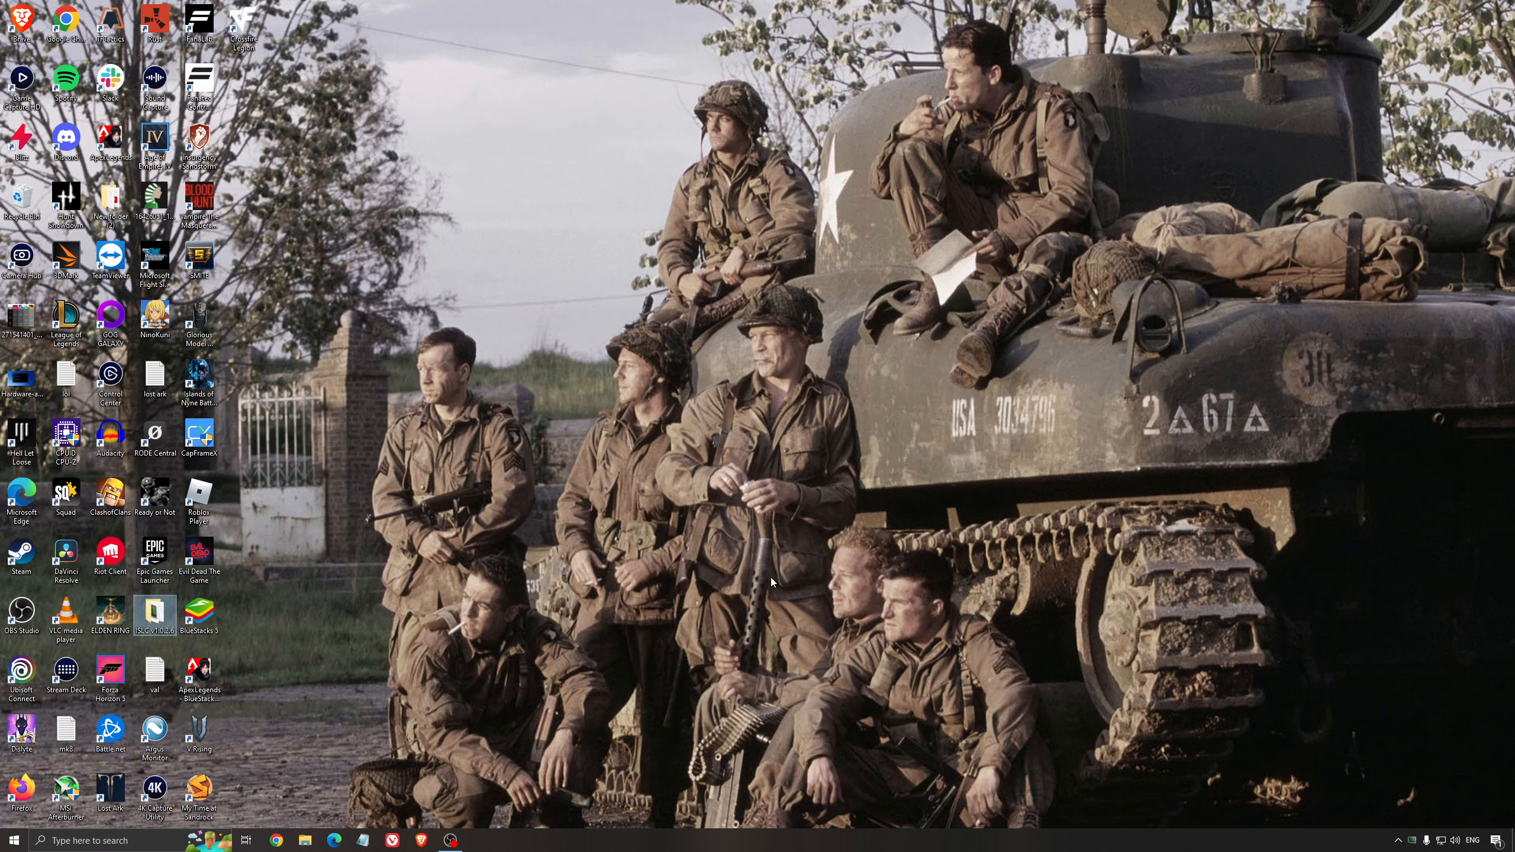
mouse_move(770, 477)
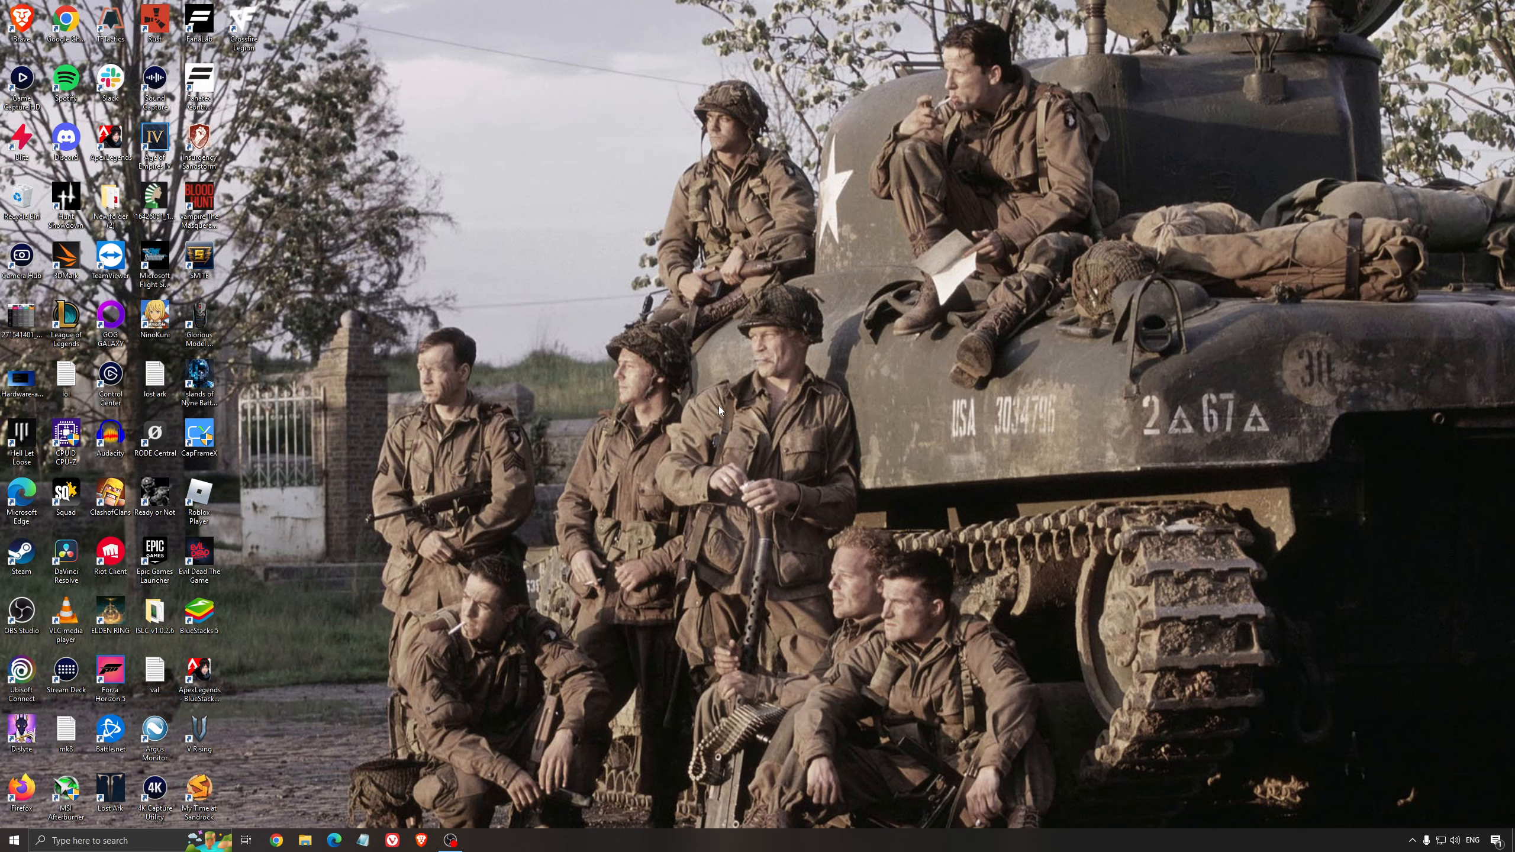
mouse_move(698, 383)
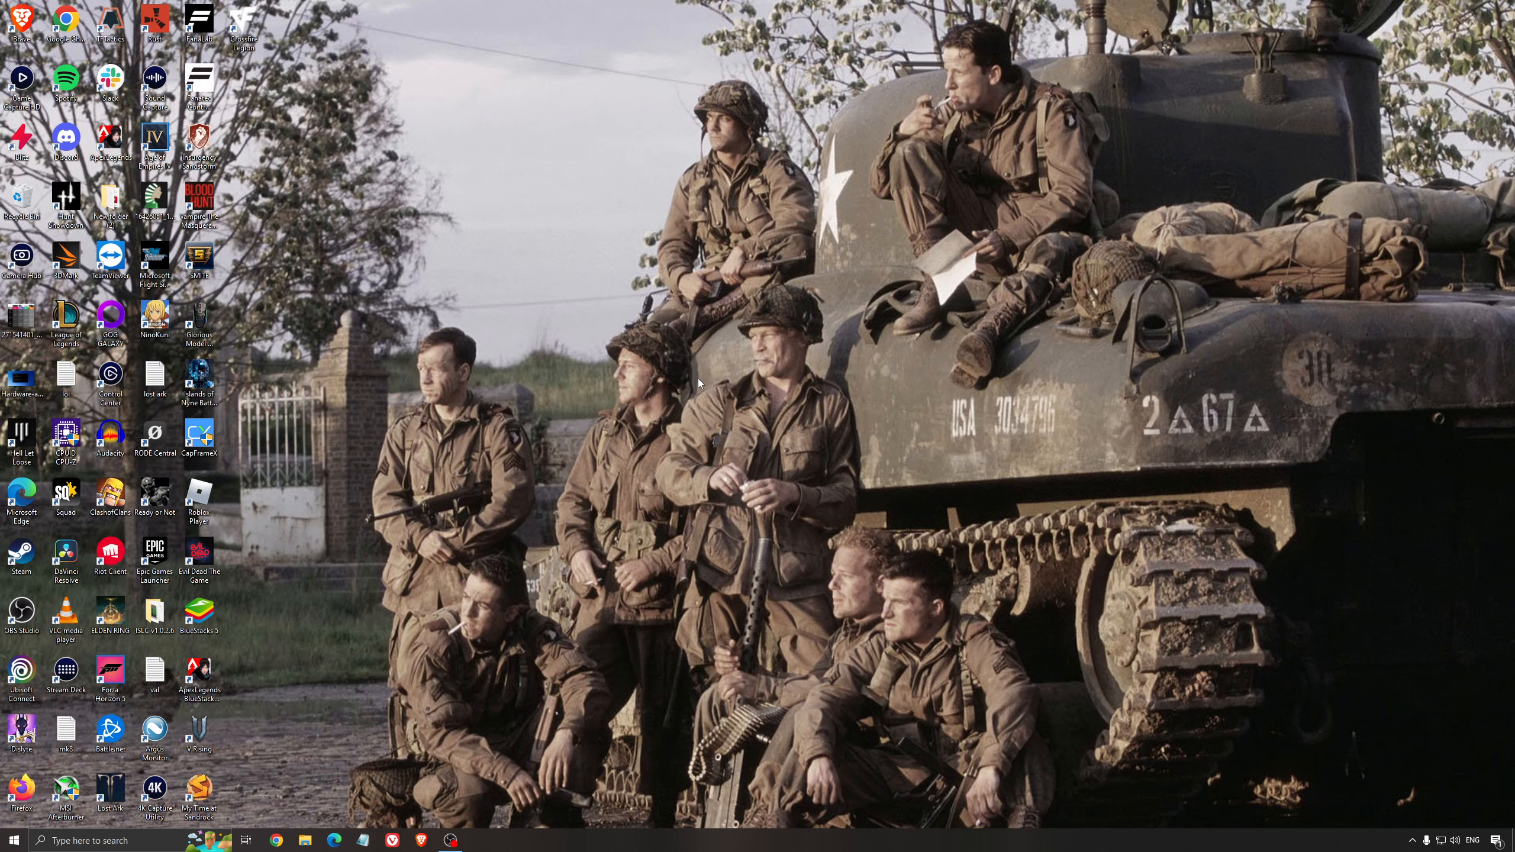
mouse_move(745, 413)
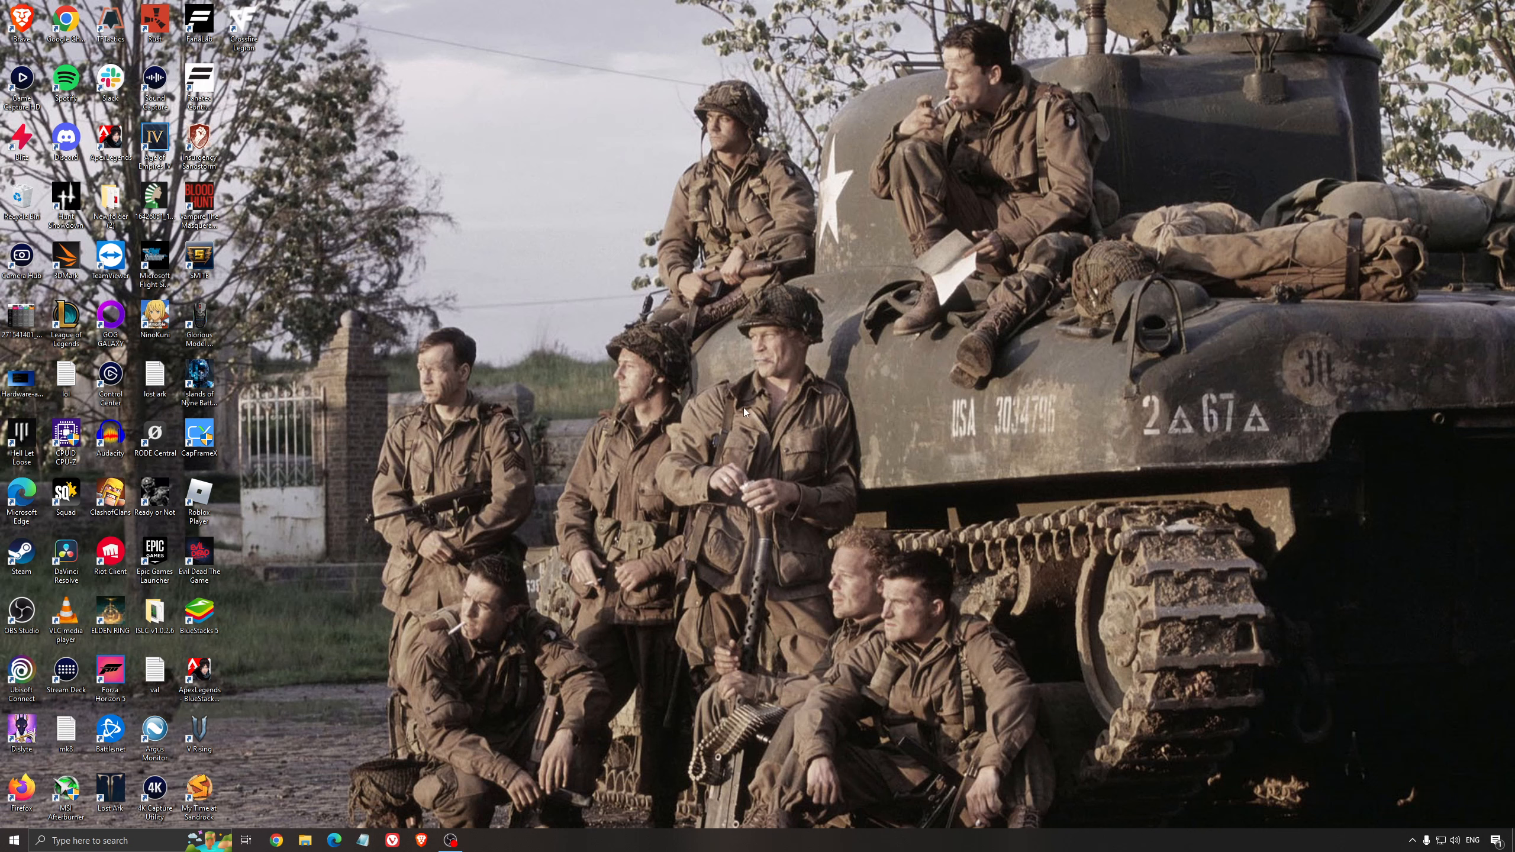
mouse_move(792, 424)
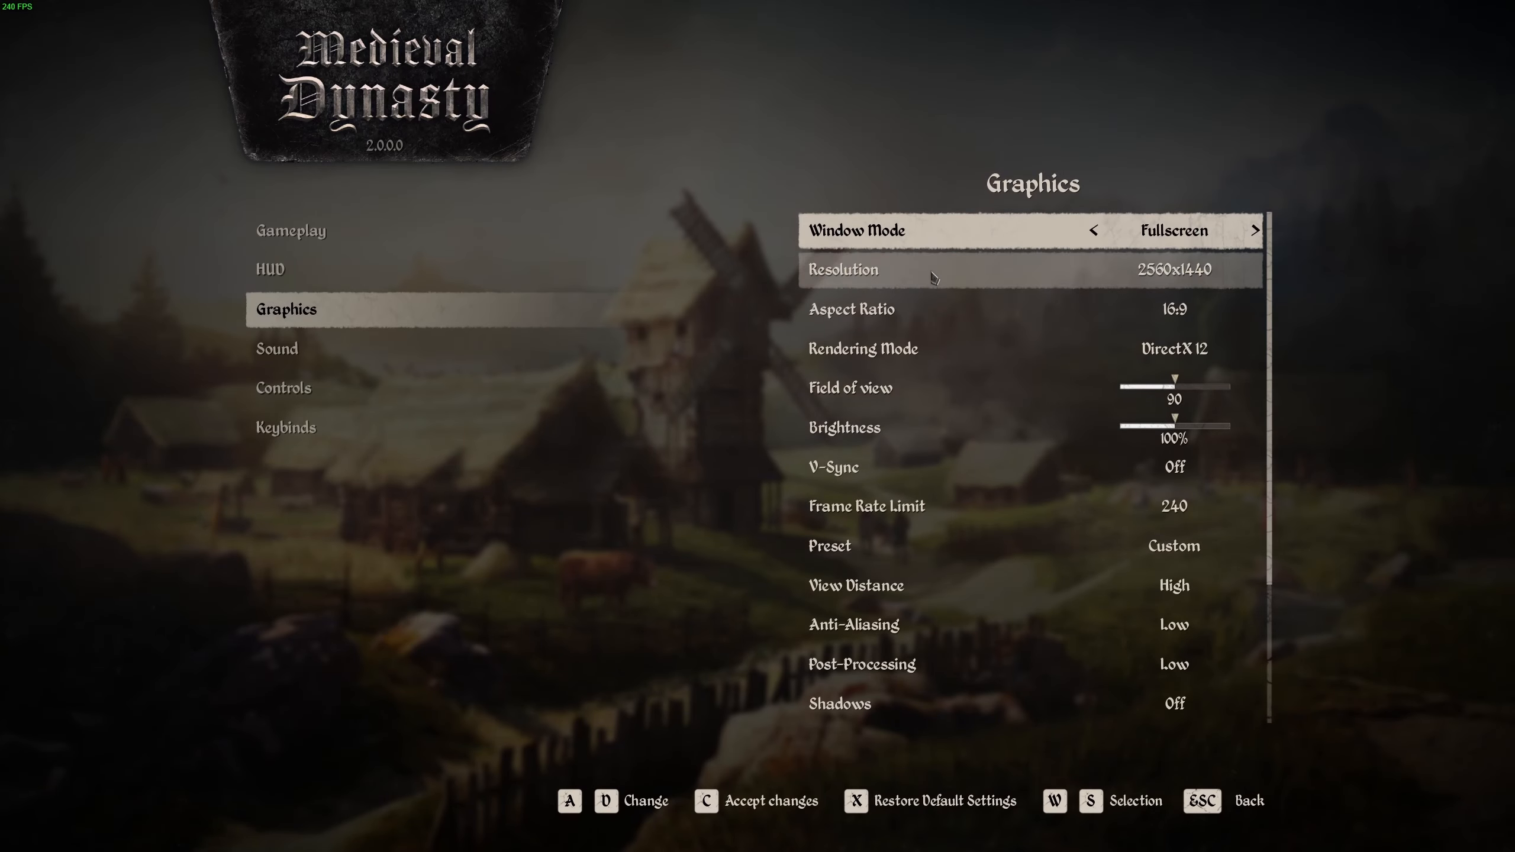
mouse_move(1203, 230)
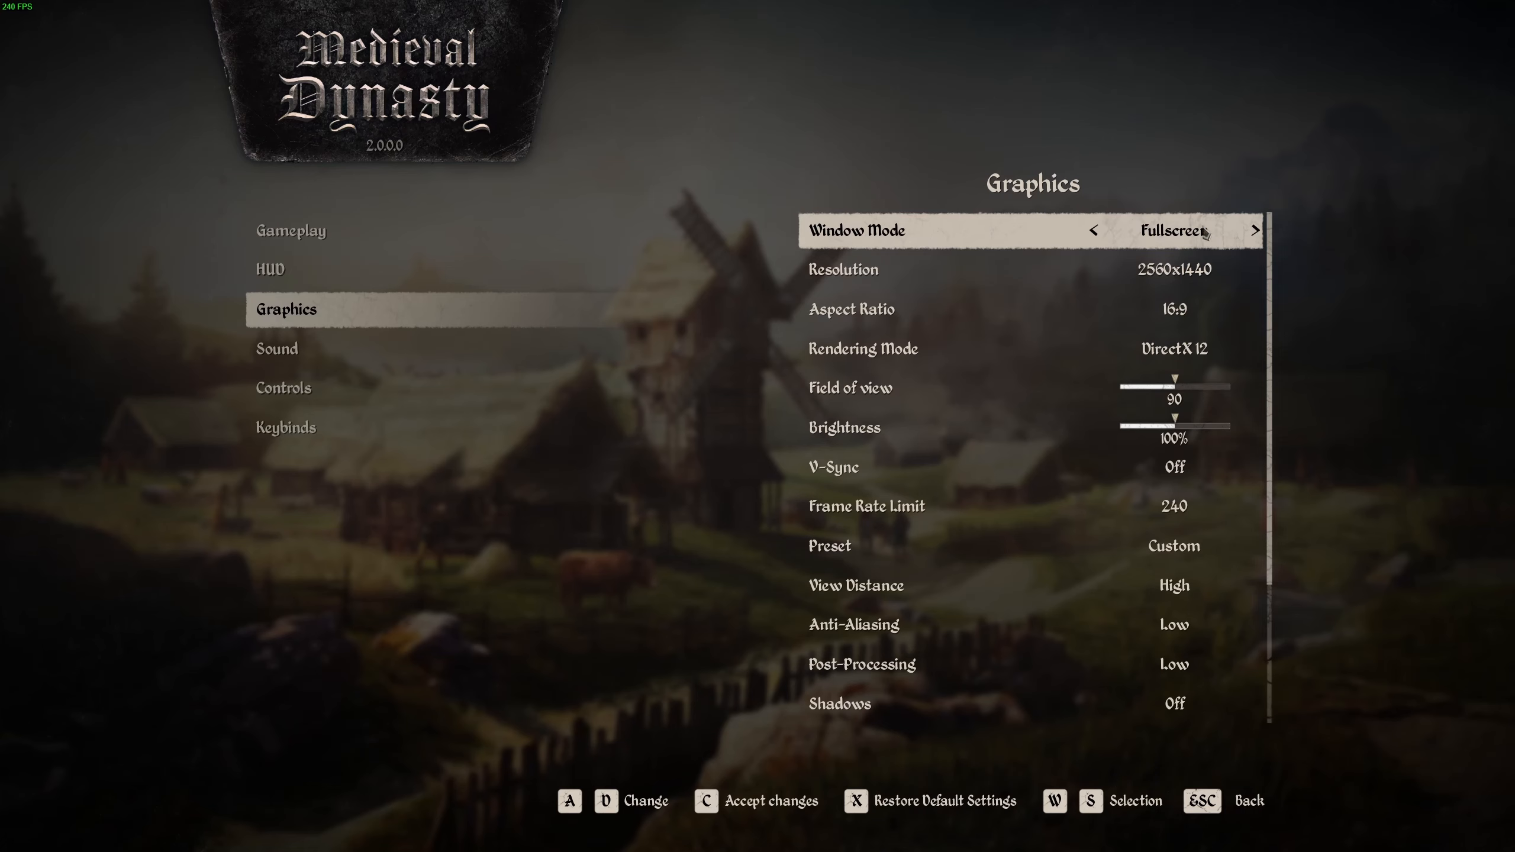
Cycle Window Mode through Windowed Fullscreen and Windowed back to Fullscreen
click(1255, 229)
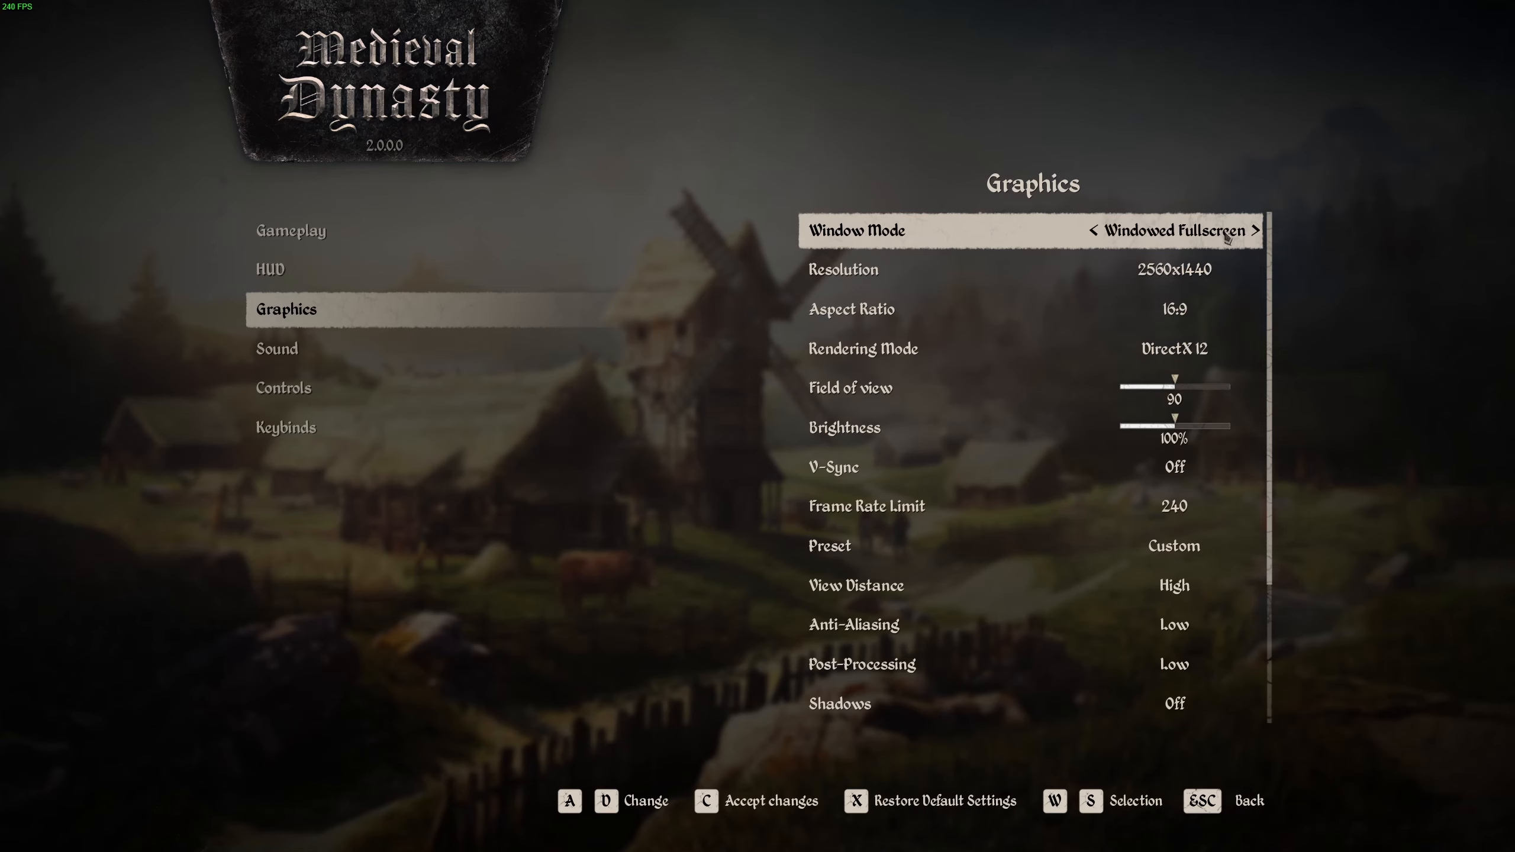
click(1093, 229)
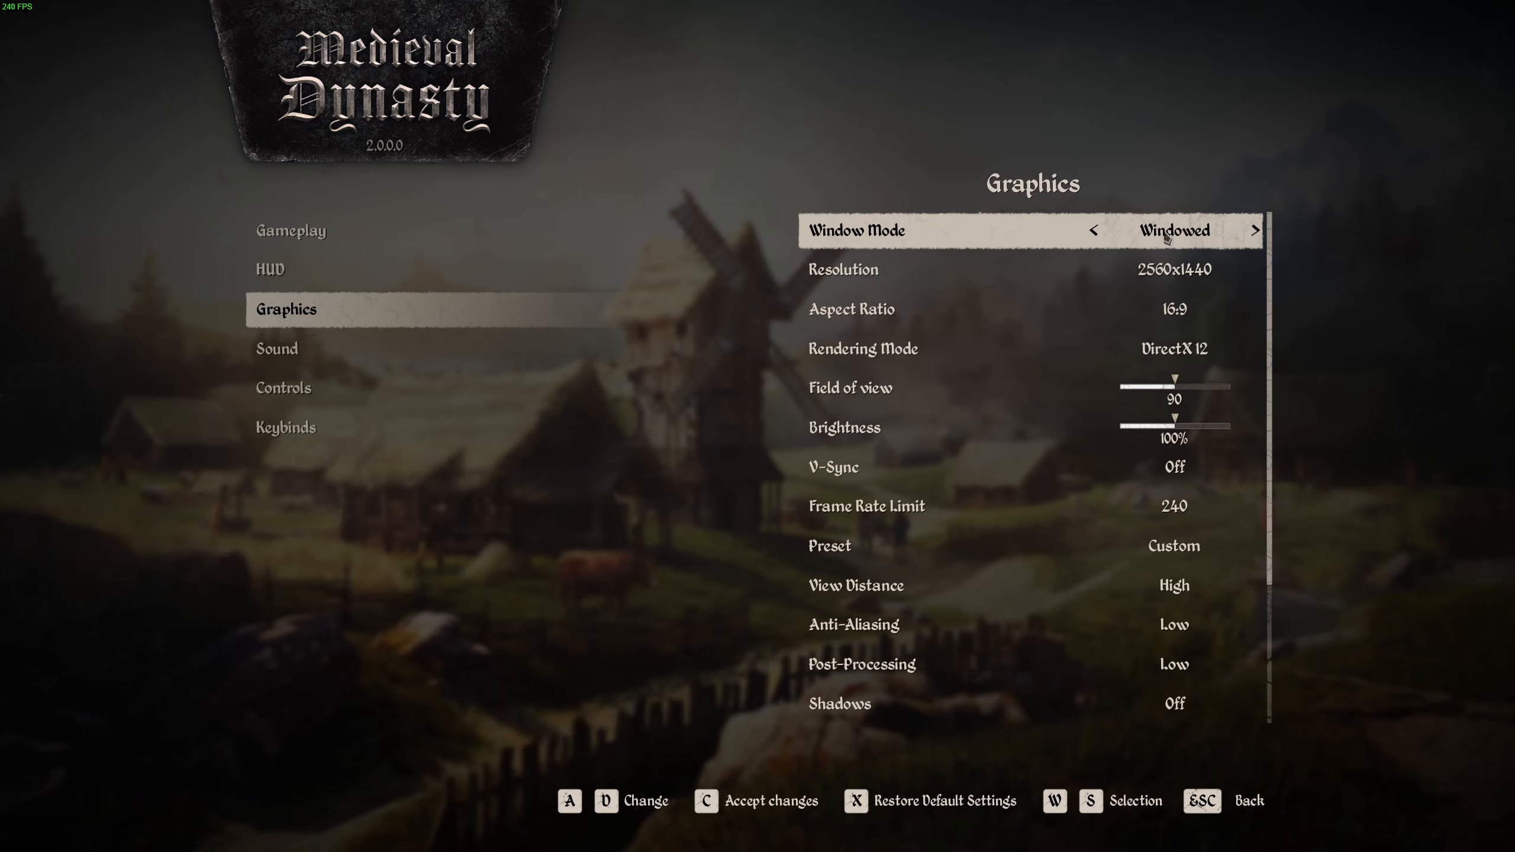
click(1255, 230)
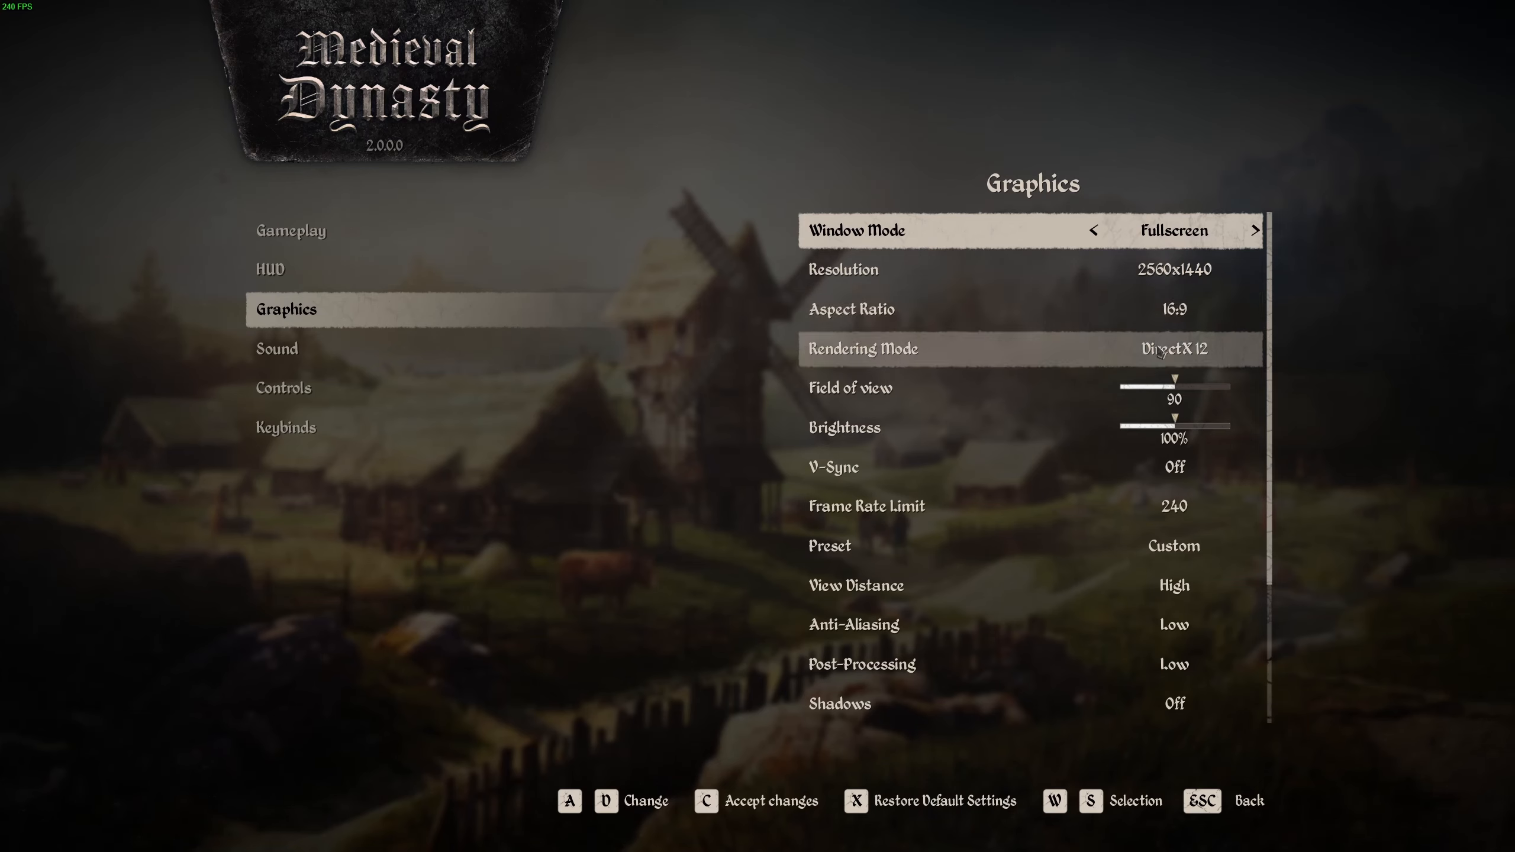
Cycle Rendering Mode between DirectX 11 and DirectX 12, ending on DirectX 12
click(1092, 349)
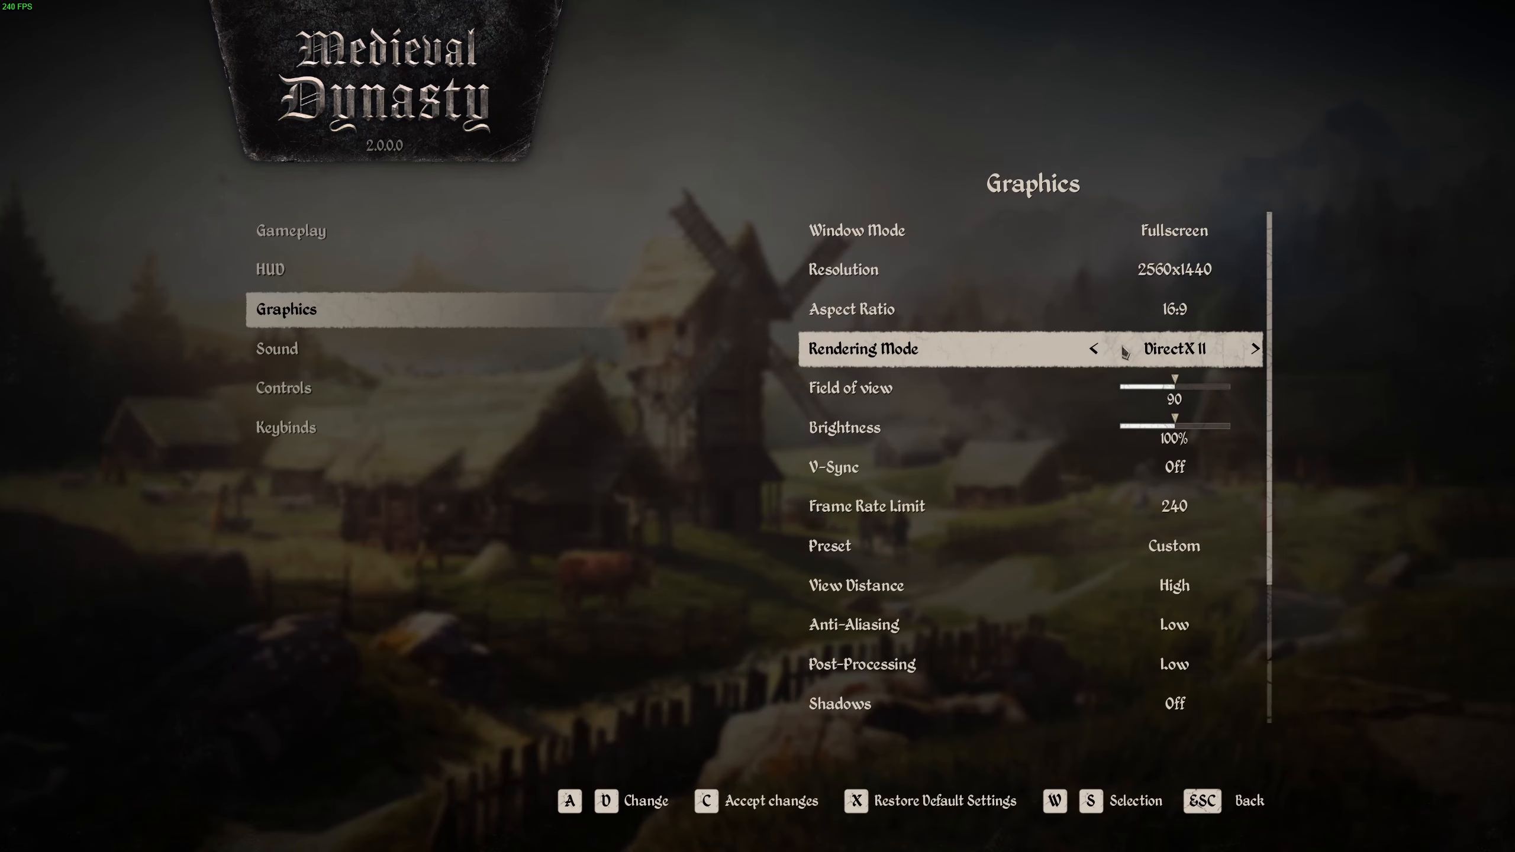
click(1254, 349)
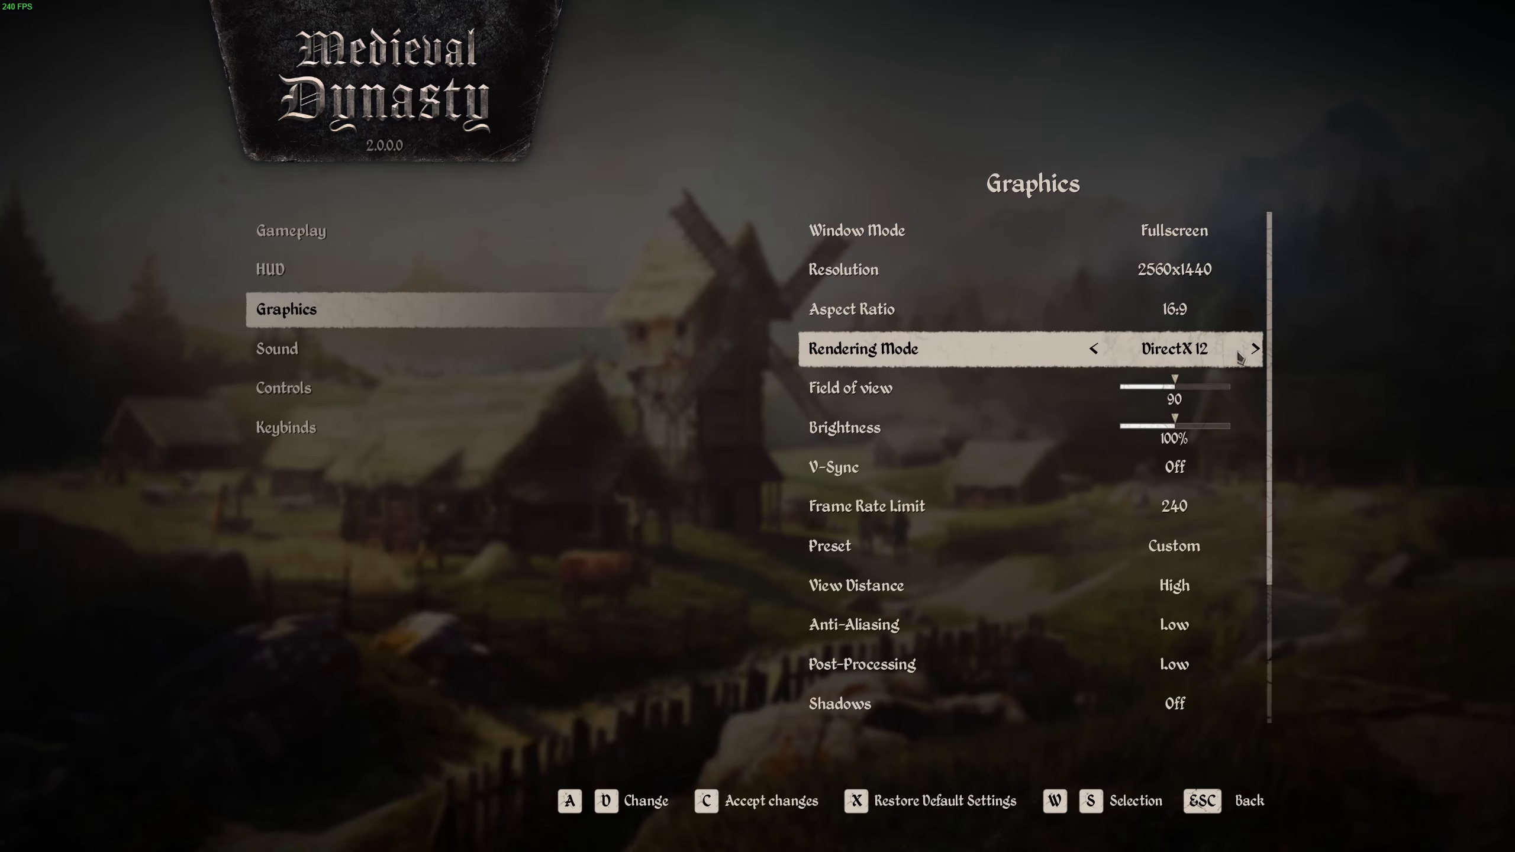
mouse_move(1254, 357)
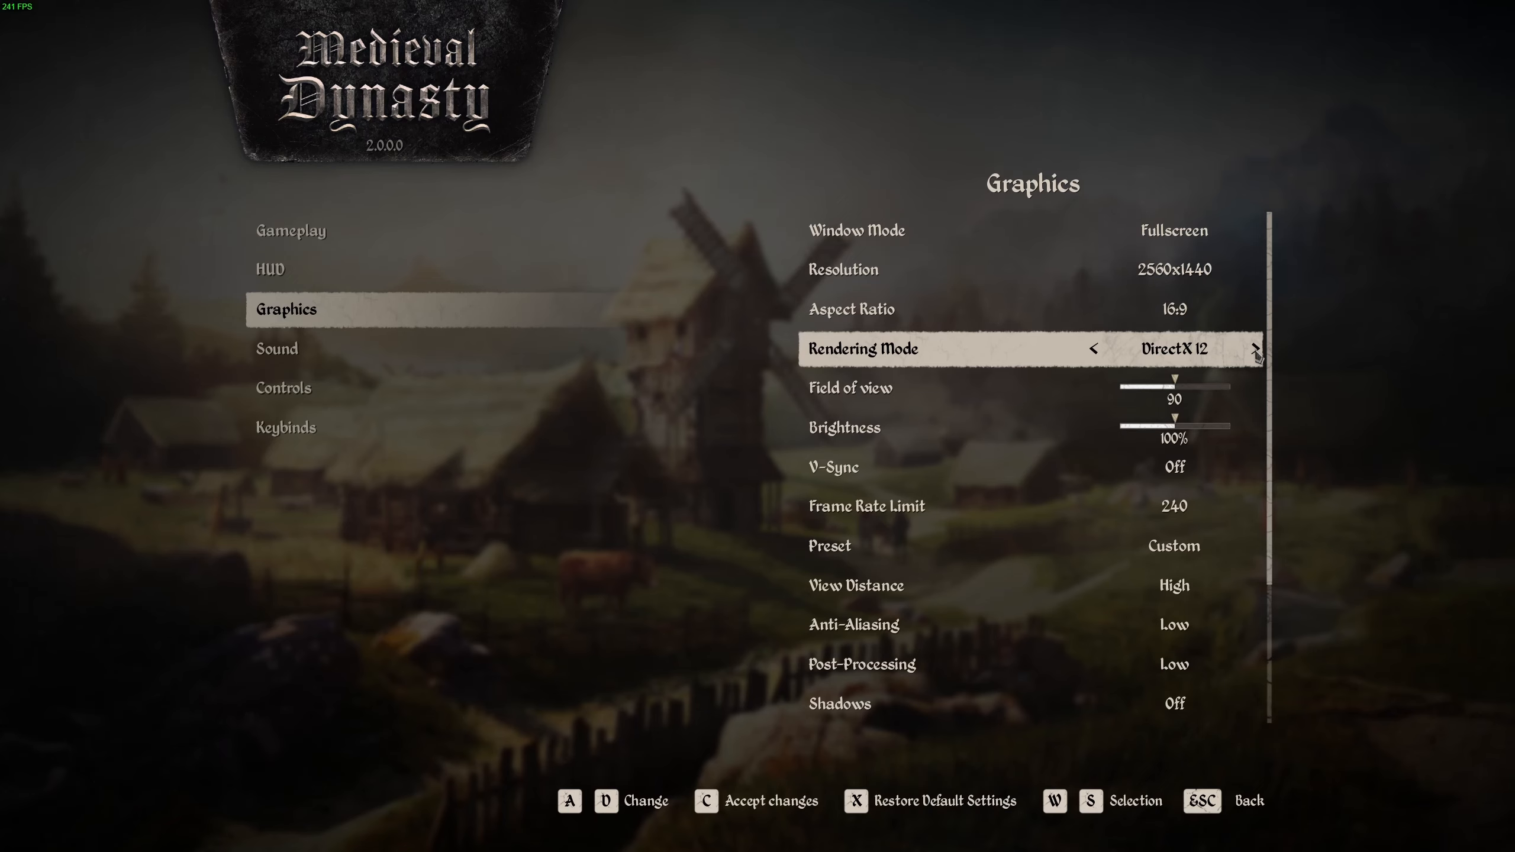
click(1094, 349)
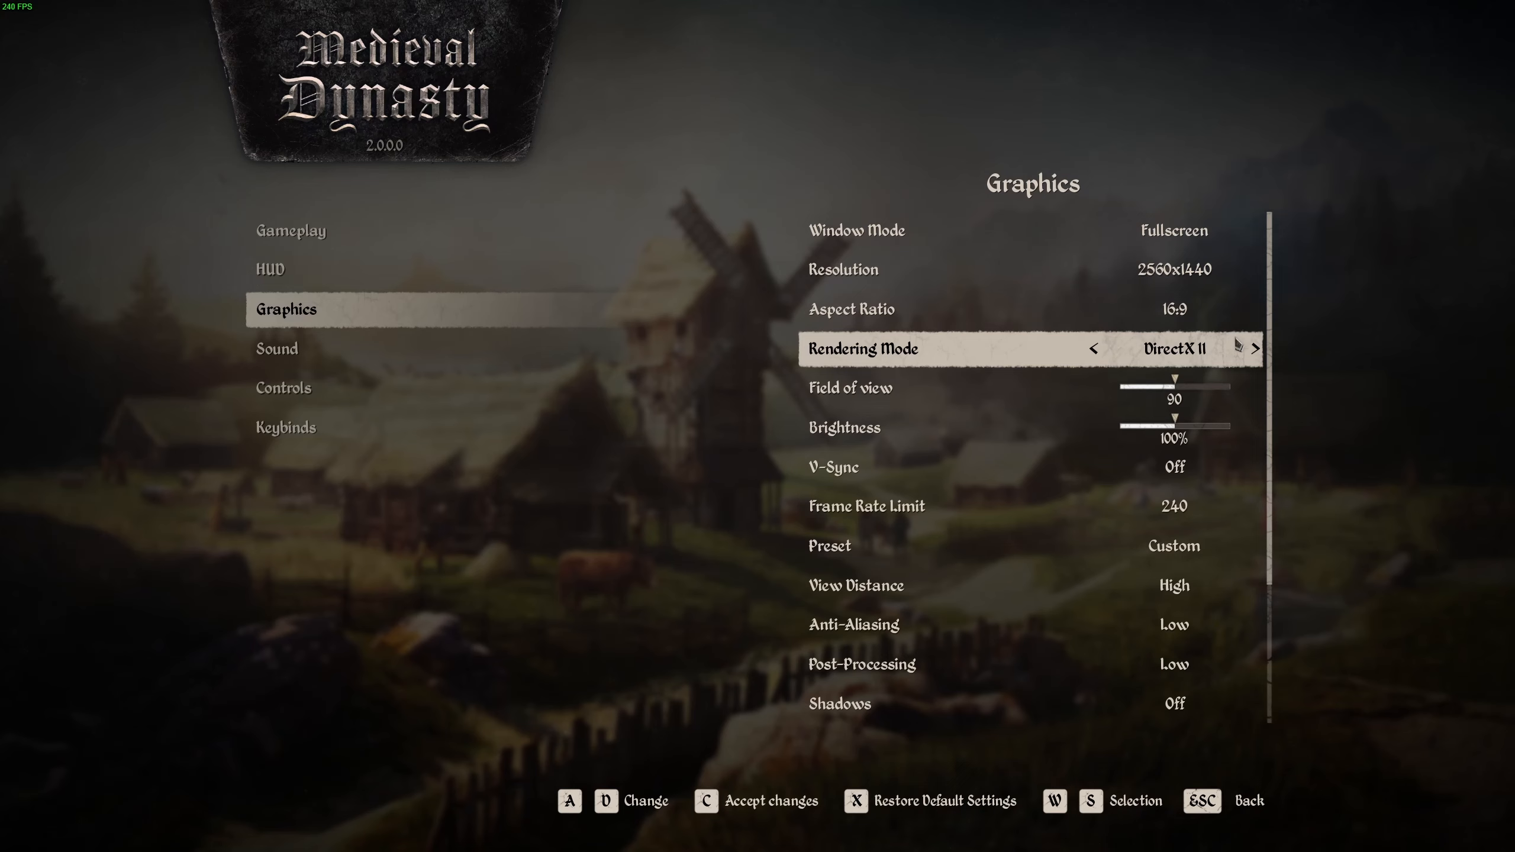
click(1254, 349)
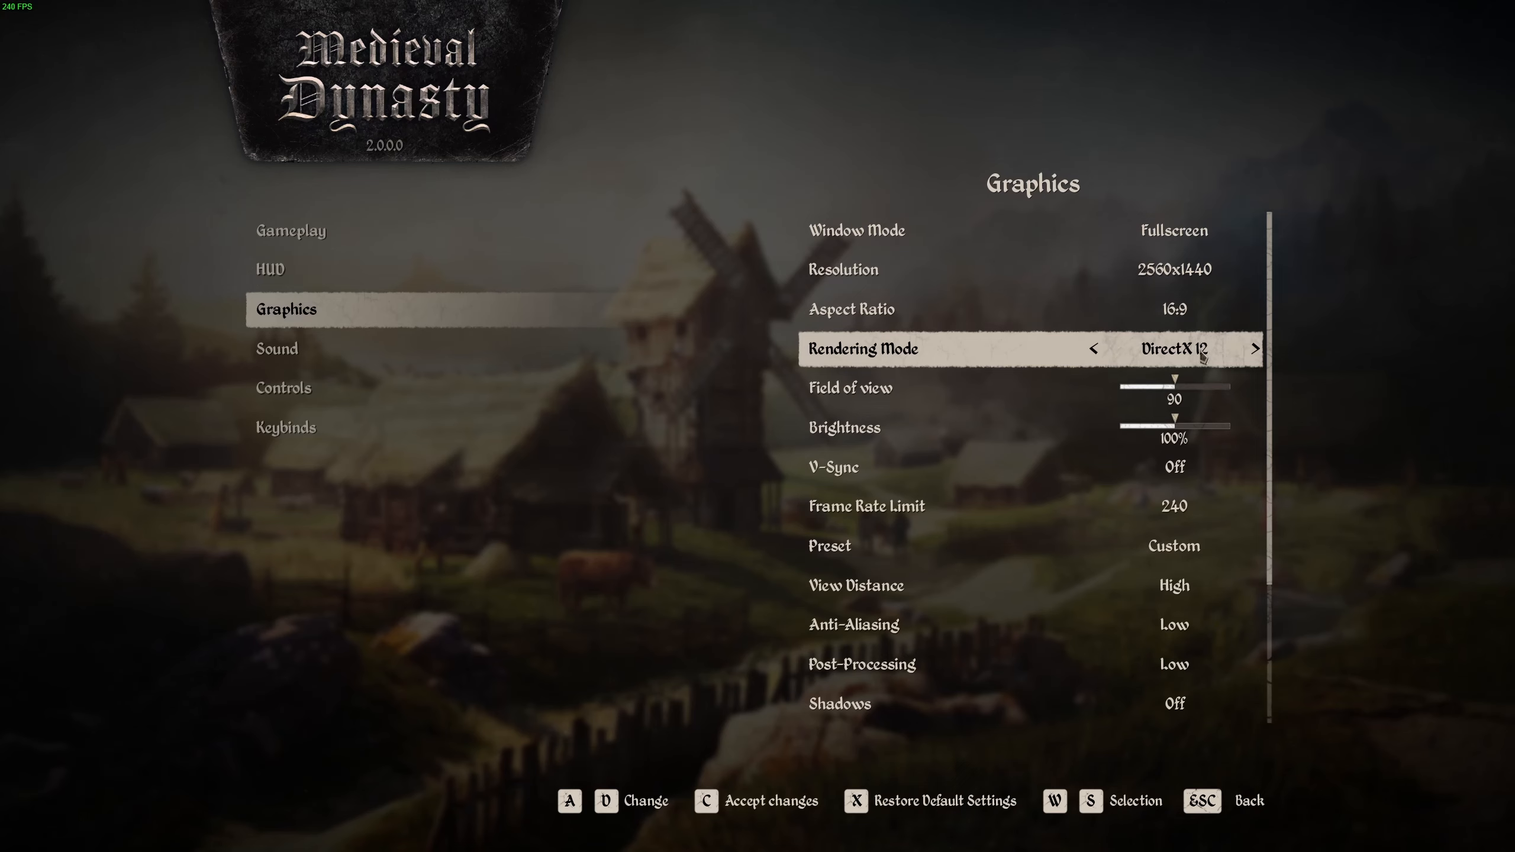
mouse_move(1202, 355)
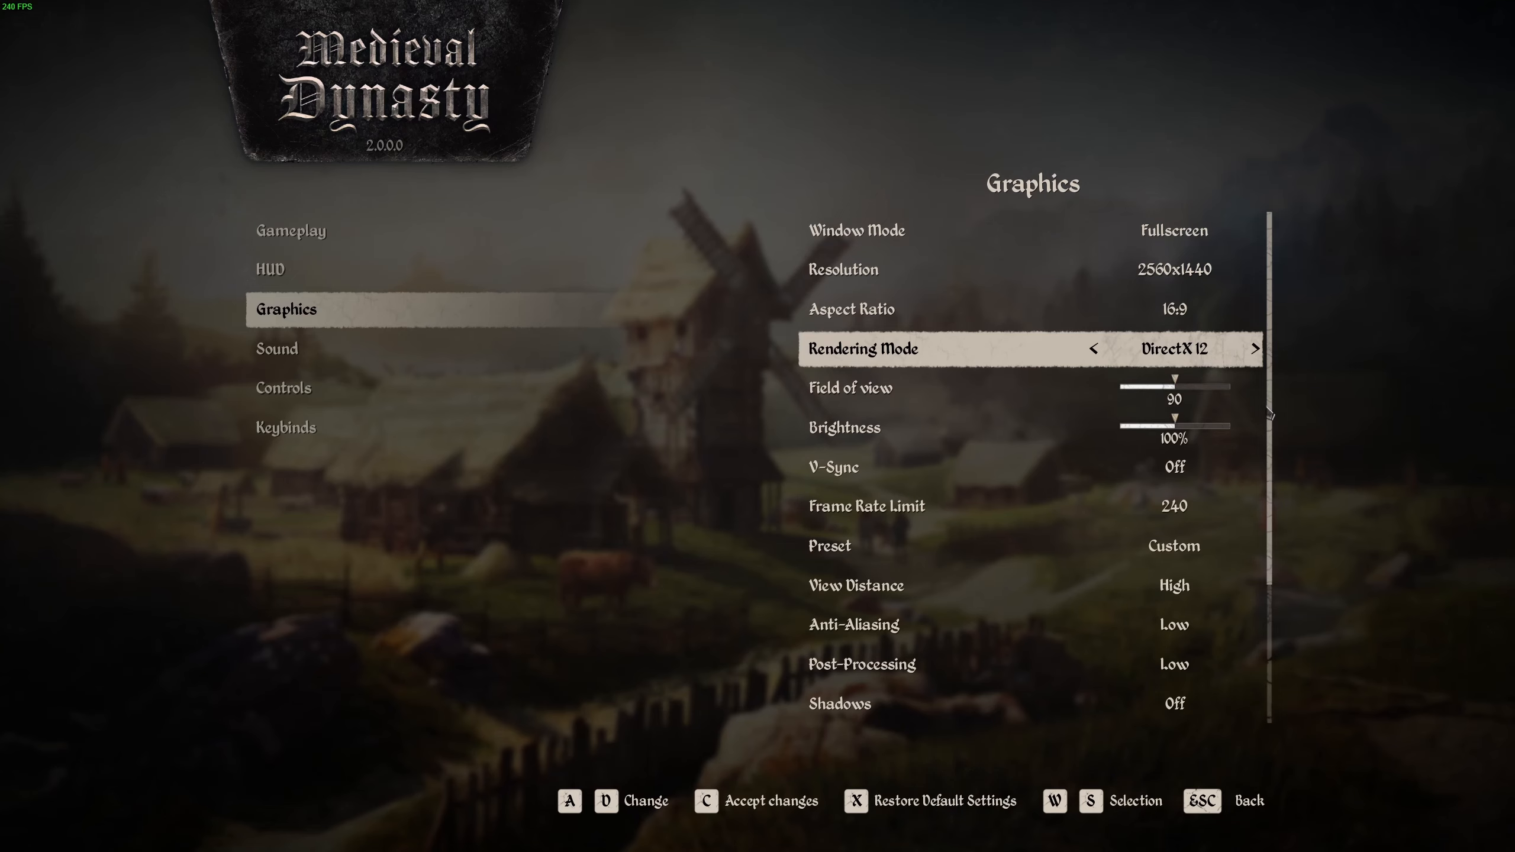
mouse_move(894, 393)
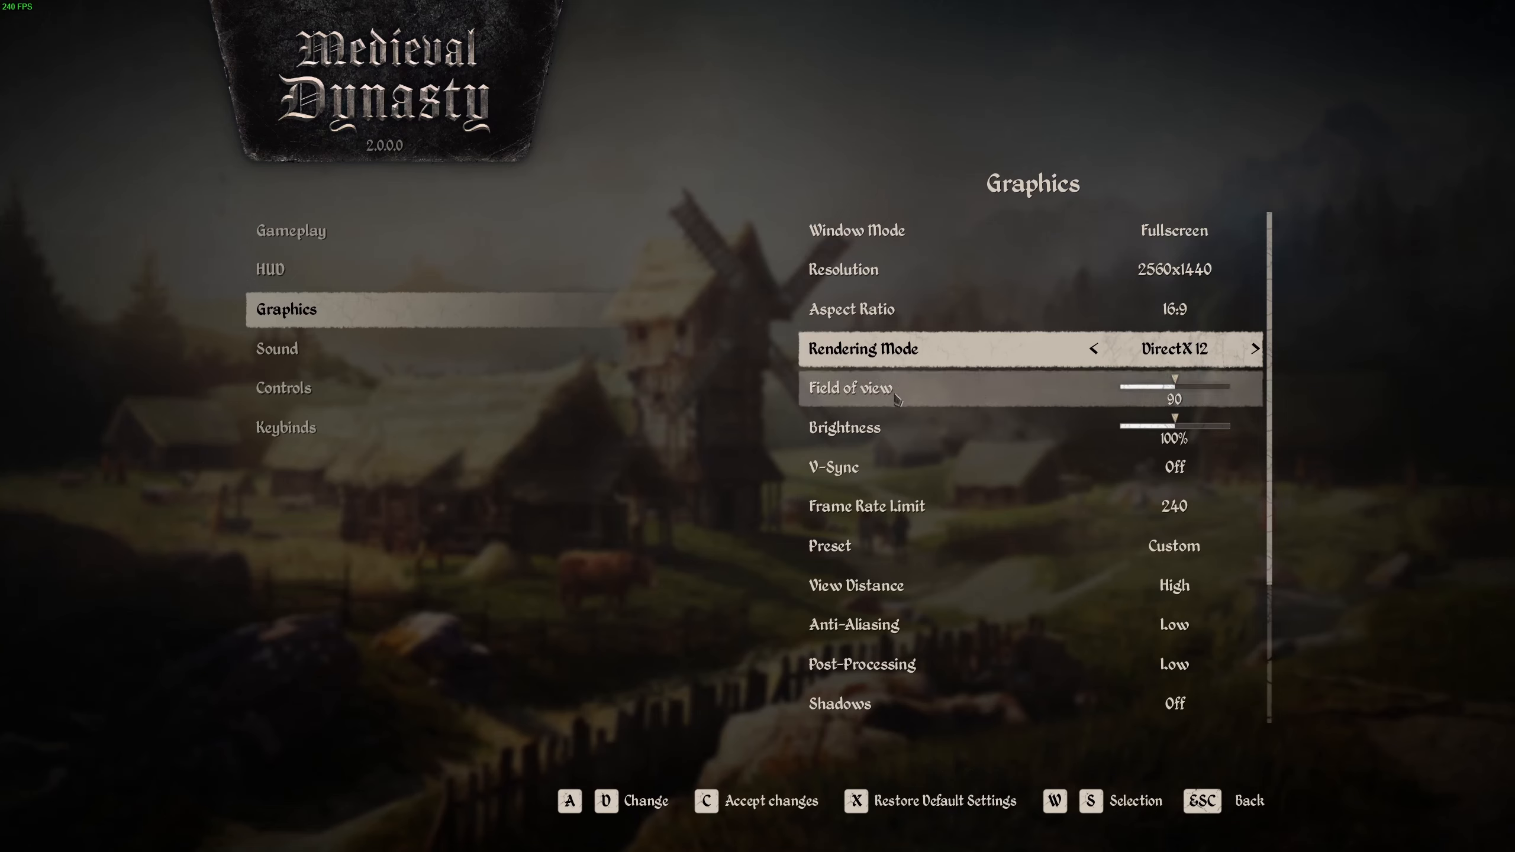
mouse_move(1178, 397)
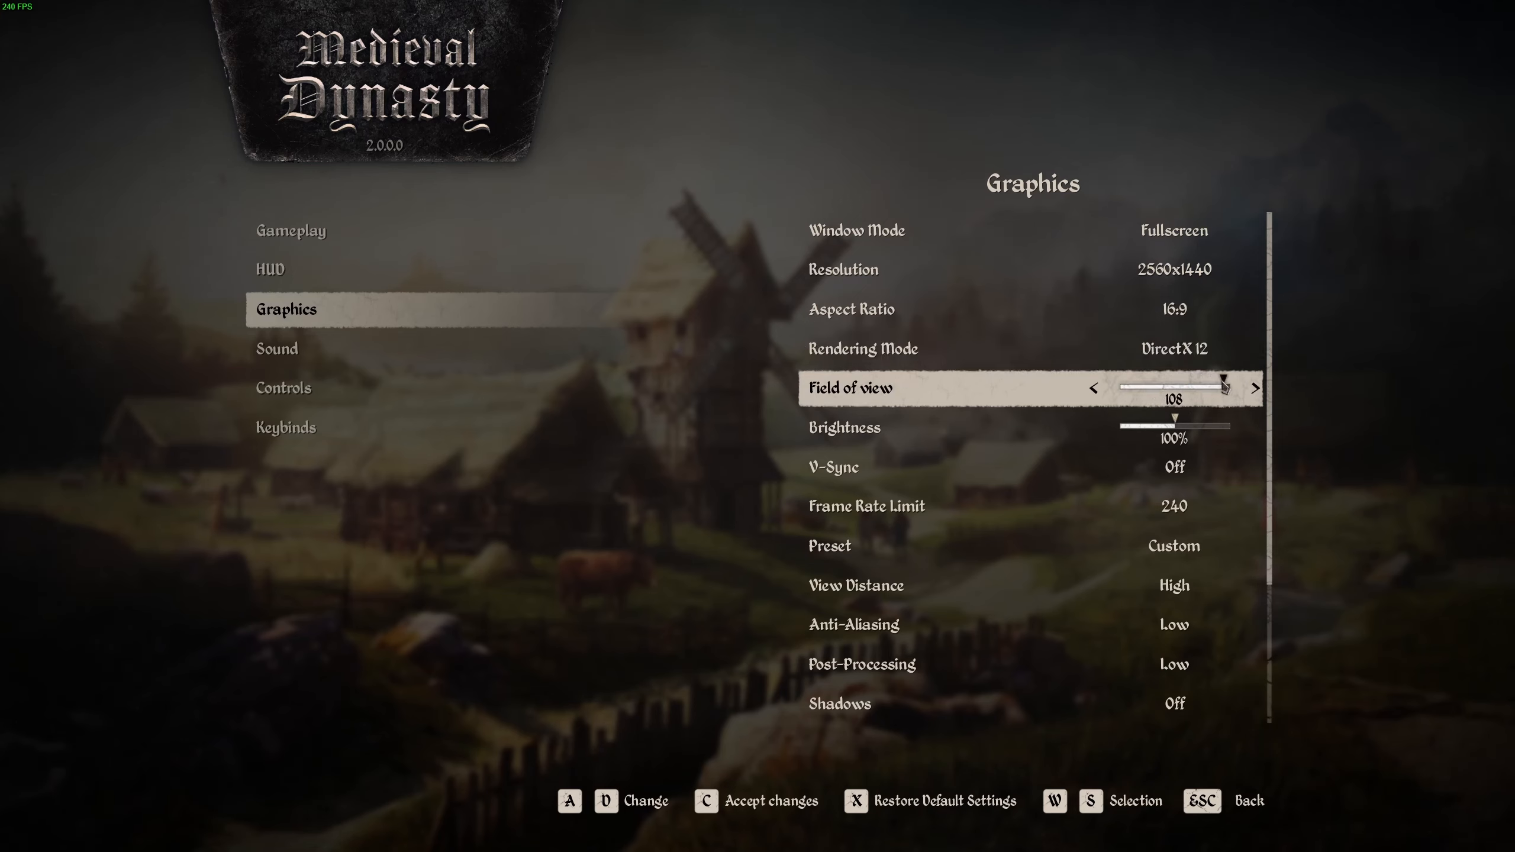
mouse_move(1193, 376)
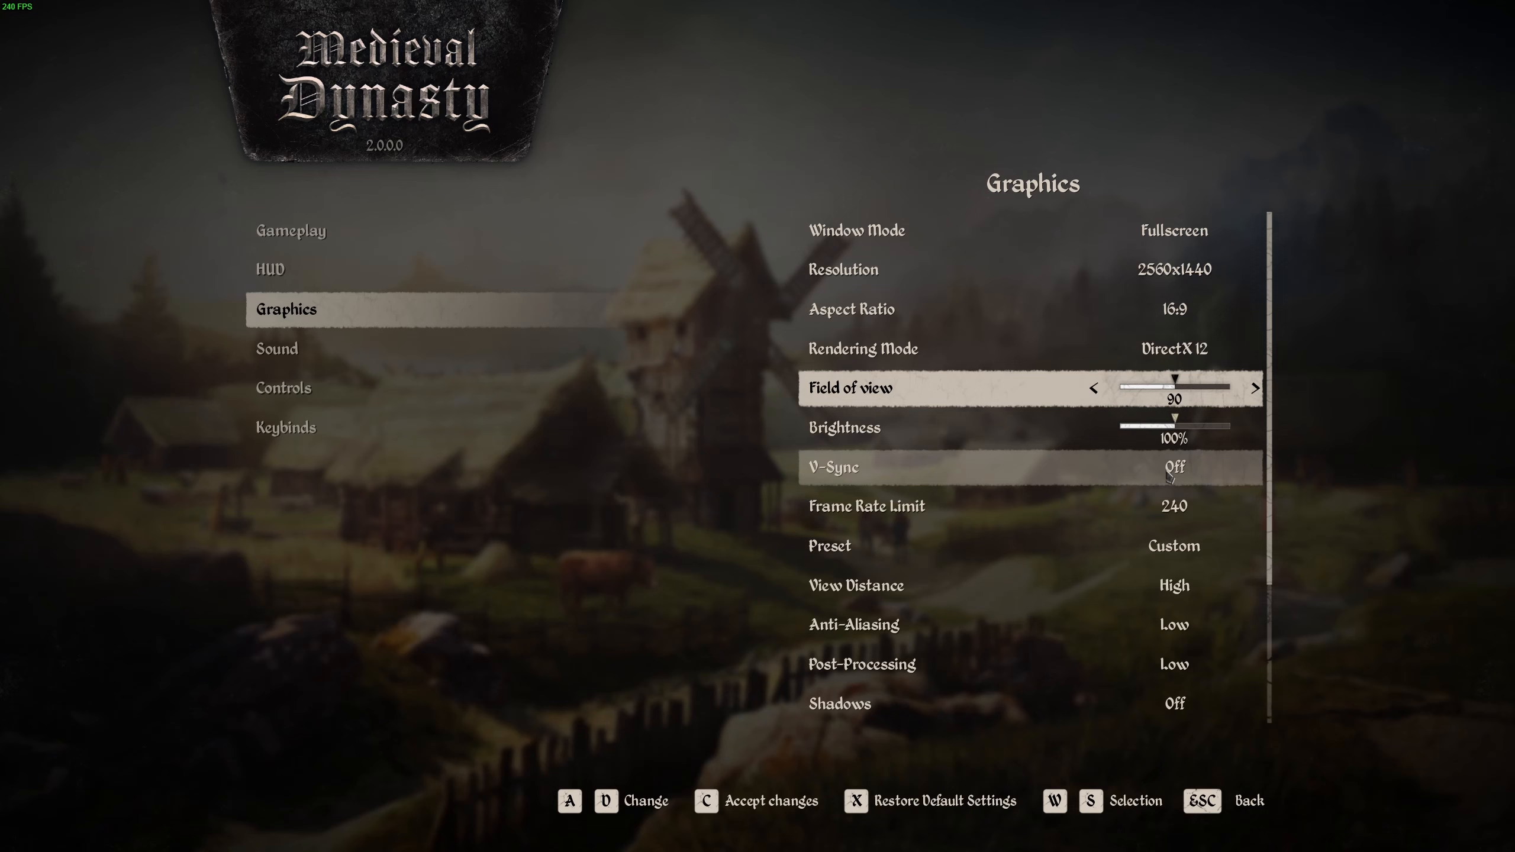
scroll(down, 3)
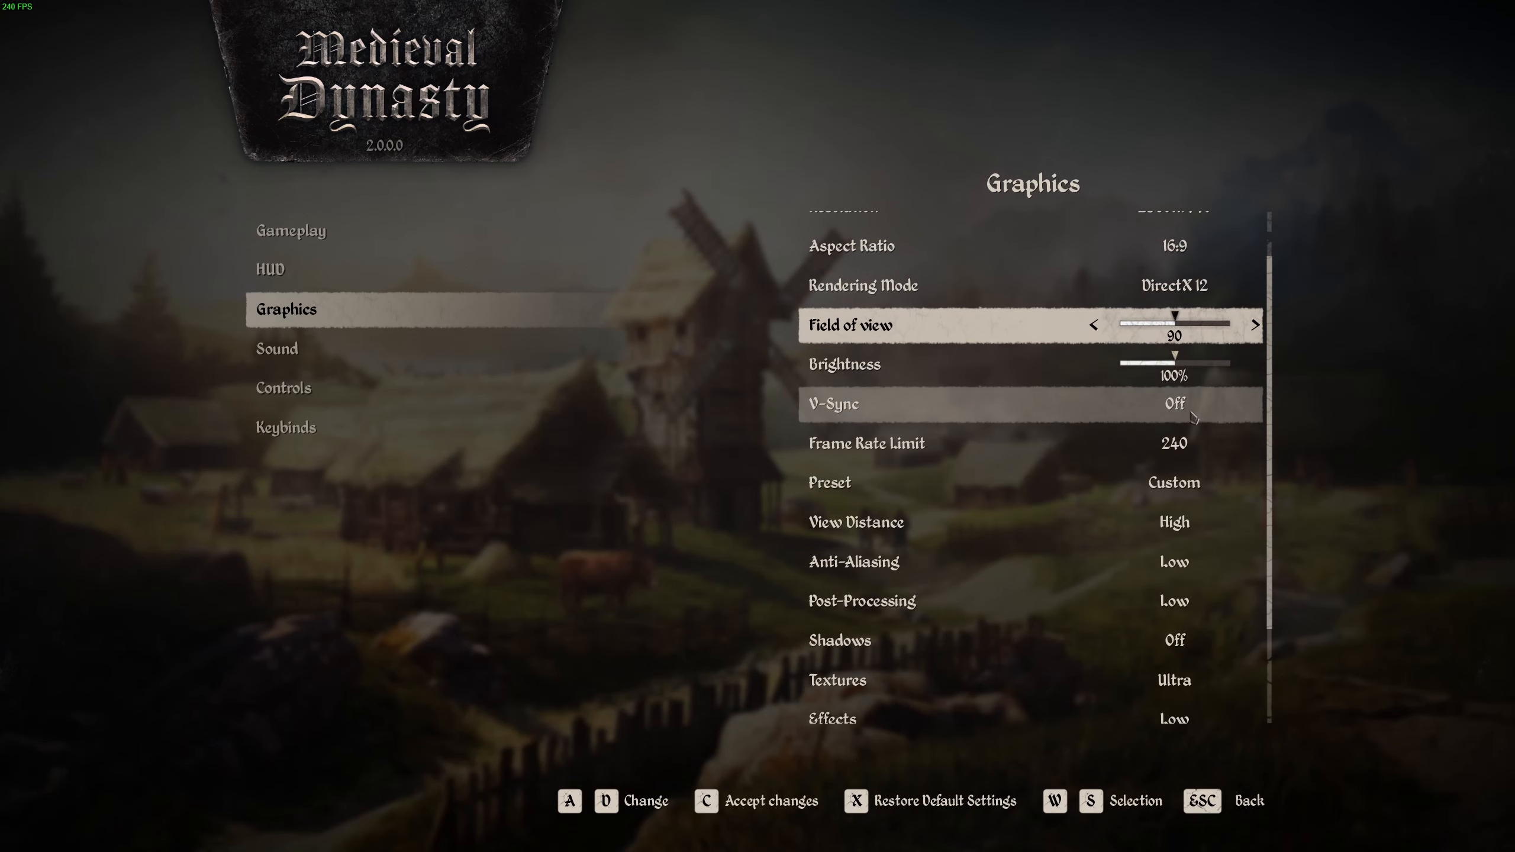
mouse_move(1189, 419)
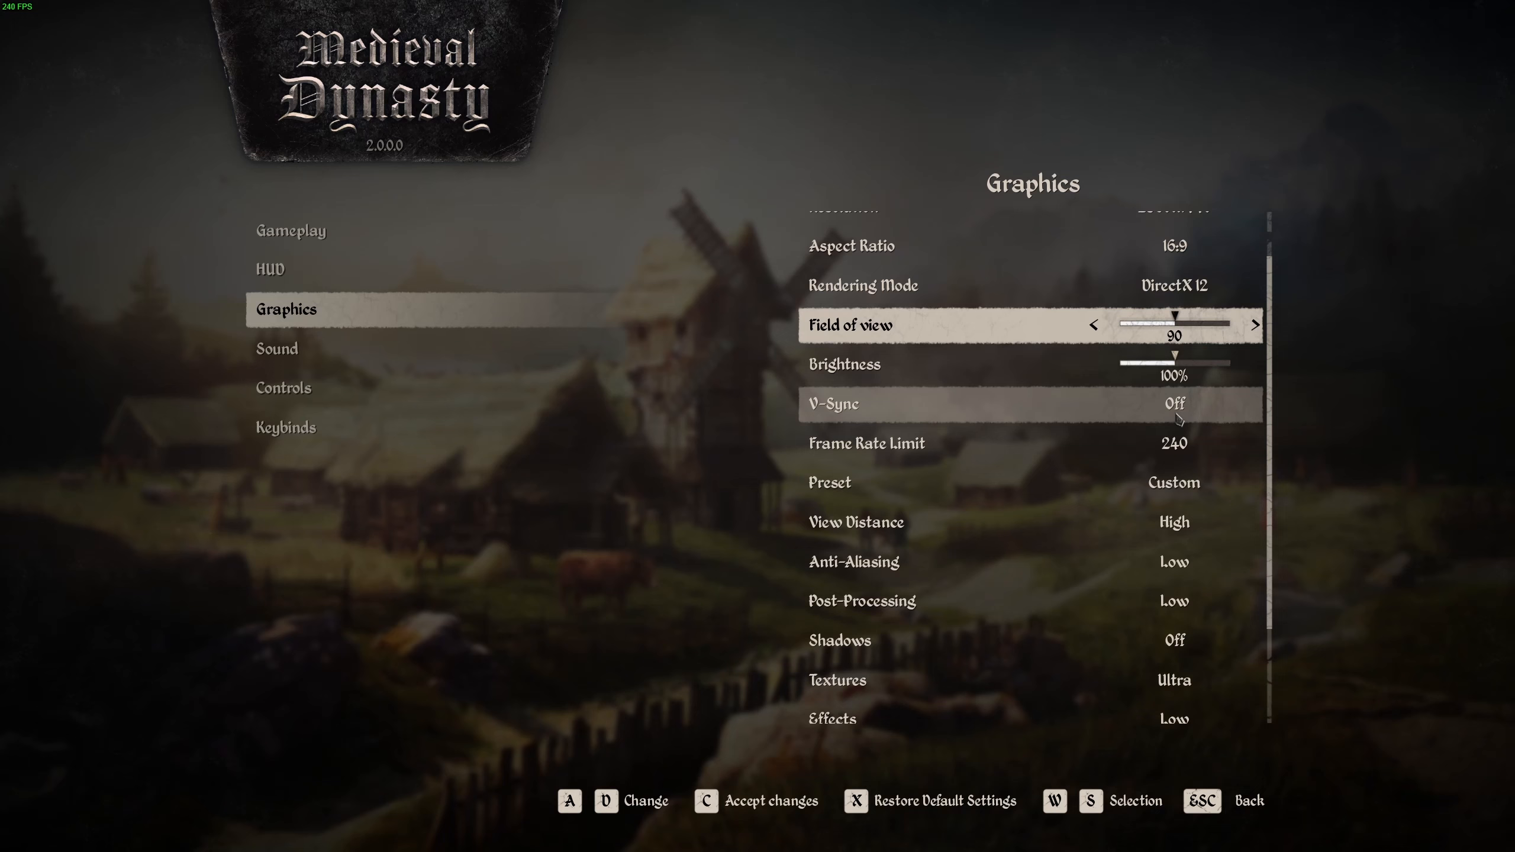
scroll(up, 3)
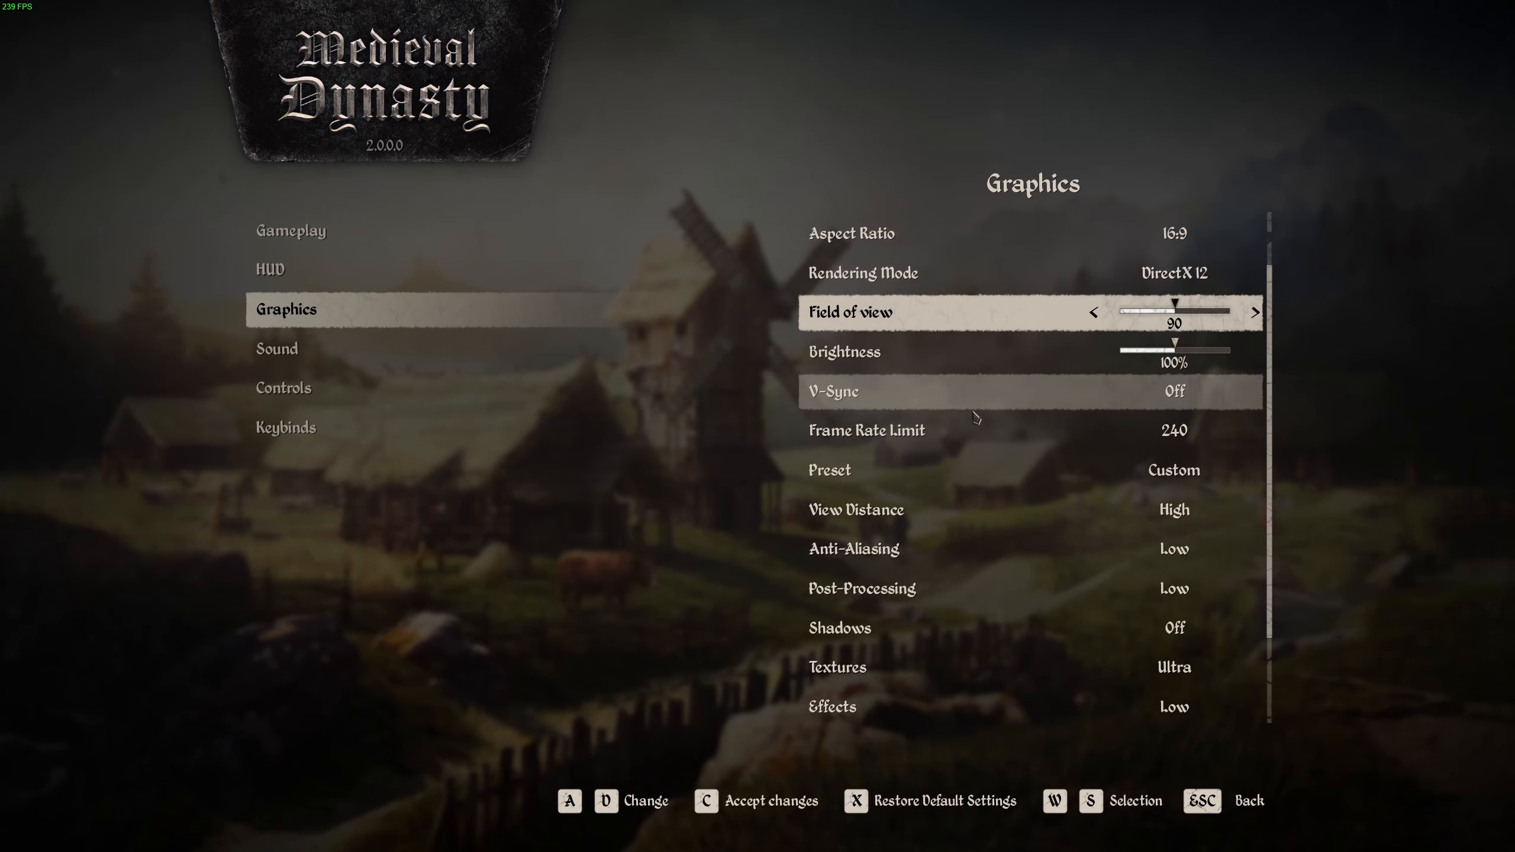
scroll(down, 3)
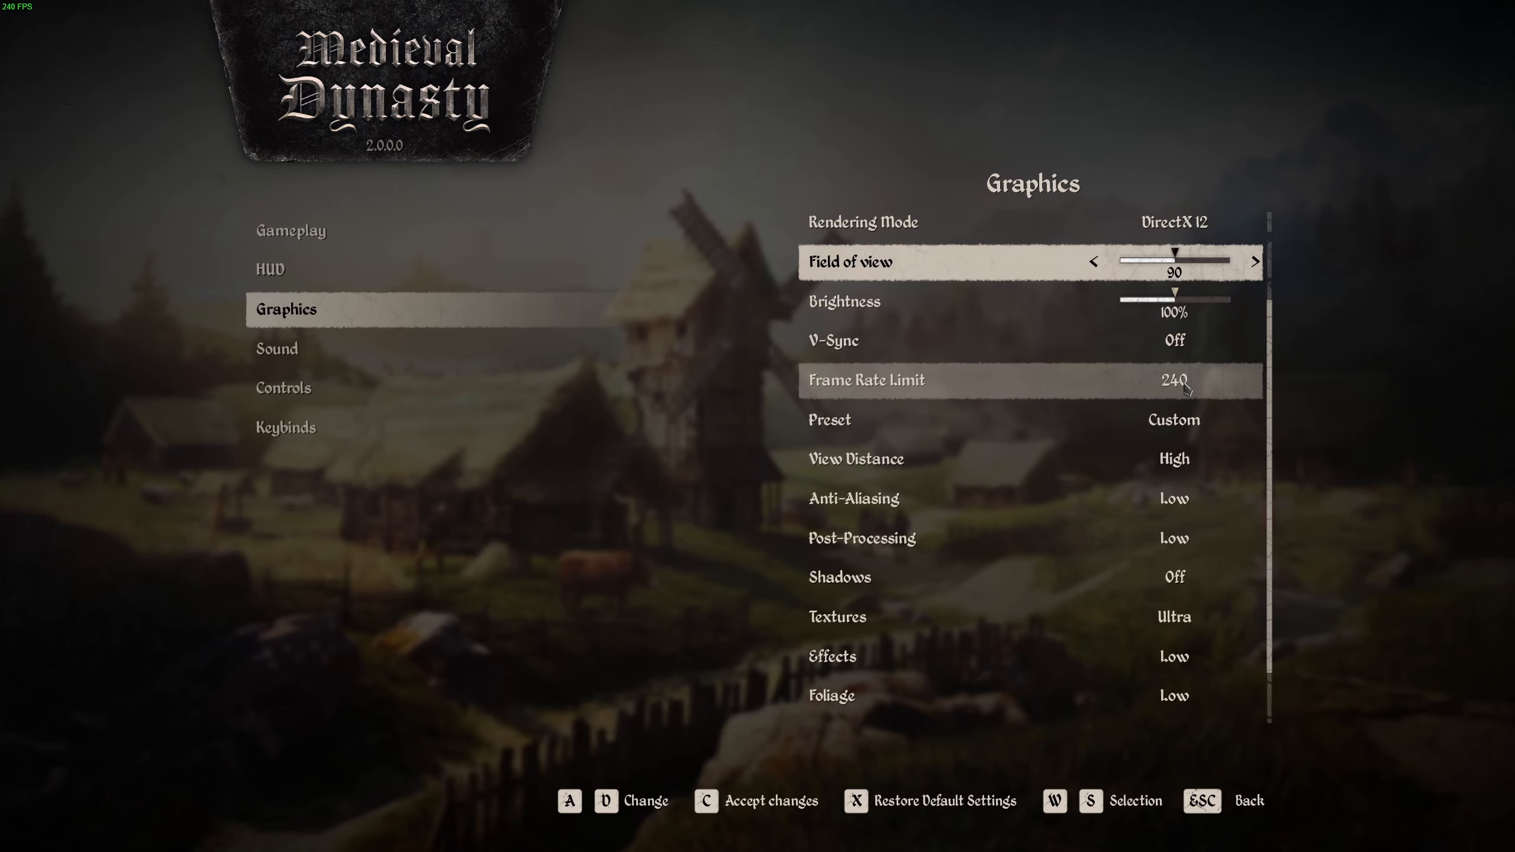
mouse_move(1167, 399)
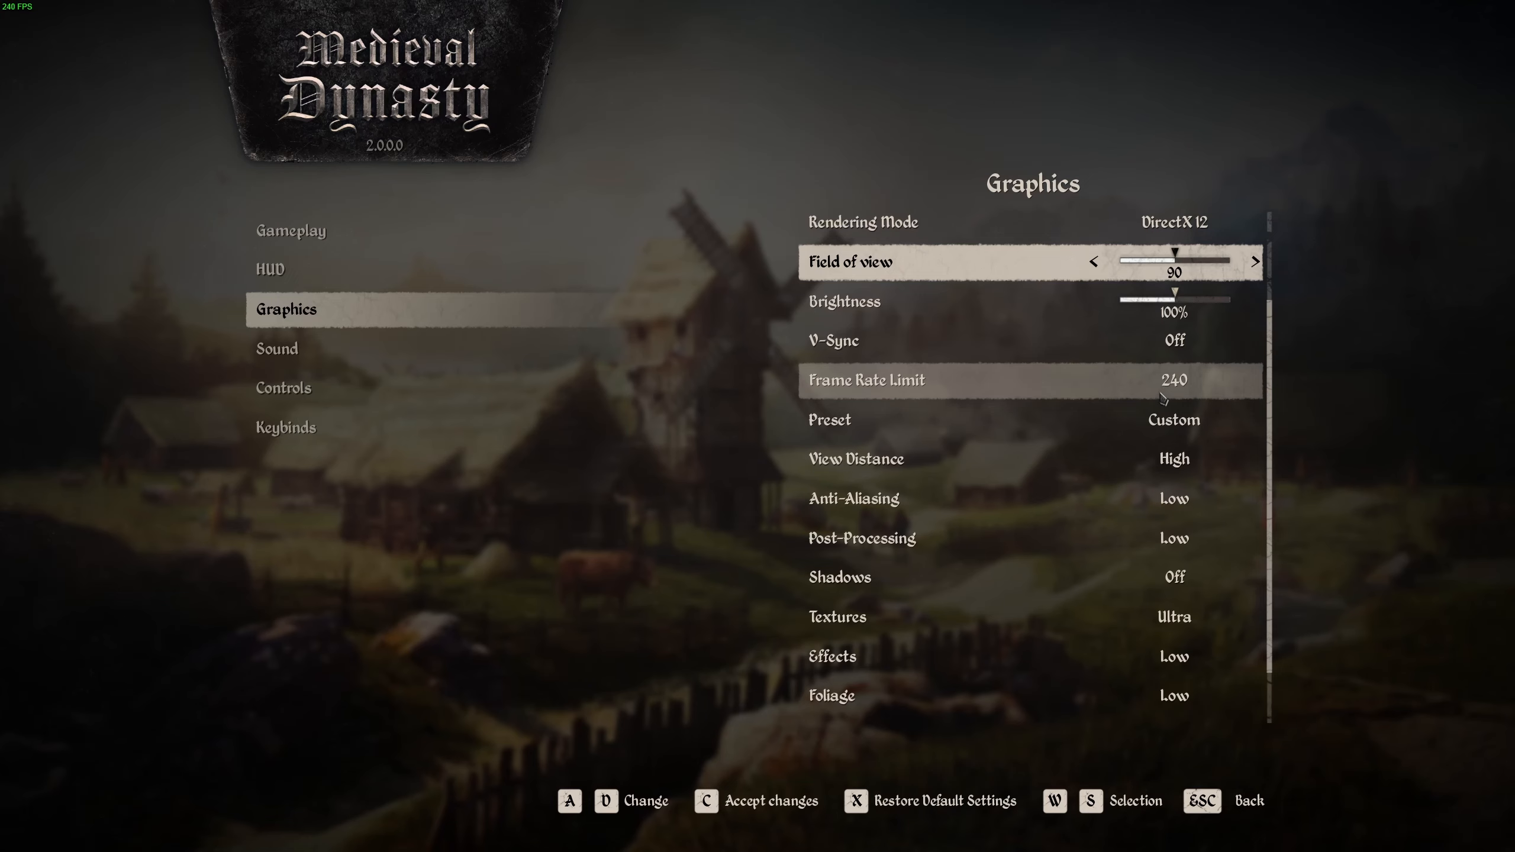
mouse_move(1146, 380)
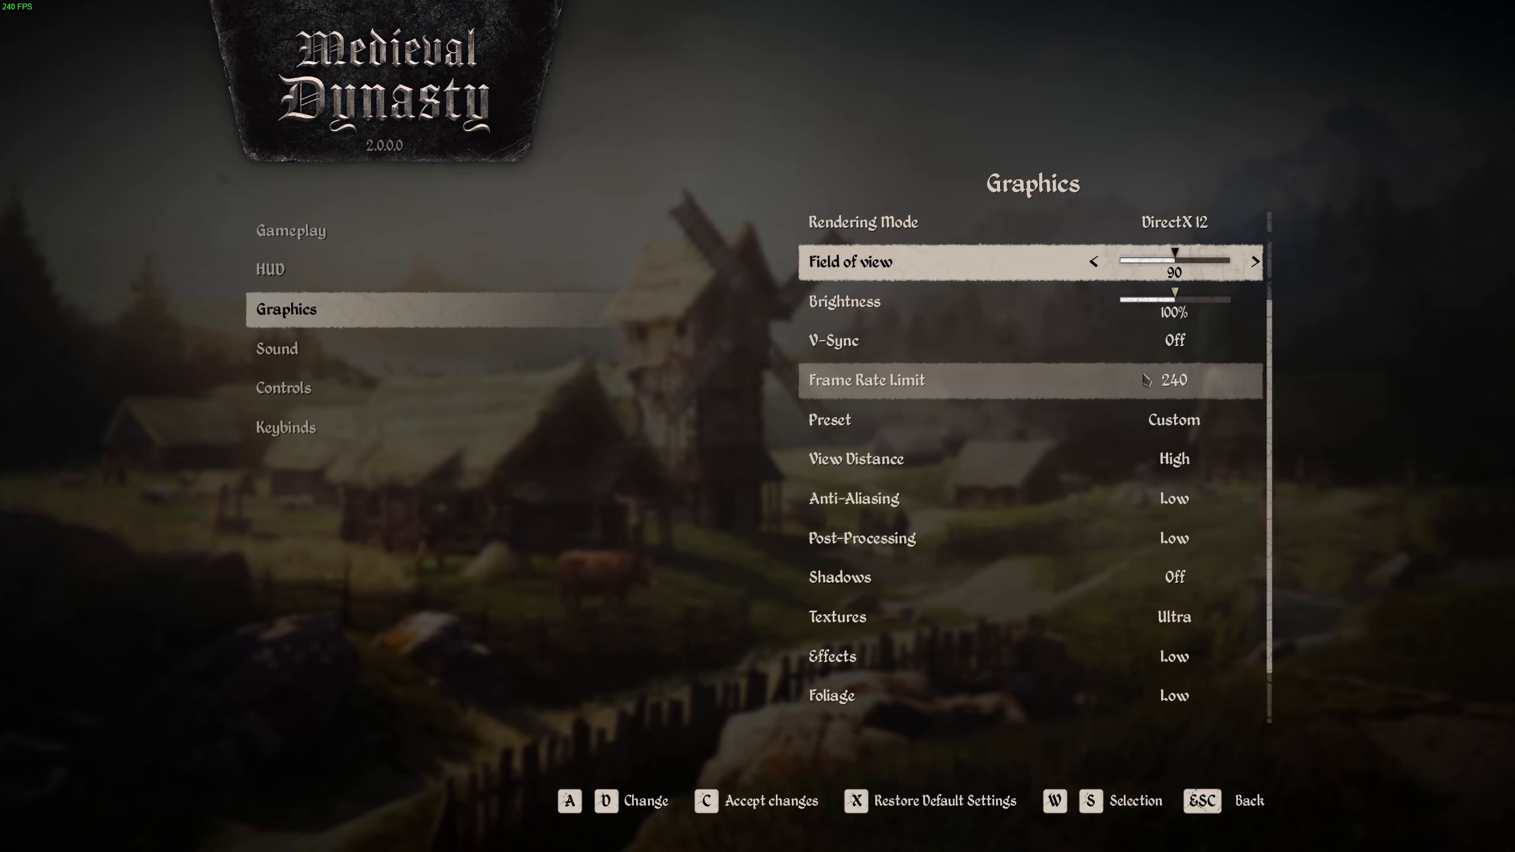
scroll(down, 3)
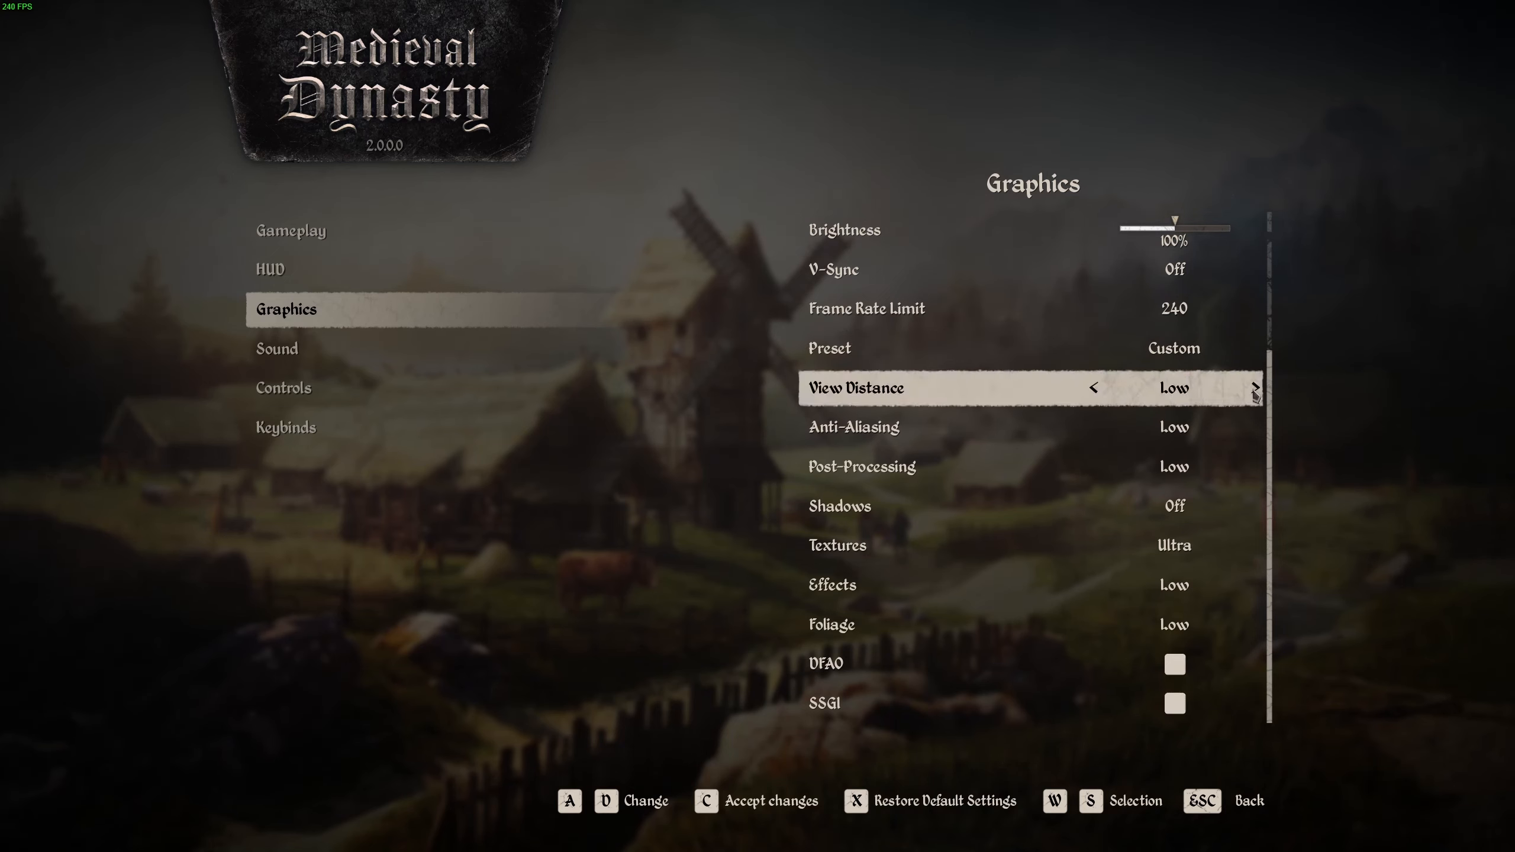
click(1255, 387)
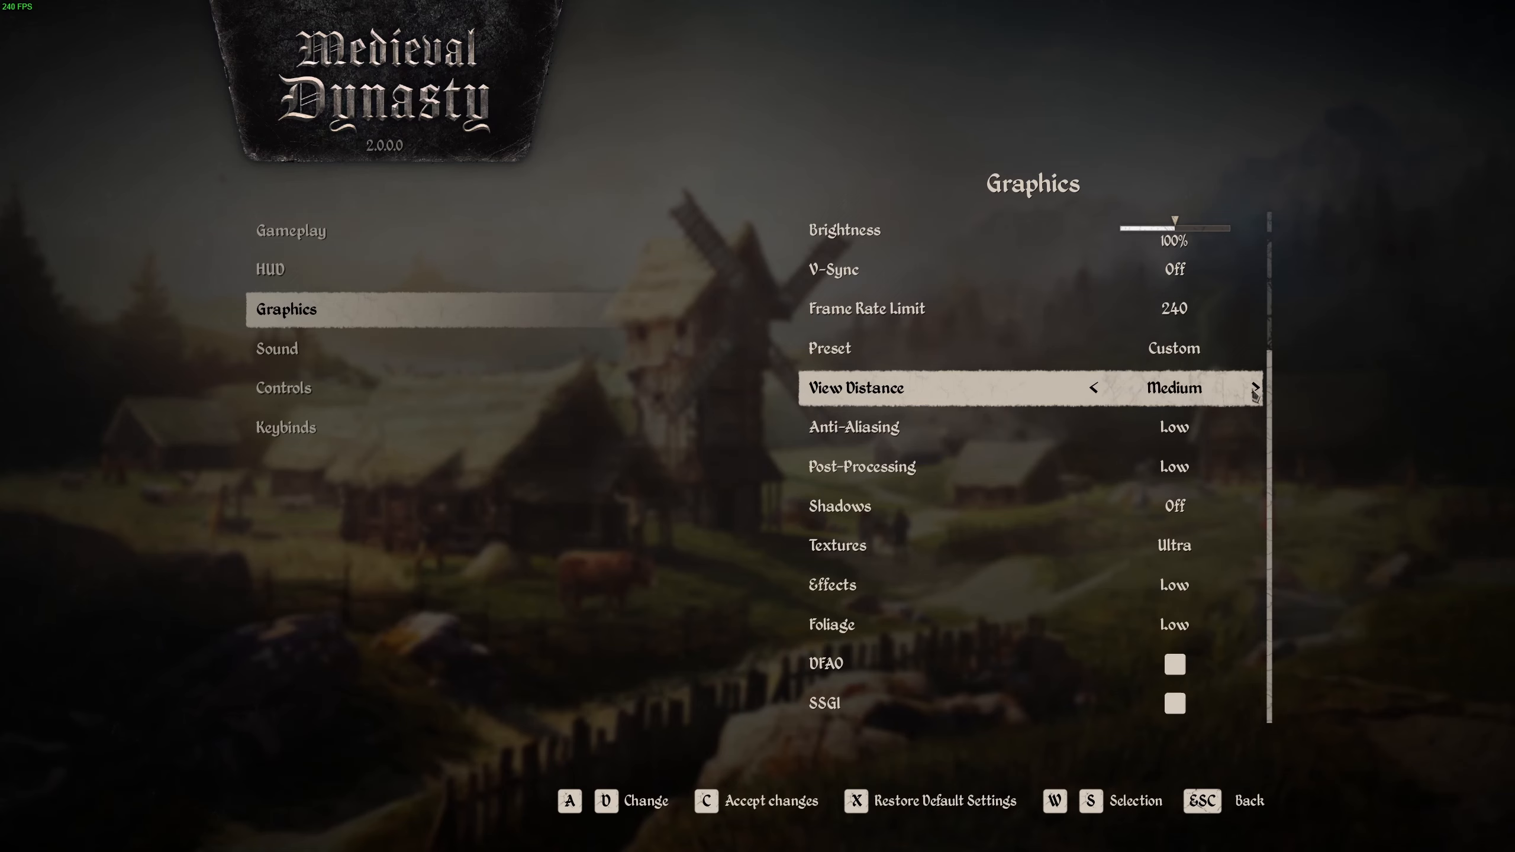
click(1255, 387)
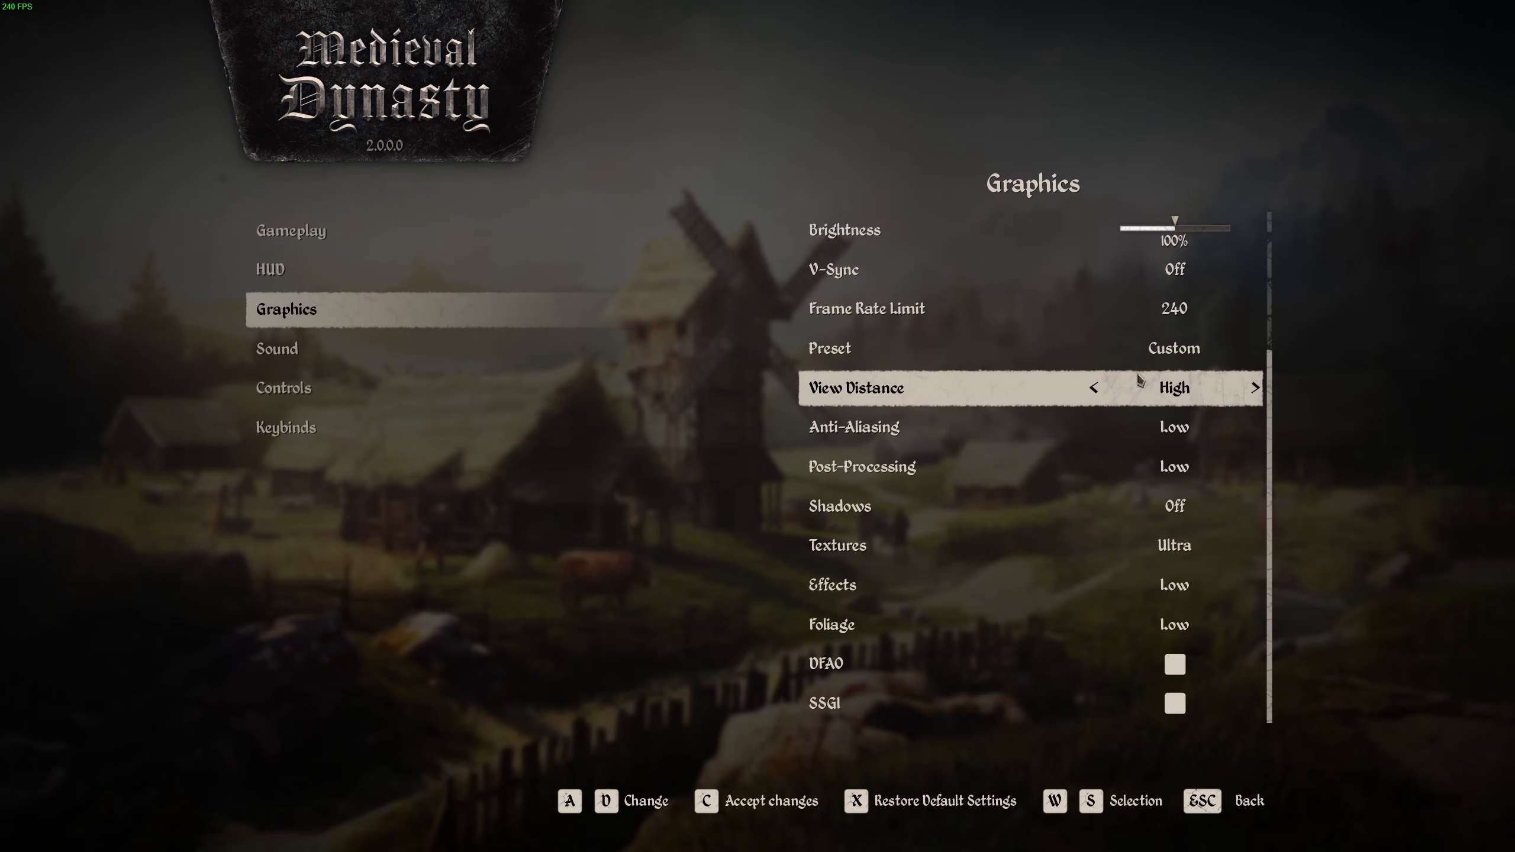
click(1093, 387)
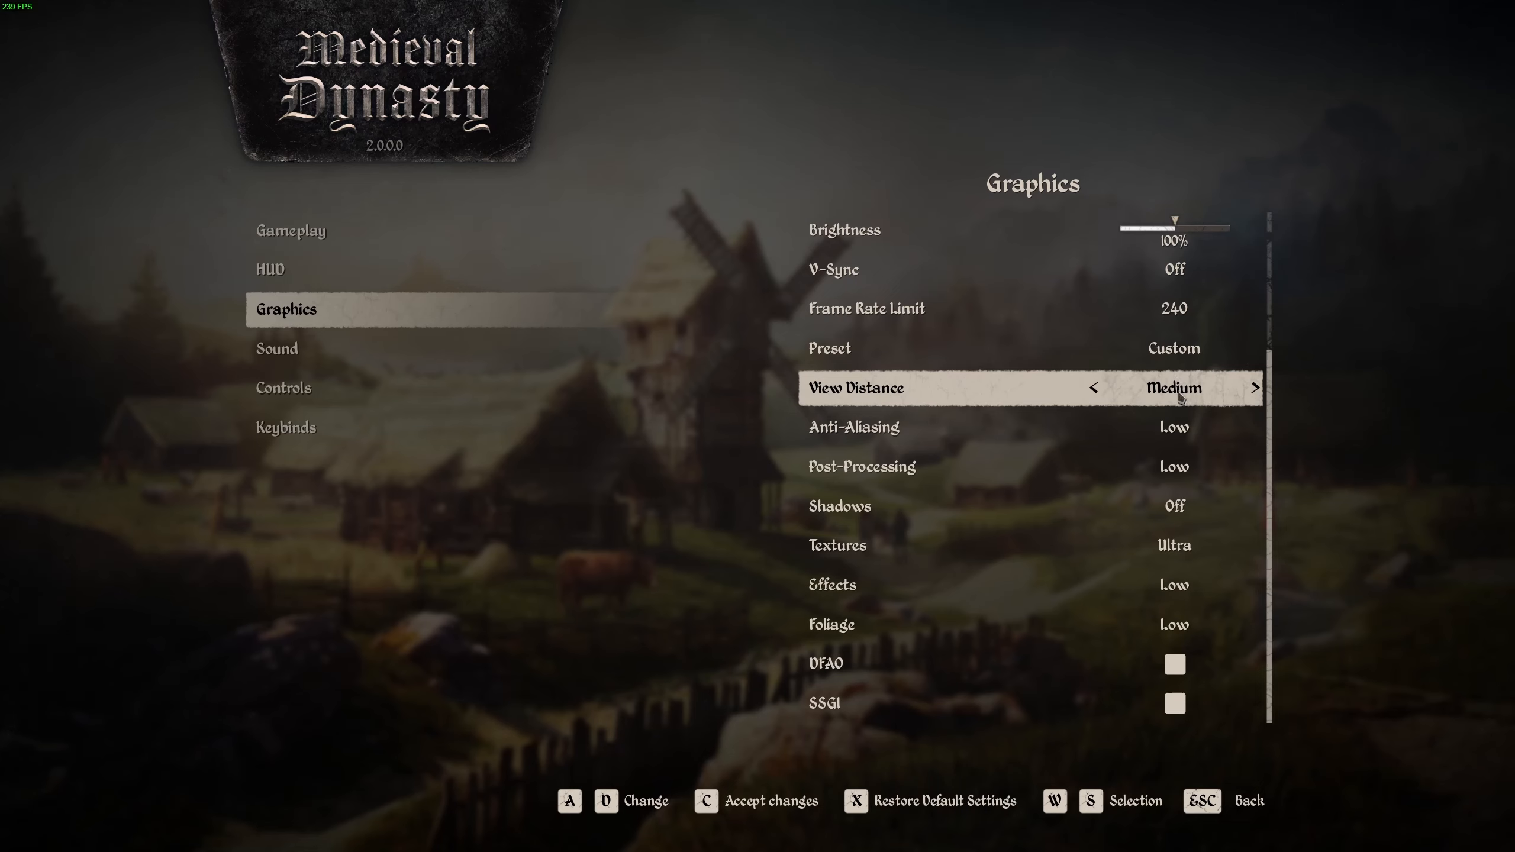
click(1255, 387)
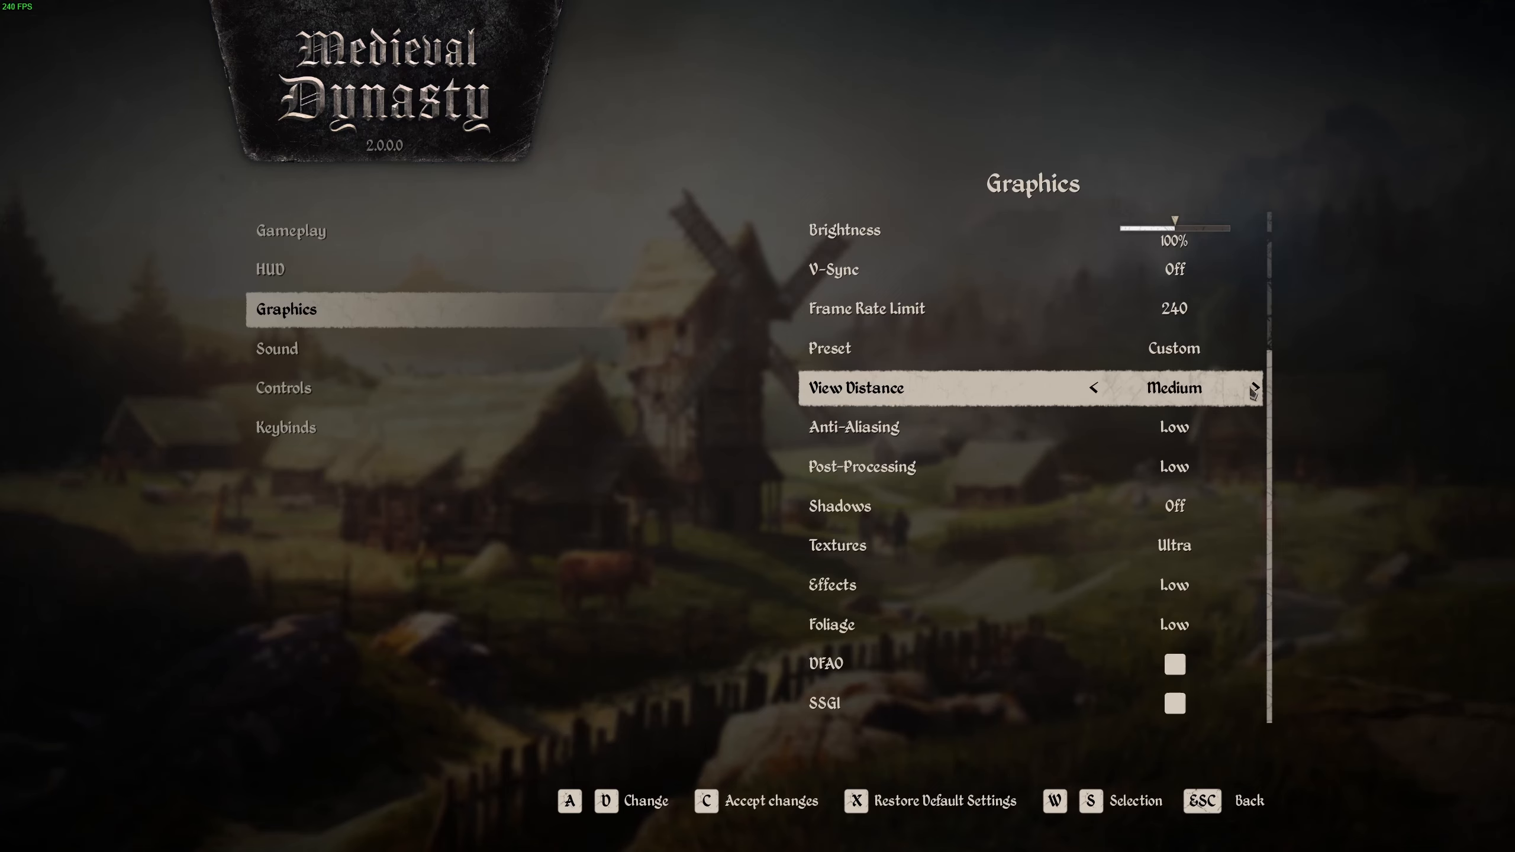
click(1254, 387)
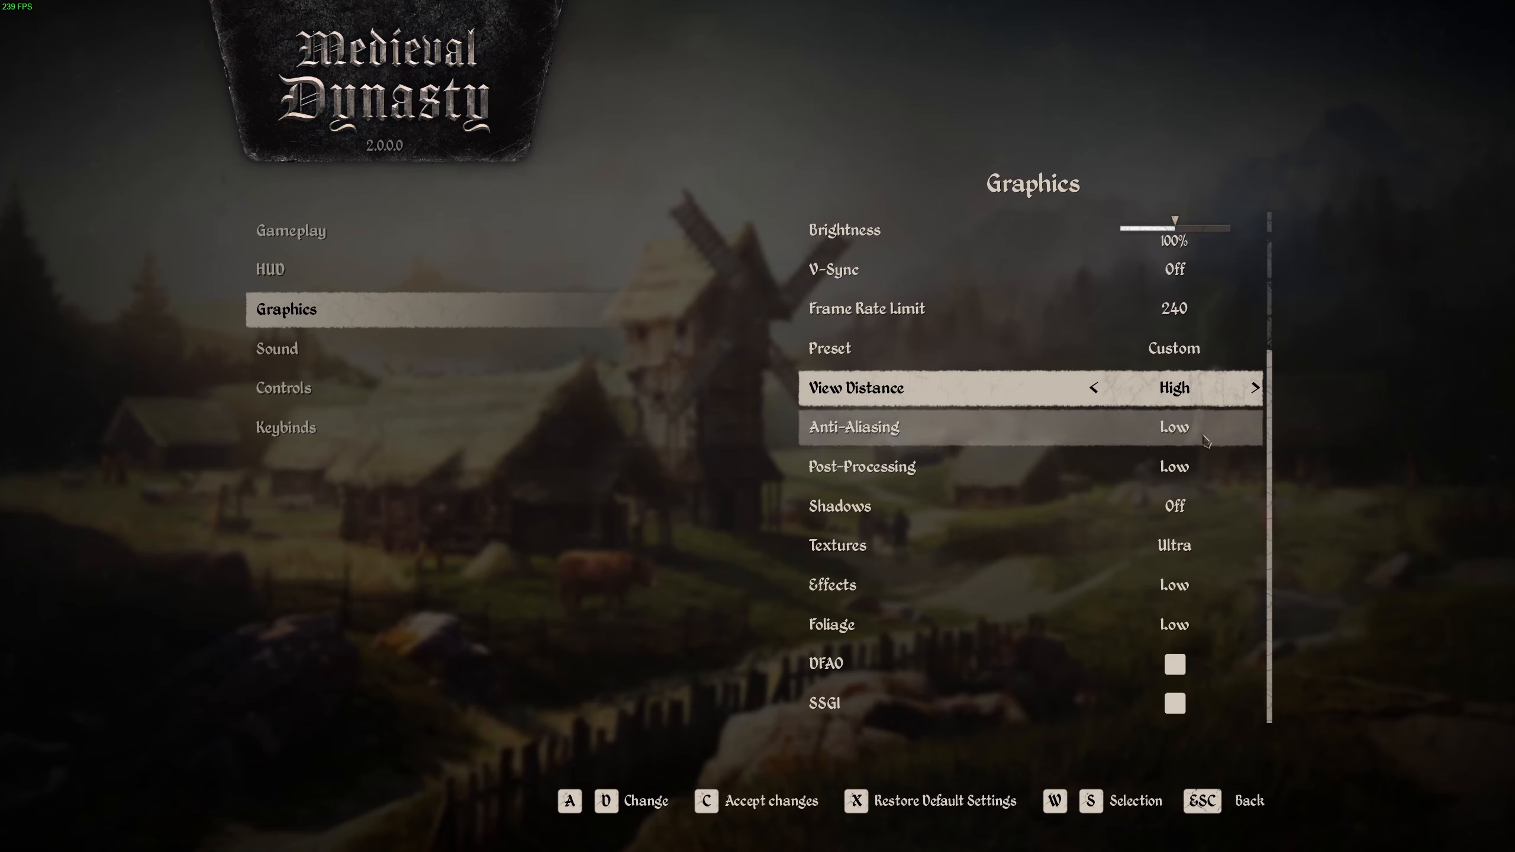
click(1093, 387)
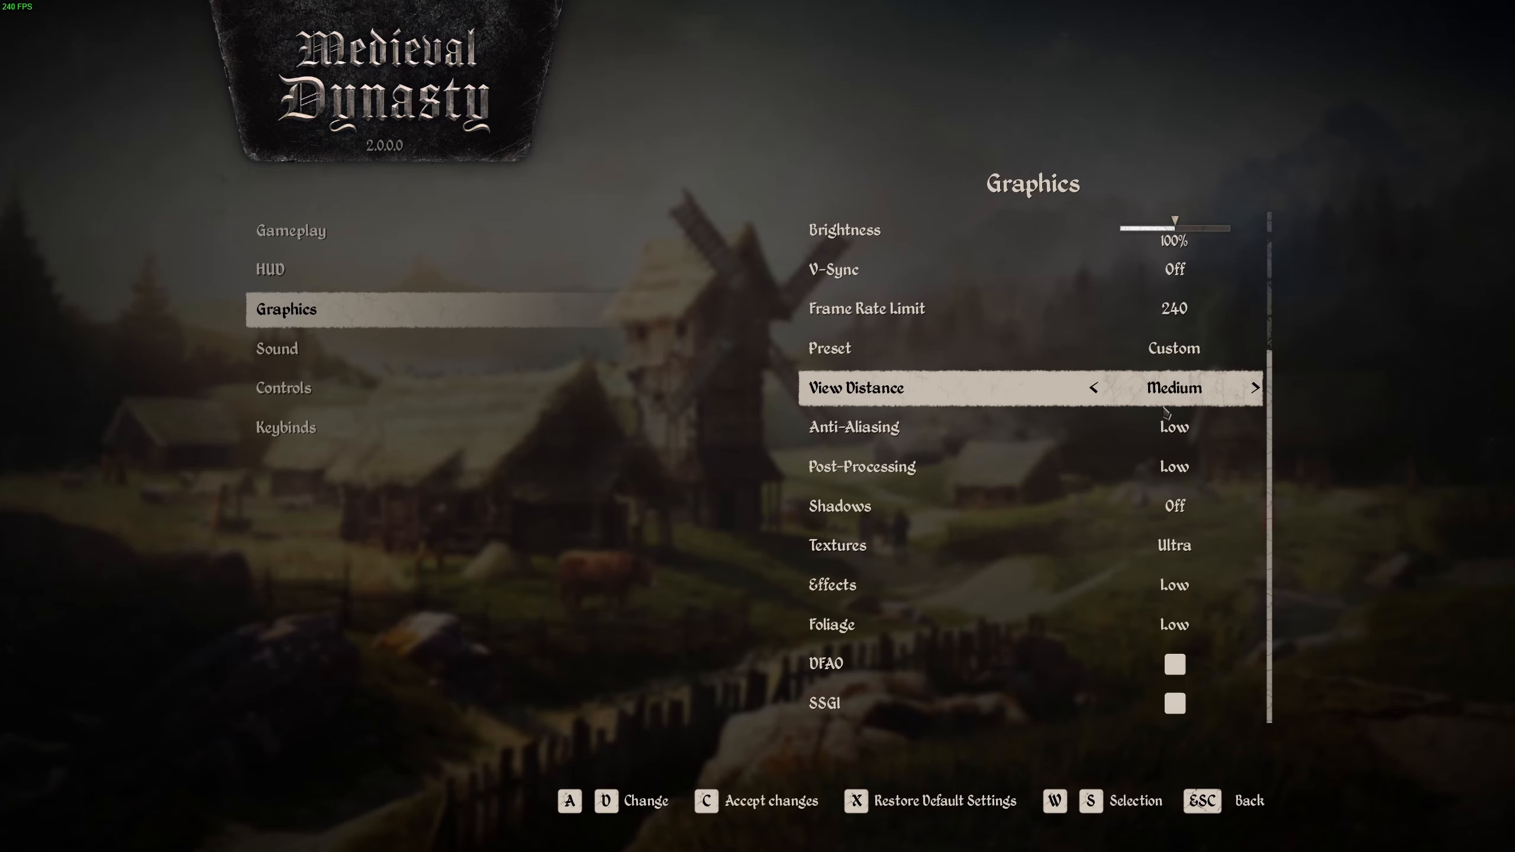
click(1255, 387)
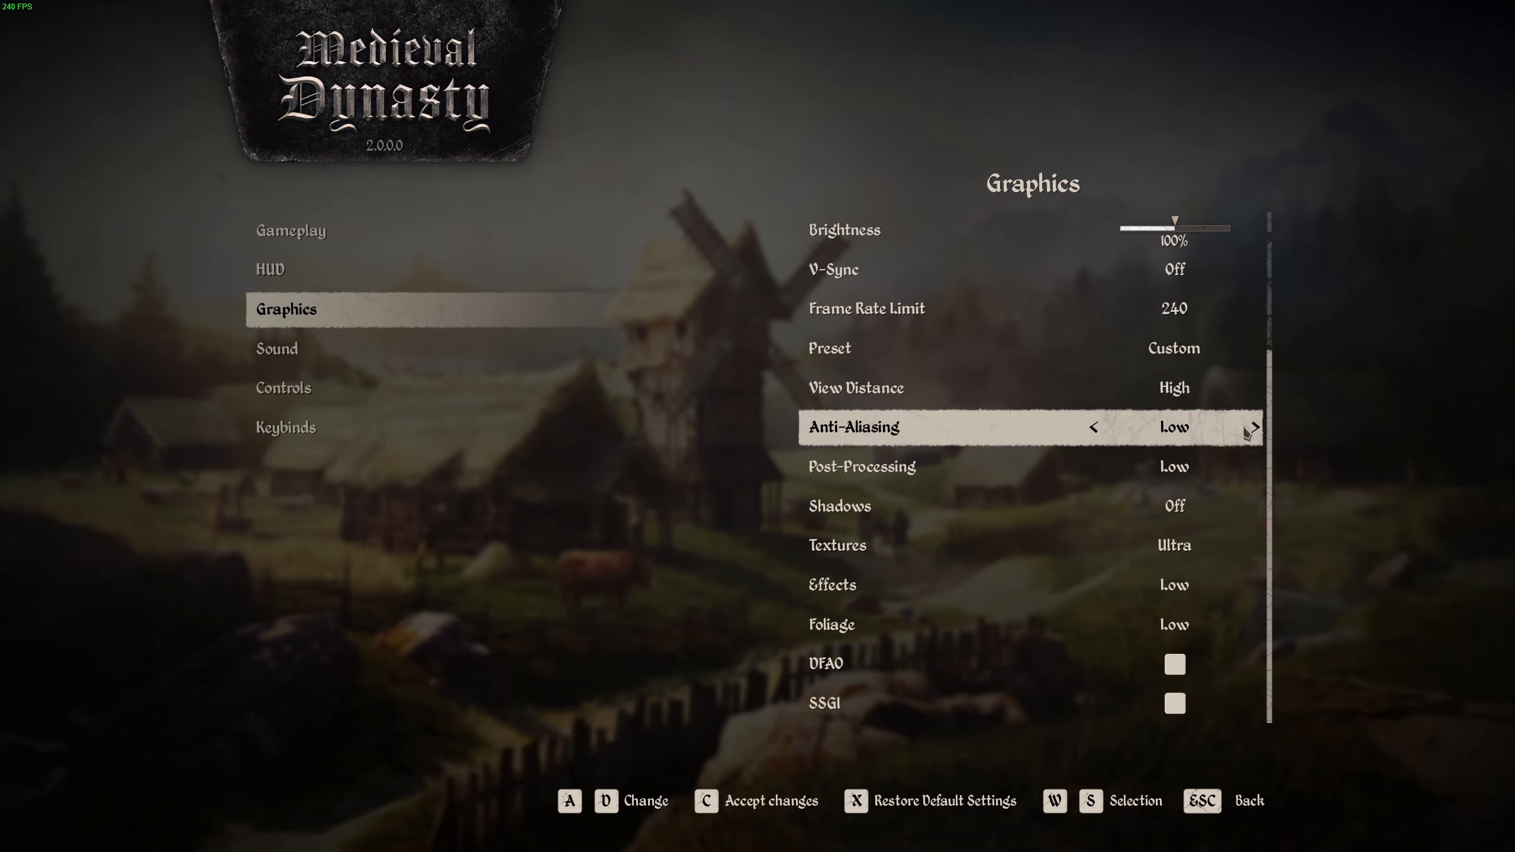
click(1255, 428)
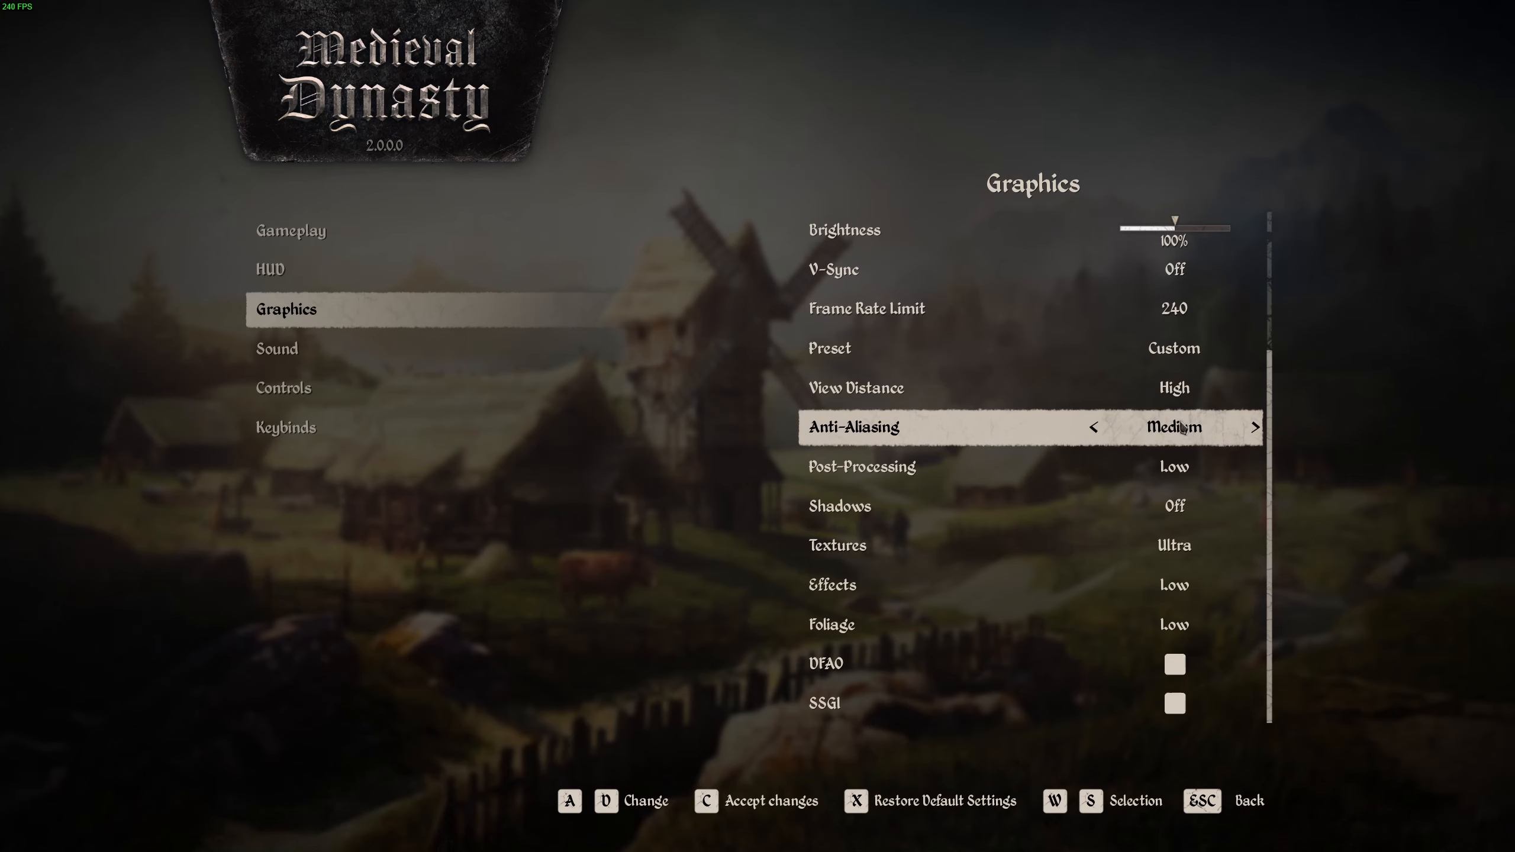
mouse_move(880, 439)
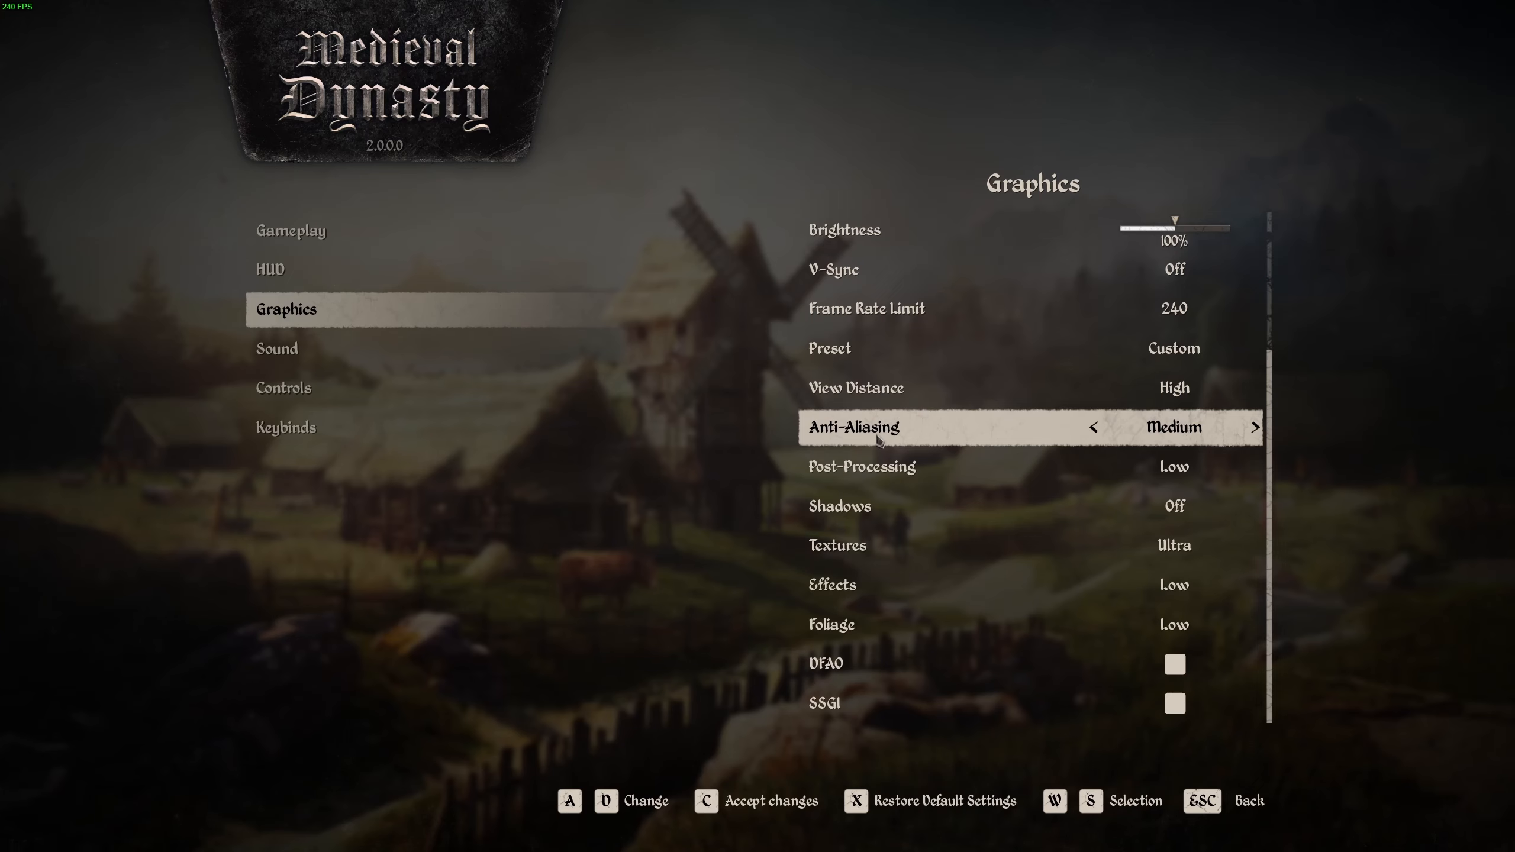
mouse_move(1166, 433)
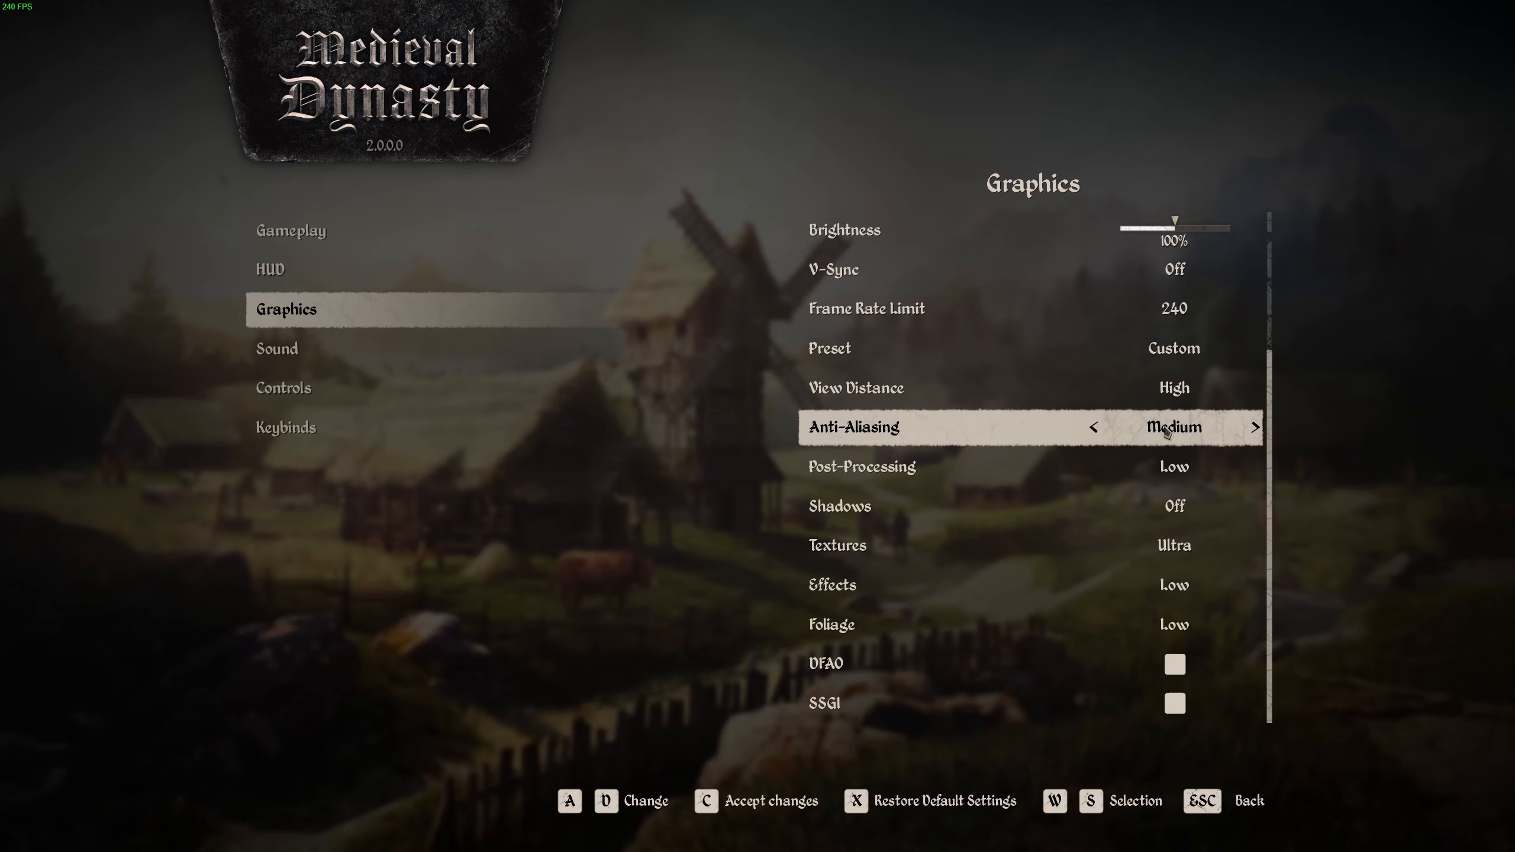
click(1255, 427)
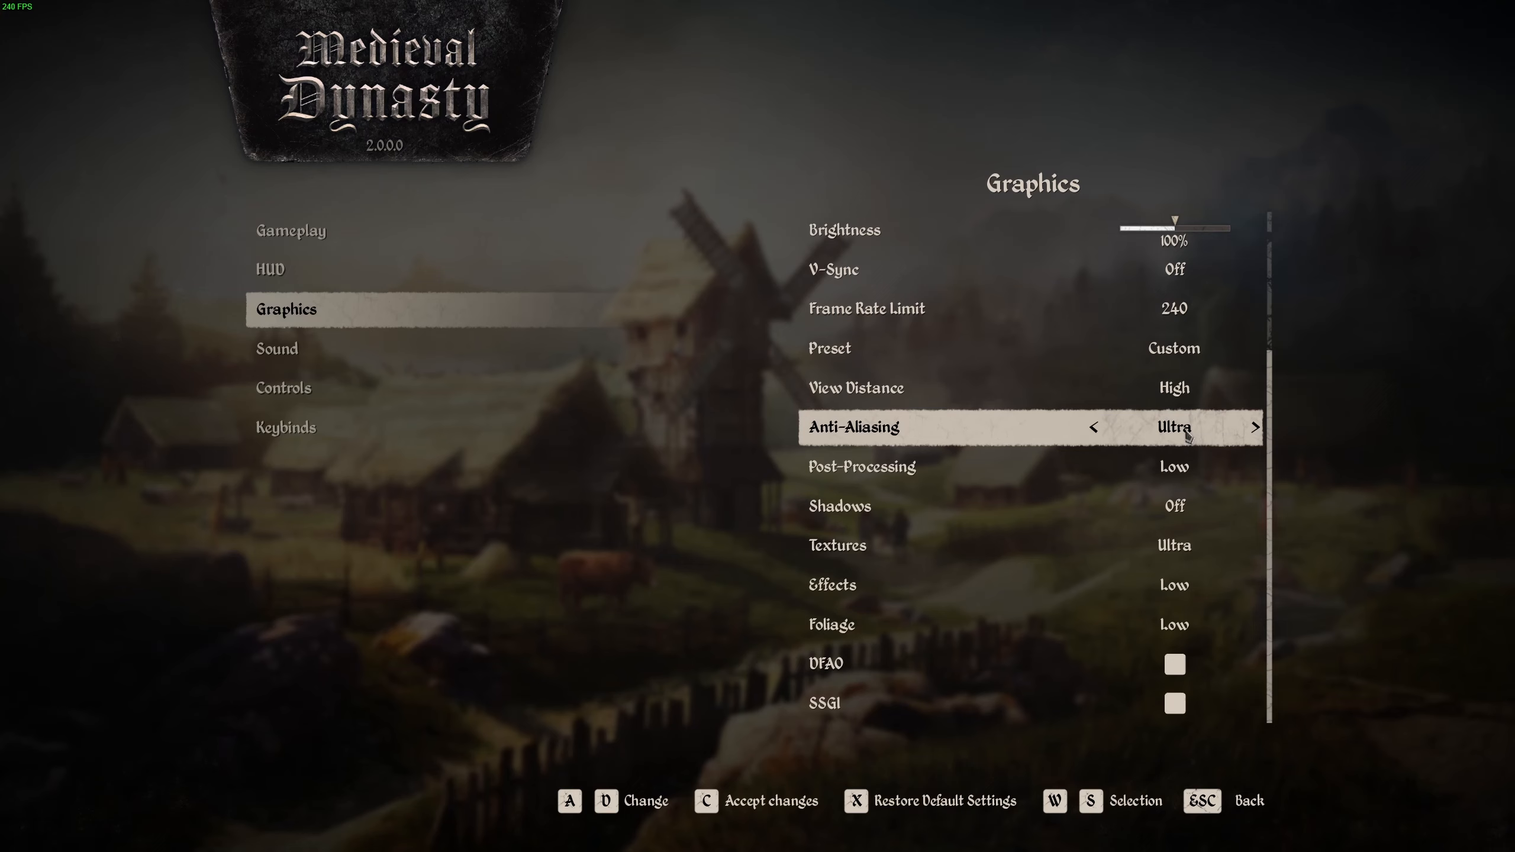
mouse_move(1119, 436)
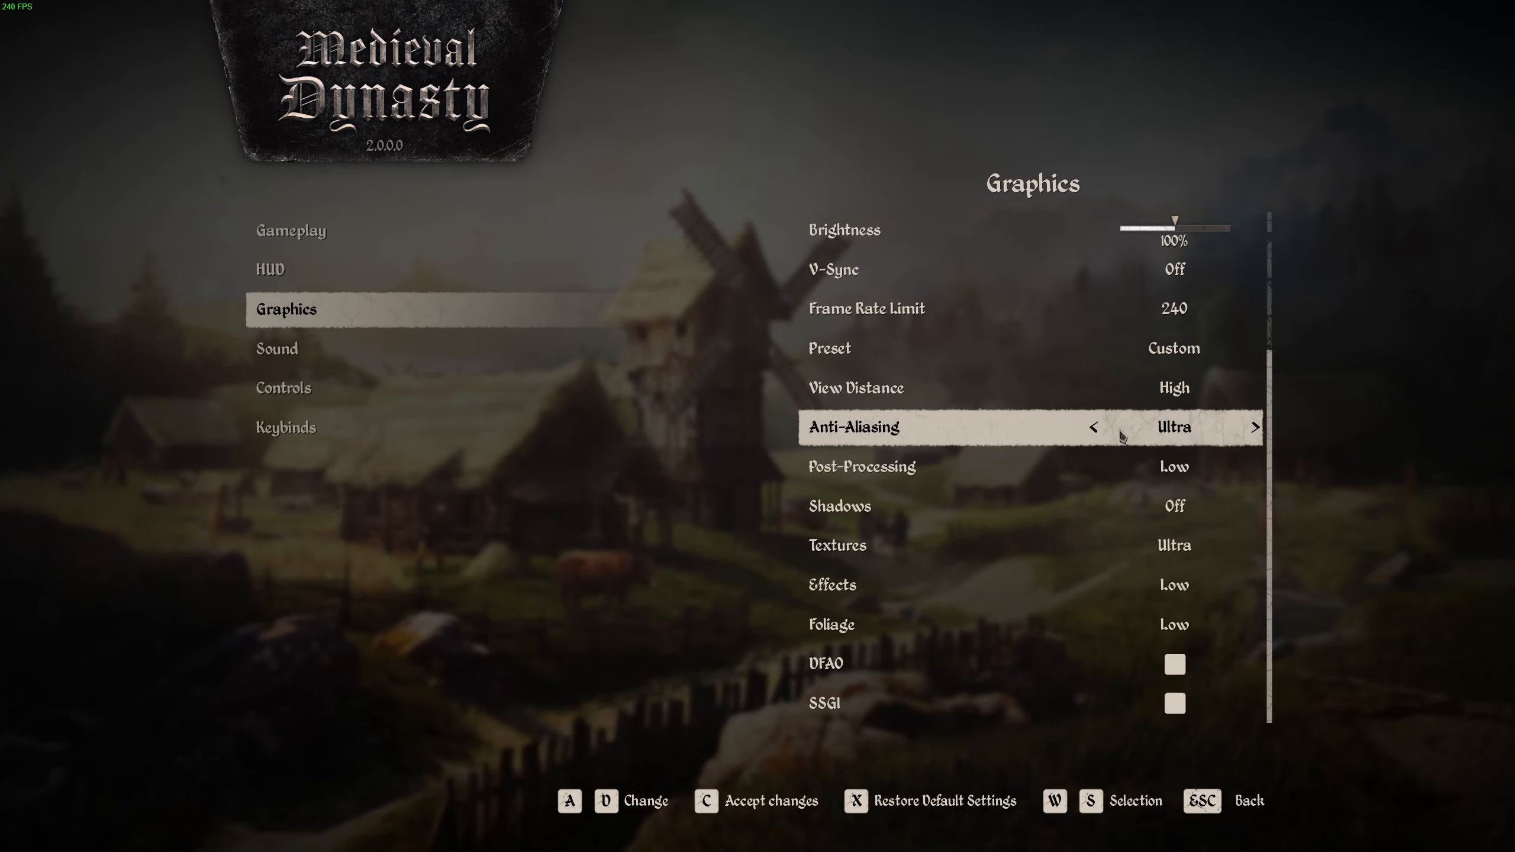
click(1093, 427)
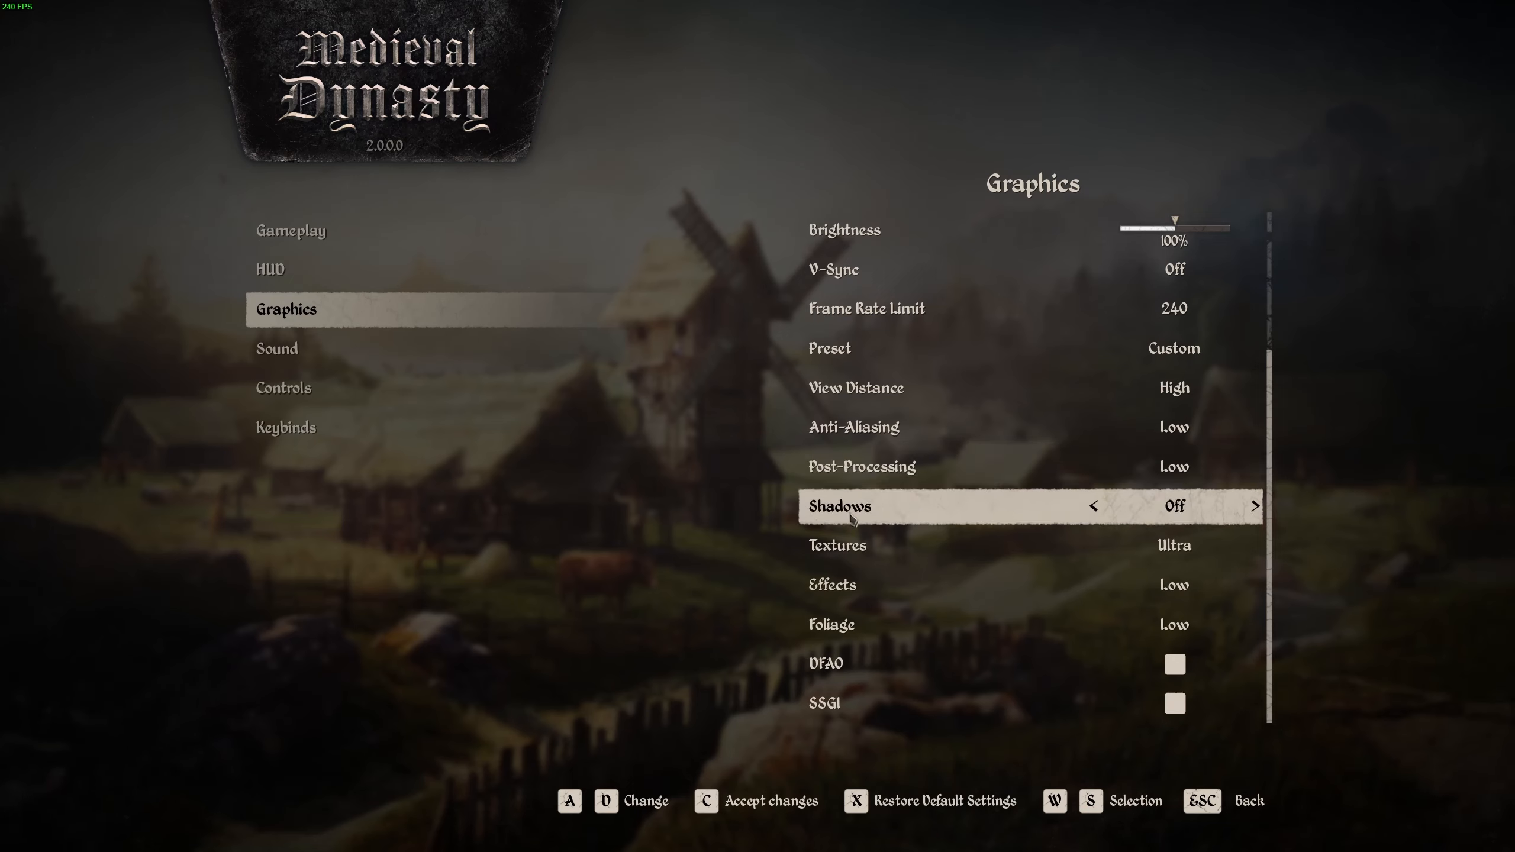
click(1254, 505)
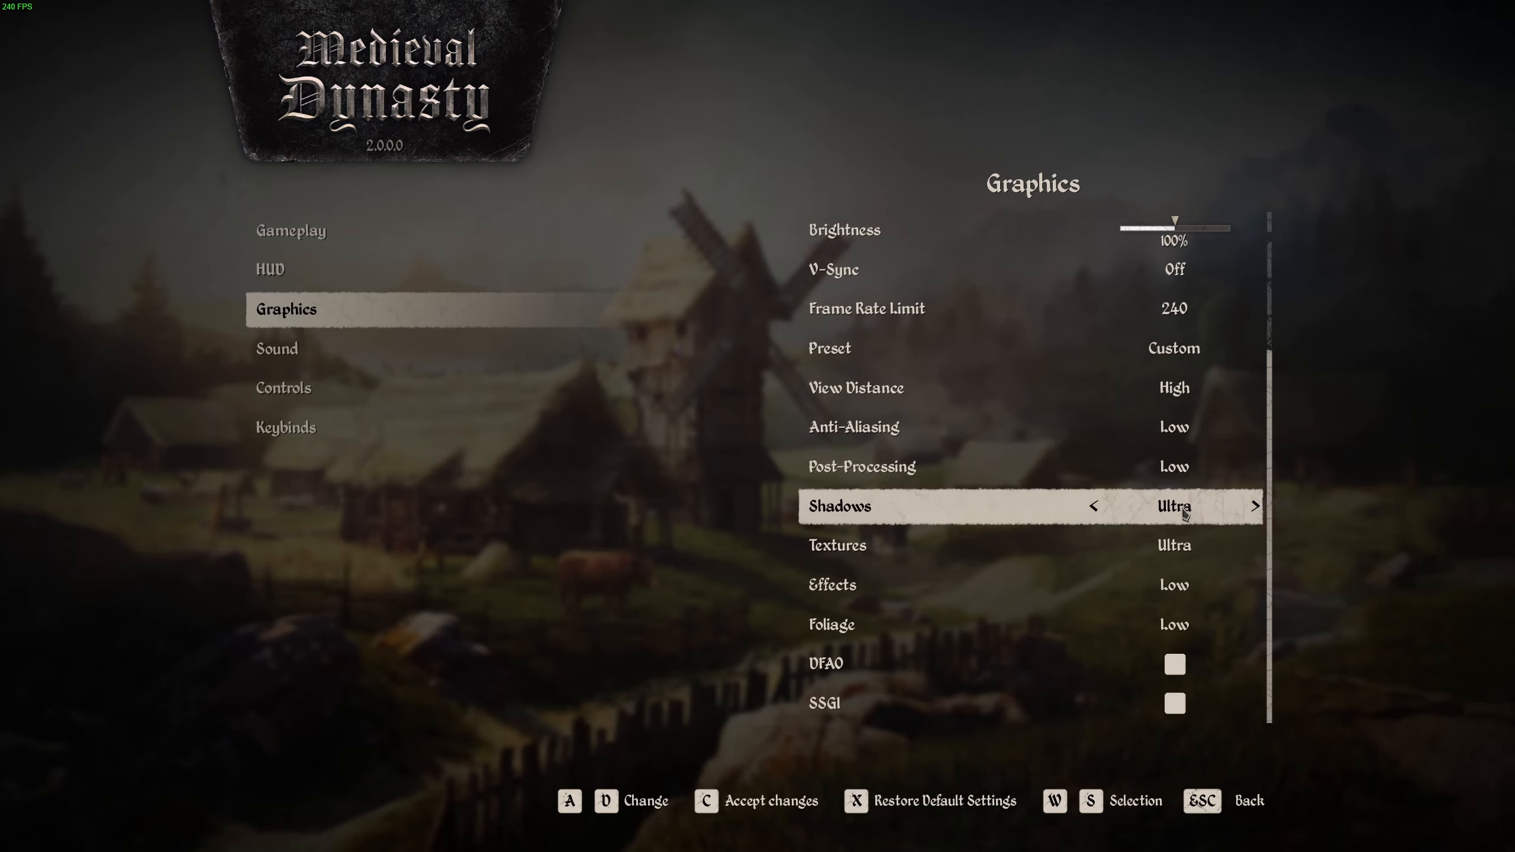
click(1093, 505)
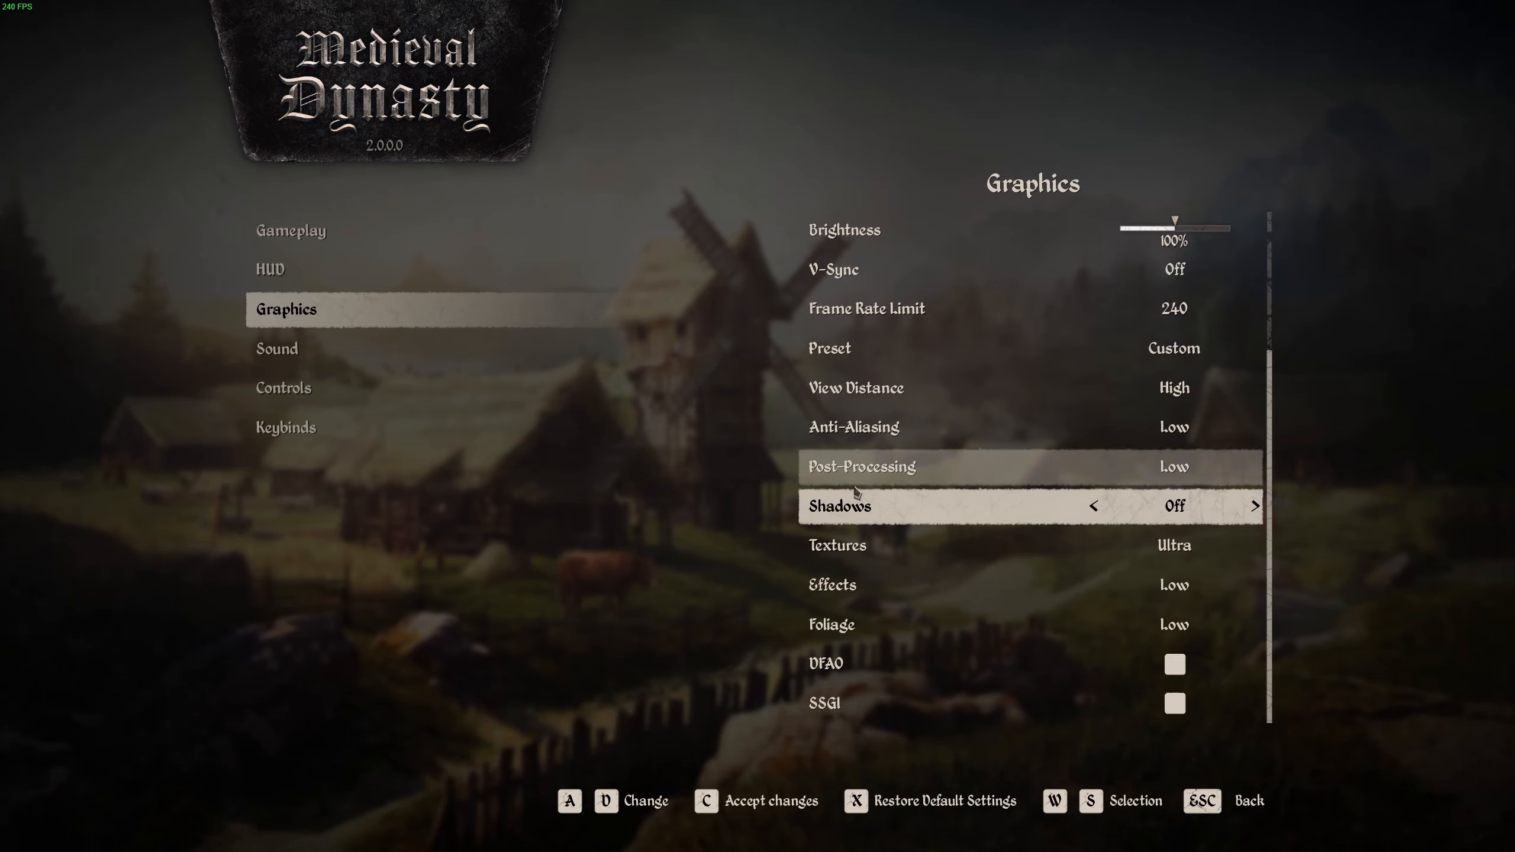
mouse_move(898, 522)
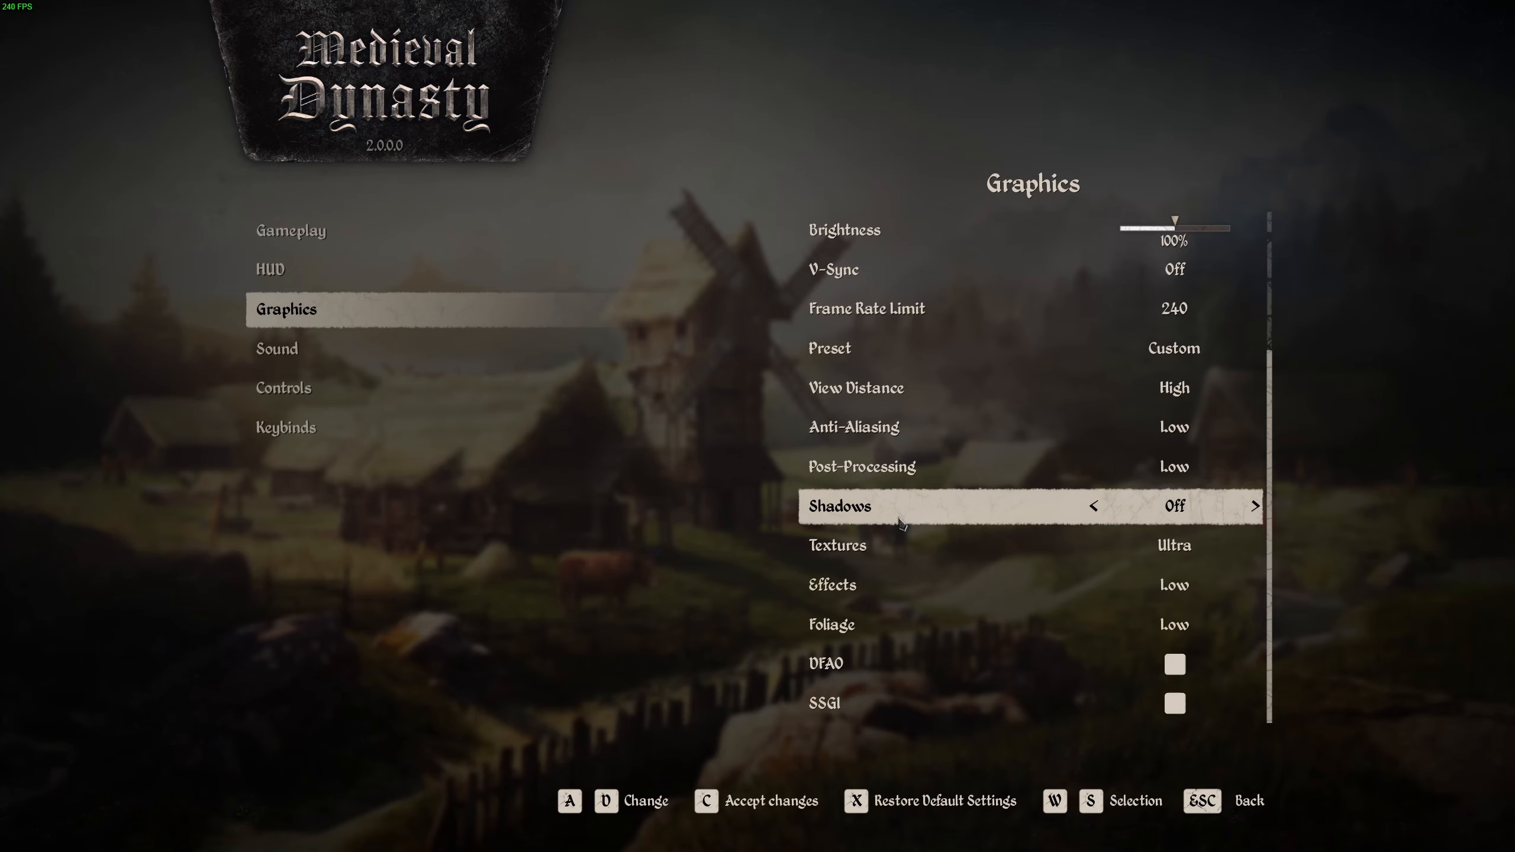
mouse_move(891, 517)
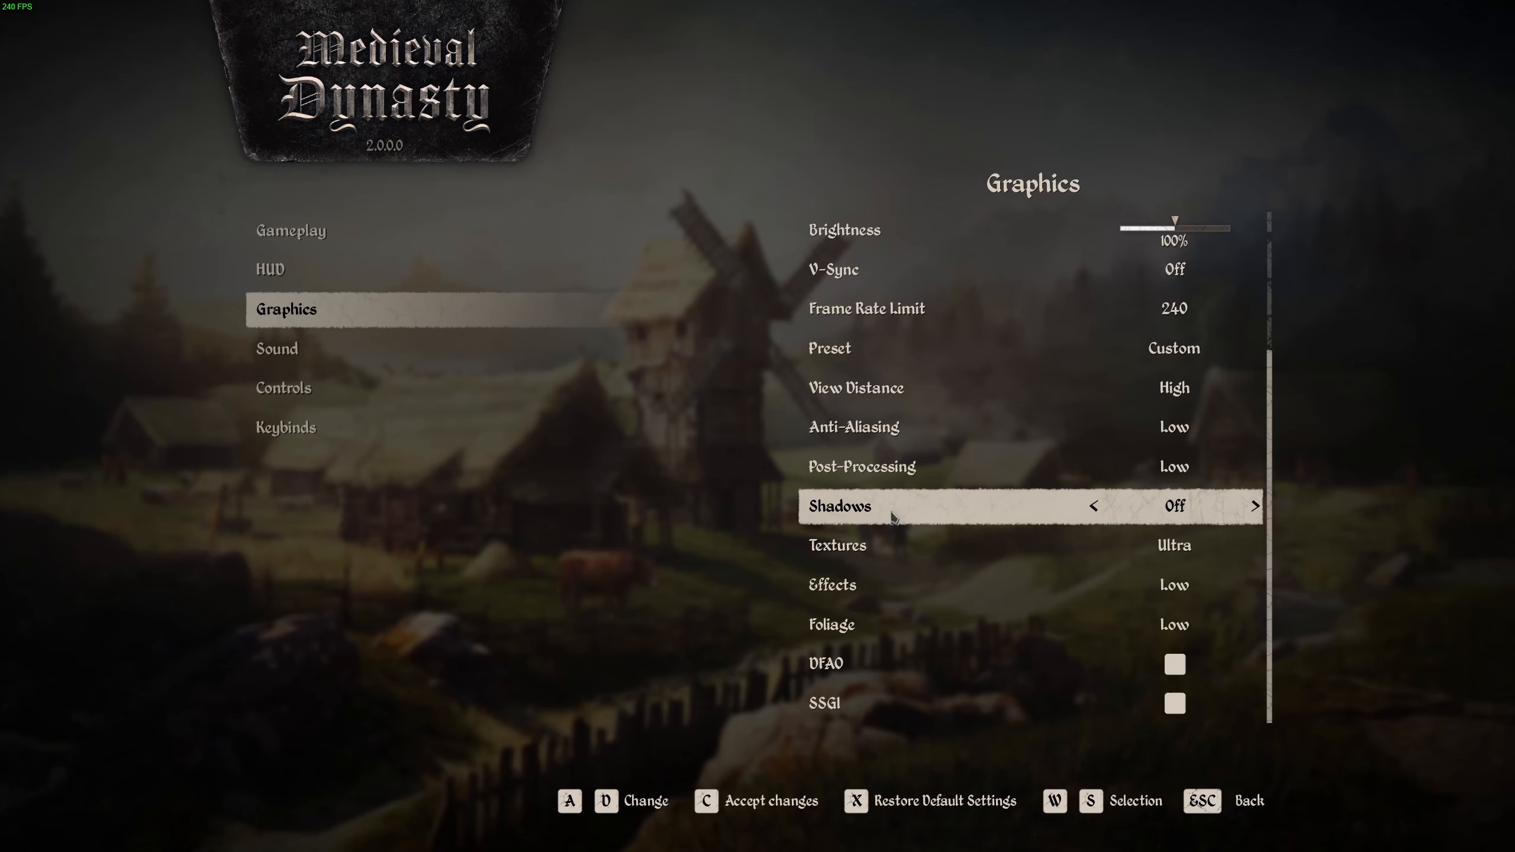
mouse_move(918, 511)
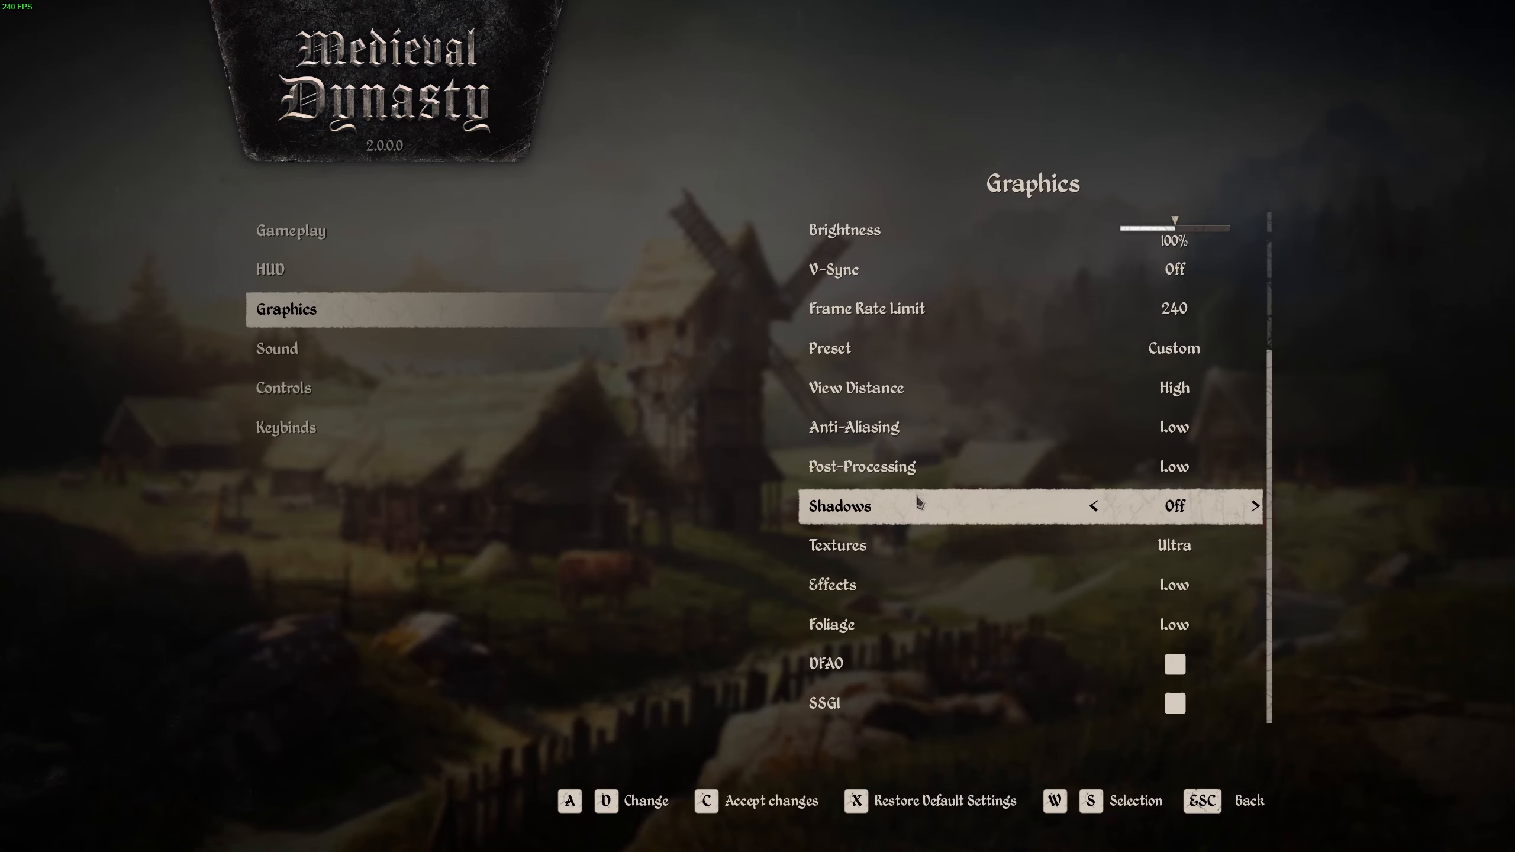
mouse_move(1082, 495)
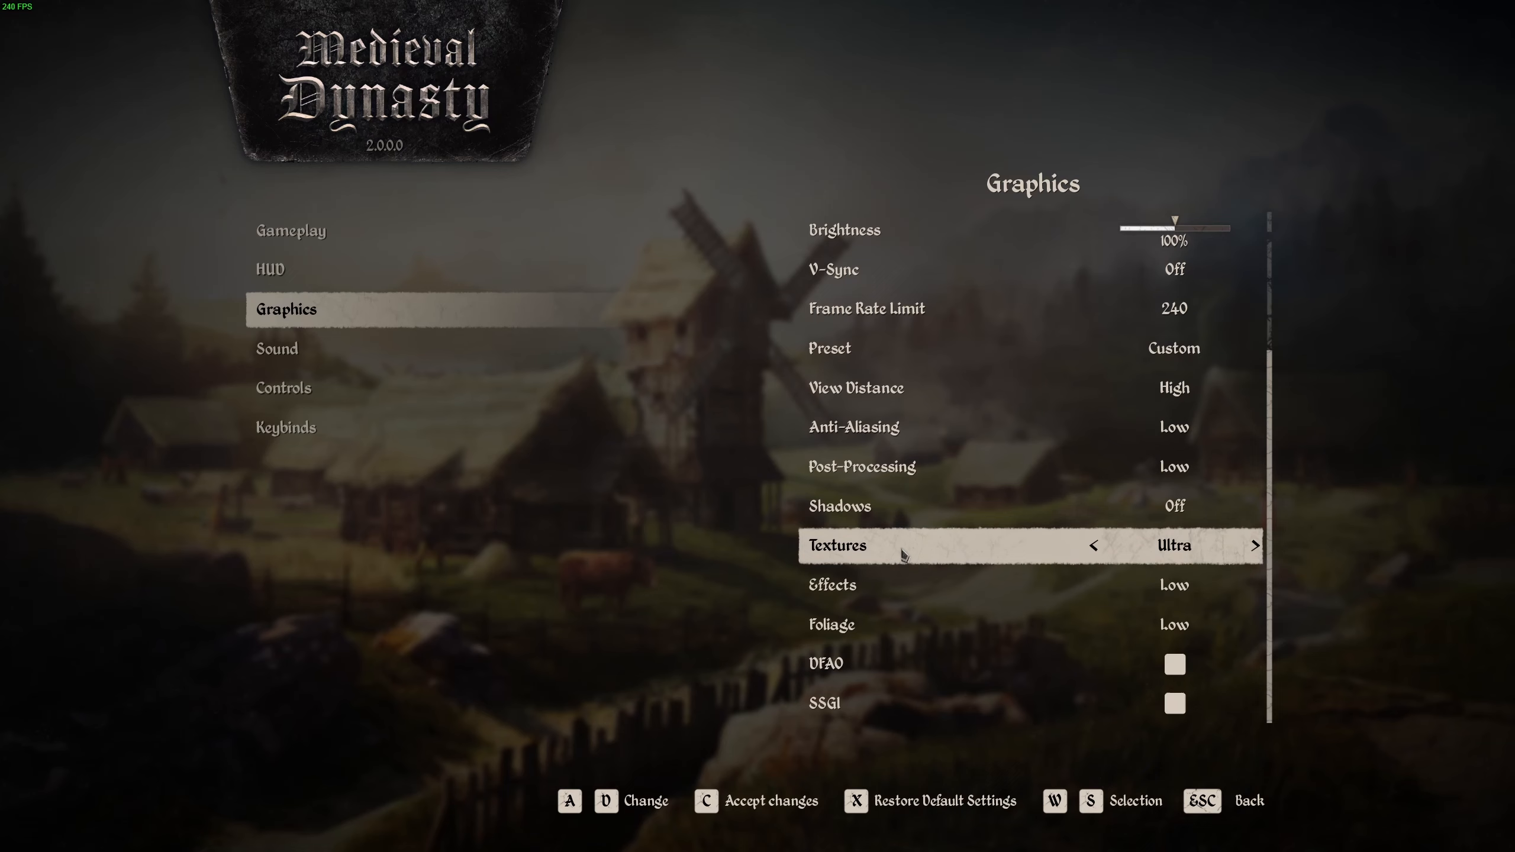
mouse_move(1161, 549)
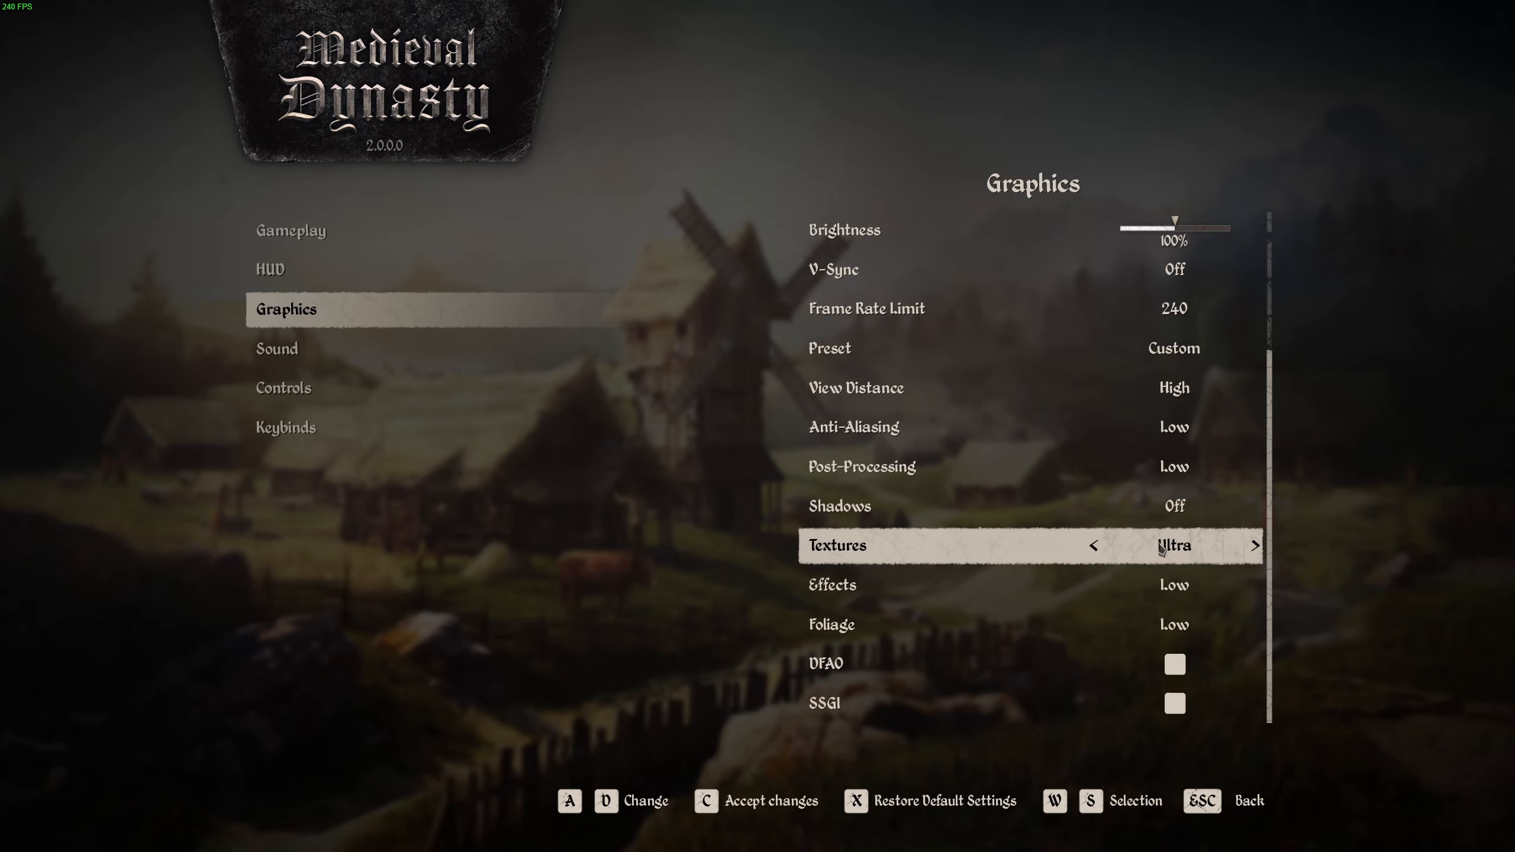
click(1093, 544)
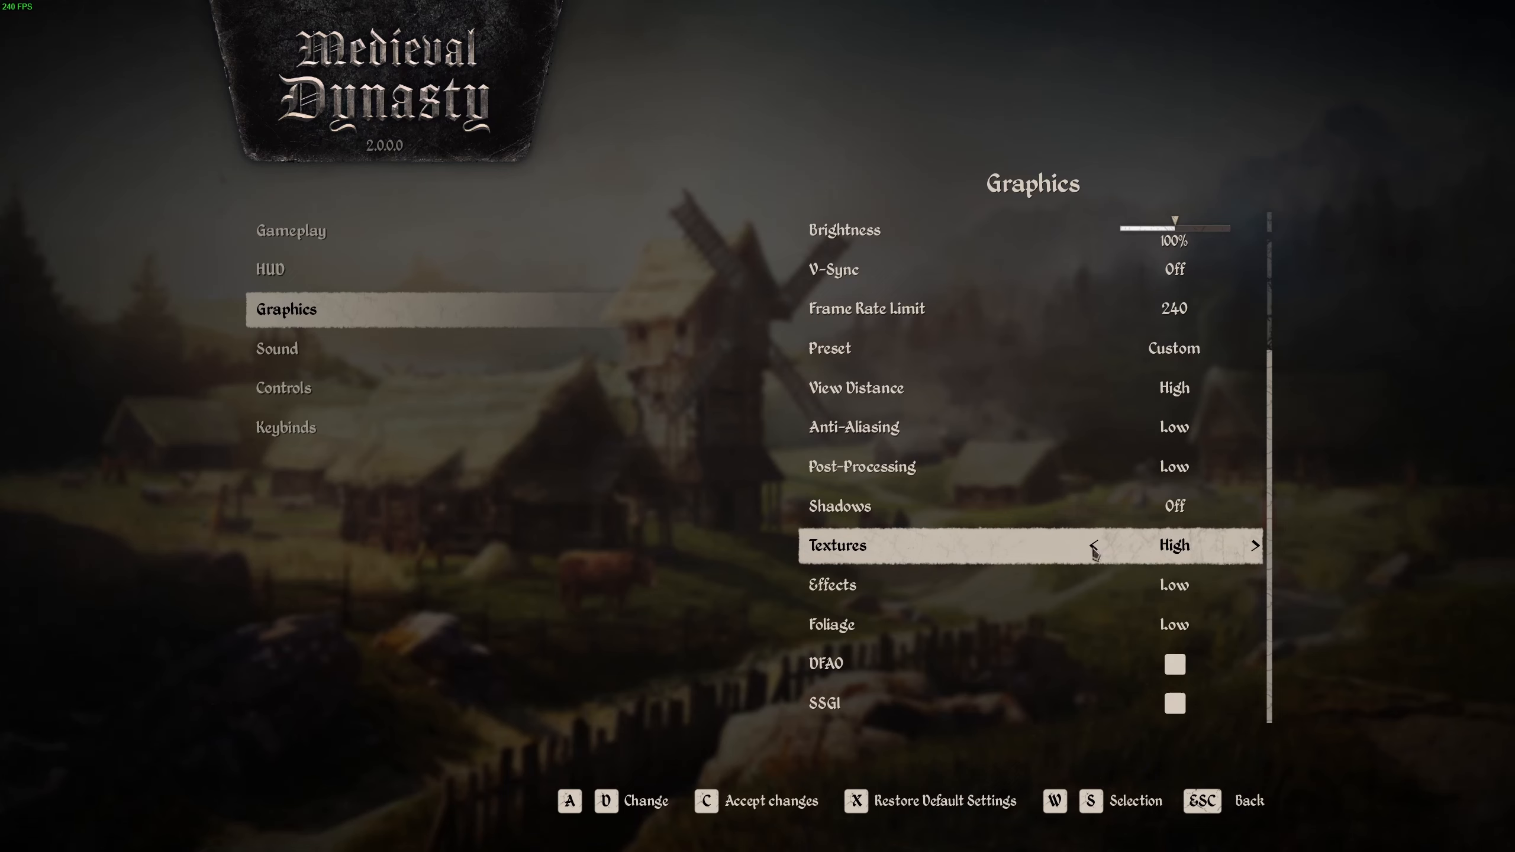
click(1092, 544)
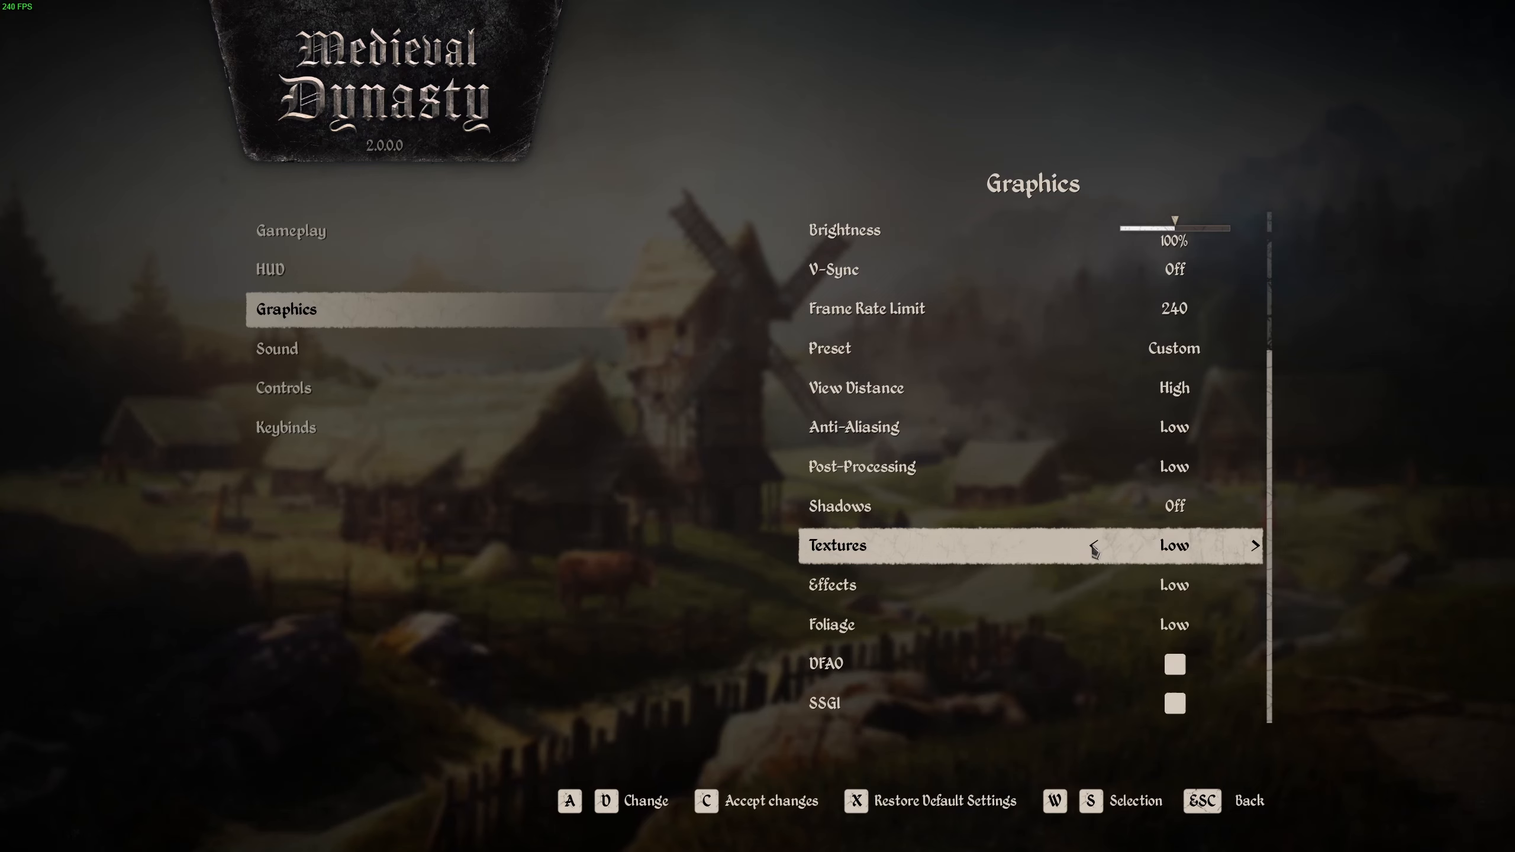
click(1254, 544)
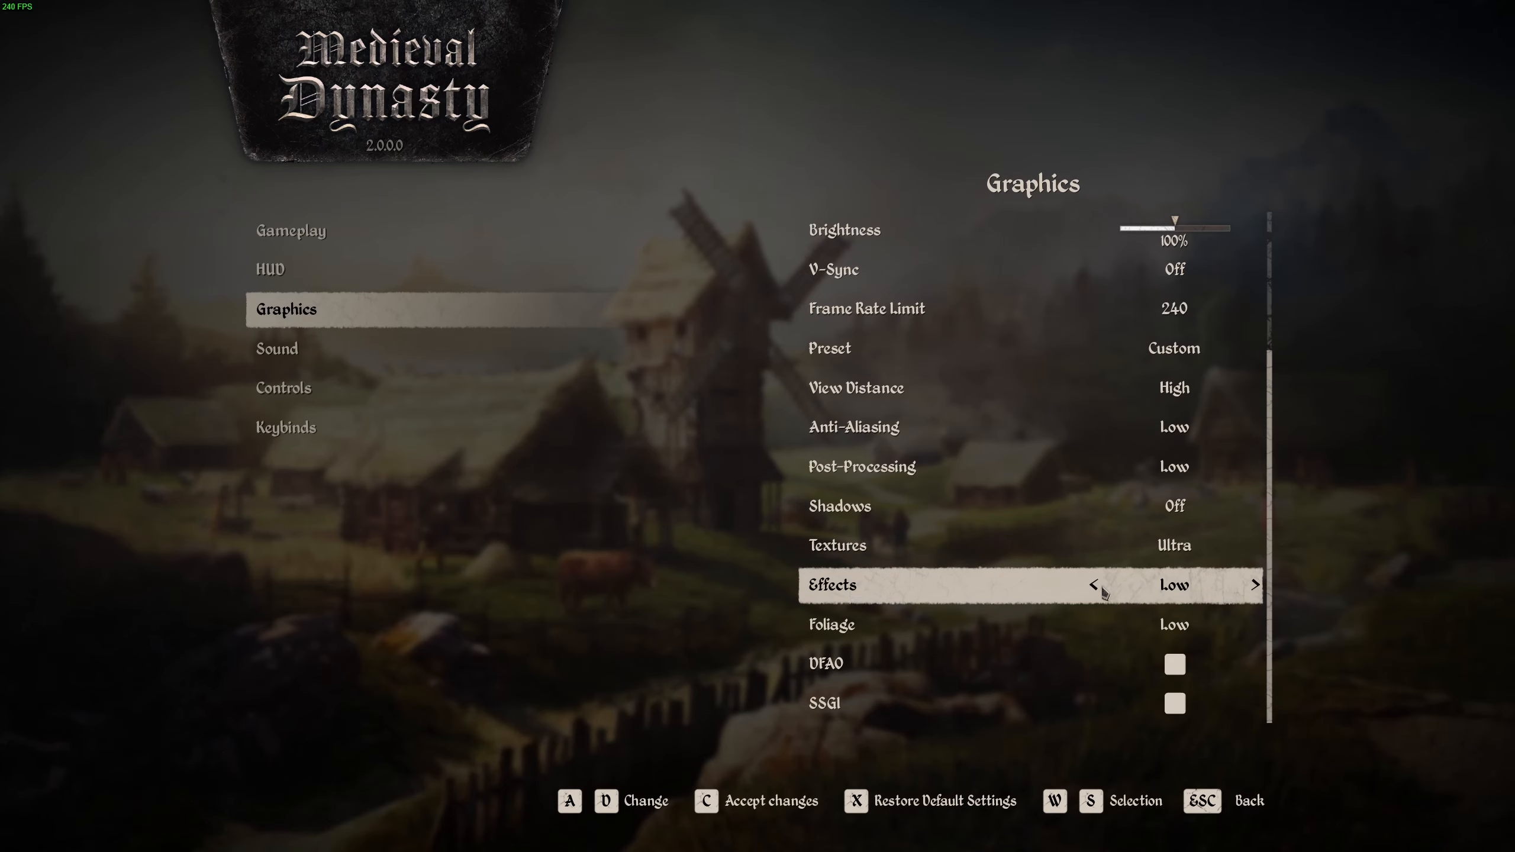
mouse_move(1232, 593)
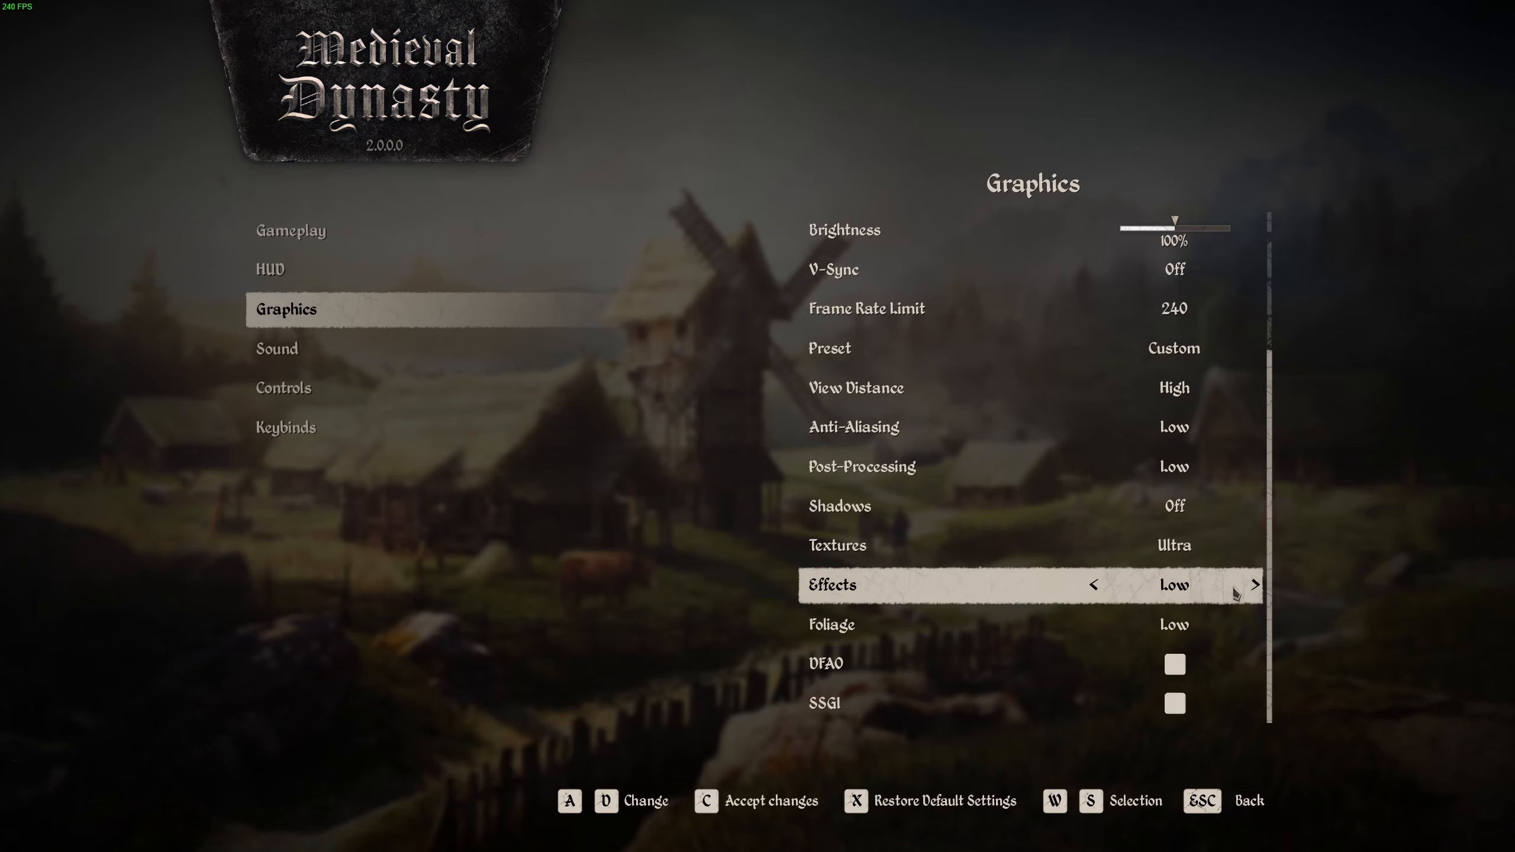
mouse_move(940, 592)
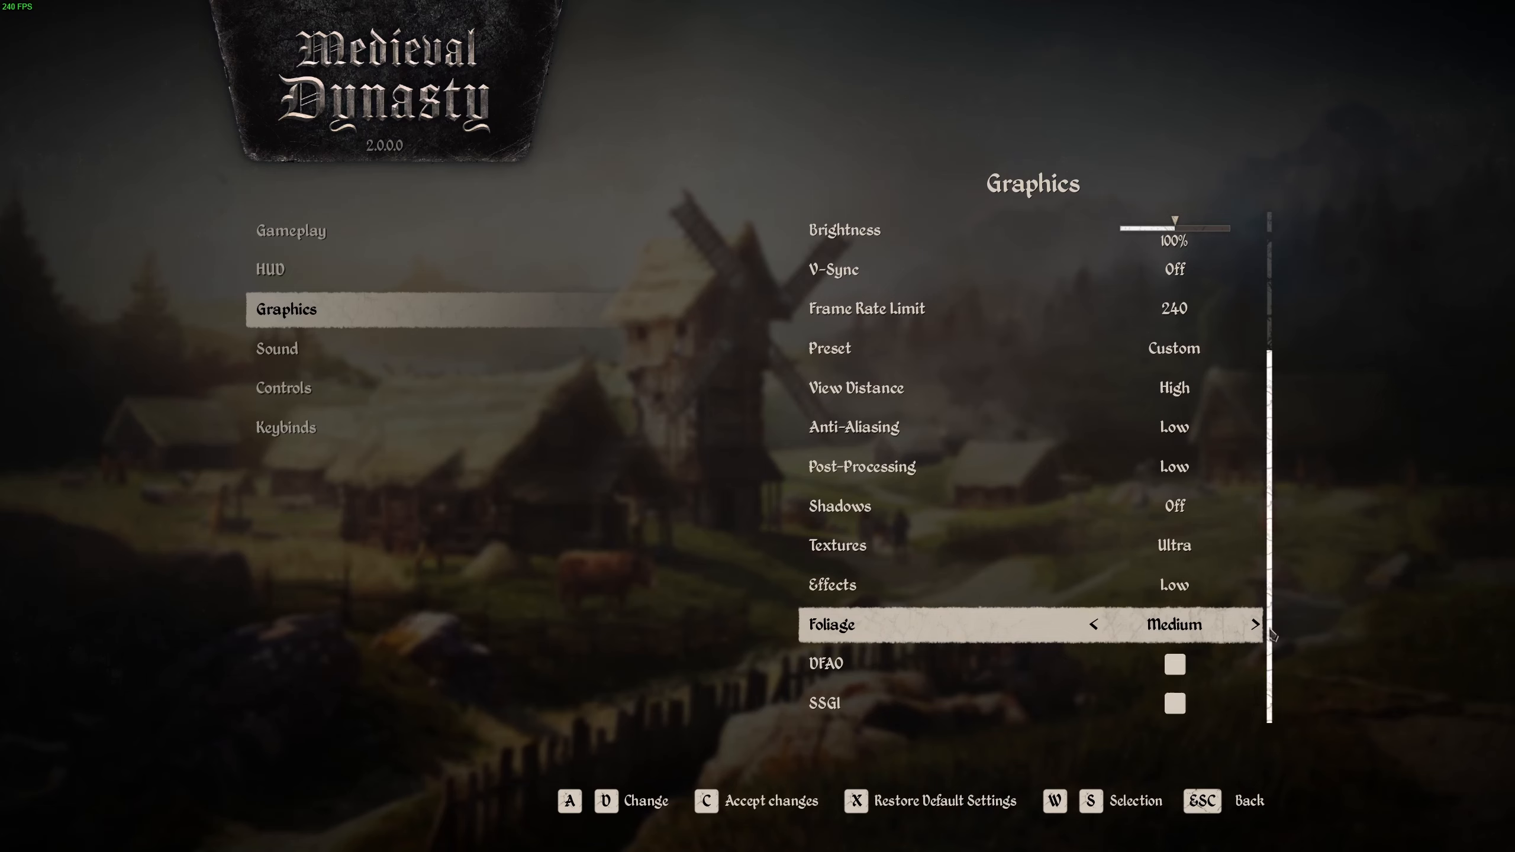
Toggle Foliage between Low and Medium, leaving it on Medium
click(1092, 624)
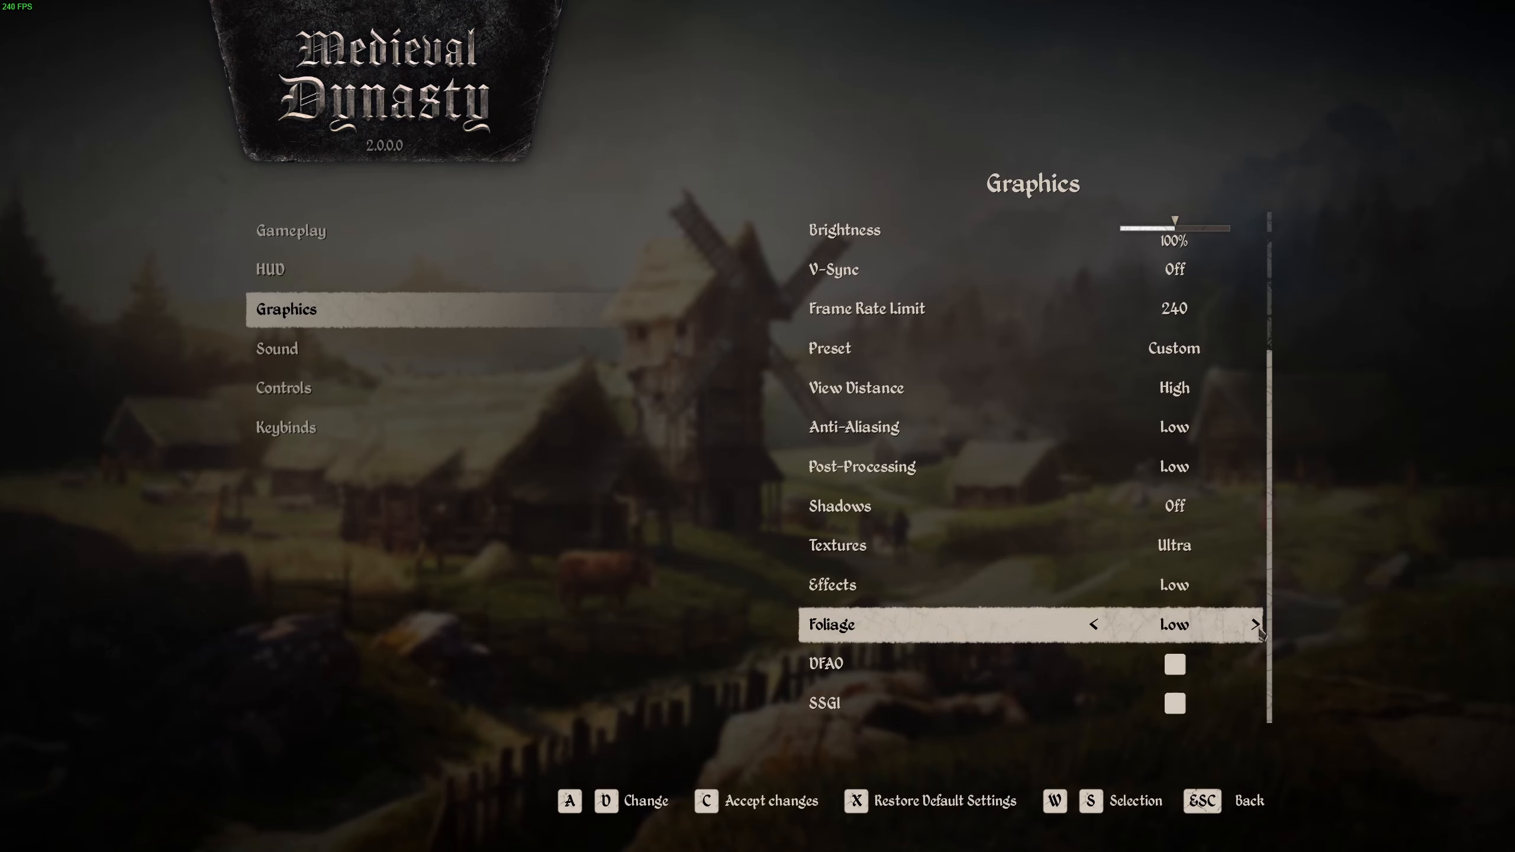
click(1255, 624)
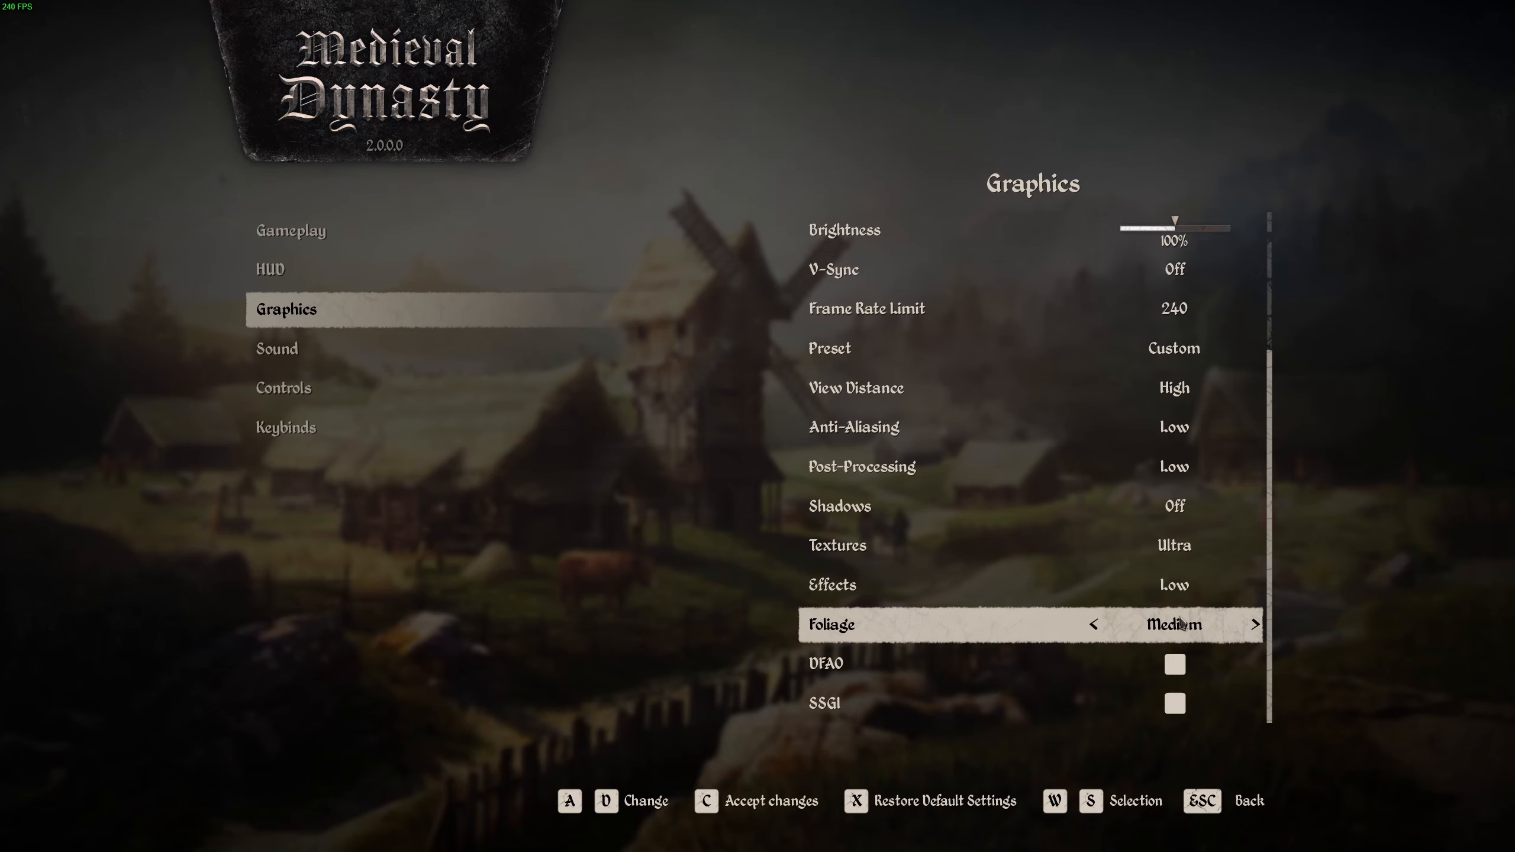
mouse_move(1082, 636)
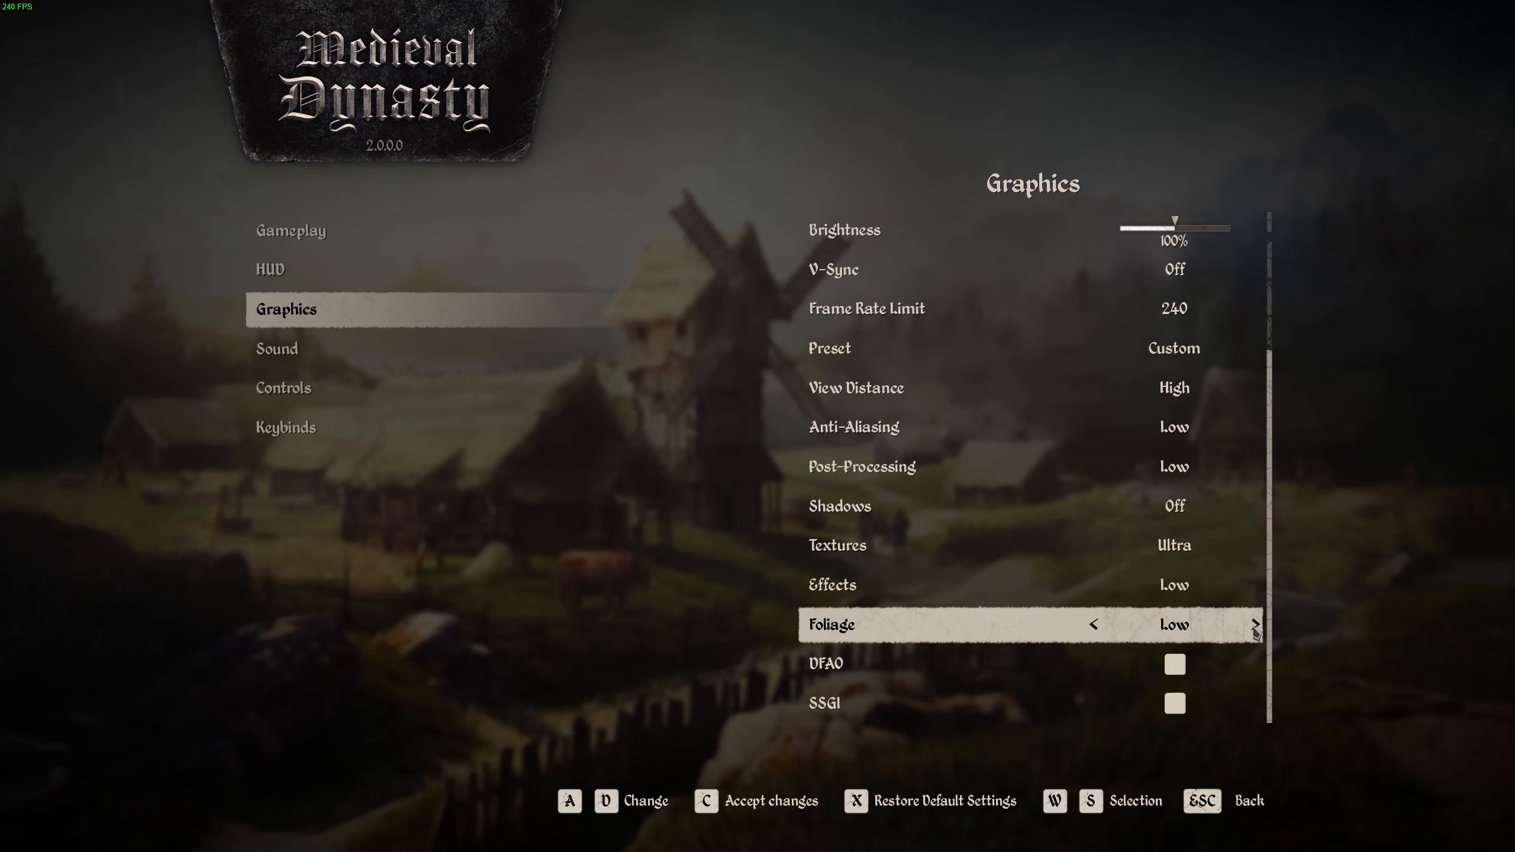
click(1254, 624)
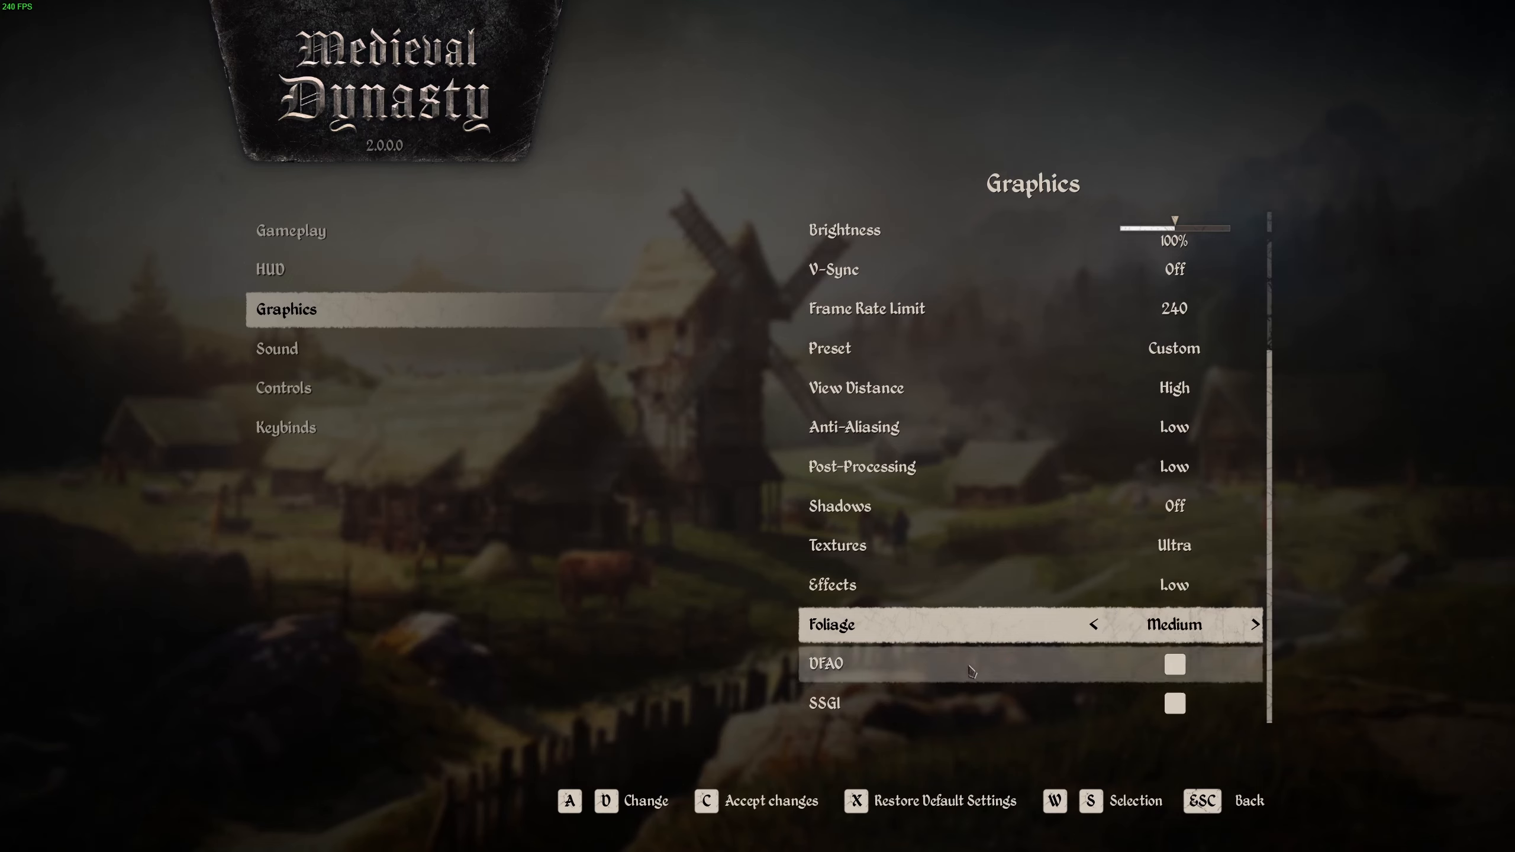